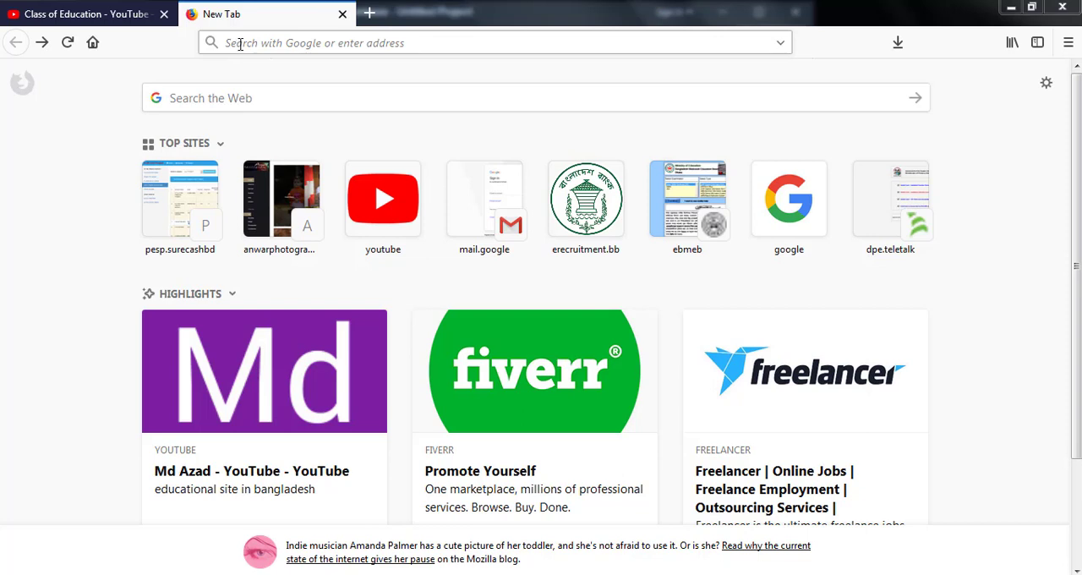
mouse_move(368, 13)
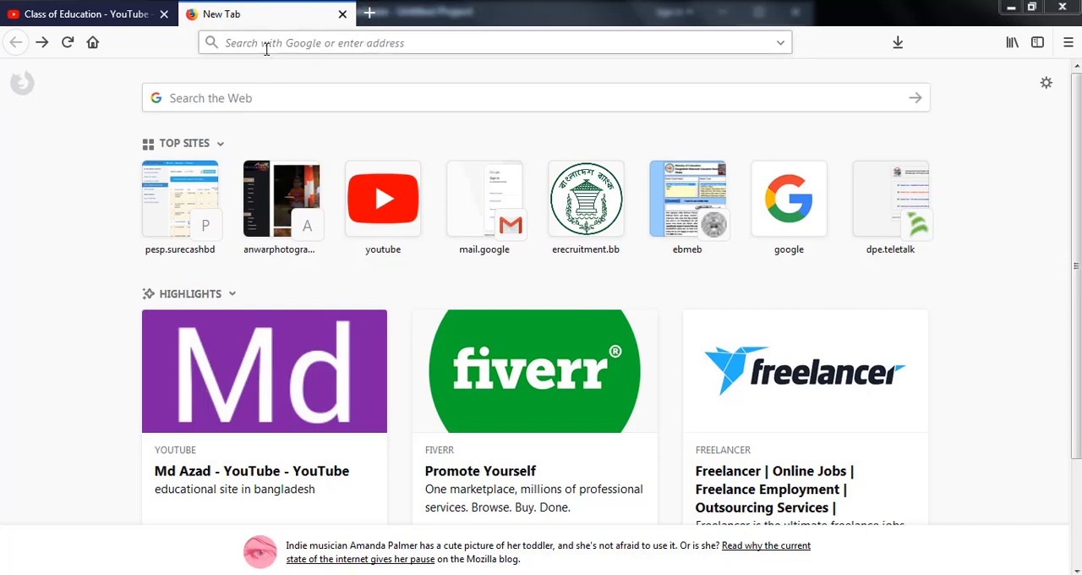
mouse_move(280, 200)
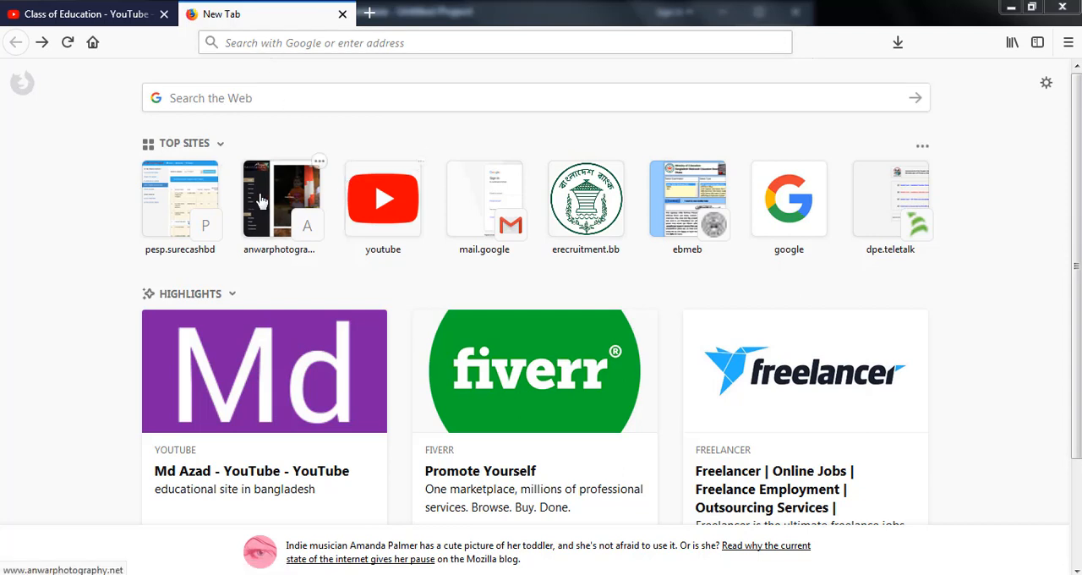
mouse_move(382, 198)
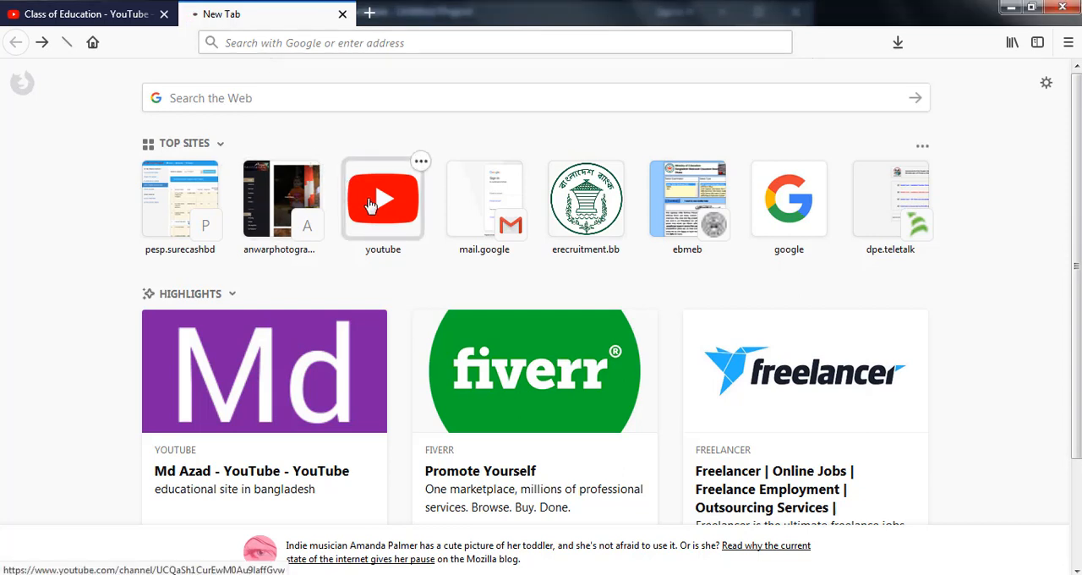
- Go to YouTube from the new-tab page and bring up the signed-in account's menu
click(382, 200)
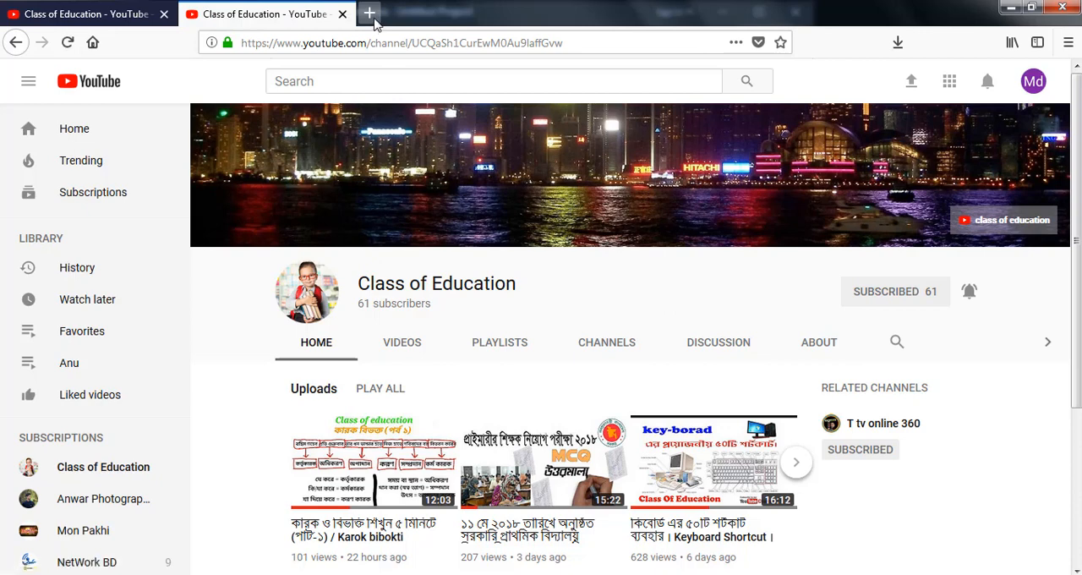
mouse_move(888, 119)
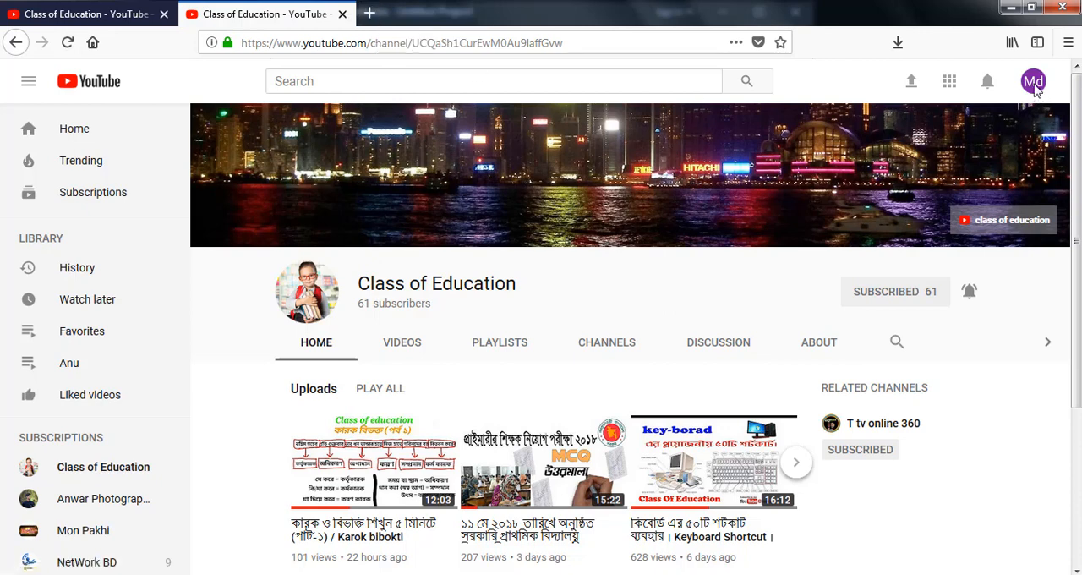
click(1034, 81)
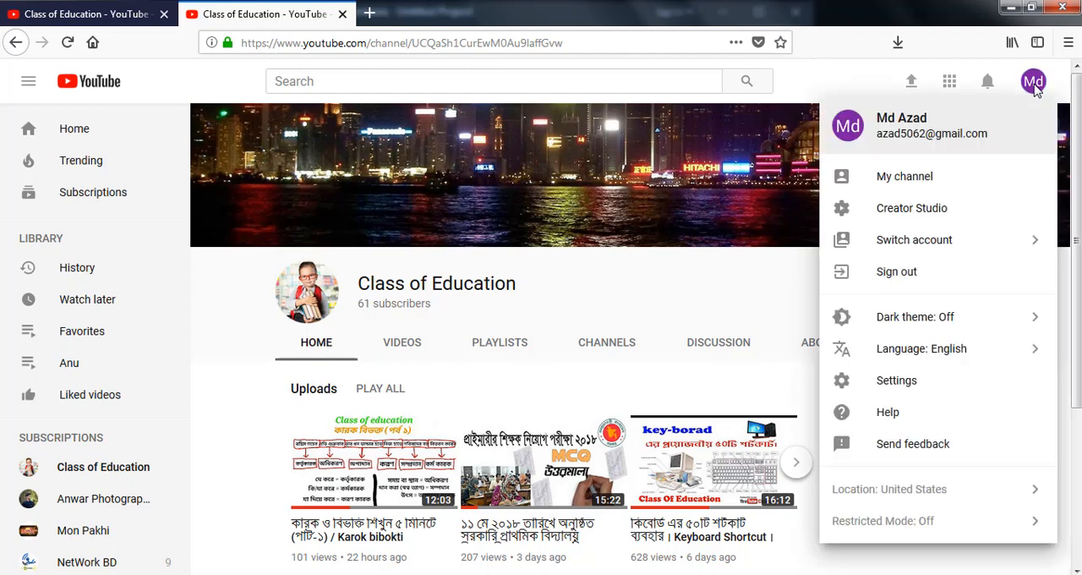
mouse_move(961, 208)
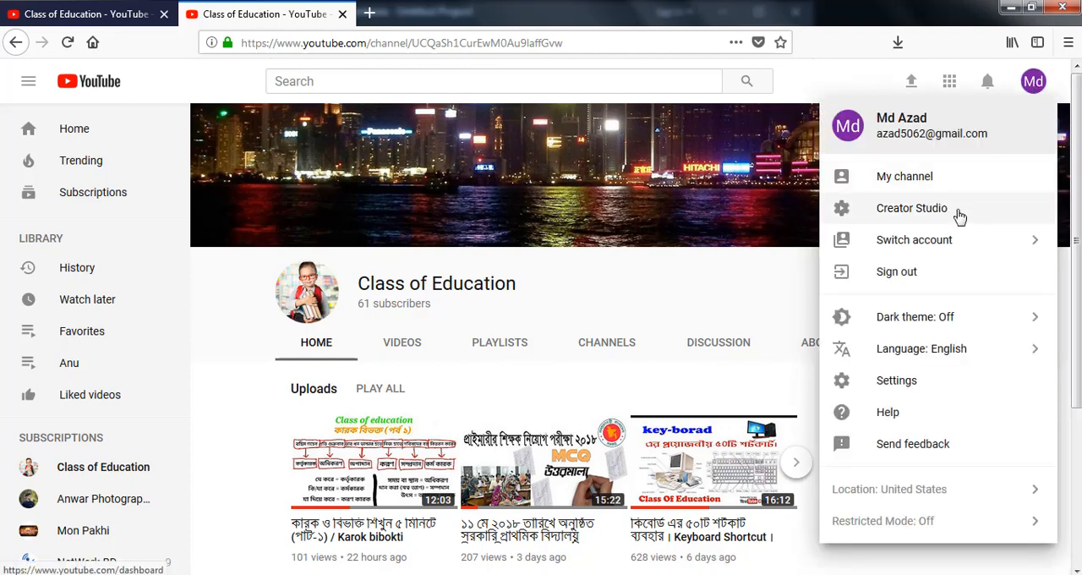
- Enter the Creator Studio dashboard and head to the Channel section
click(912, 208)
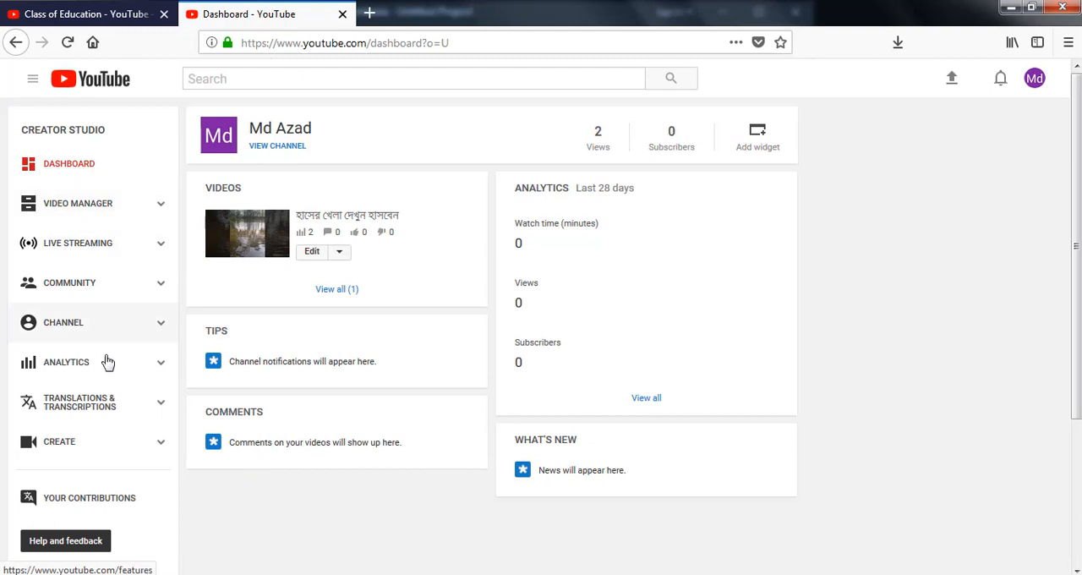
mouse_move(110, 337)
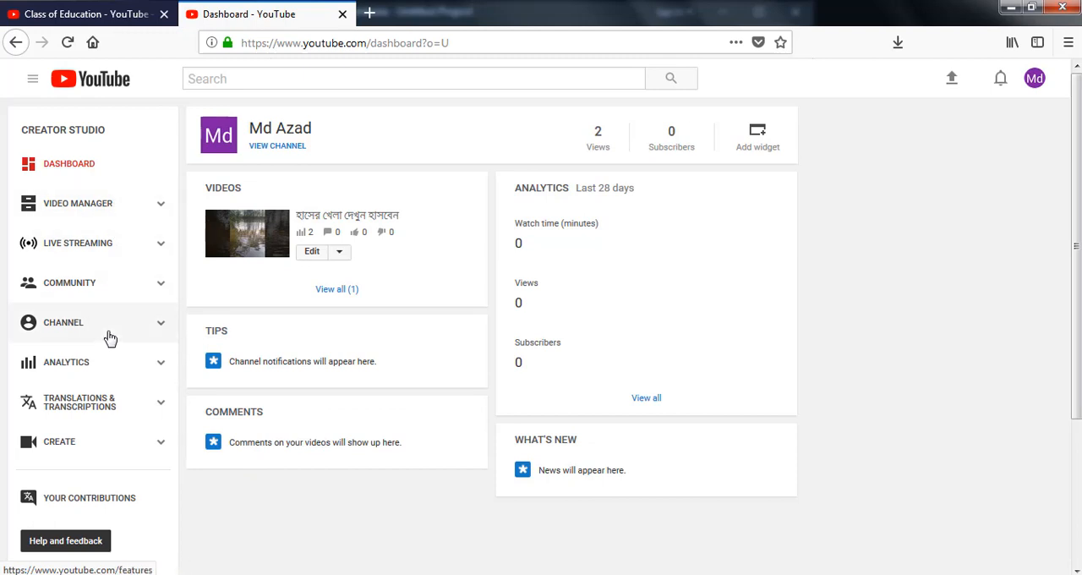
mouse_move(70, 282)
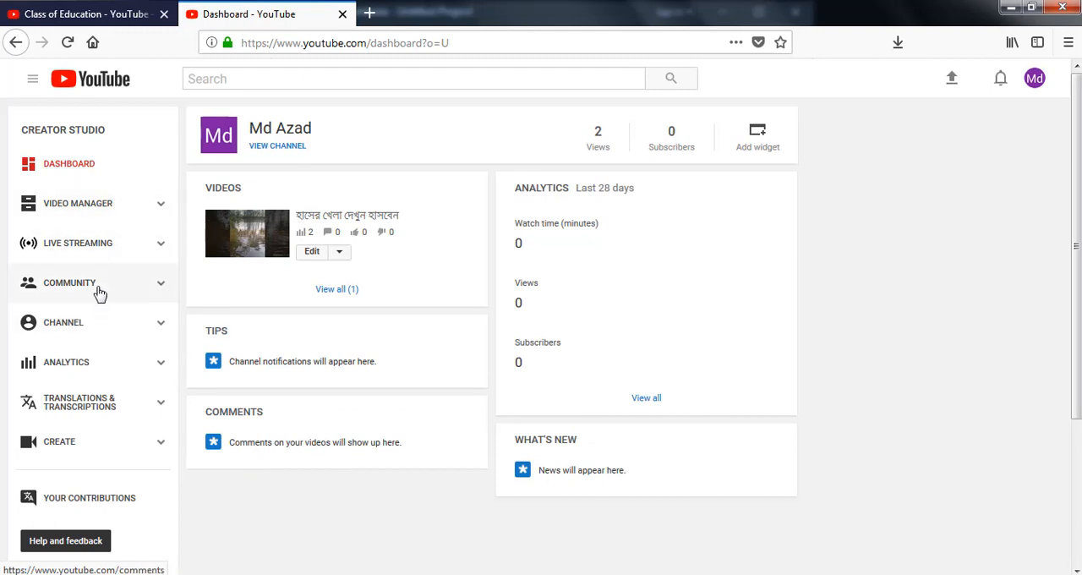
mouse_move(108, 233)
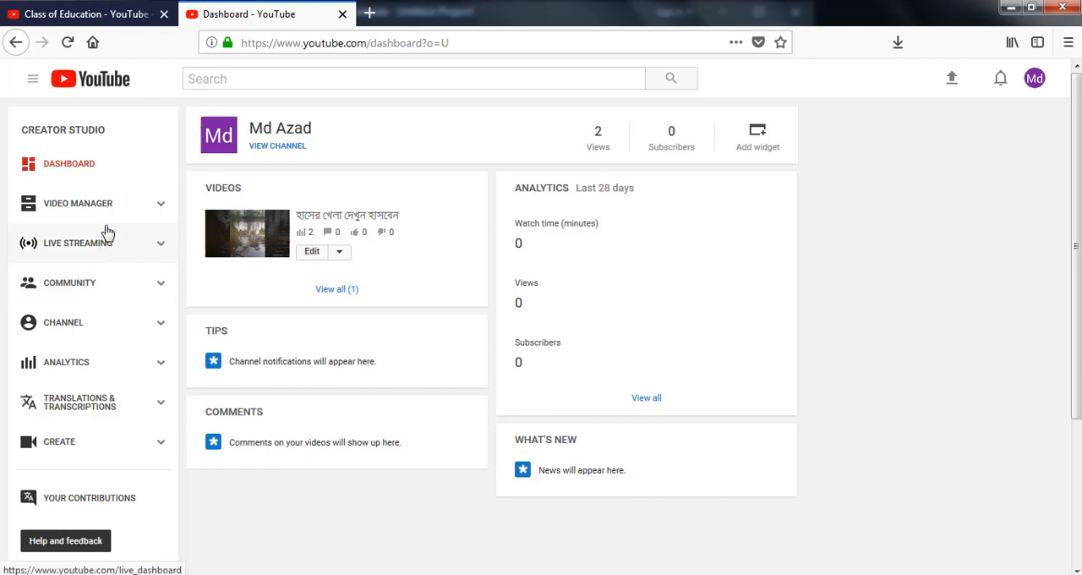
mouse_move(69, 382)
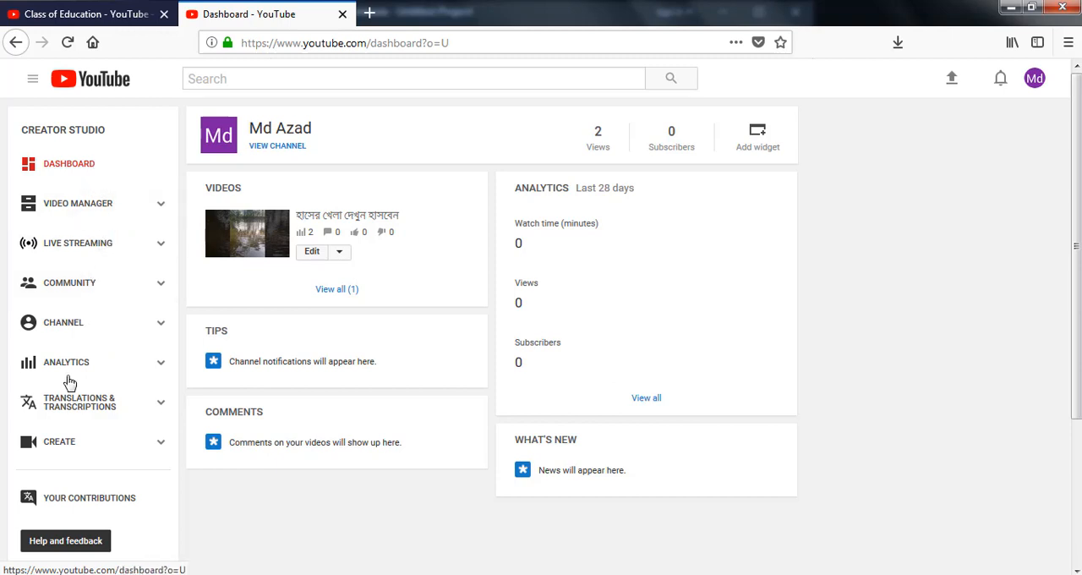
mouse_move(88, 330)
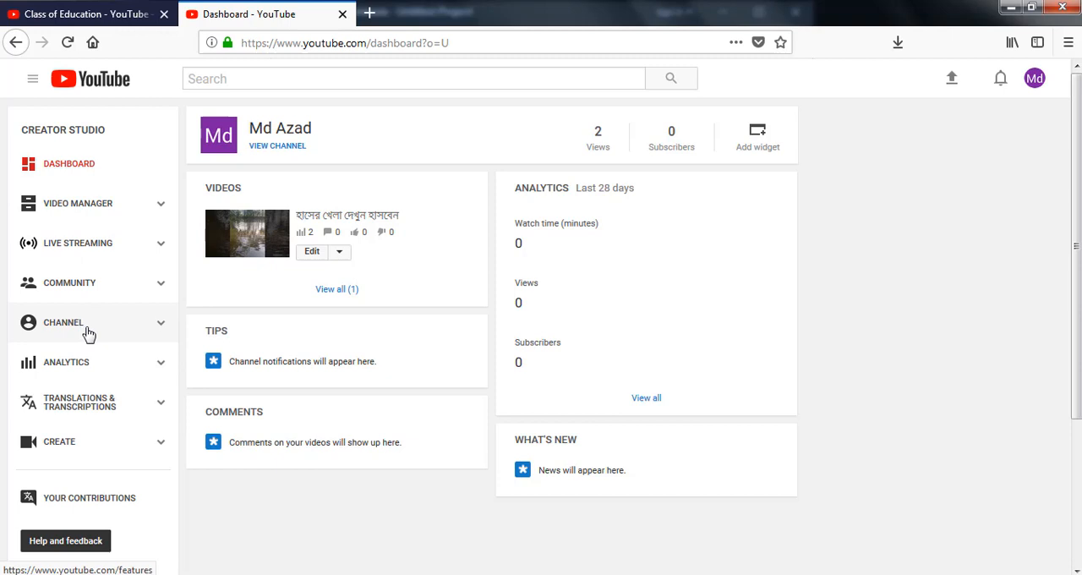
click(62, 321)
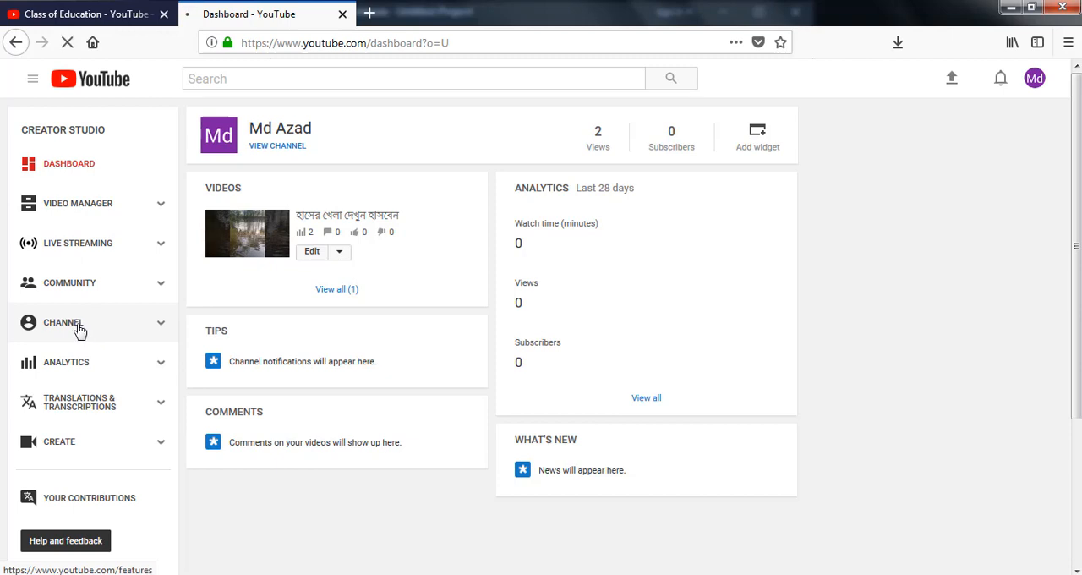
mouse_move(88, 328)
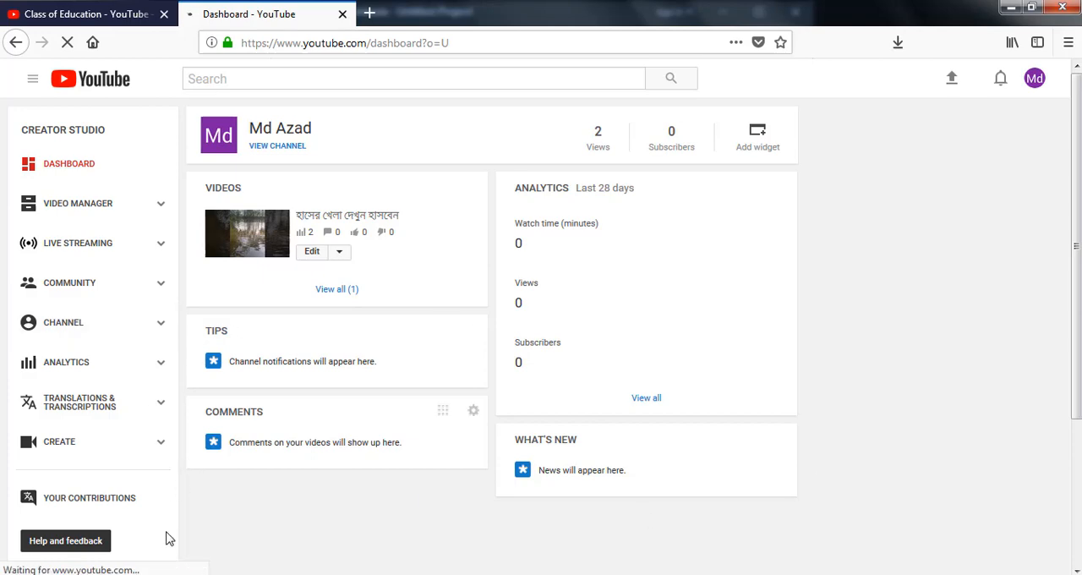
- Review the Status and features cards, scrolling down to the Monetization card marked eligible
click(64, 322)
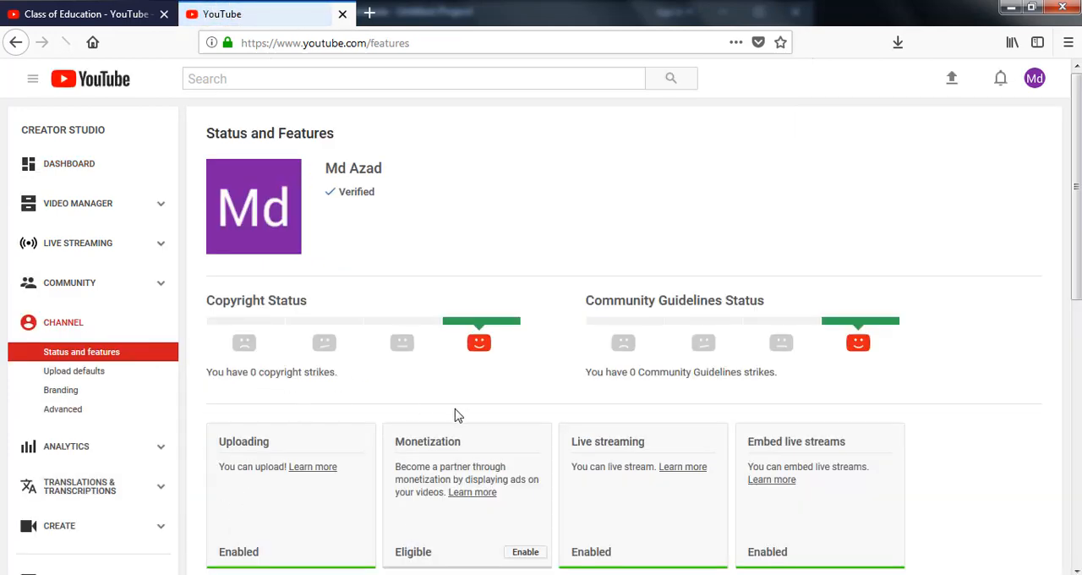
scroll(down, 3)
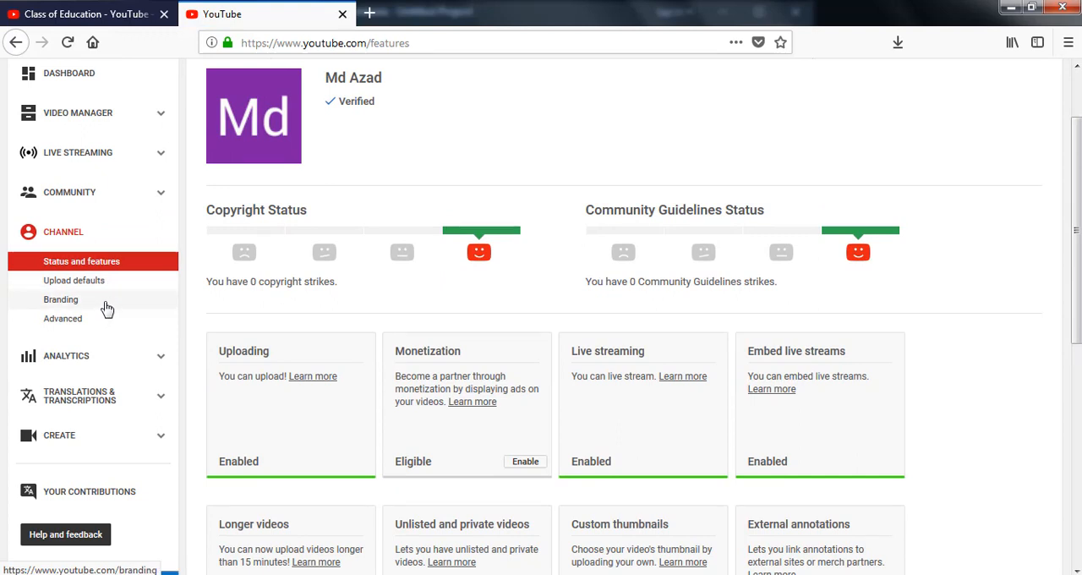
mouse_move(94, 301)
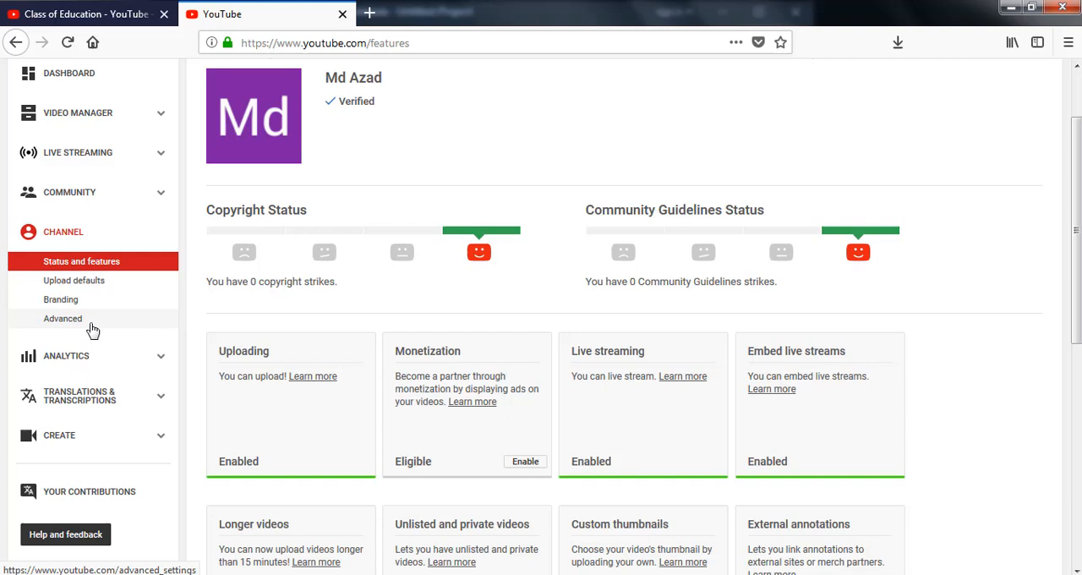
scroll(up, 3)
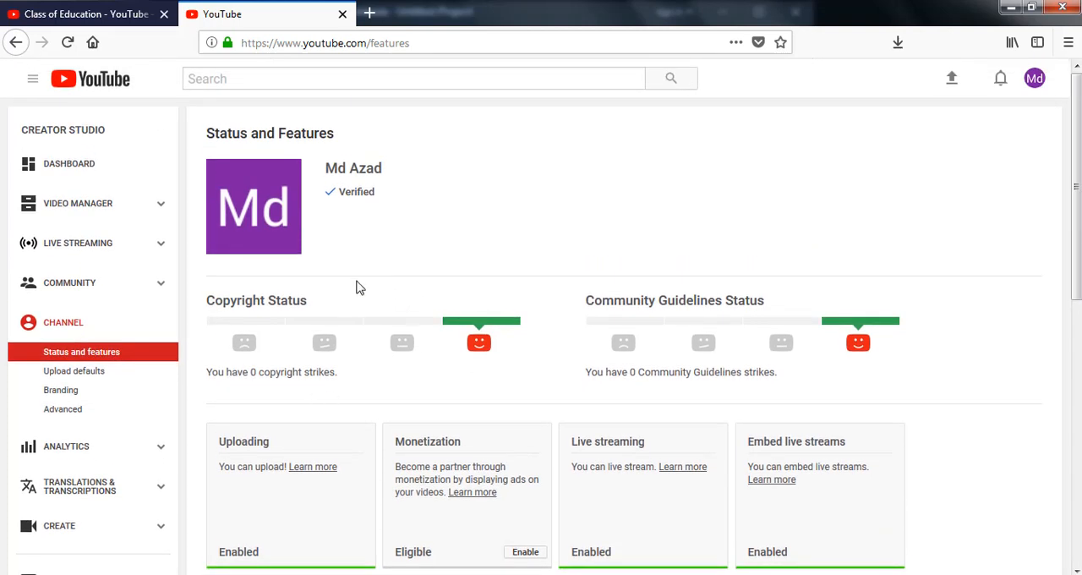
mouse_move(272, 206)
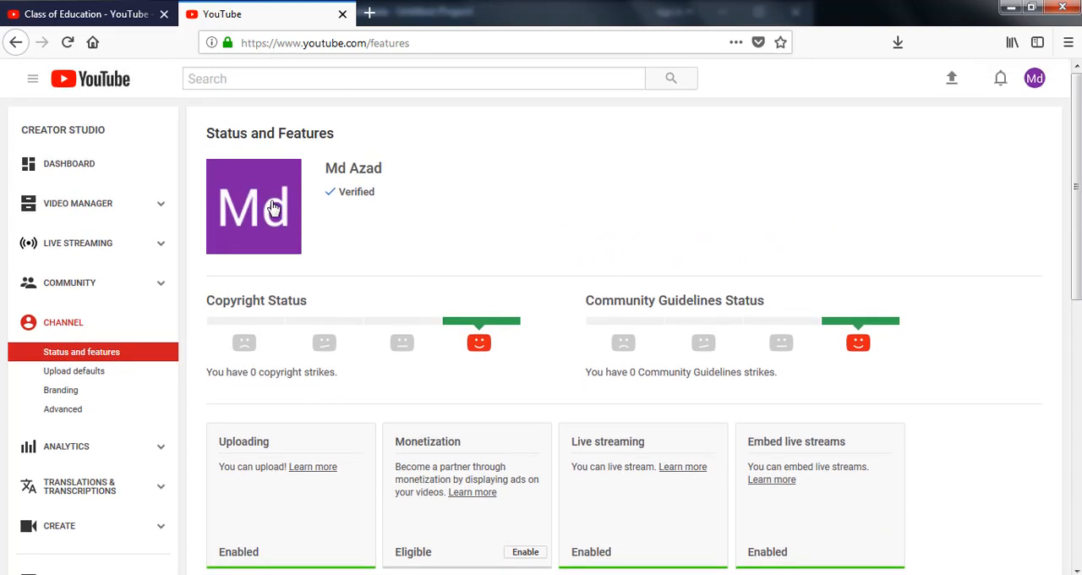
mouse_move(347, 209)
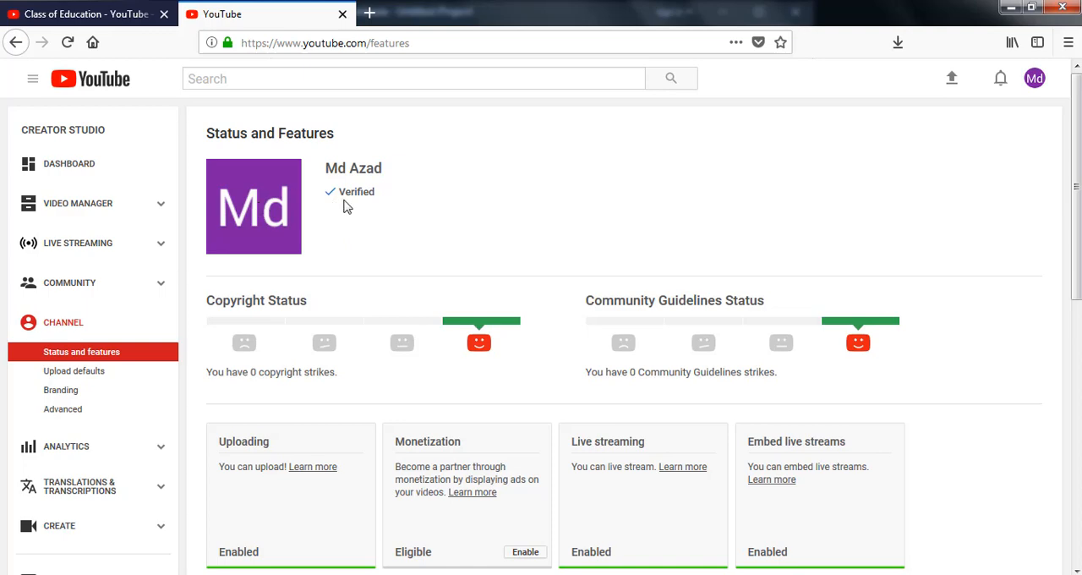
scroll(down, 3)
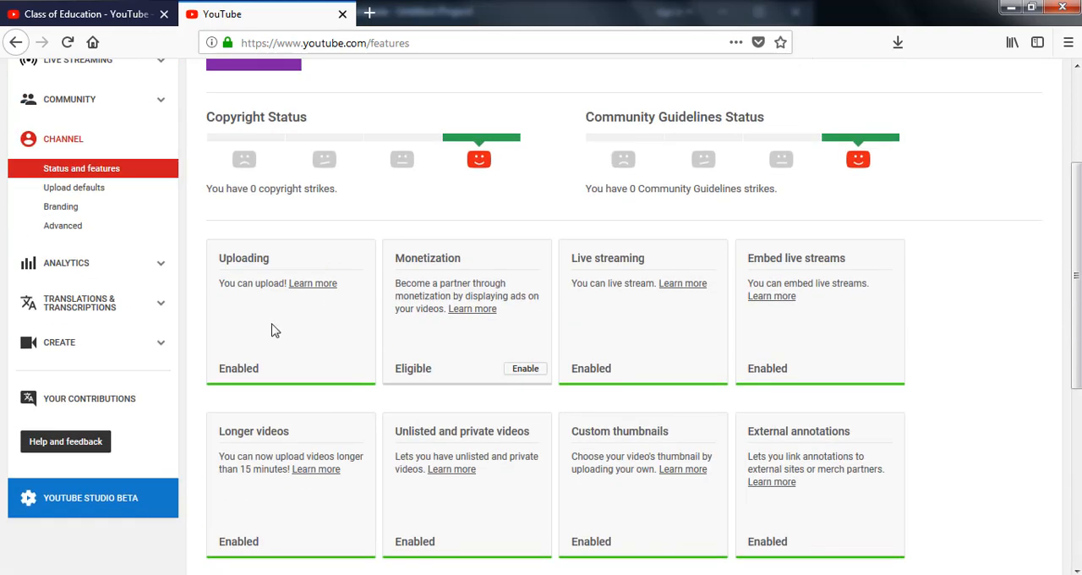
mouse_move(470, 284)
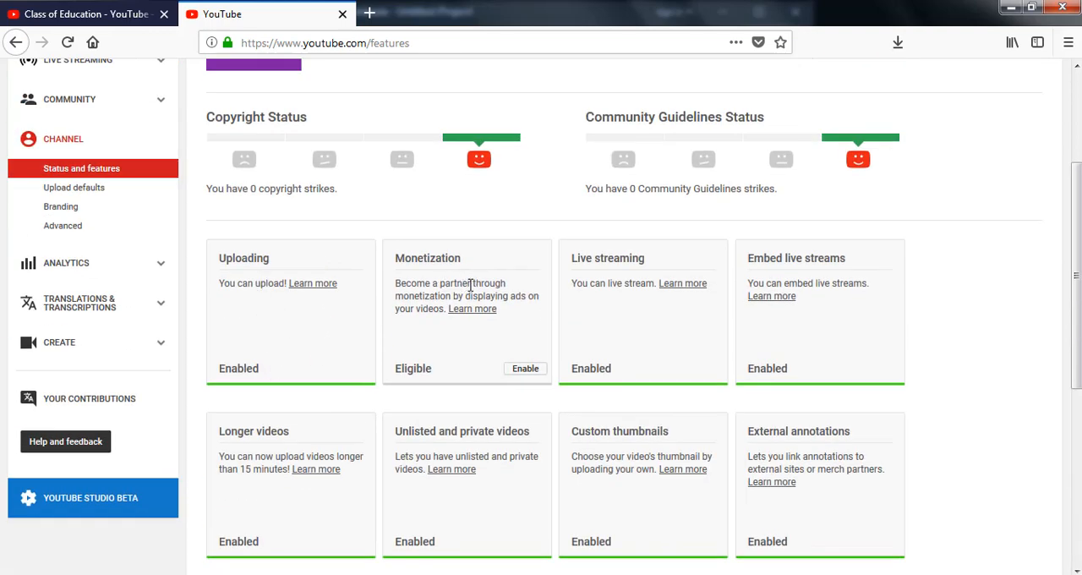
mouse_move(798, 284)
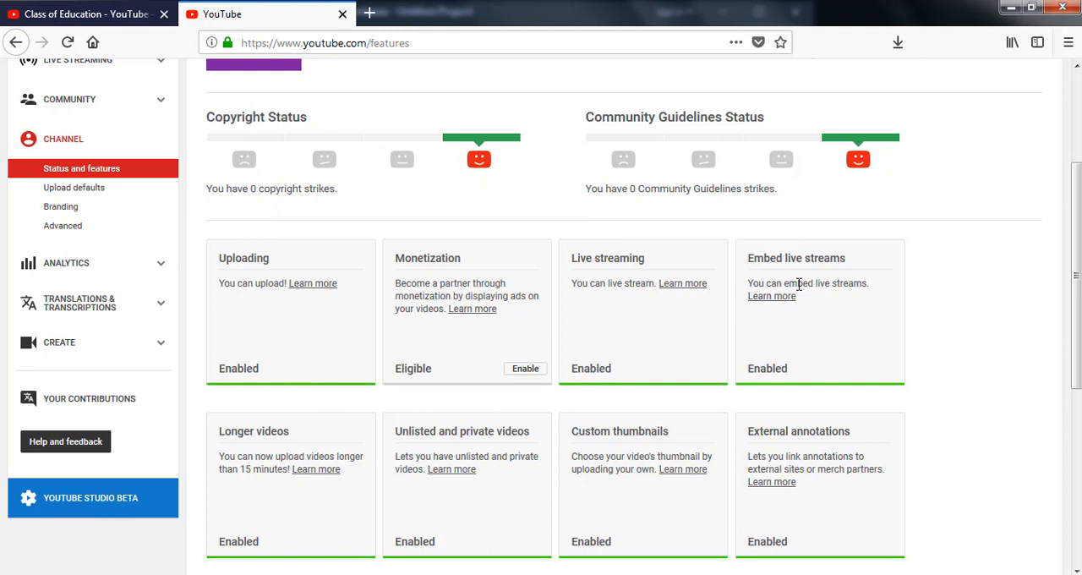
scroll(down, 3)
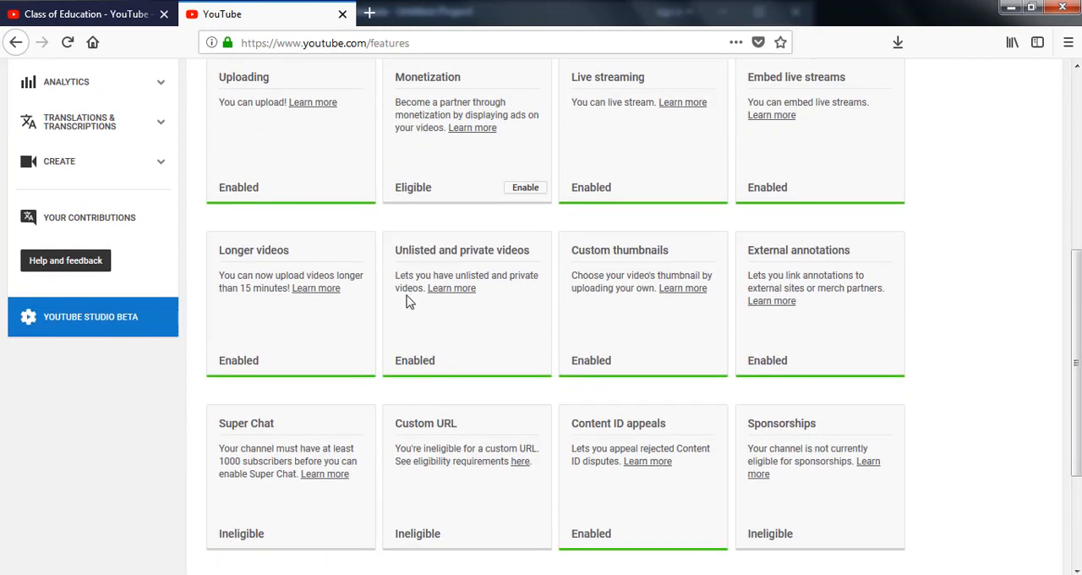
mouse_move(436, 278)
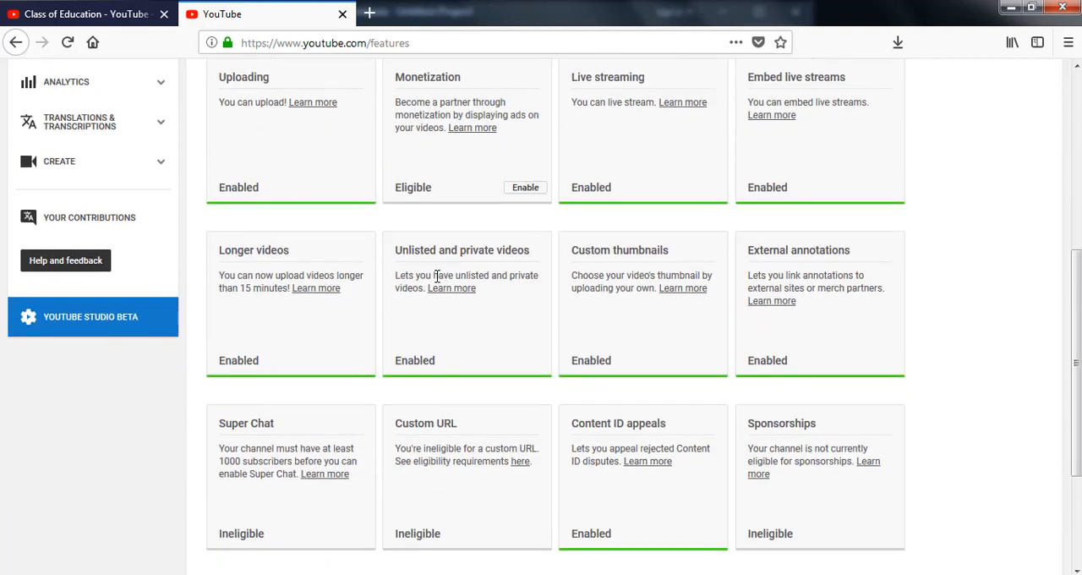
mouse_move(631, 274)
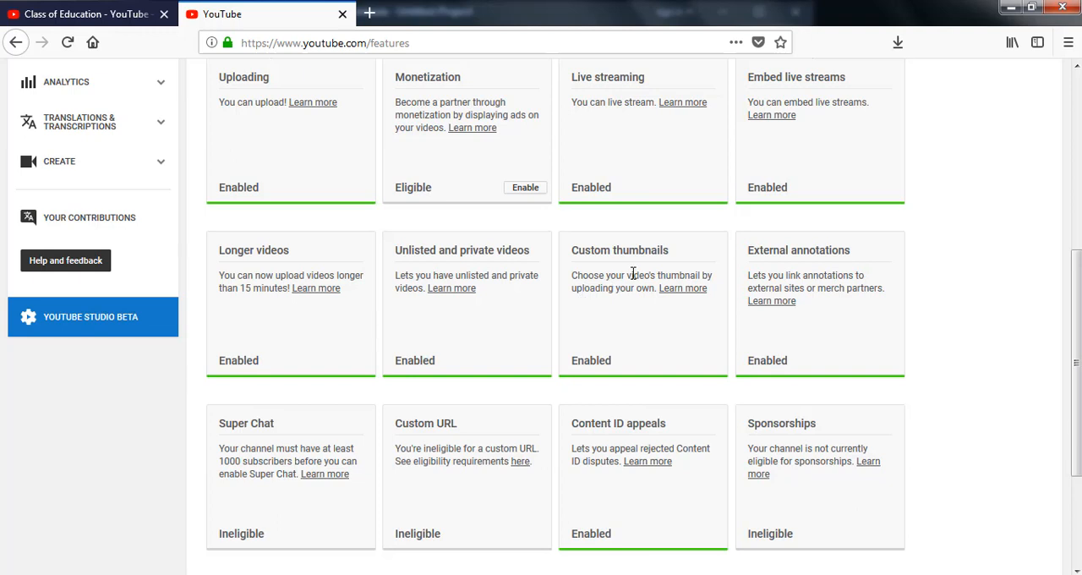
scroll(down, 3)
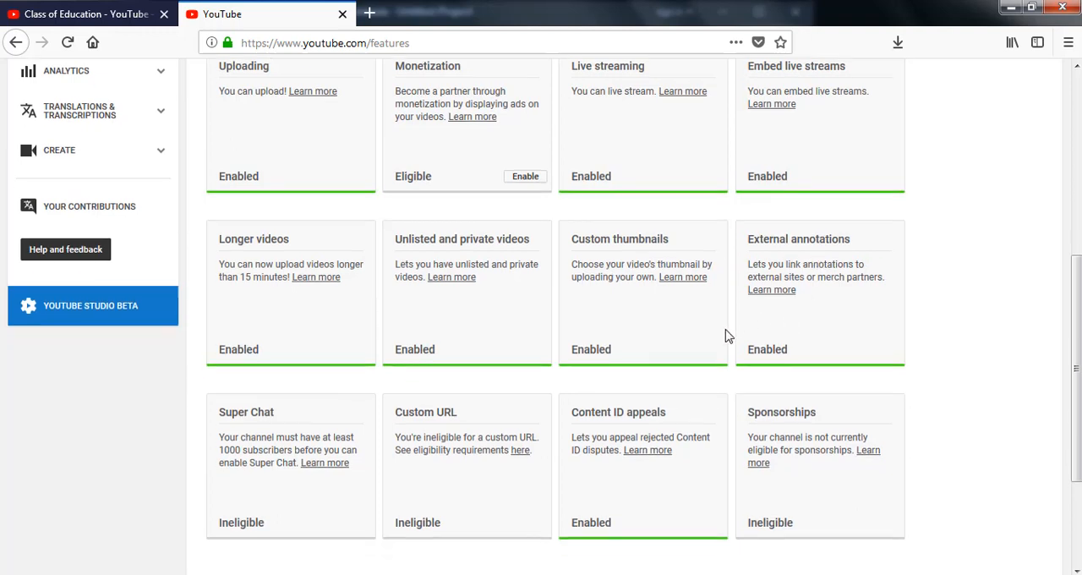
scroll(down, 3)
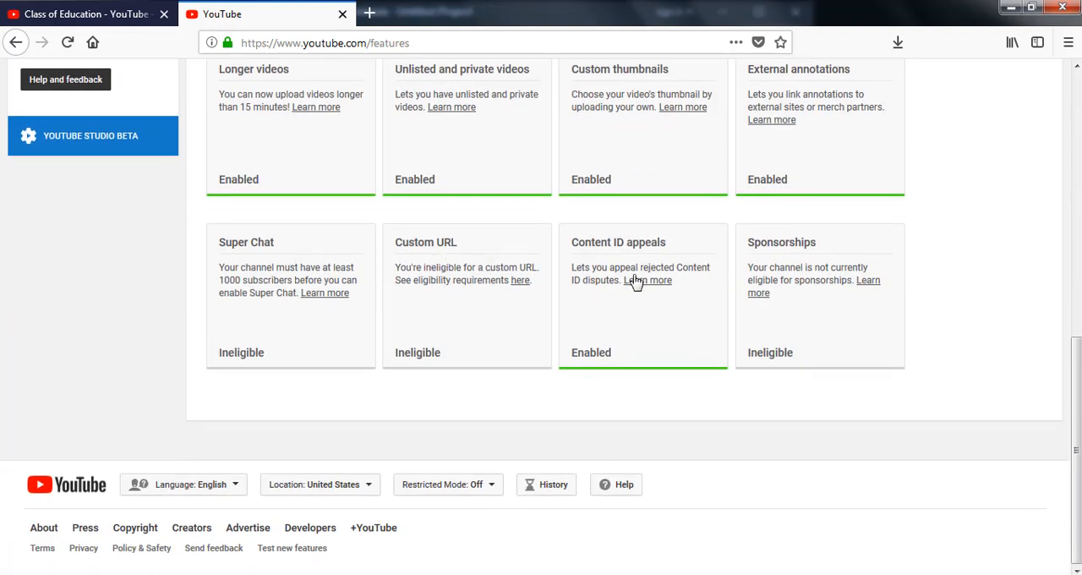
mouse_move(781, 274)
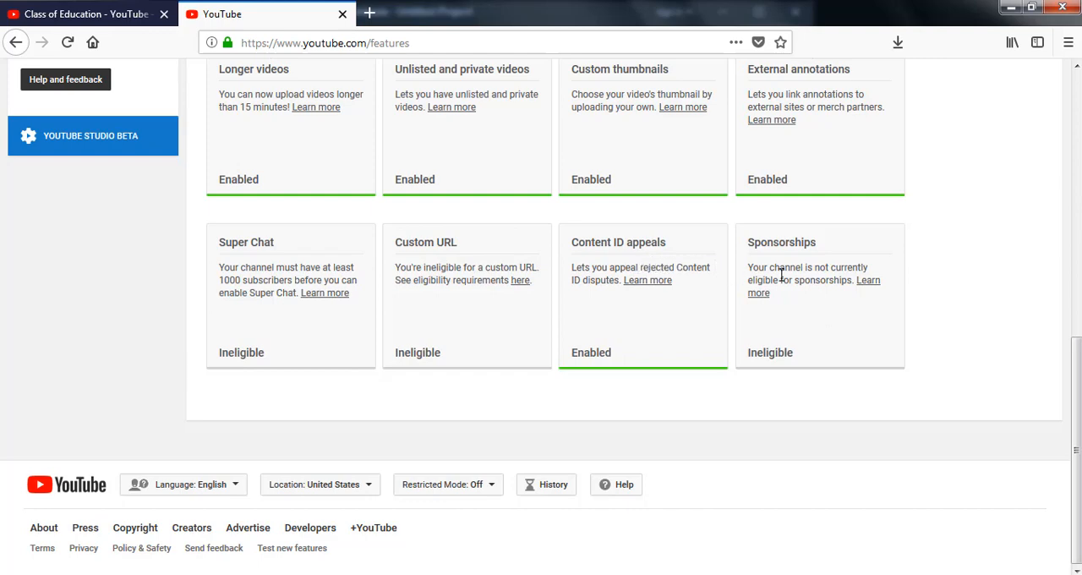
scroll(up, 3)
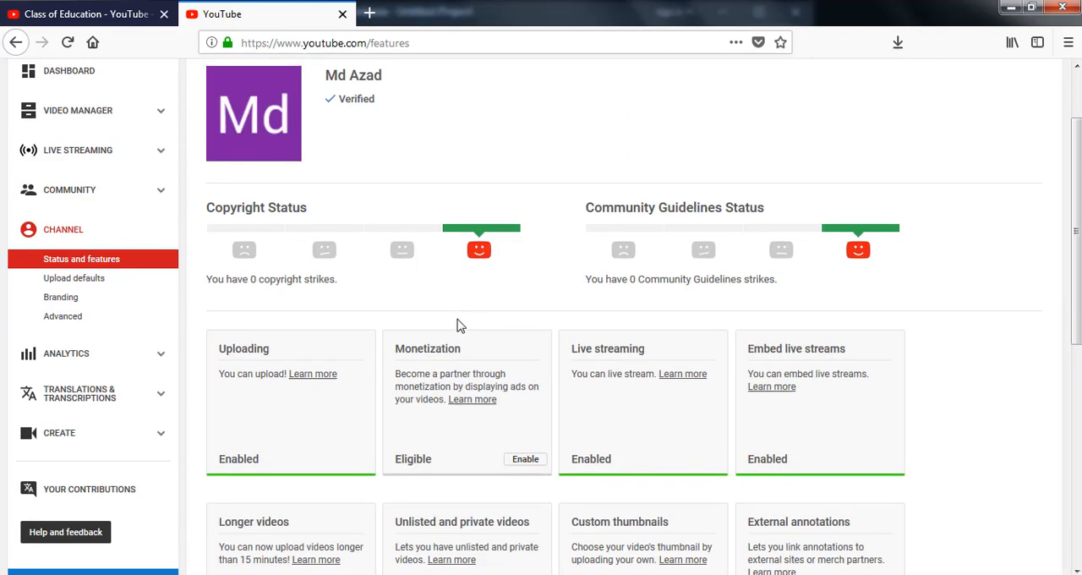
mouse_move(448, 312)
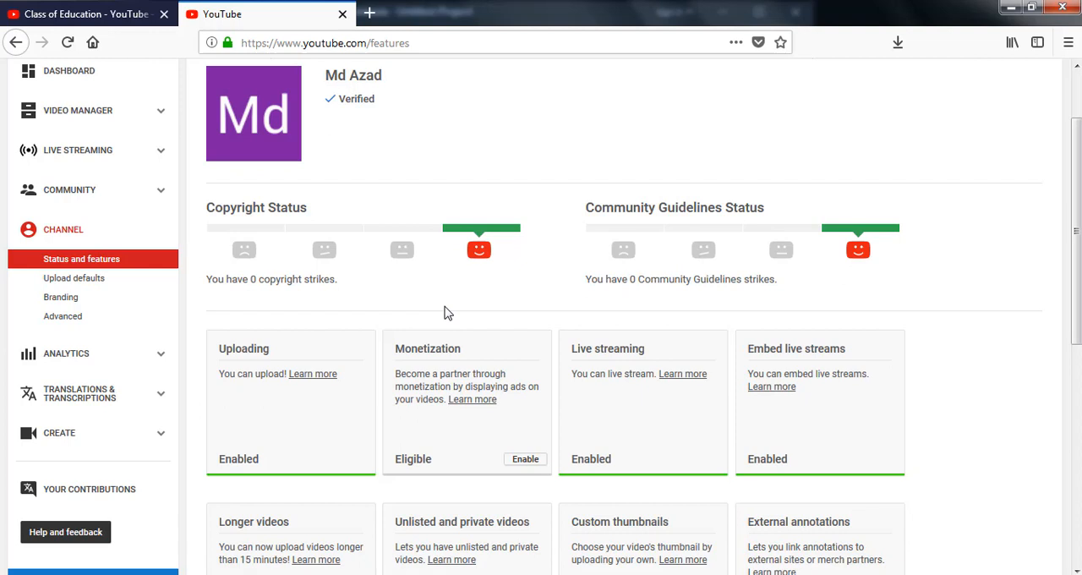
mouse_move(430, 308)
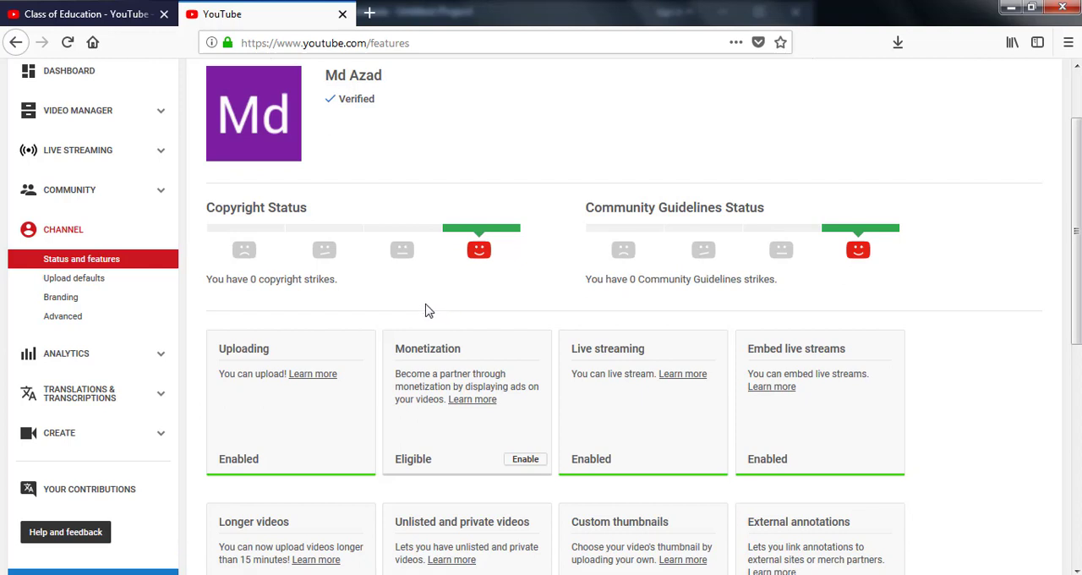
scroll(up, 3)
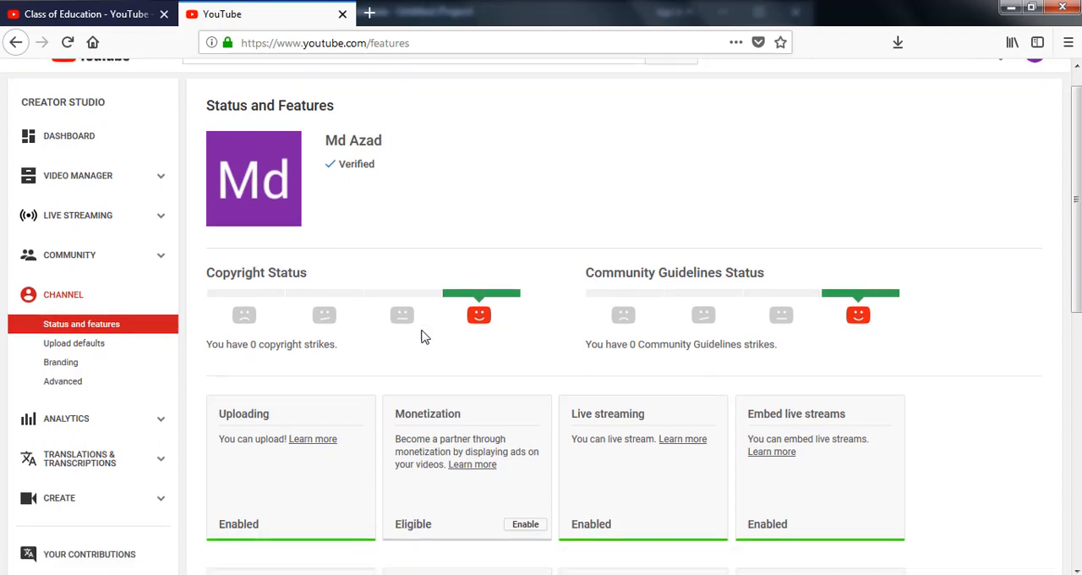
scroll(down, 3)
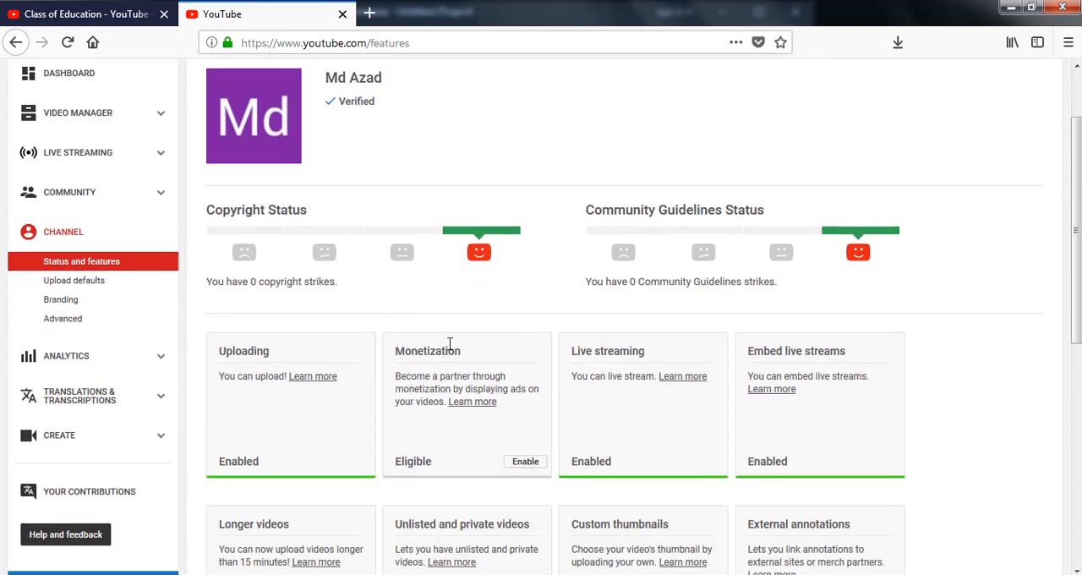
mouse_move(455, 416)
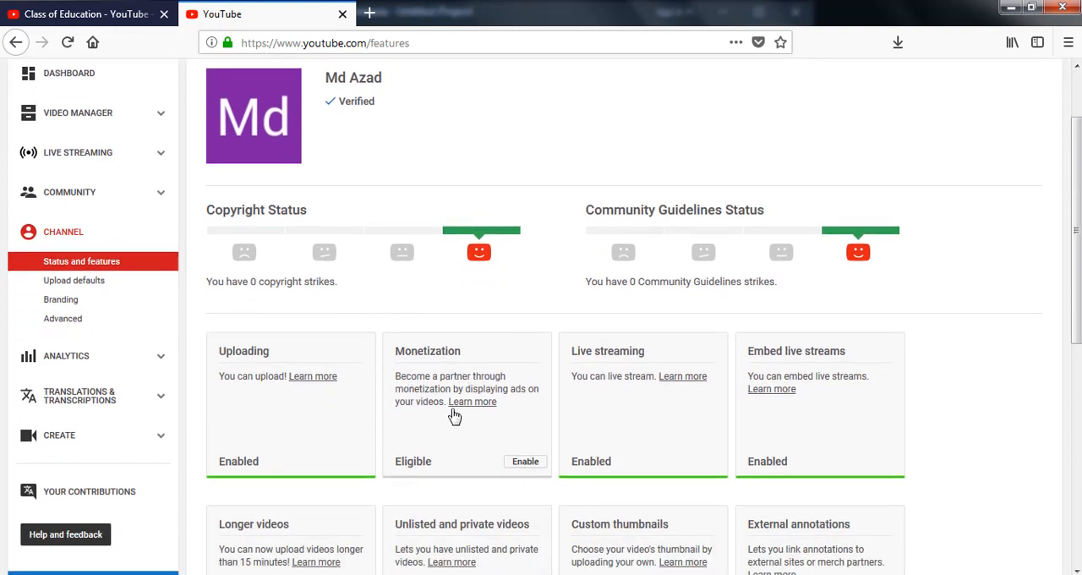
scroll(down, 3)
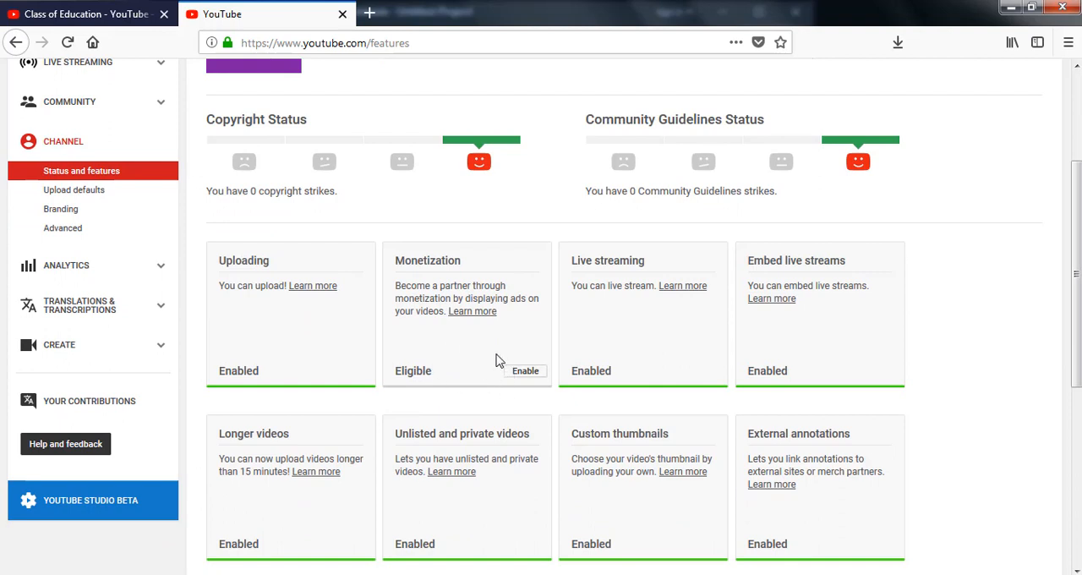
mouse_move(524, 374)
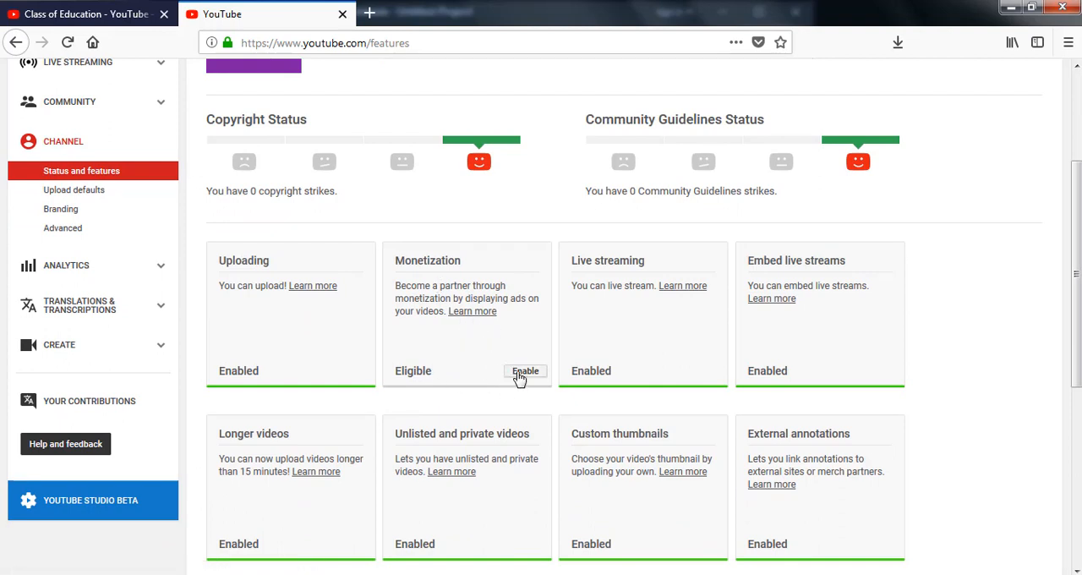
mouse_move(525, 372)
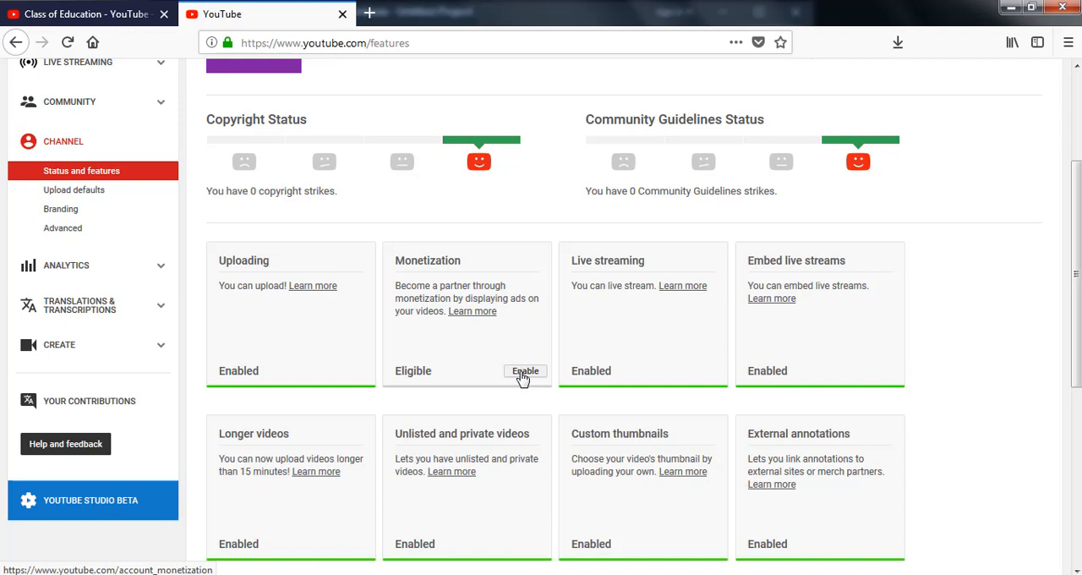
- Enable monetization from its card, reaching the four-step application page
click(524, 370)
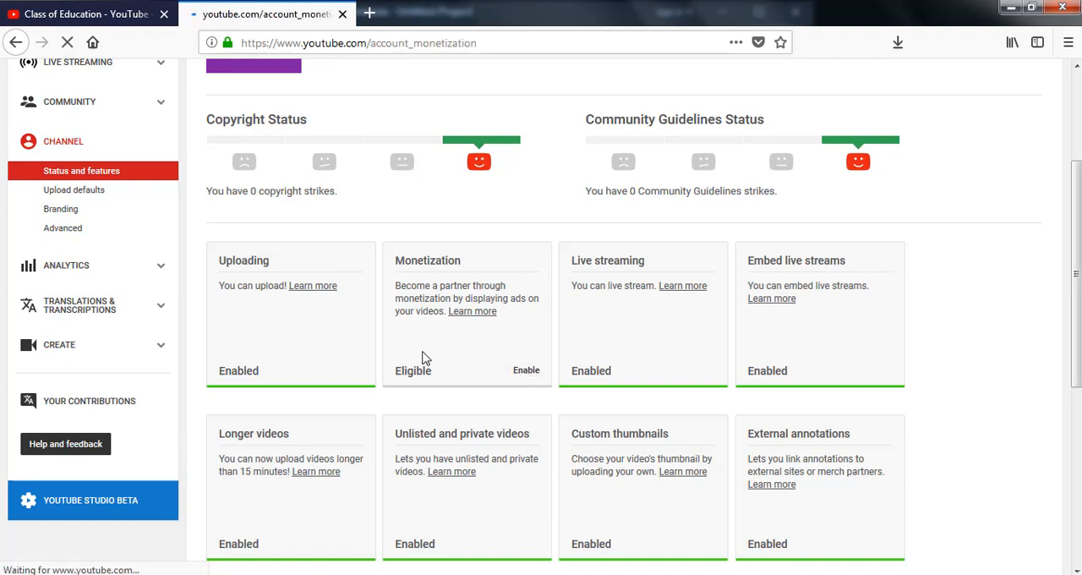
click(526, 370)
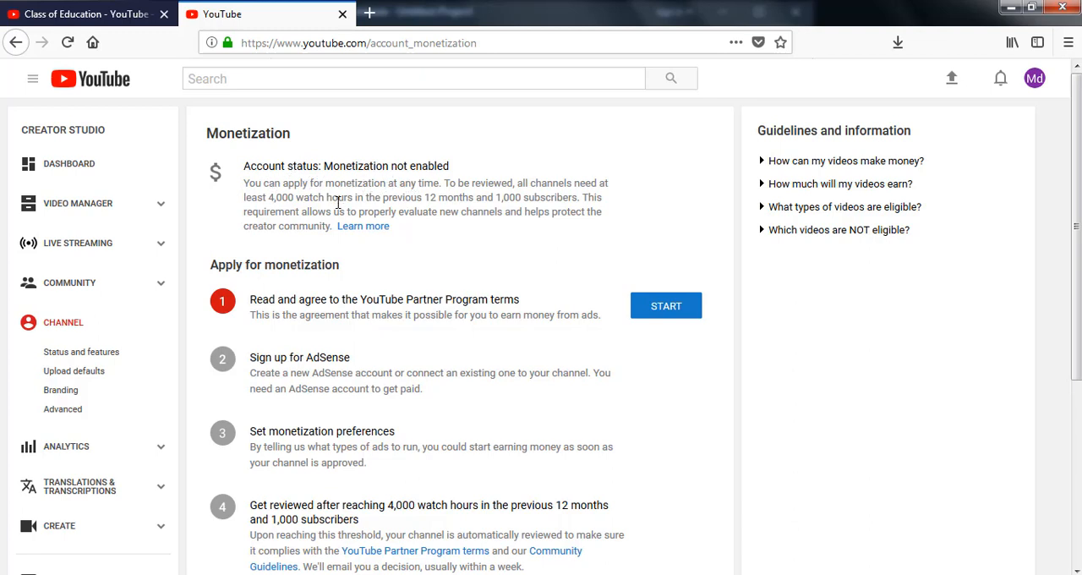
scroll(down, 3)
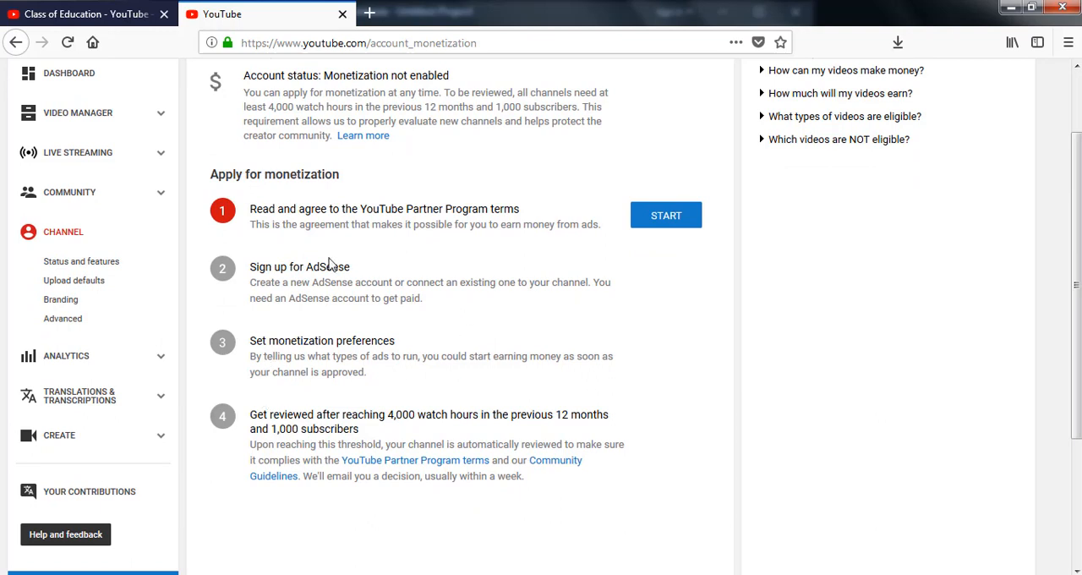
mouse_move(474, 253)
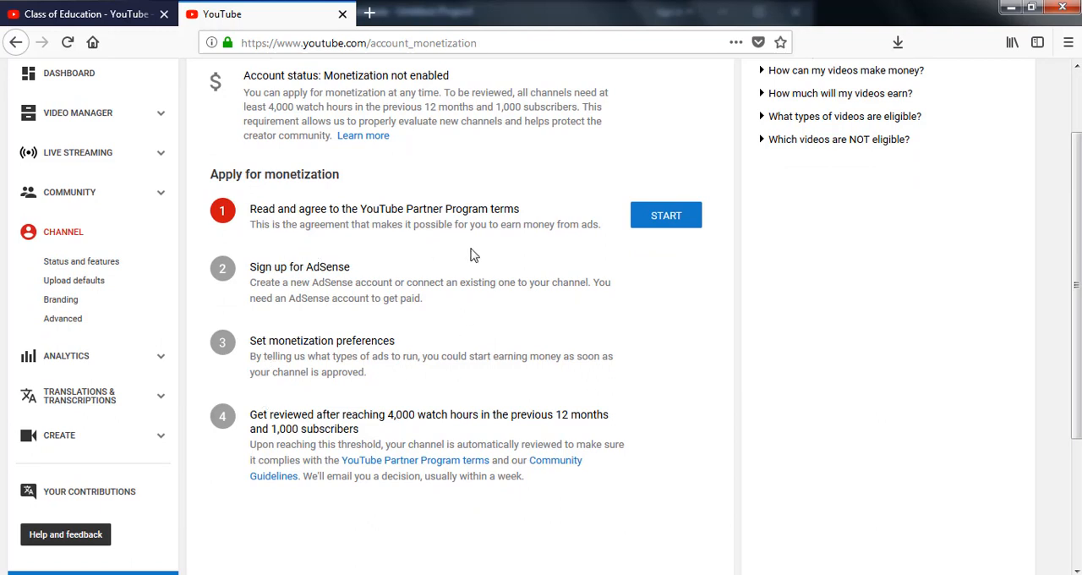
scroll(up, 3)
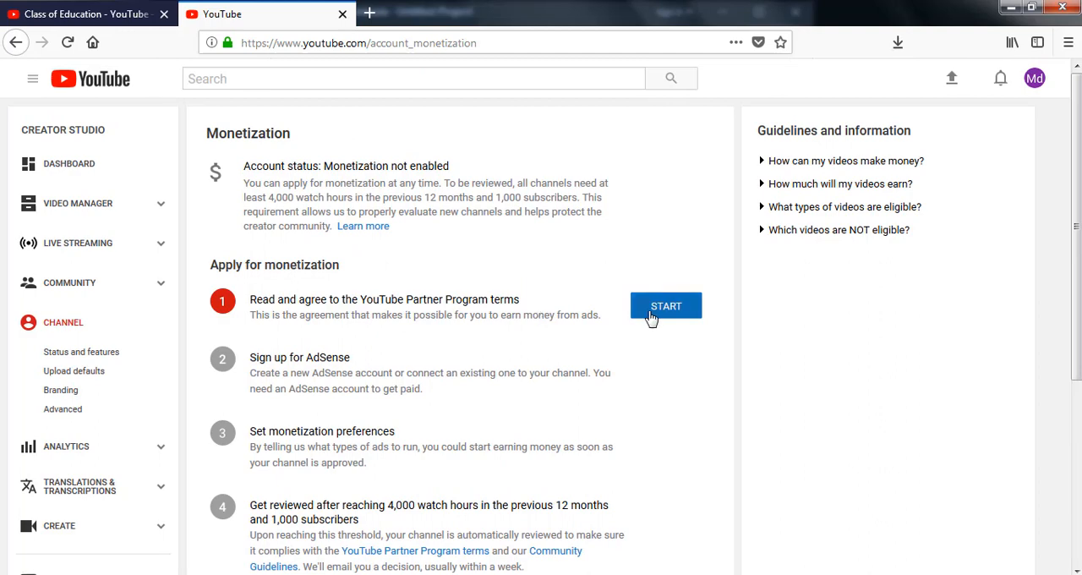
mouse_move(668, 316)
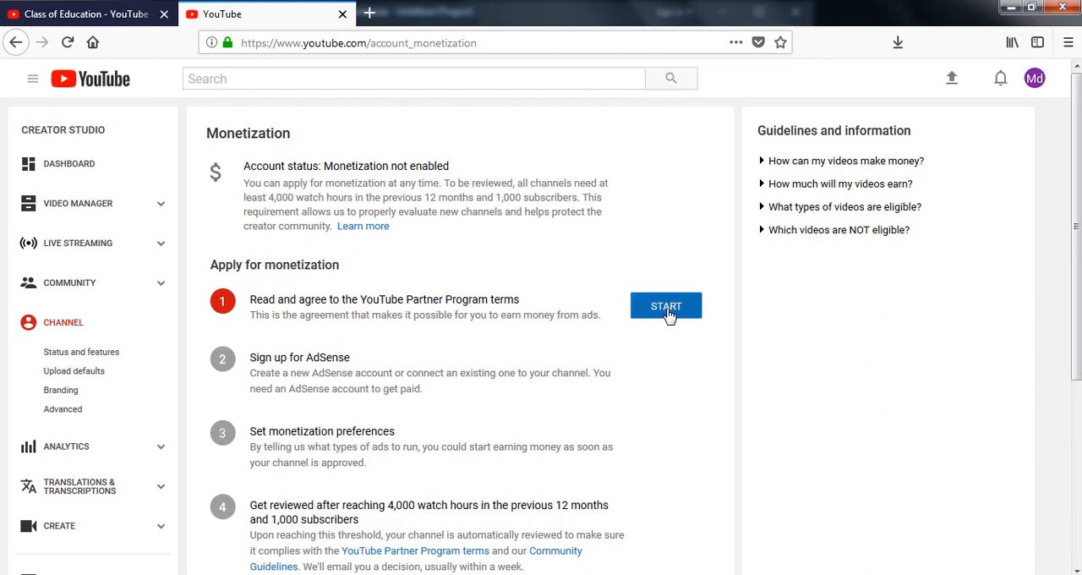
- Start the Partner Program terms step and read through the agreement text
click(666, 304)
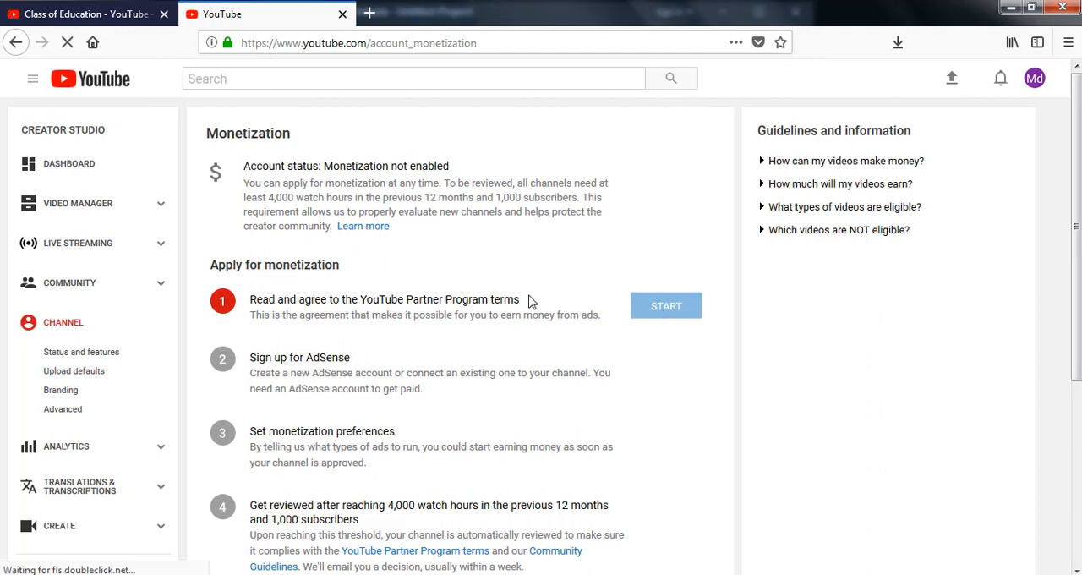
click(666, 304)
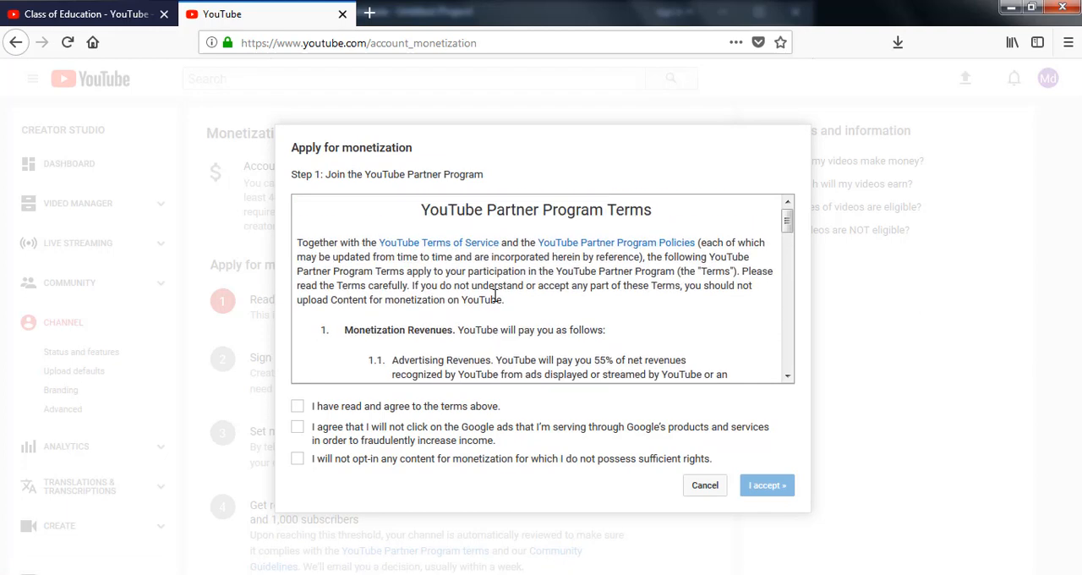
mouse_move(482, 261)
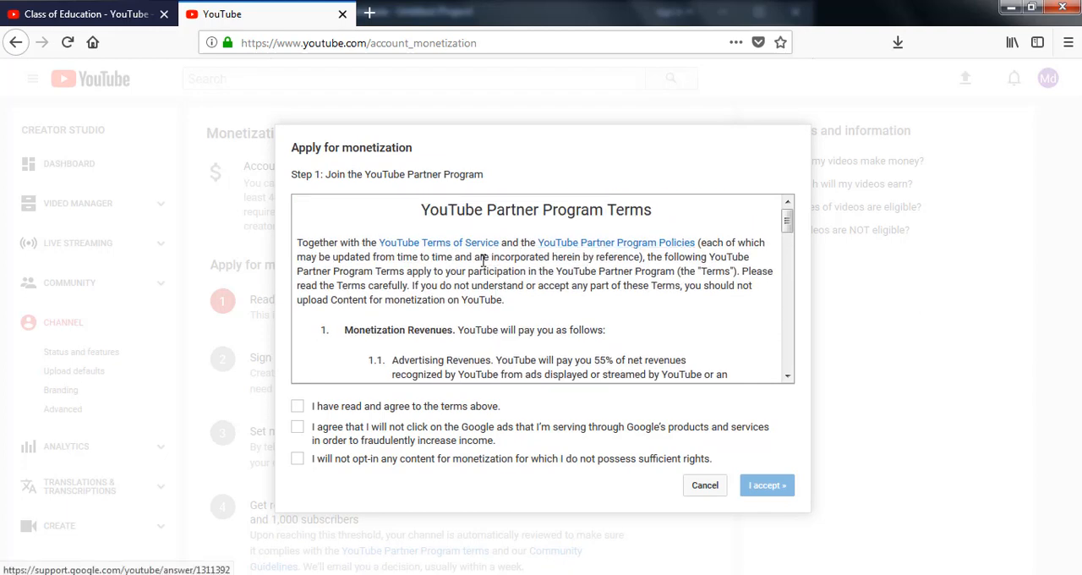
scroll(down, 3)
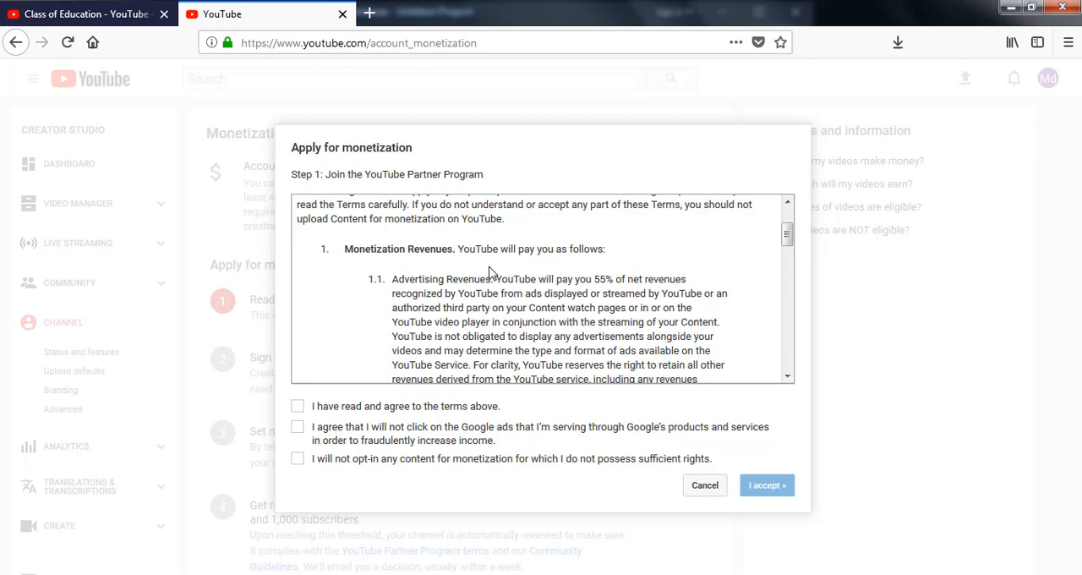
scroll(down, 3)
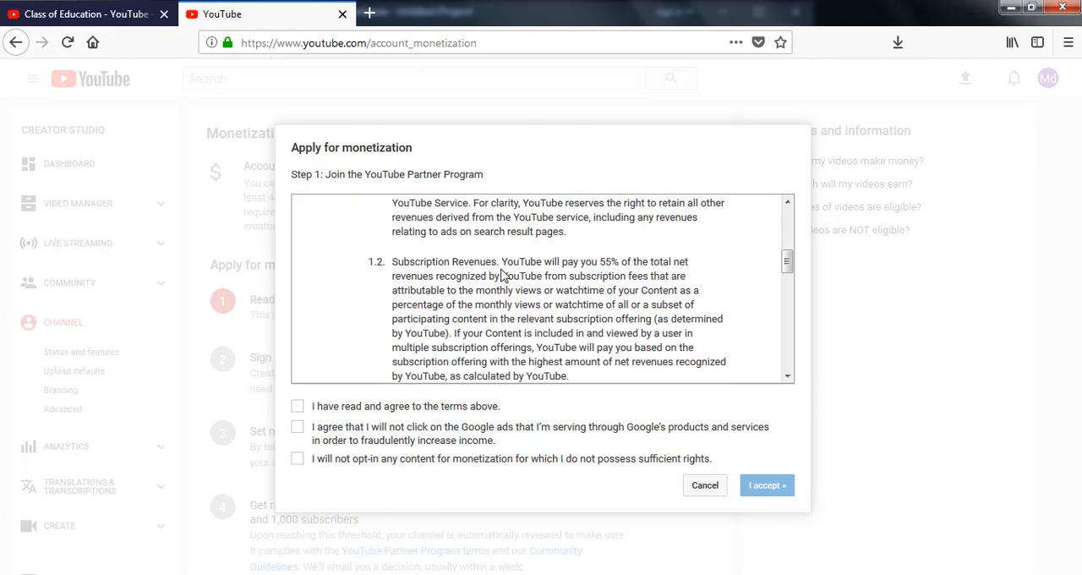
scroll(down, 3)
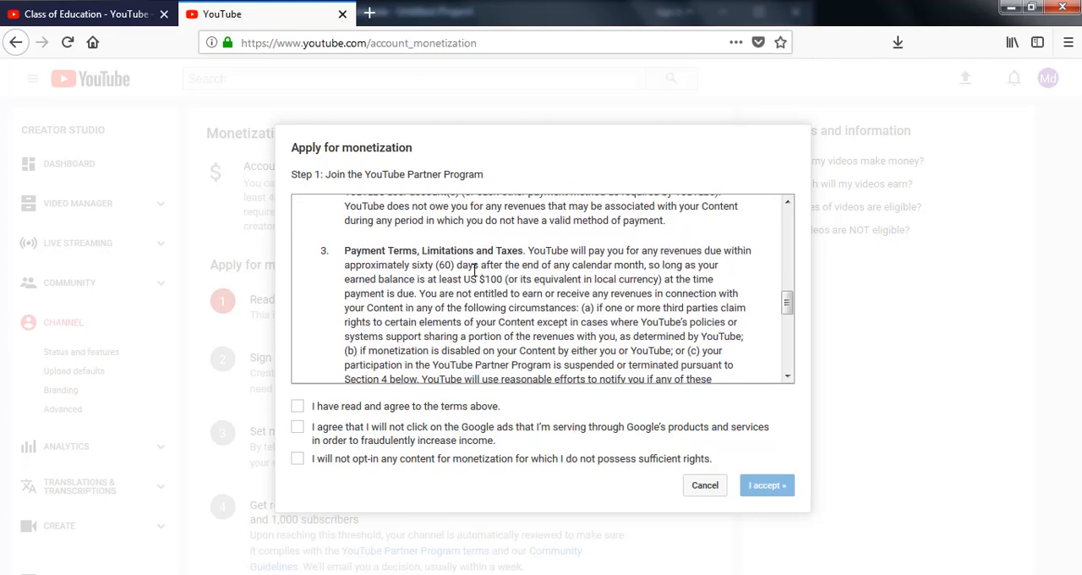
scroll(up, 3)
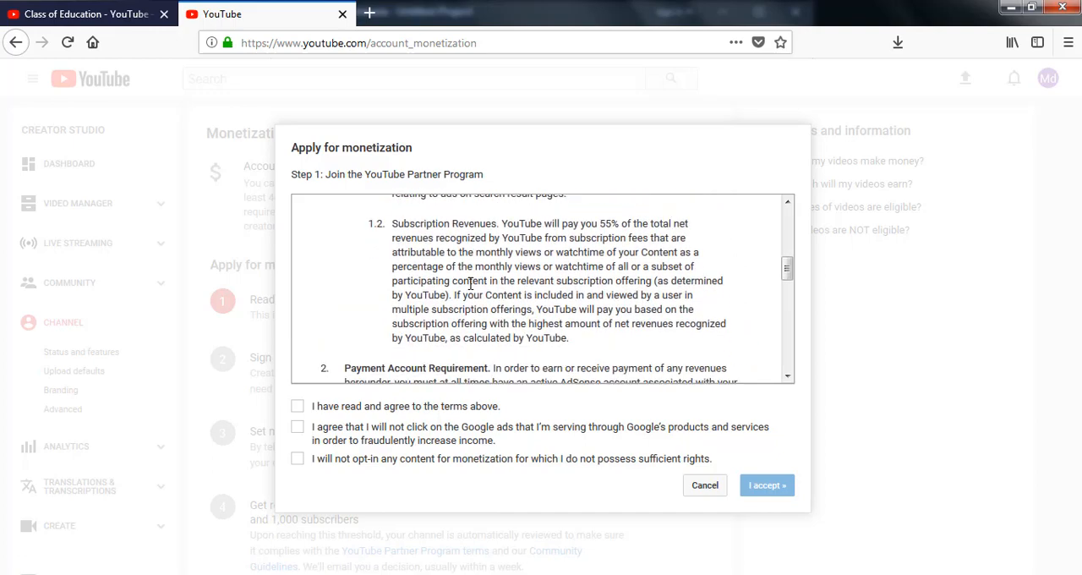
scroll(down, 3)
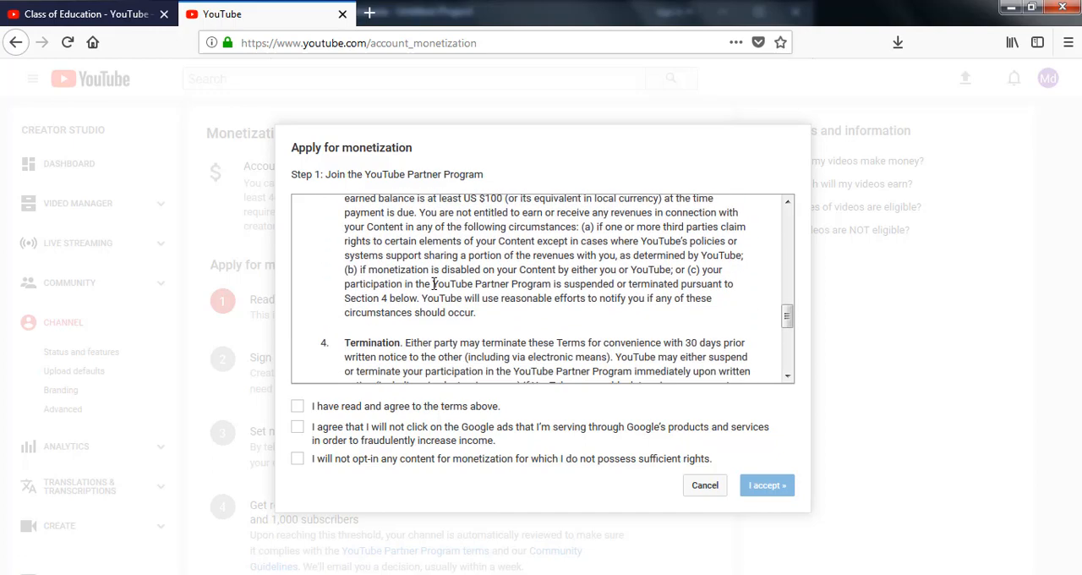
scroll(down, 3)
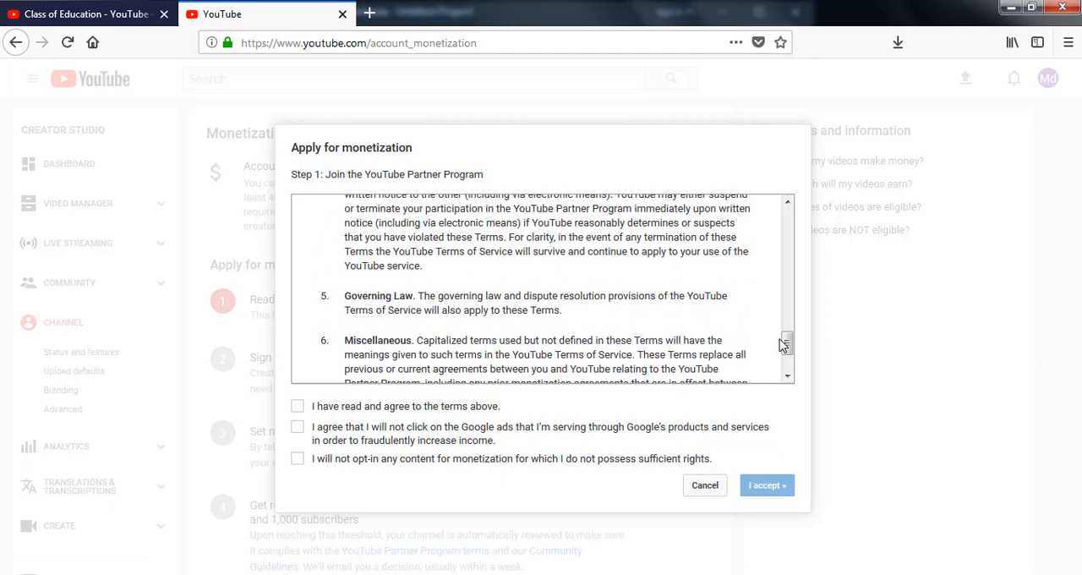
scroll(down, 3)
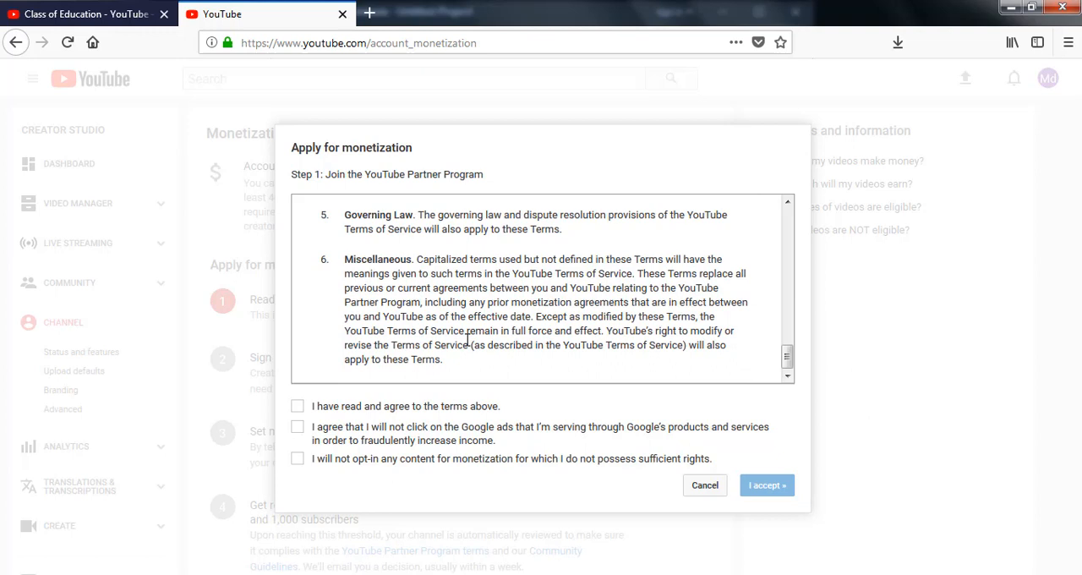
mouse_move(351, 418)
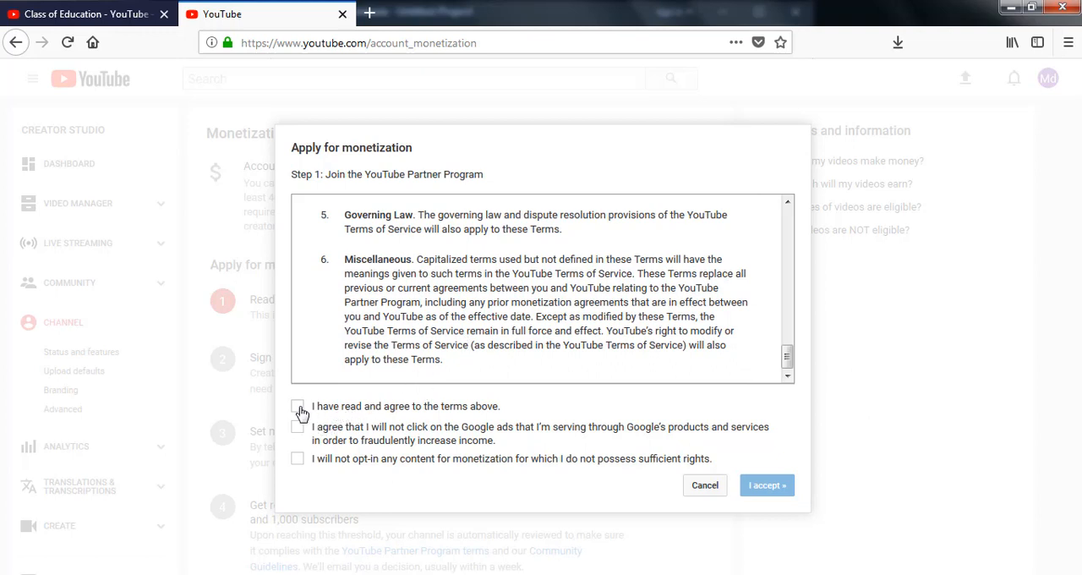
- Tick all three agreement statements and submit acceptance with I accept
click(297, 406)
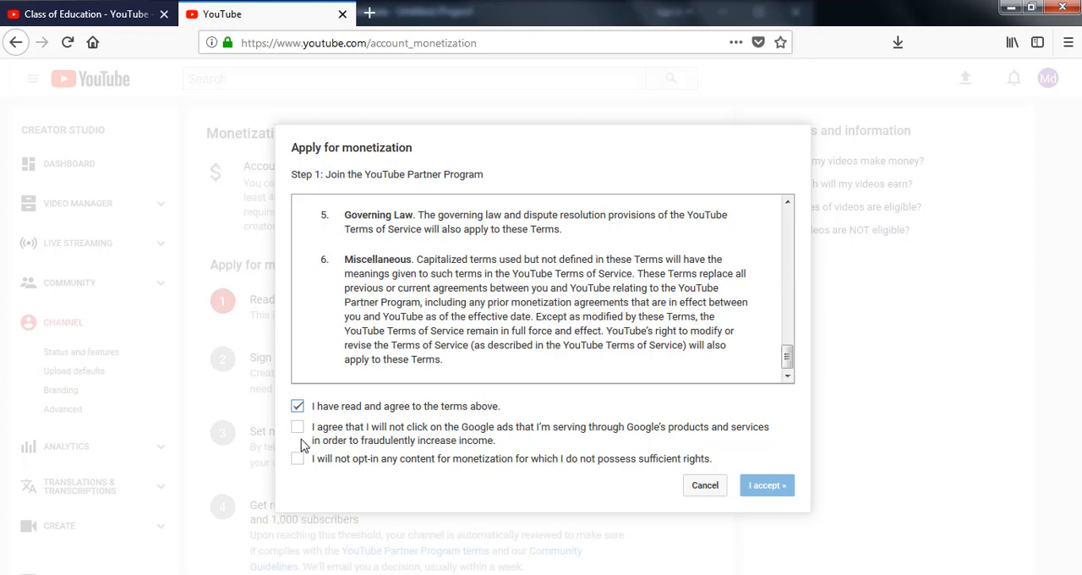
click(297, 426)
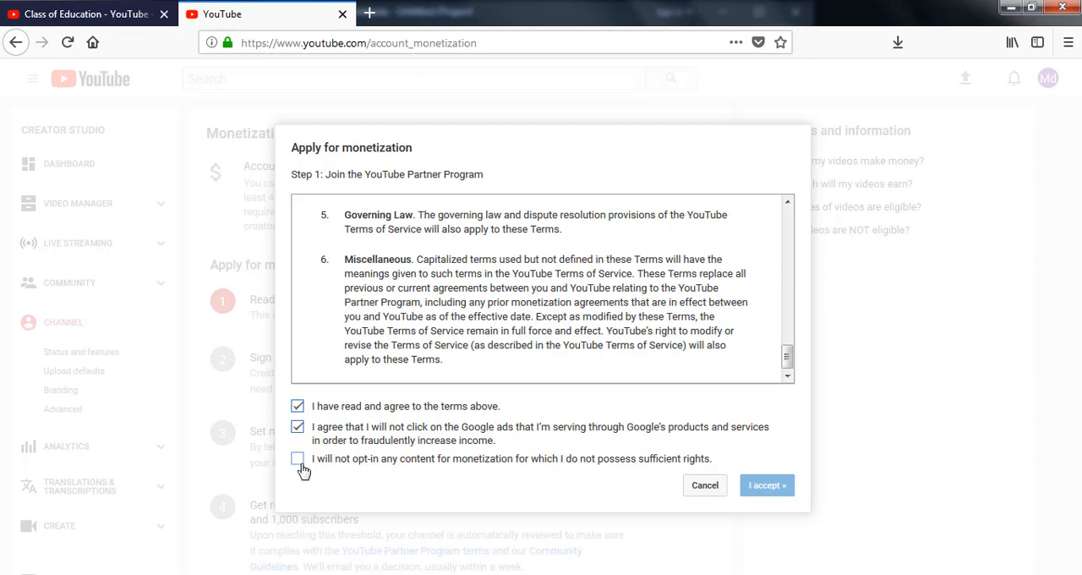
click(297, 459)
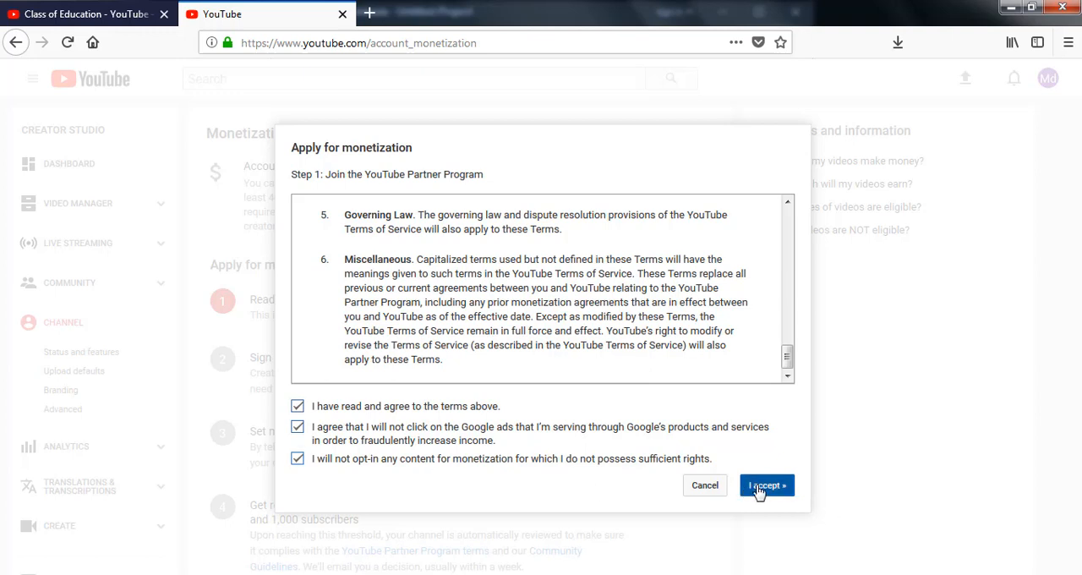
mouse_move(579, 460)
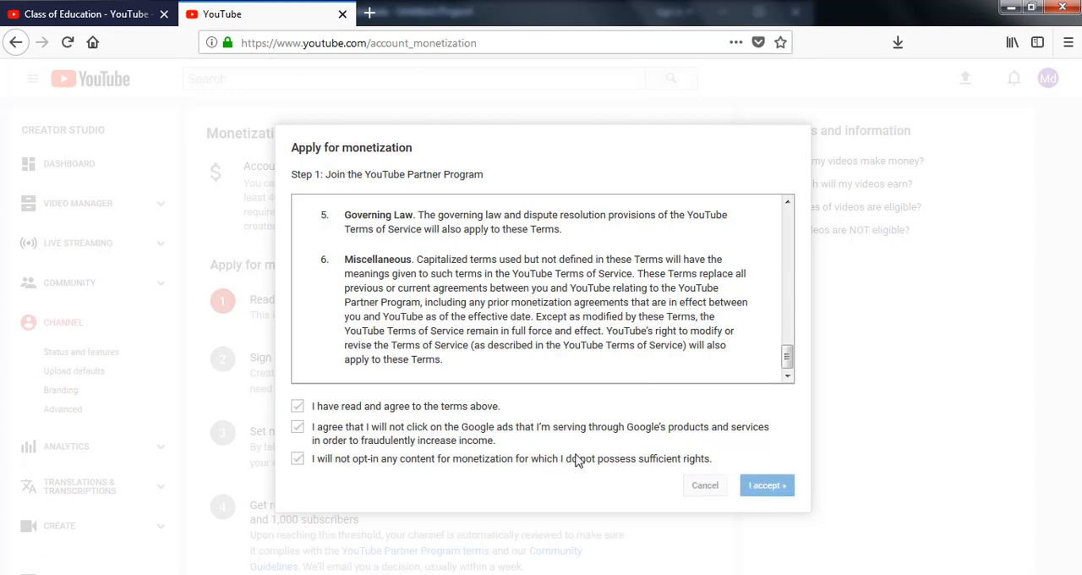
click(765, 484)
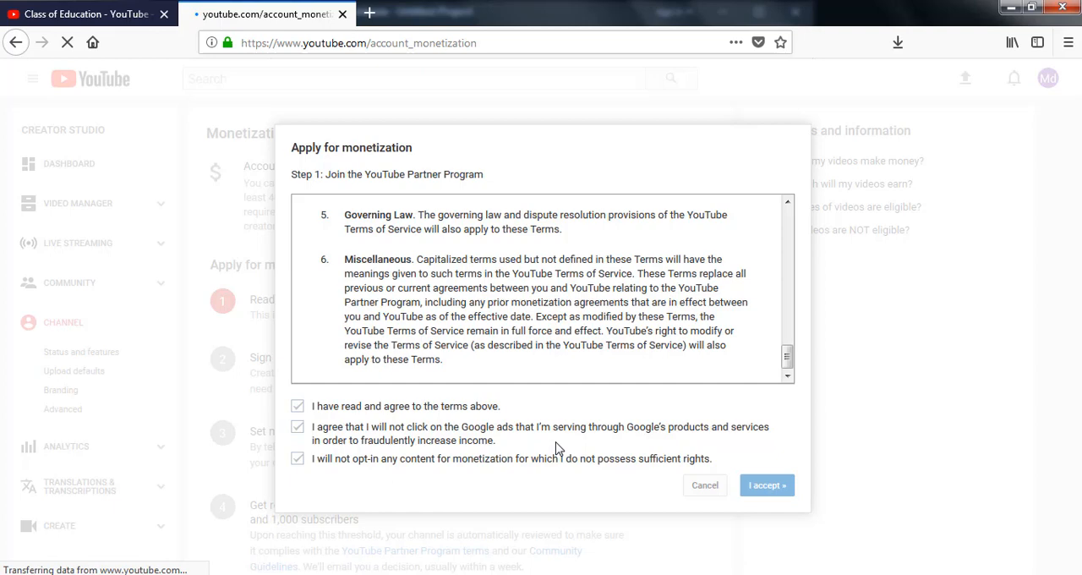
mouse_move(210, 511)
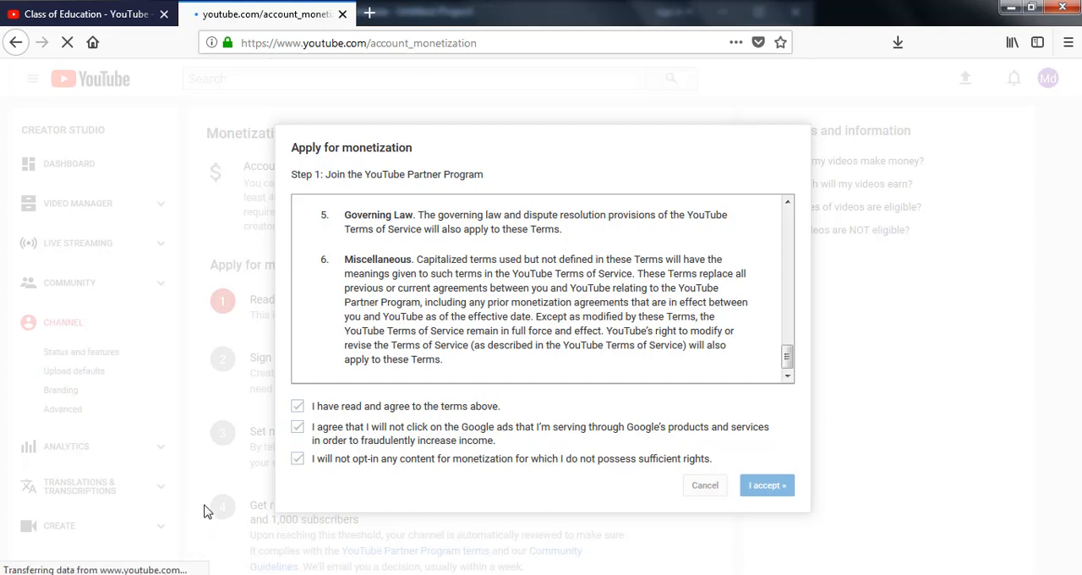
- With the terms marked accepted, start the Sign up for AdSense step
click(765, 483)
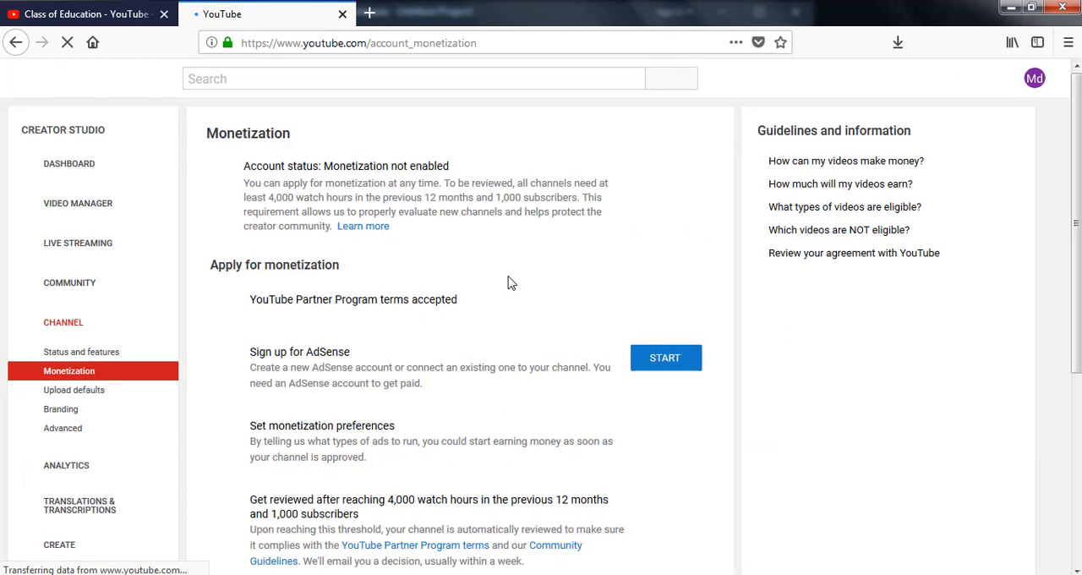
scroll(down, 3)
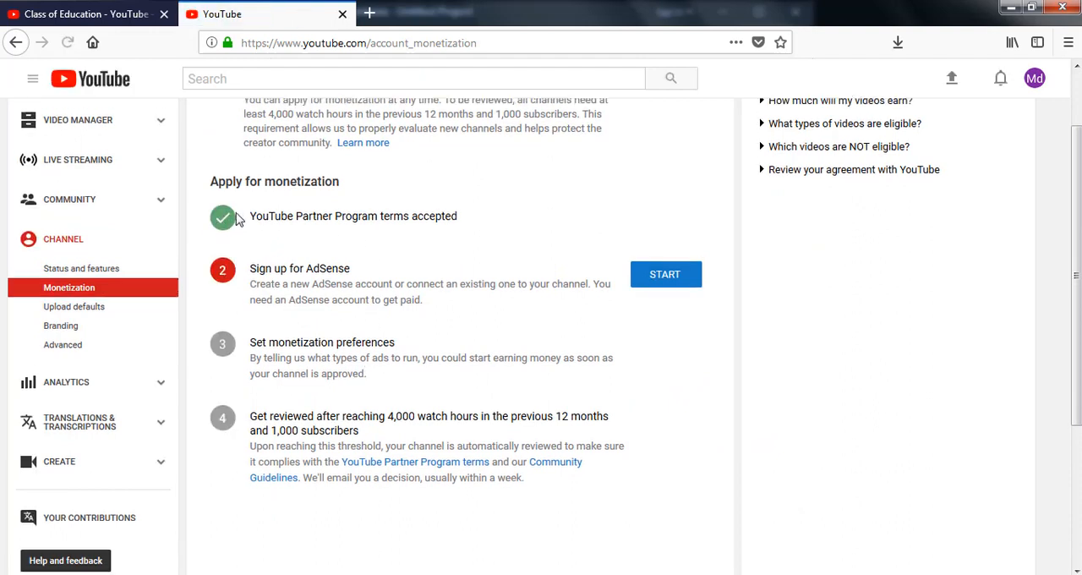
scroll(up, 3)
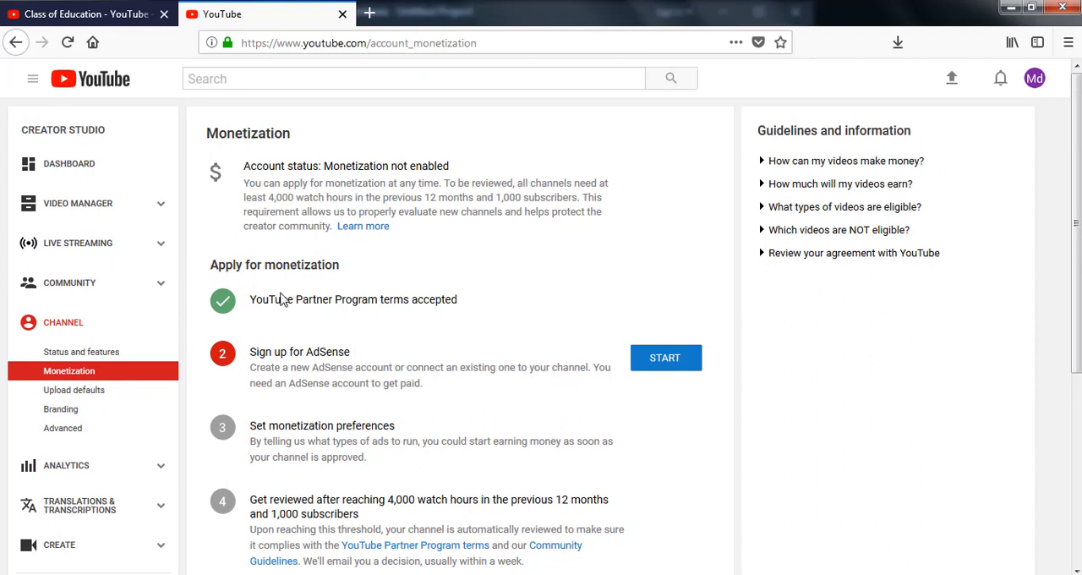
mouse_move(441, 321)
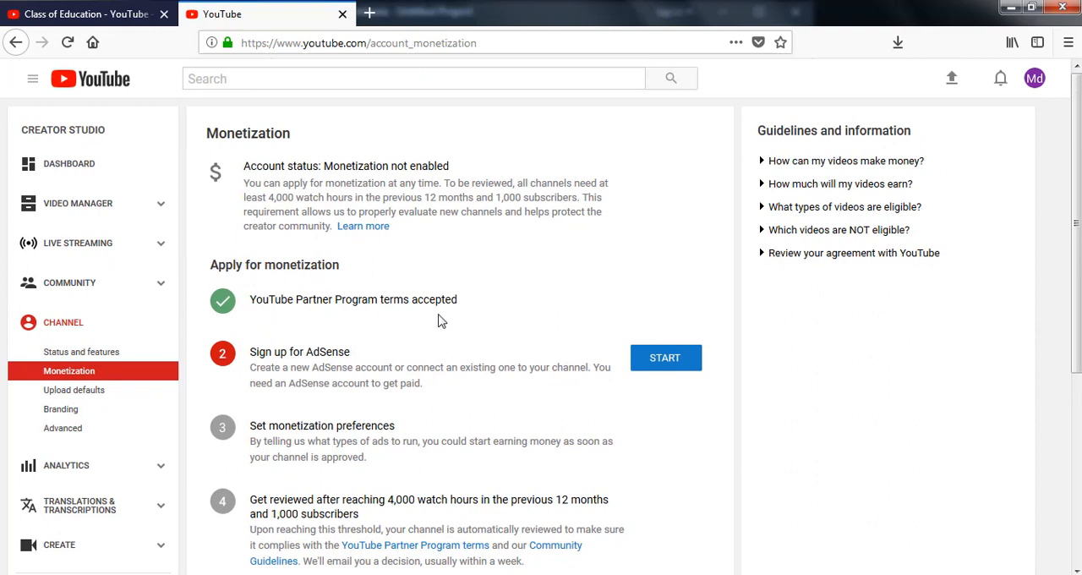
scroll(down, 3)
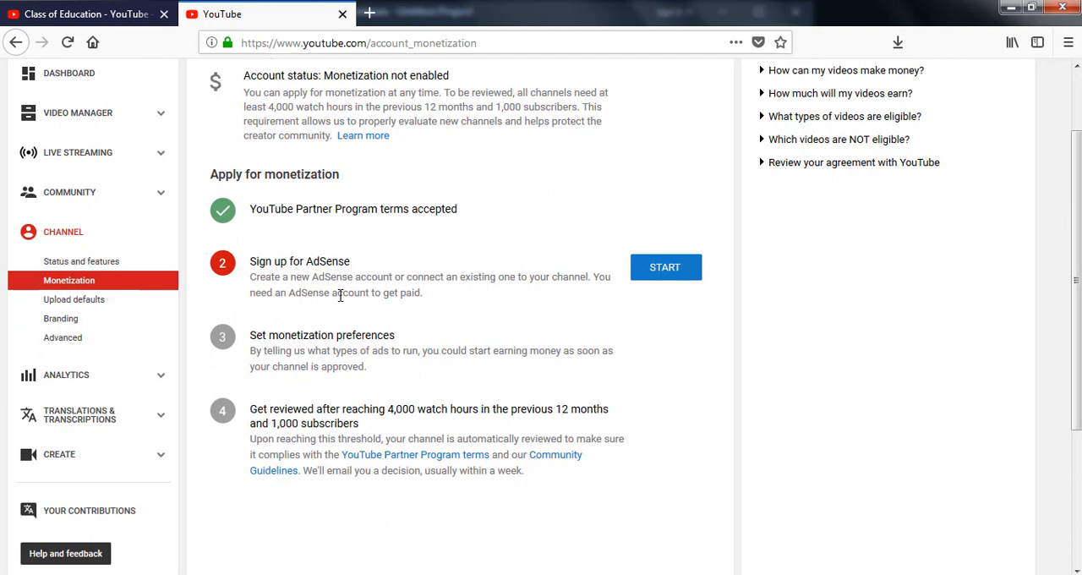
mouse_move(370, 251)
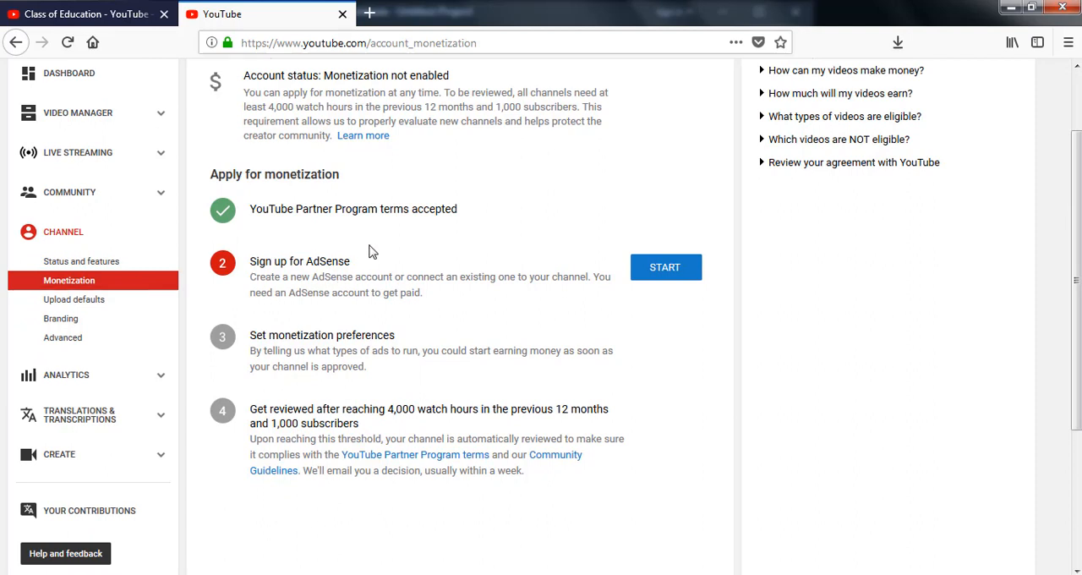
mouse_move(462, 289)
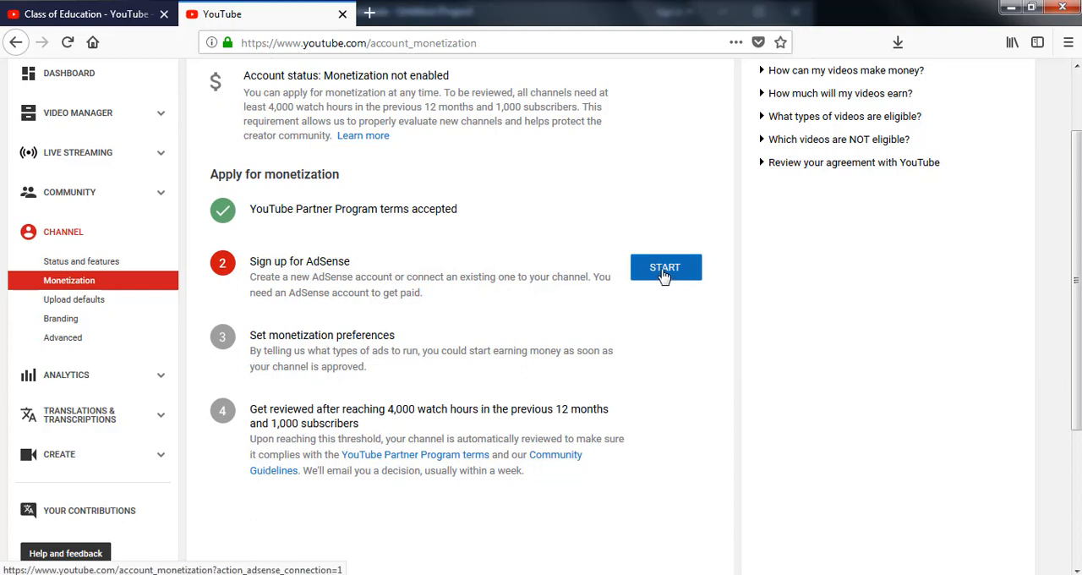
click(666, 267)
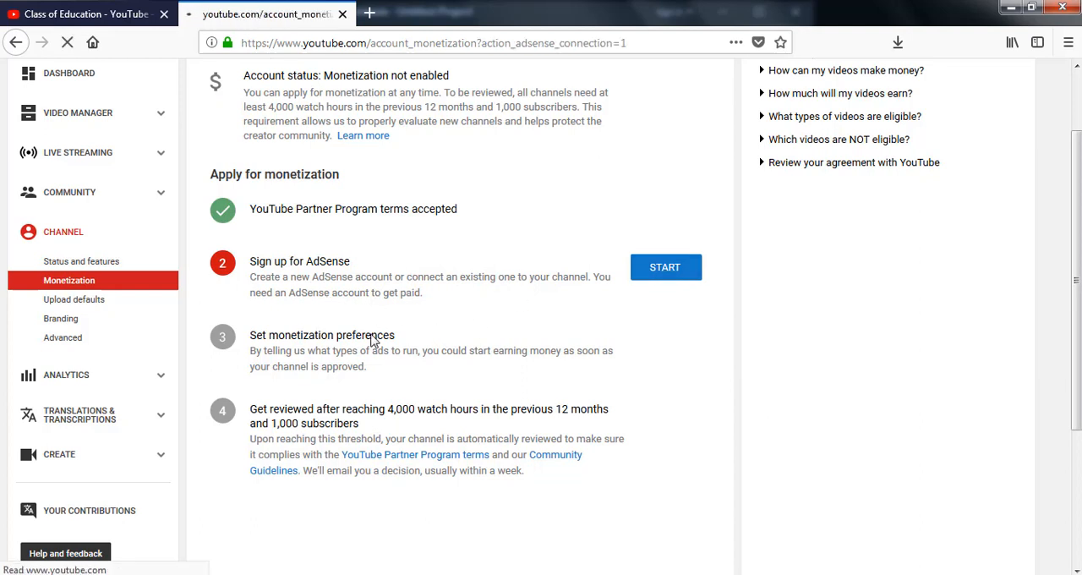
- Continue past the AdSense redirect notice with Next toward Google account sign-in
click(667, 268)
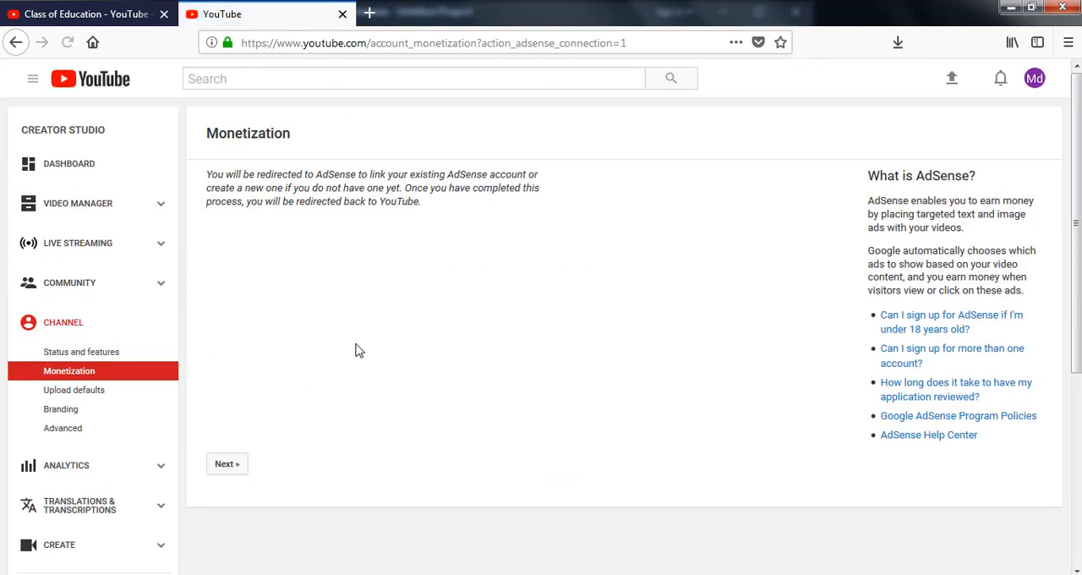
mouse_move(330, 194)
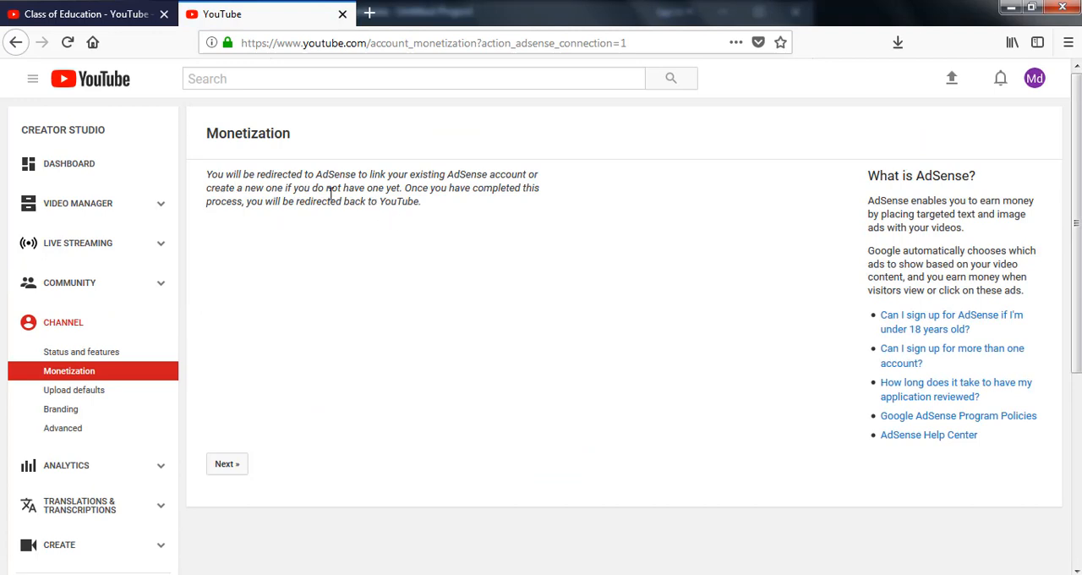
mouse_move(358, 264)
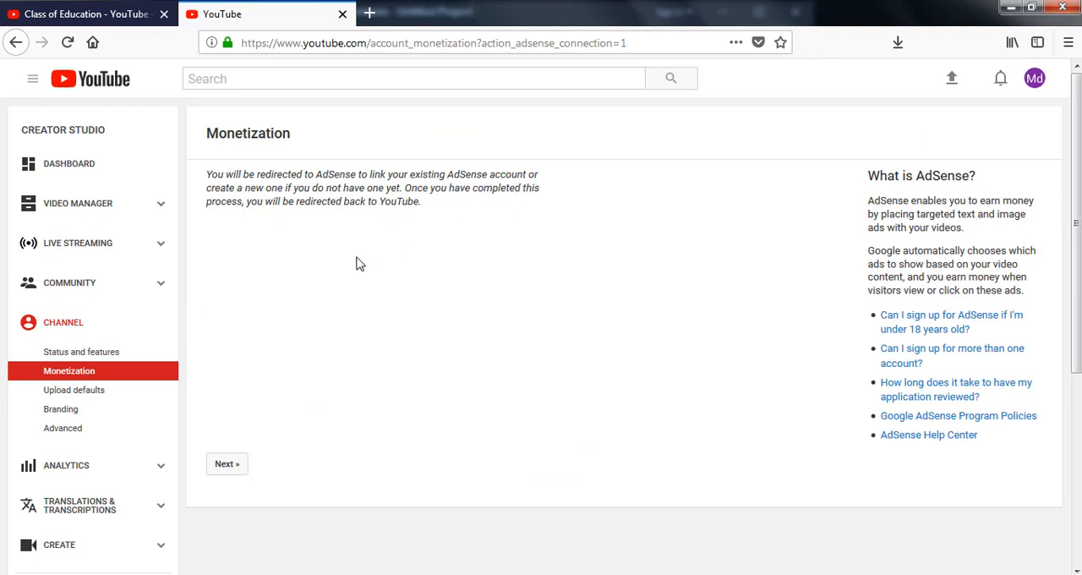
mouse_move(227, 464)
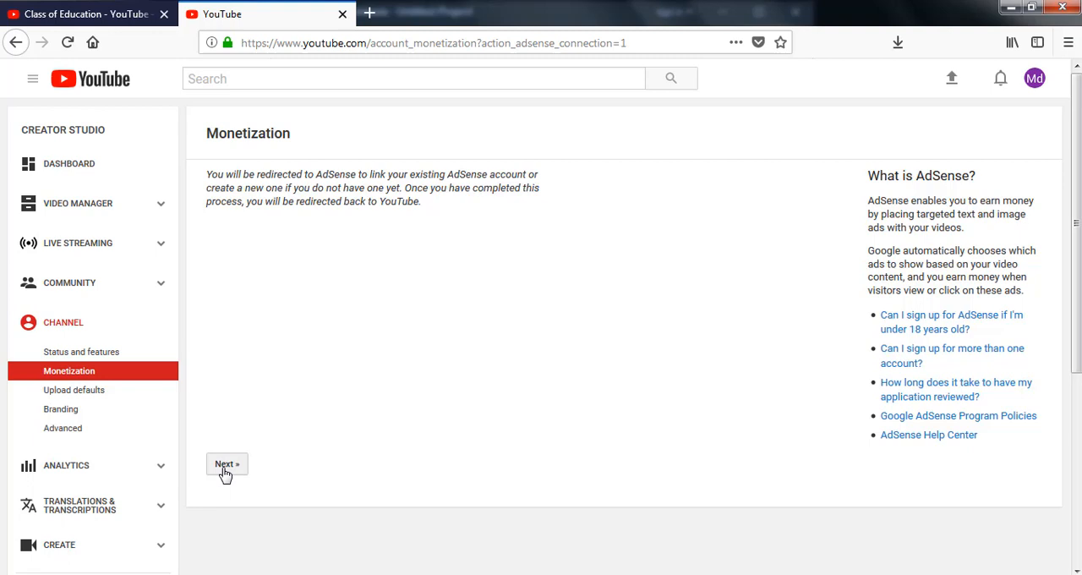
click(227, 464)
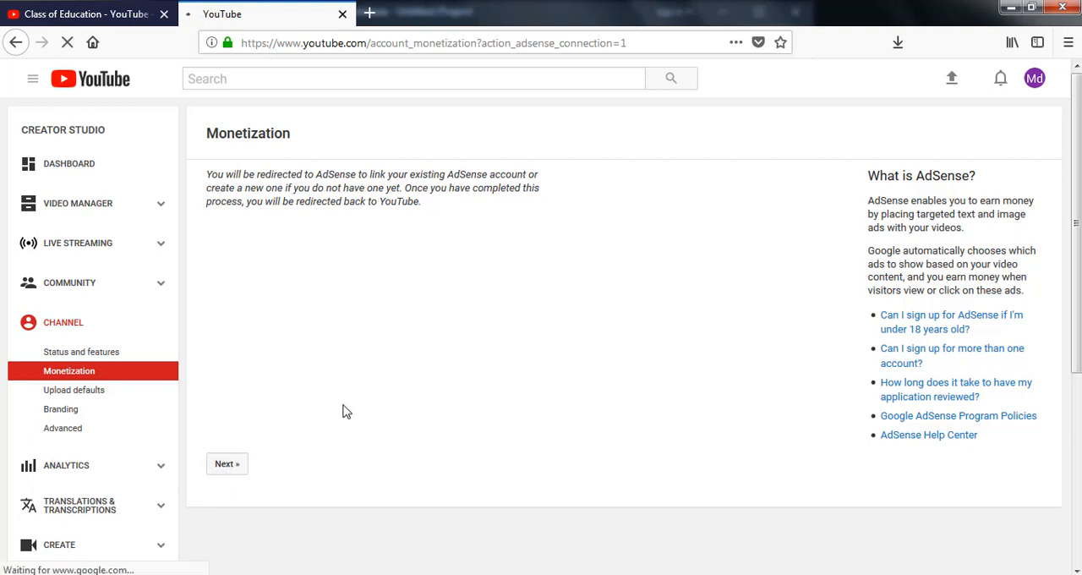
mouse_move(264, 551)
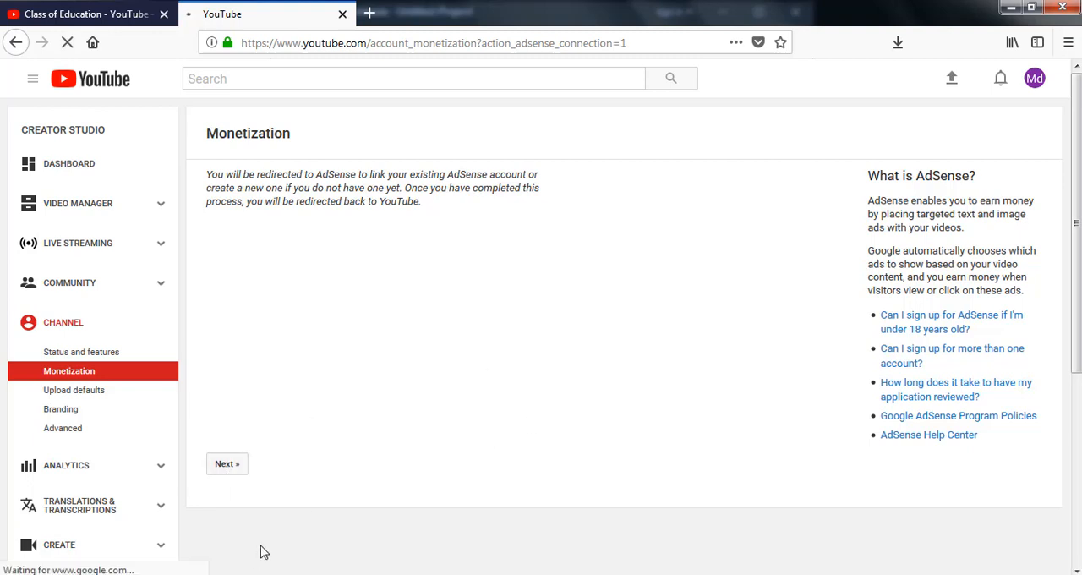
click(226, 463)
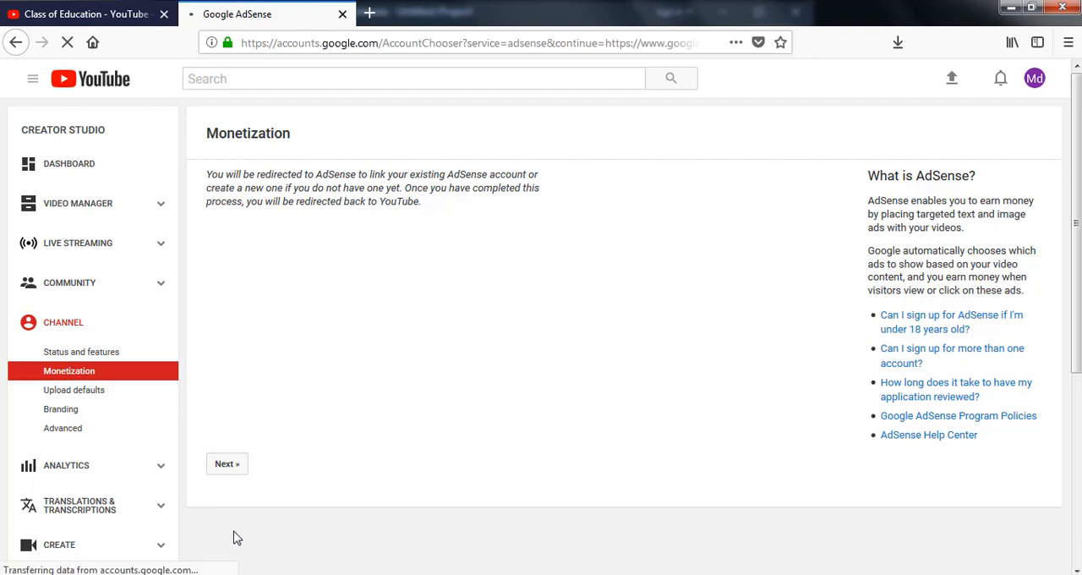
- Choose the Google account to use, loading the AdSense sign-up form
click(227, 464)
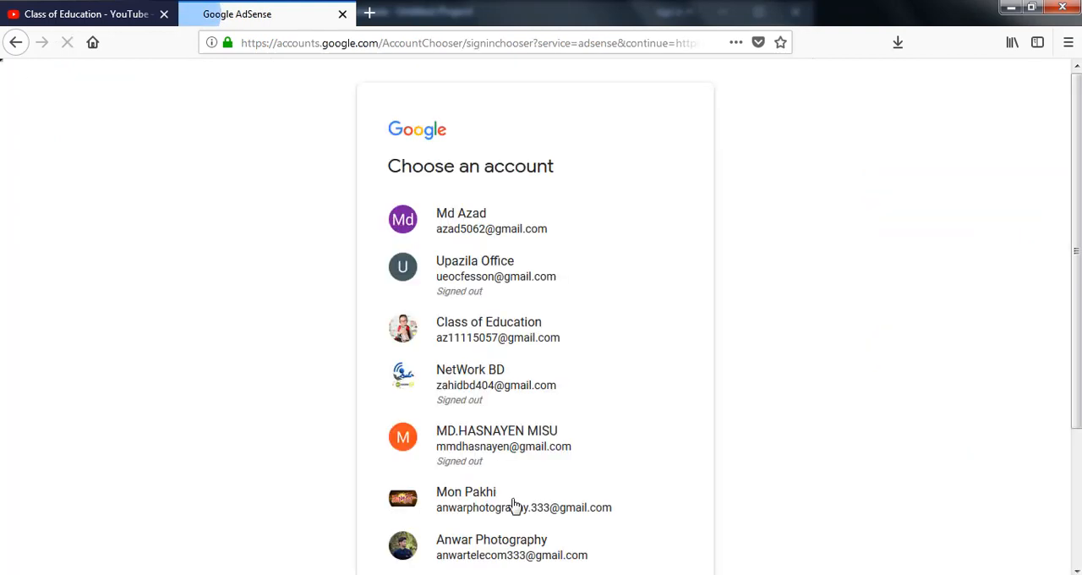
mouse_move(148, 548)
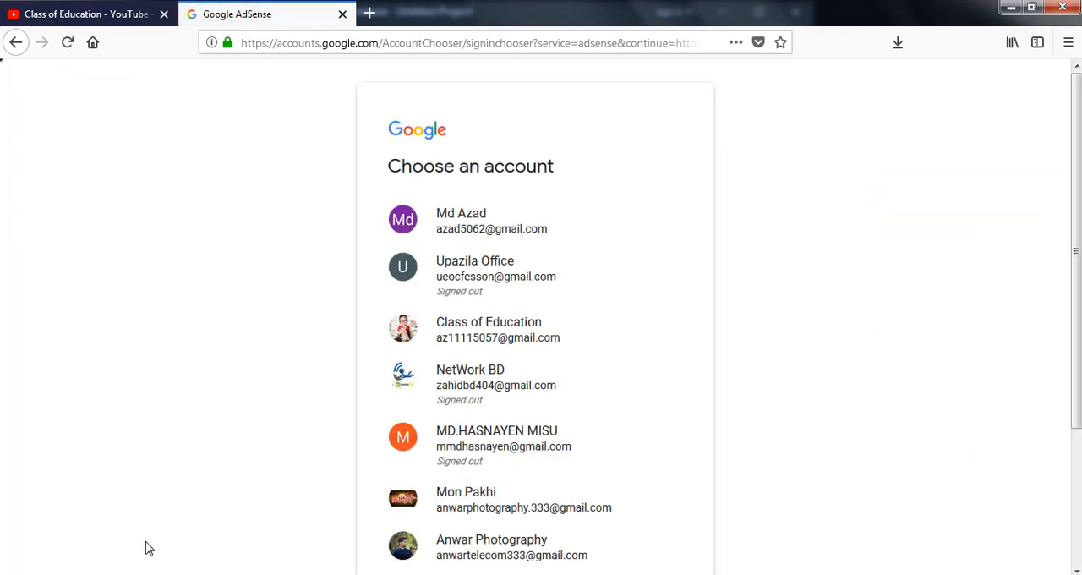
mouse_move(330, 484)
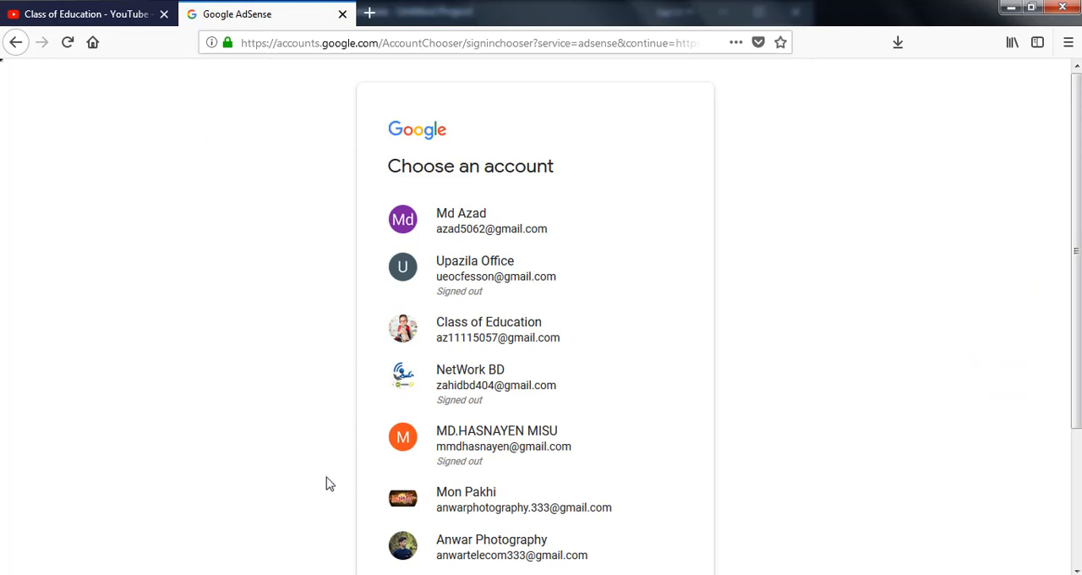
mouse_move(338, 458)
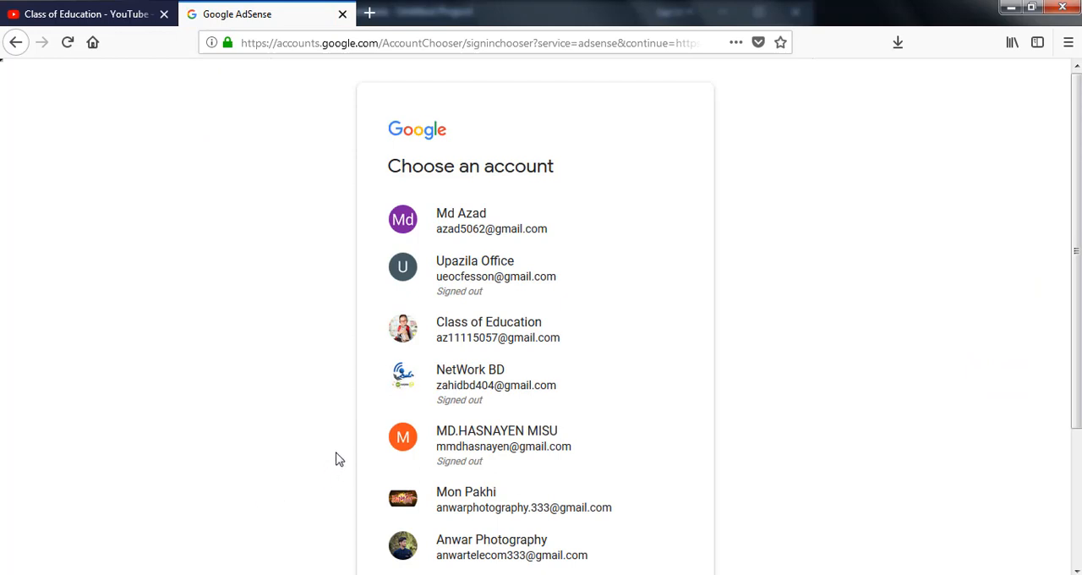
mouse_move(323, 480)
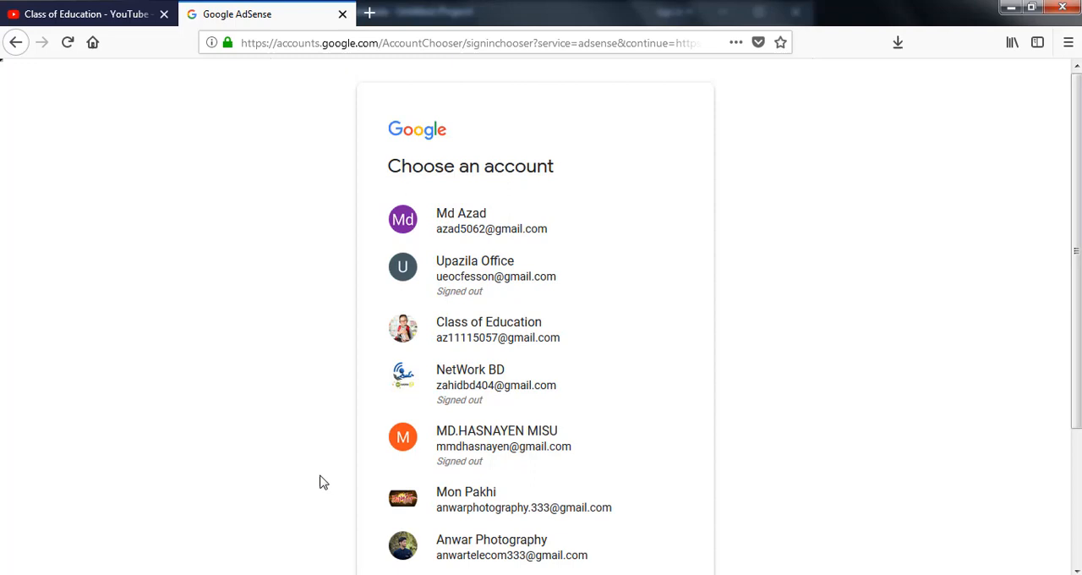
mouse_move(463, 373)
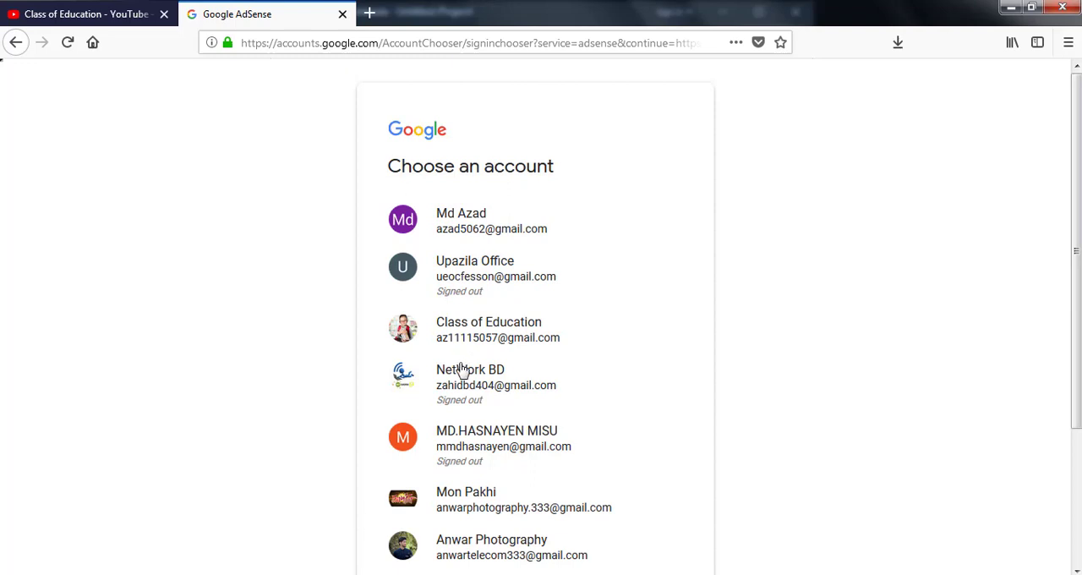
mouse_move(313, 483)
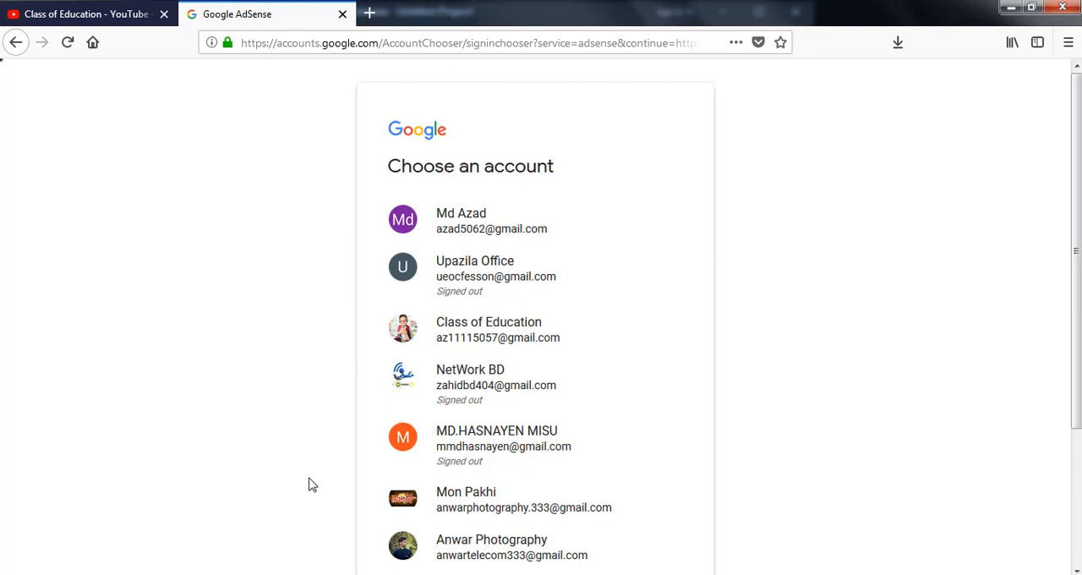
mouse_move(355, 482)
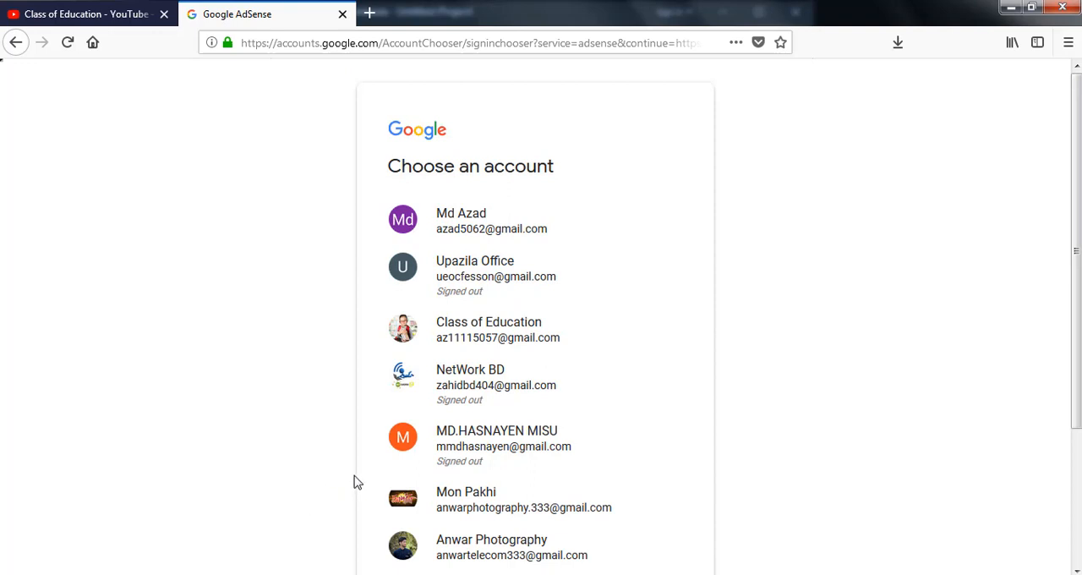
mouse_move(347, 477)
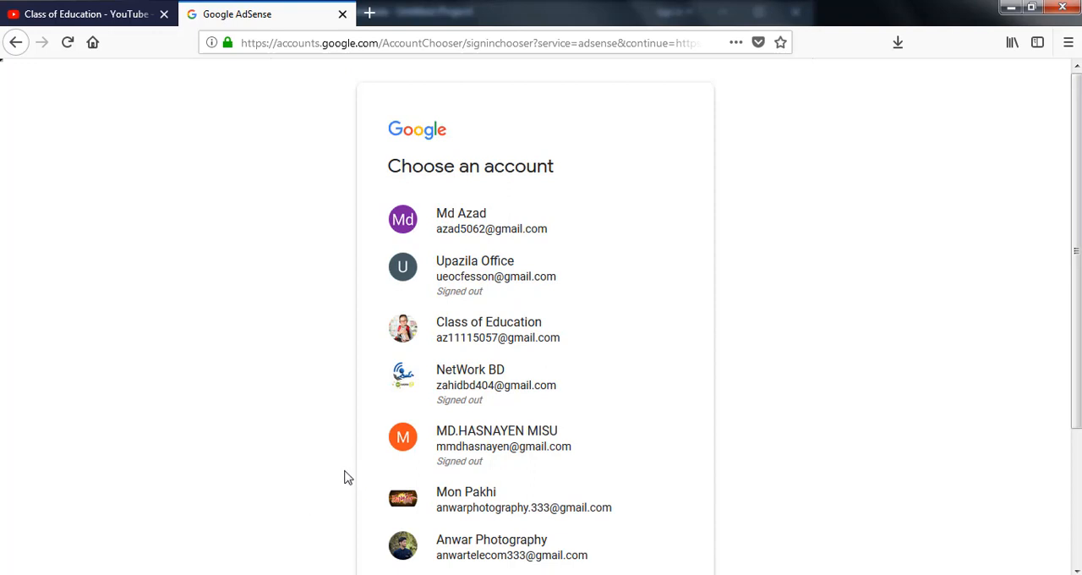
mouse_move(310, 349)
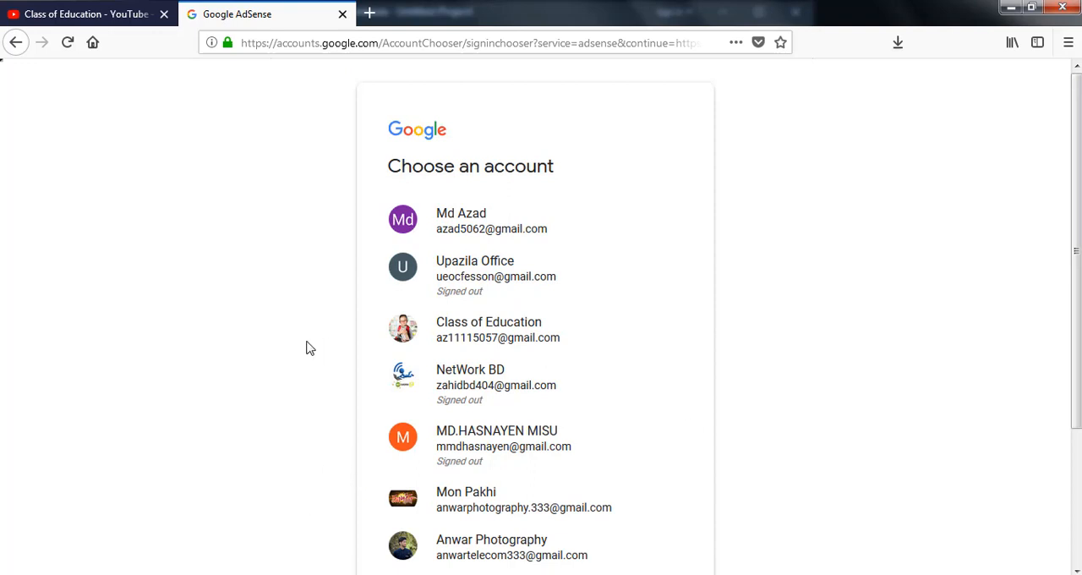
mouse_move(301, 139)
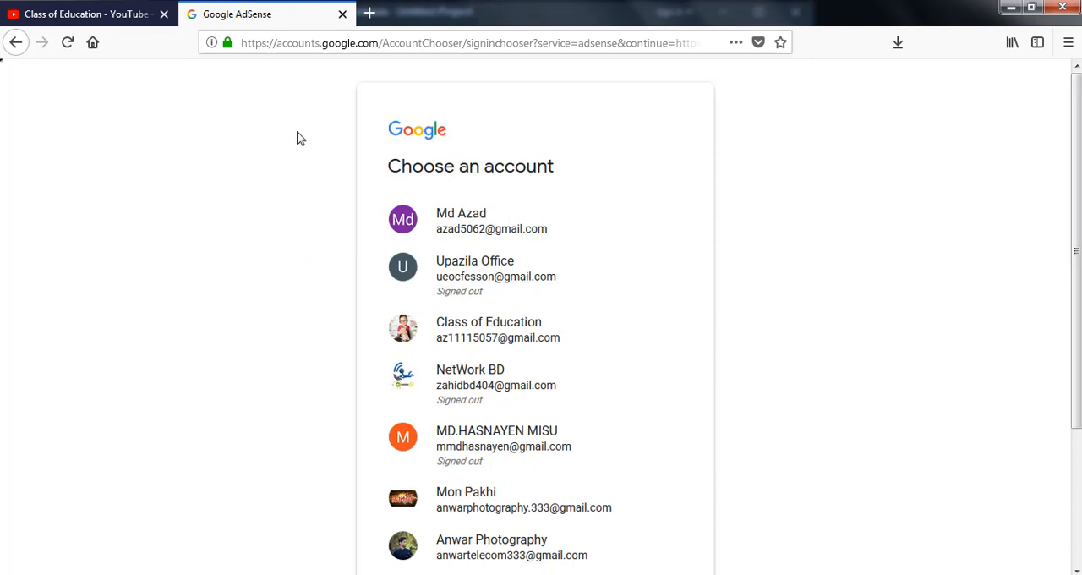
mouse_move(480, 230)
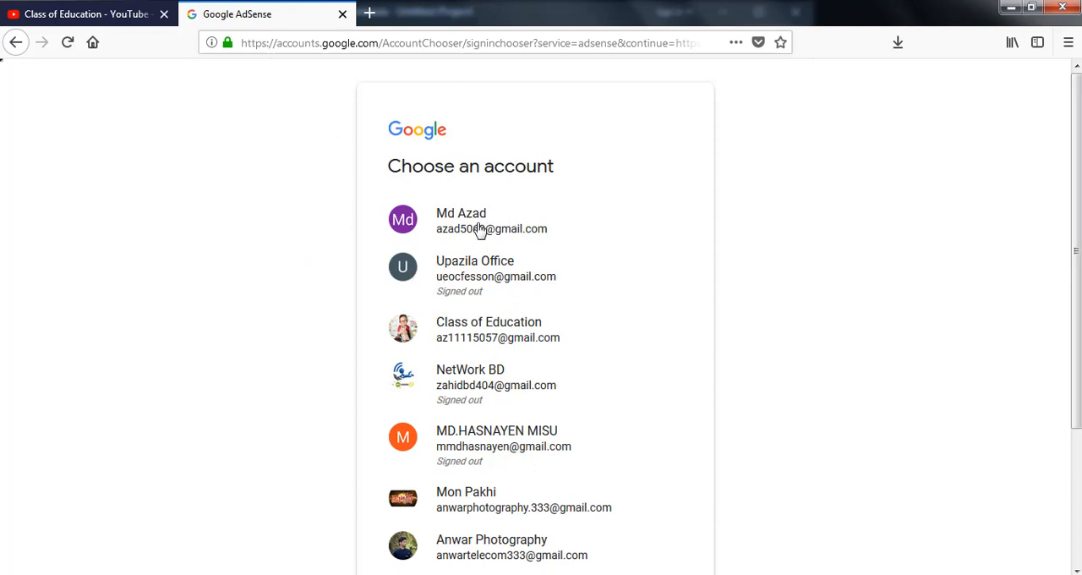
mouse_move(481, 222)
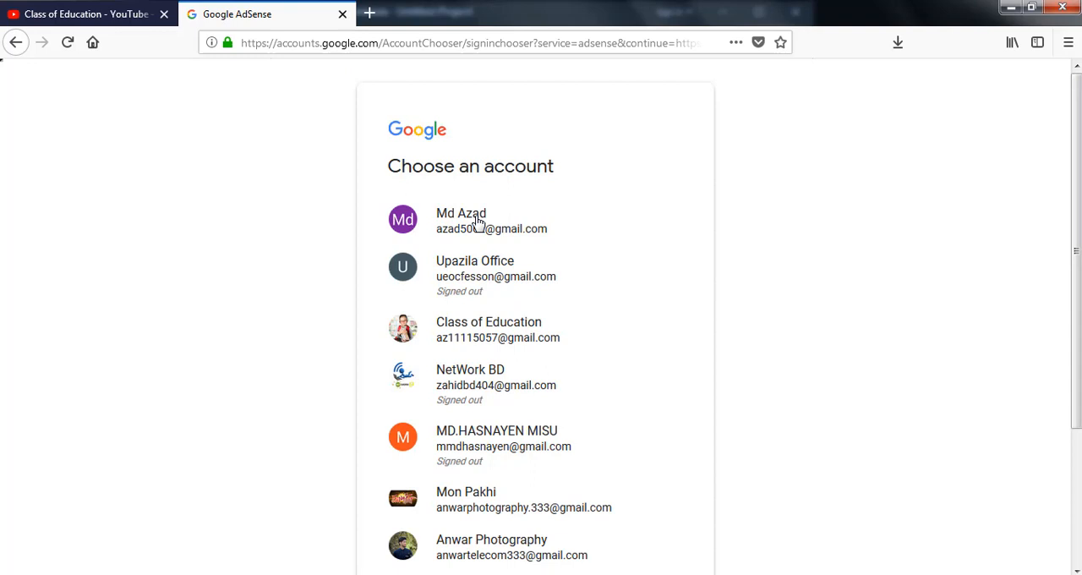
scroll(down, 3)
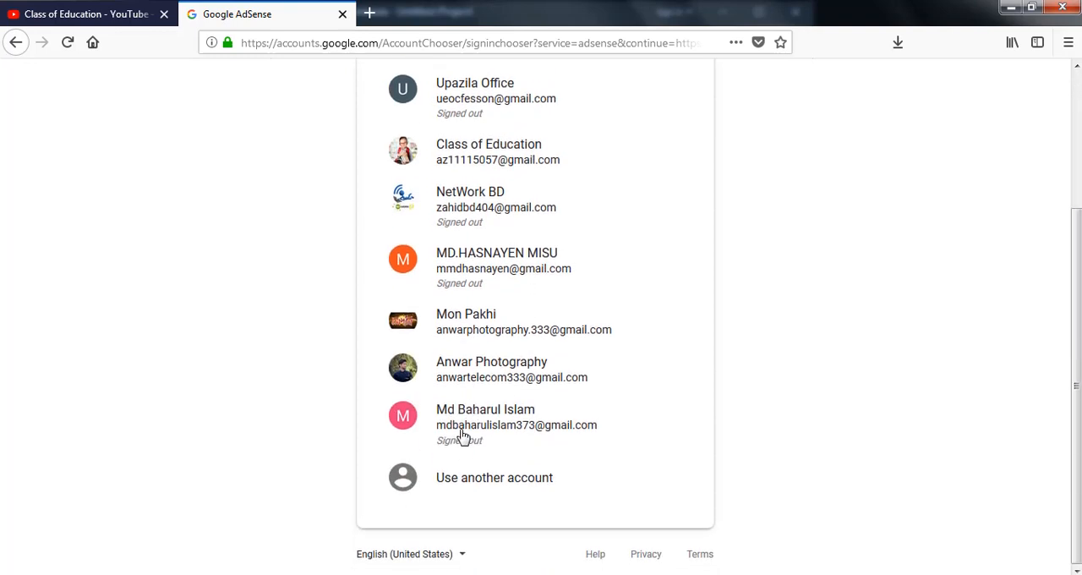
scroll(up, 3)
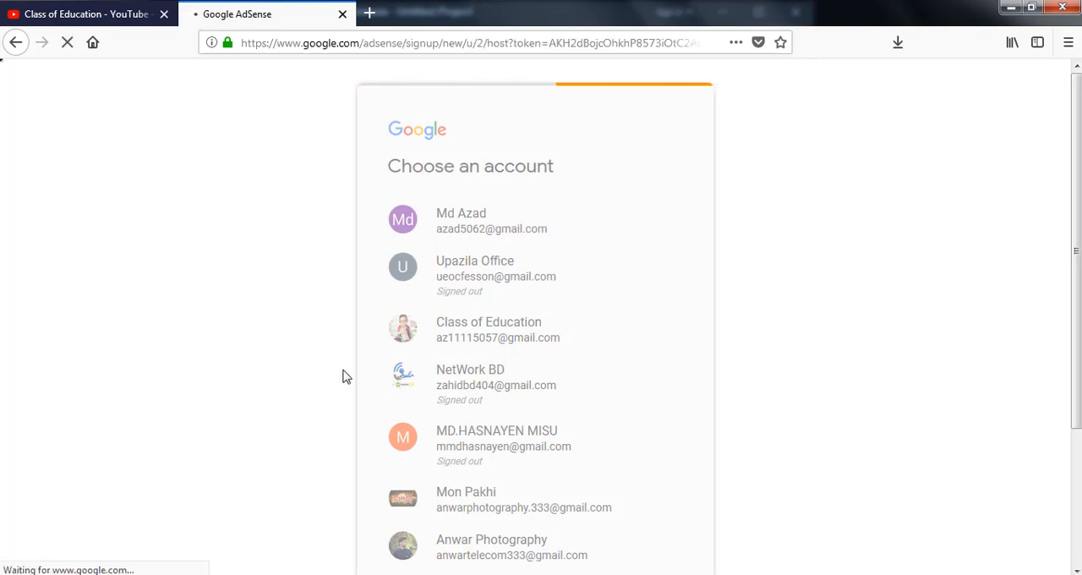
click(488, 328)
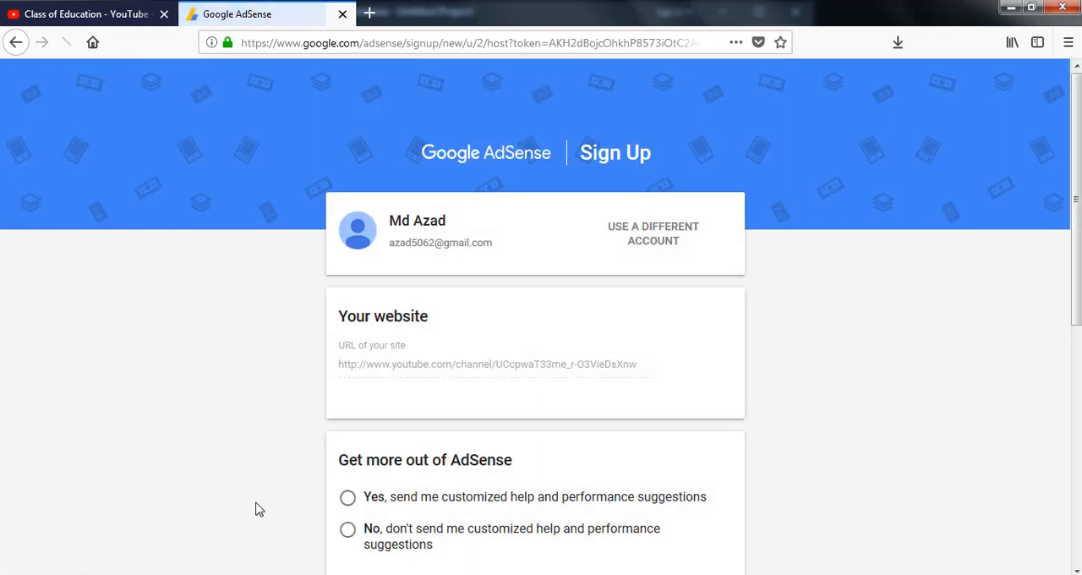
mouse_move(517, 326)
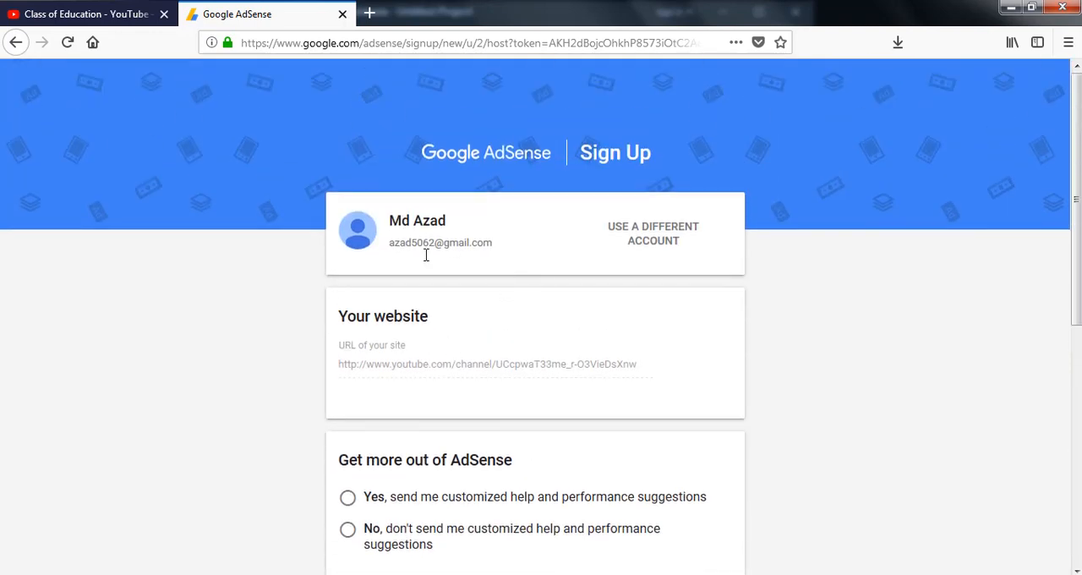
mouse_move(470, 261)
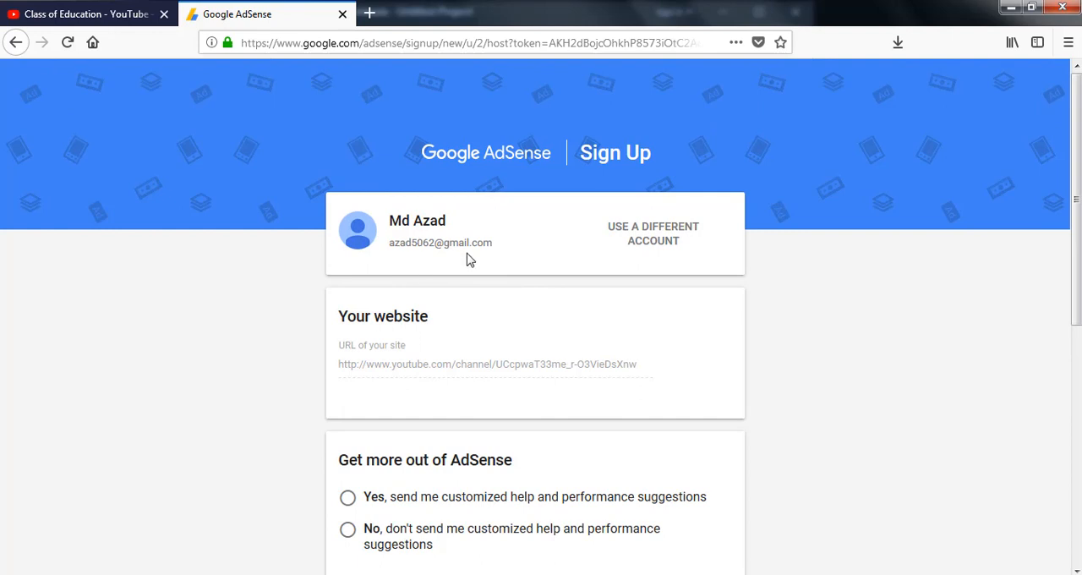
mouse_move(450, 264)
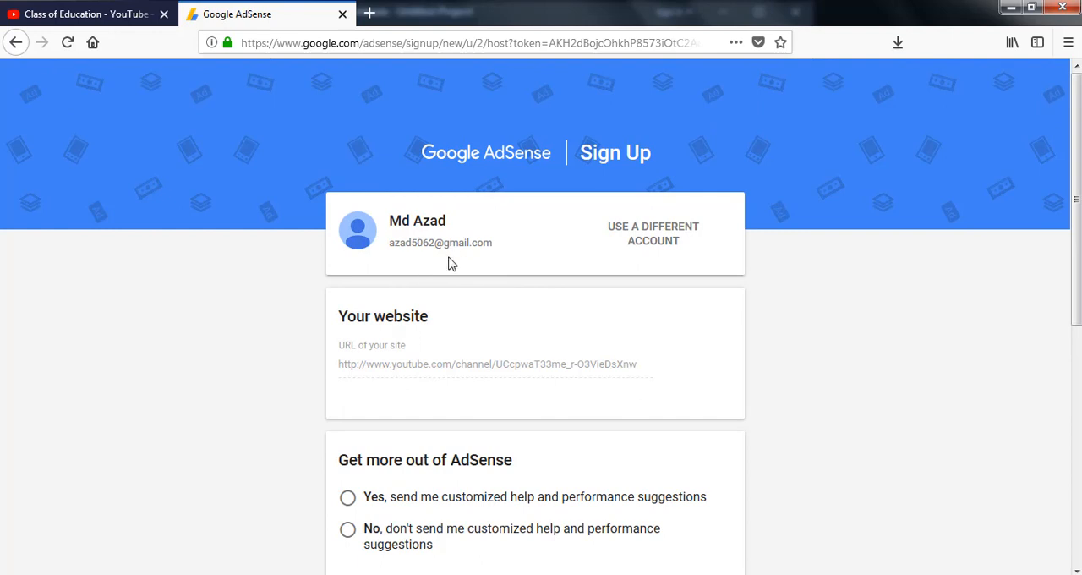
- Opt in to customized help and performance suggestions on the AdSense sign-up form
scroll(down, 3)
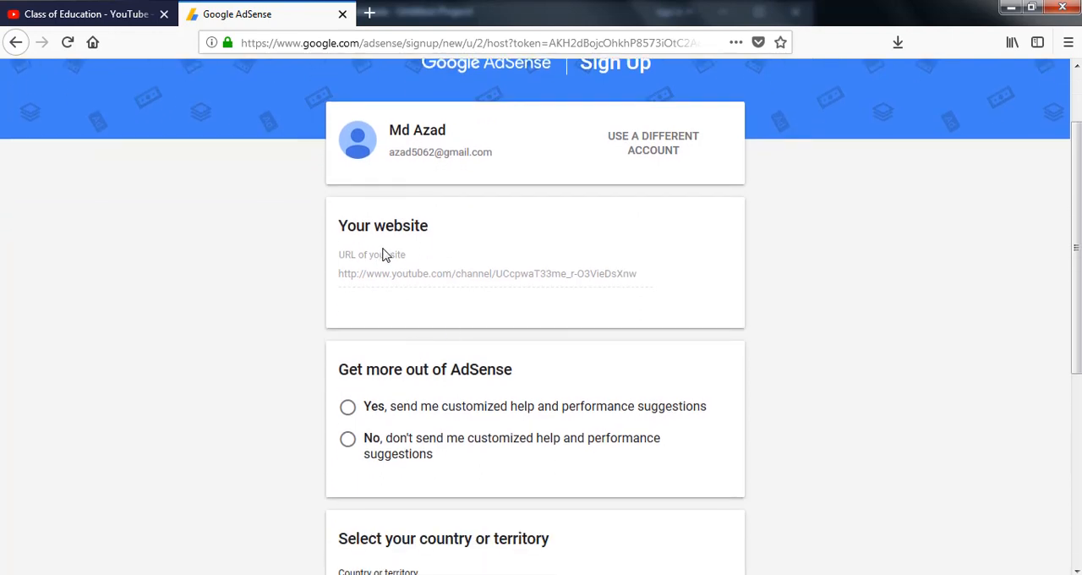
mouse_move(599, 291)
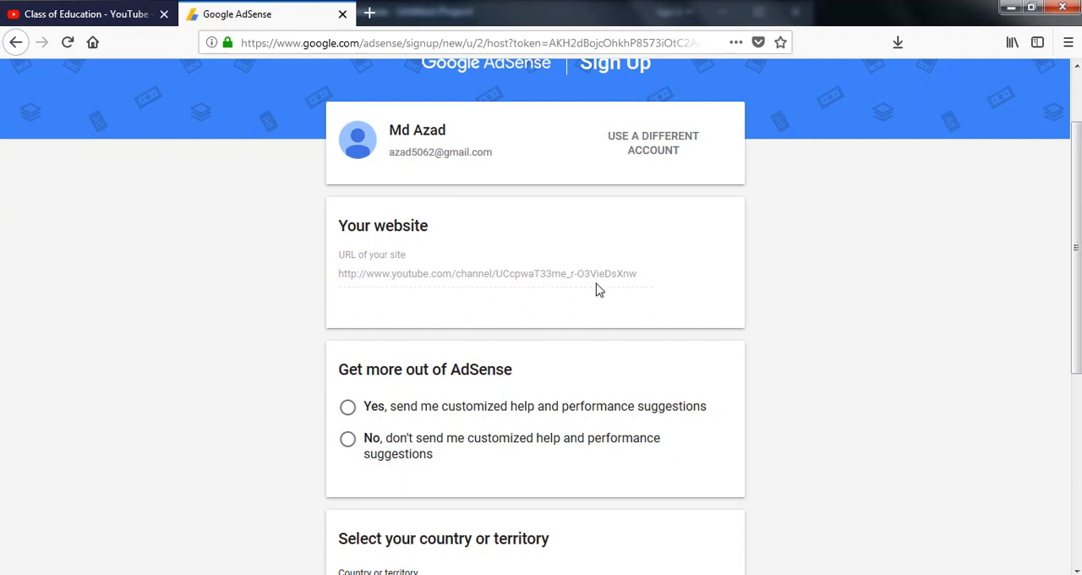
scroll(down, 3)
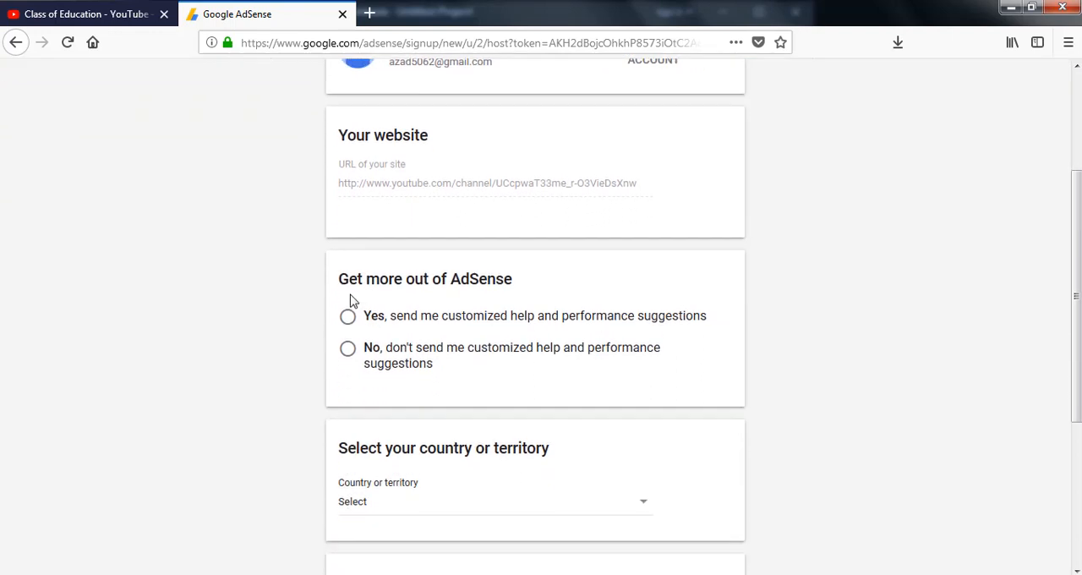
mouse_move(387, 302)
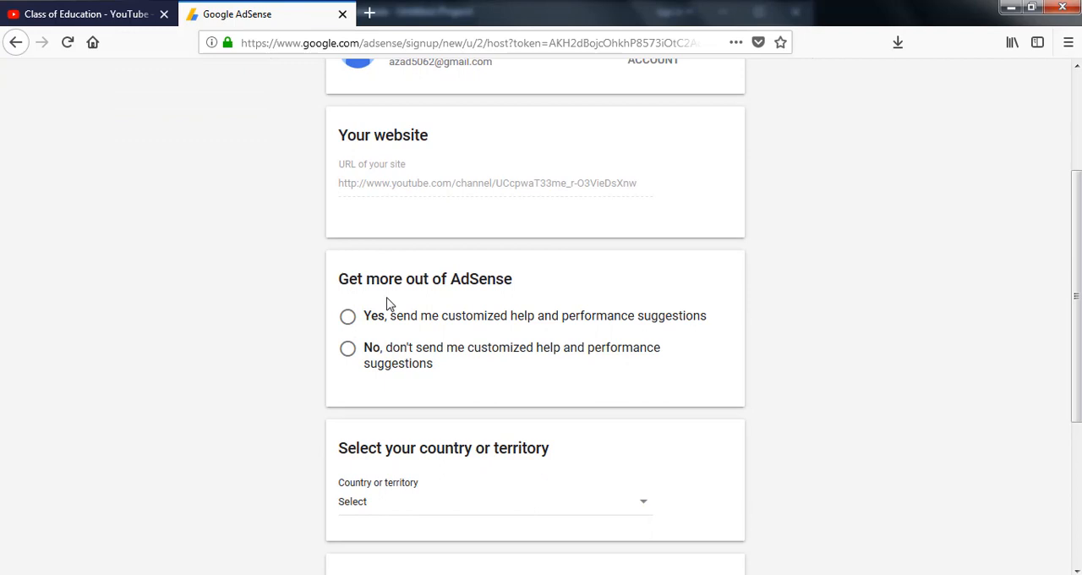
mouse_move(359, 337)
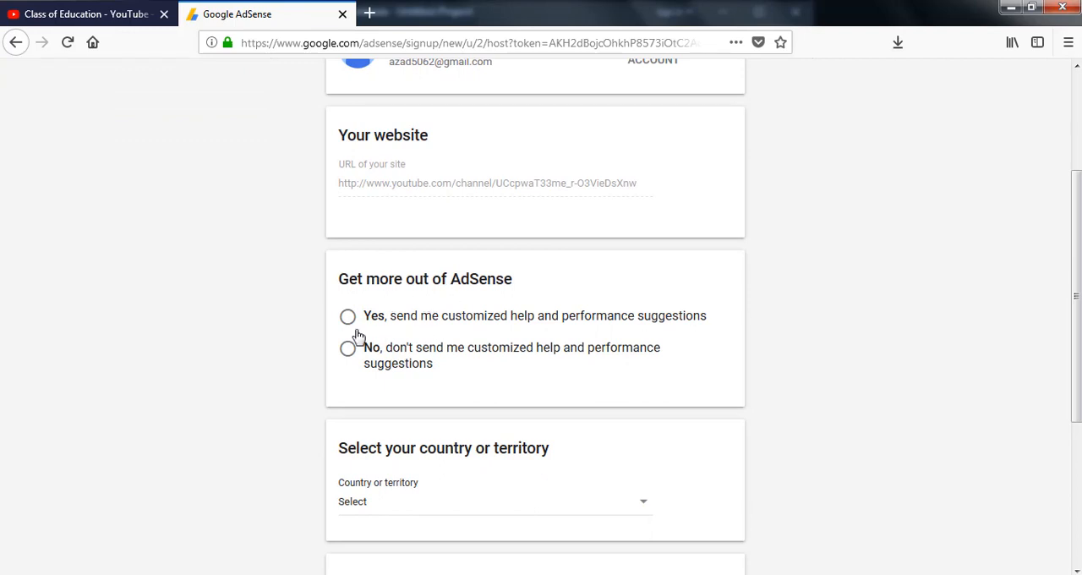
click(348, 316)
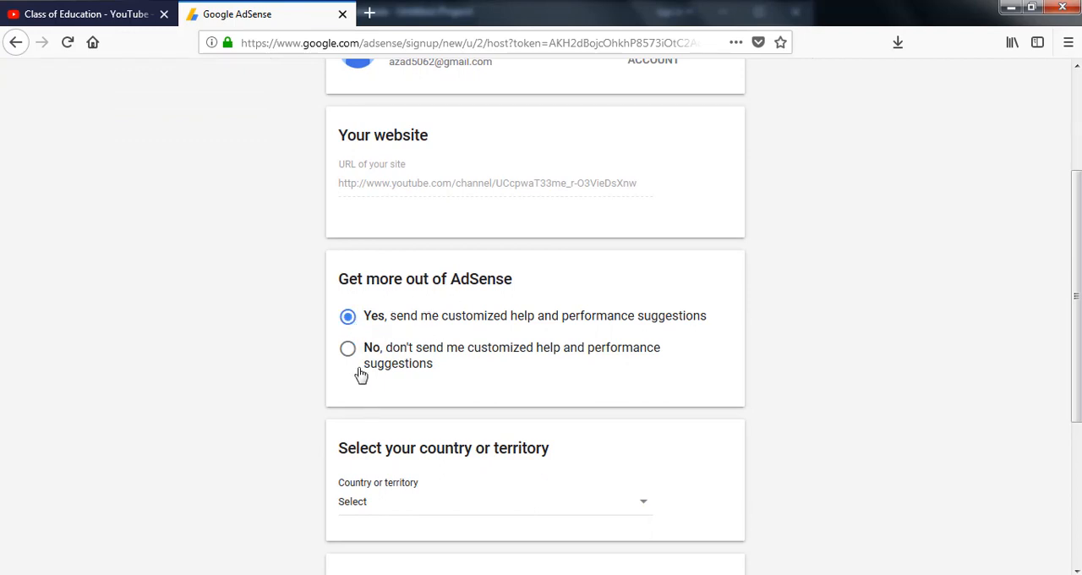
mouse_move(487, 366)
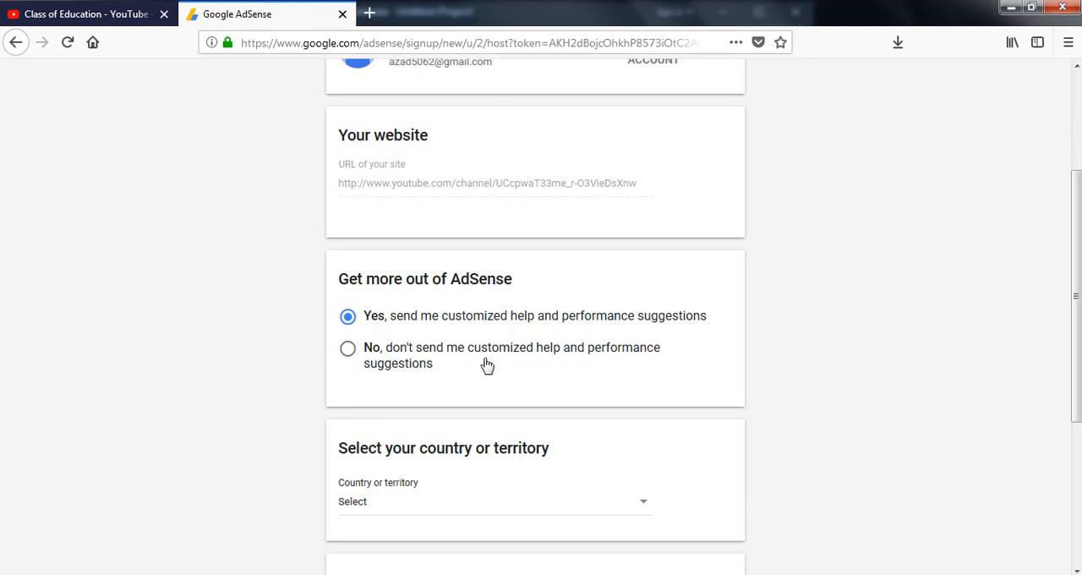
mouse_move(359, 331)
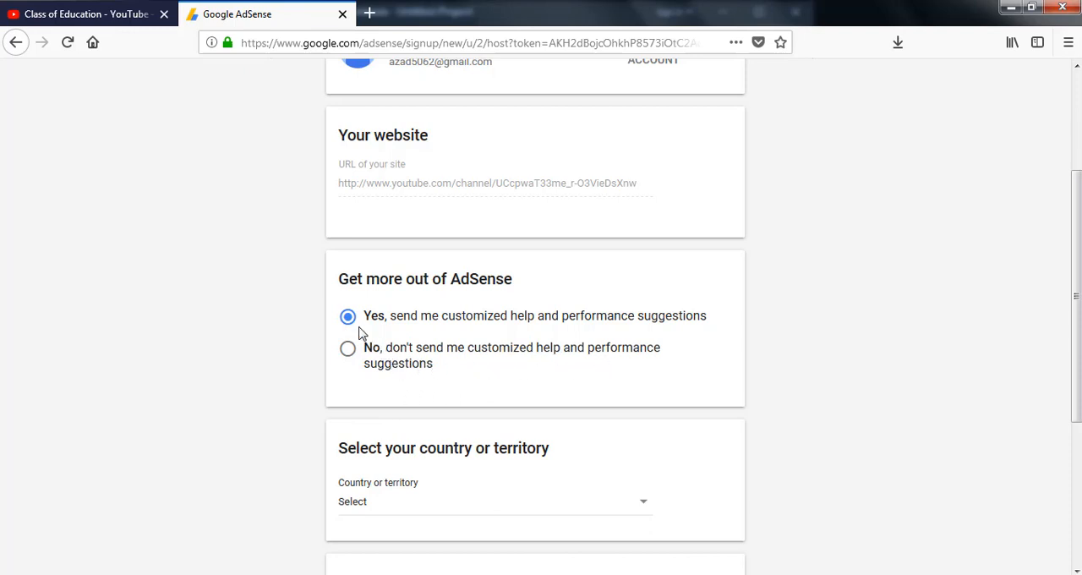
scroll(down, 3)
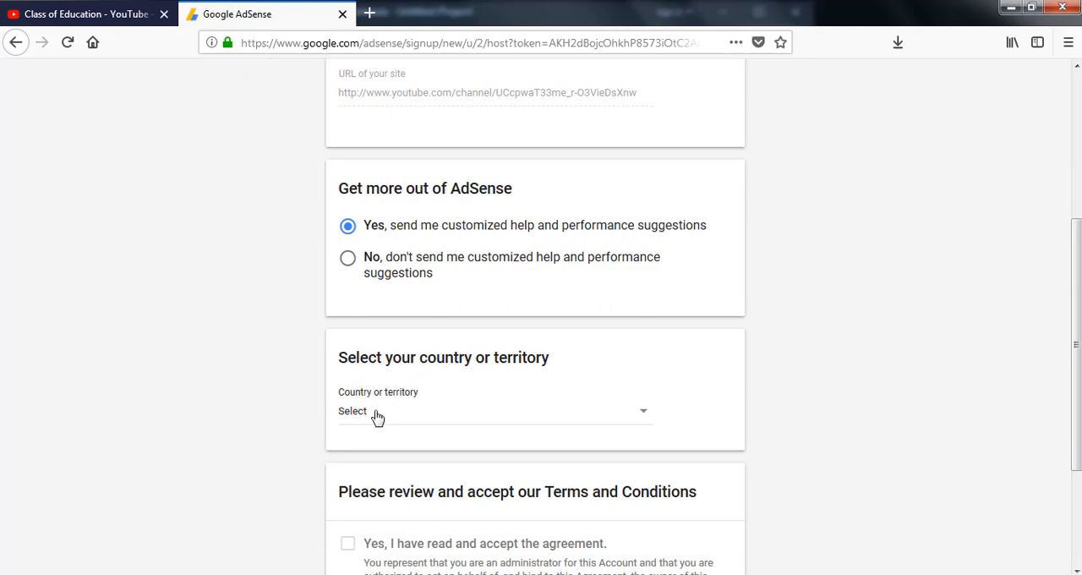
scroll(down, 3)
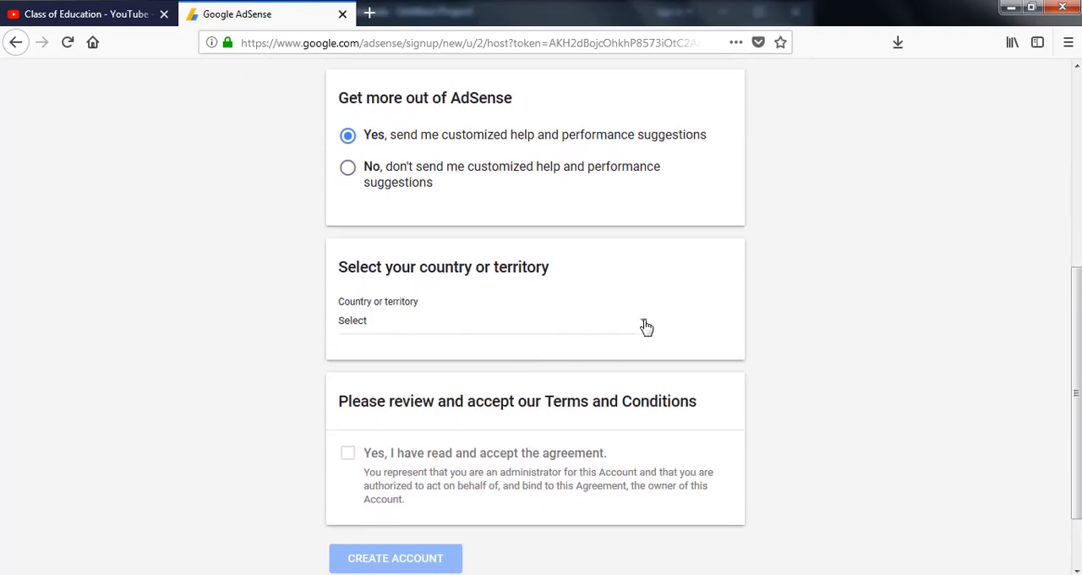
- Pick India from the Country or territory list
click(487, 321)
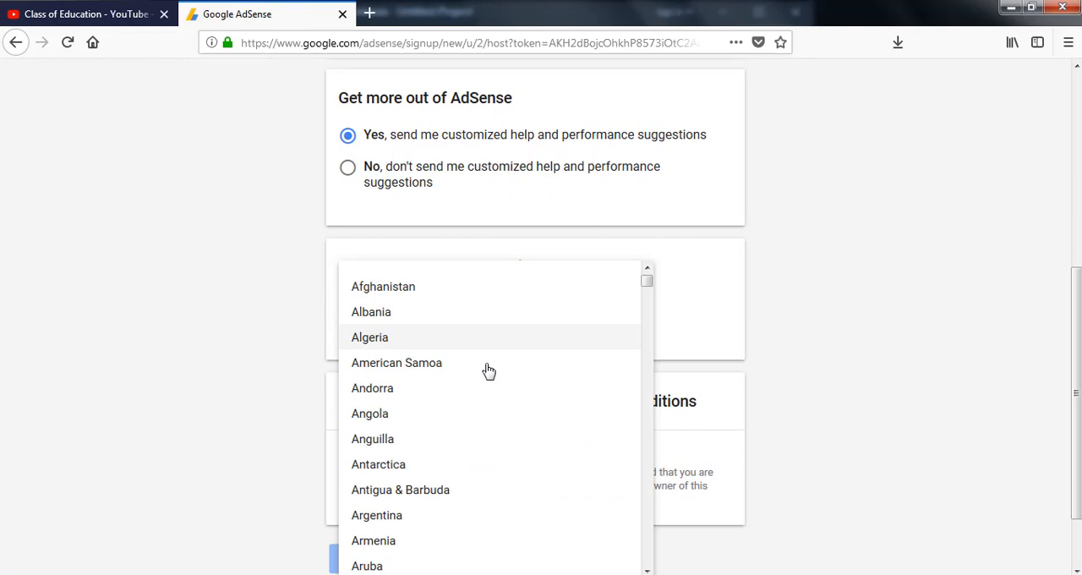
scroll(down, 3)
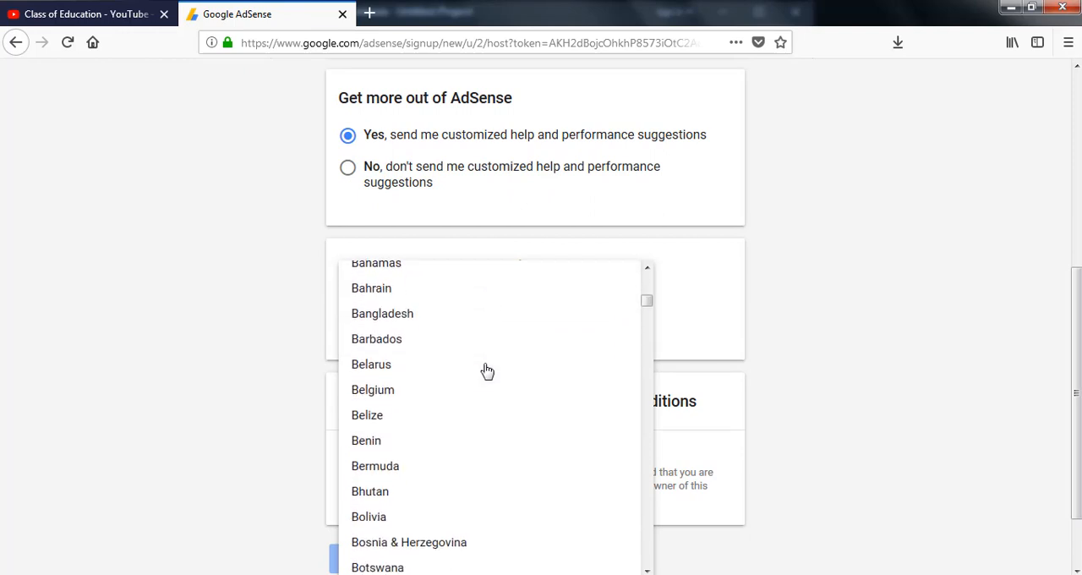
scroll(down, 3)
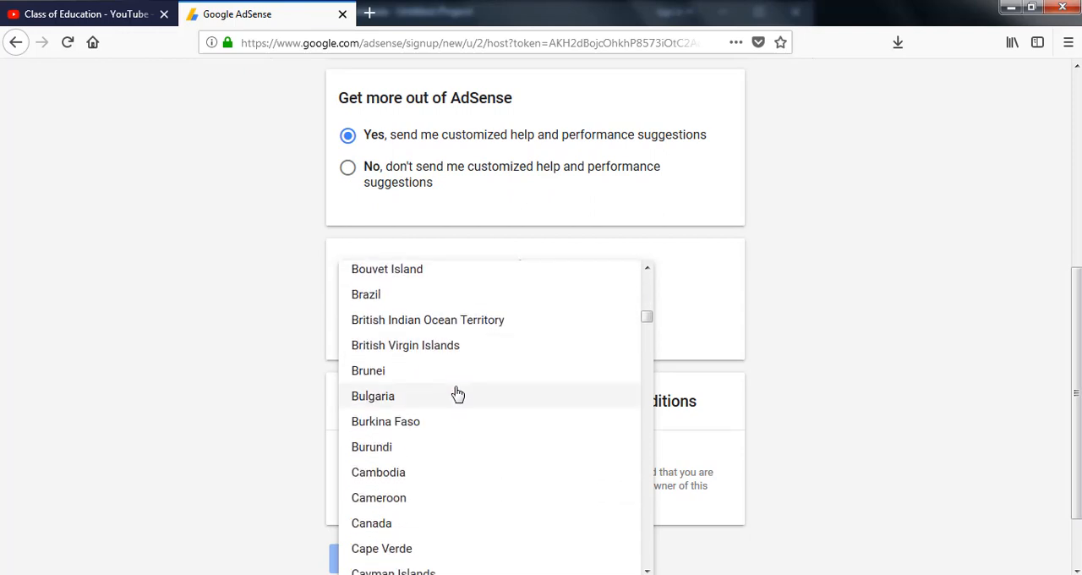
scroll(down, 3)
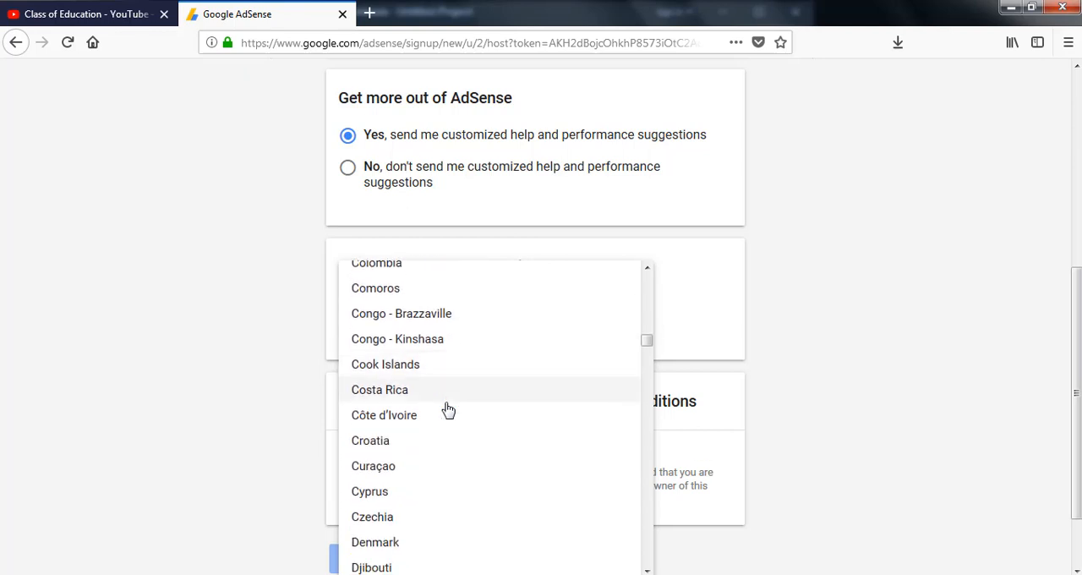
scroll(down, 3)
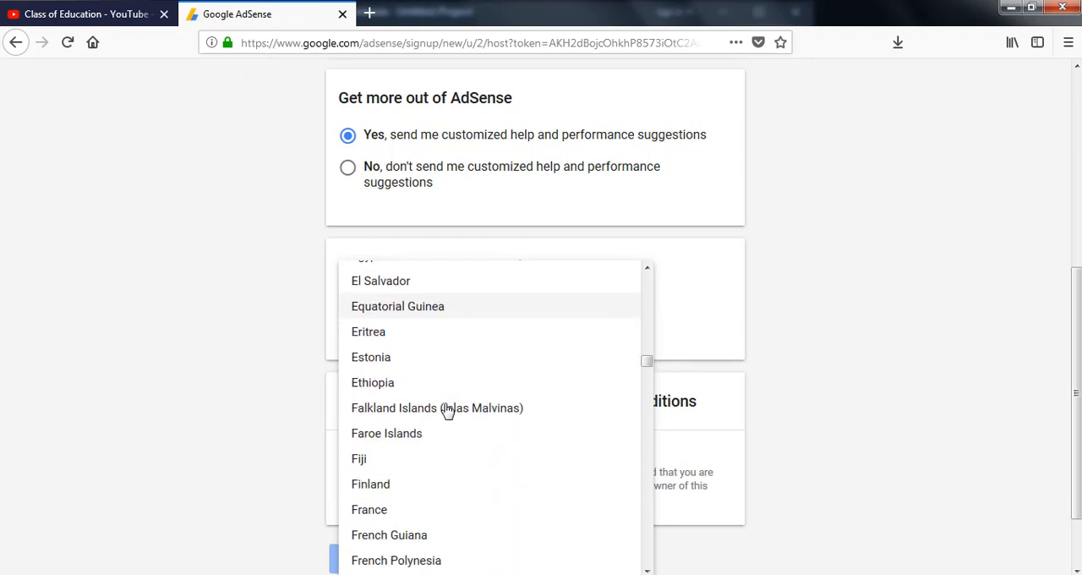
scroll(down, 3)
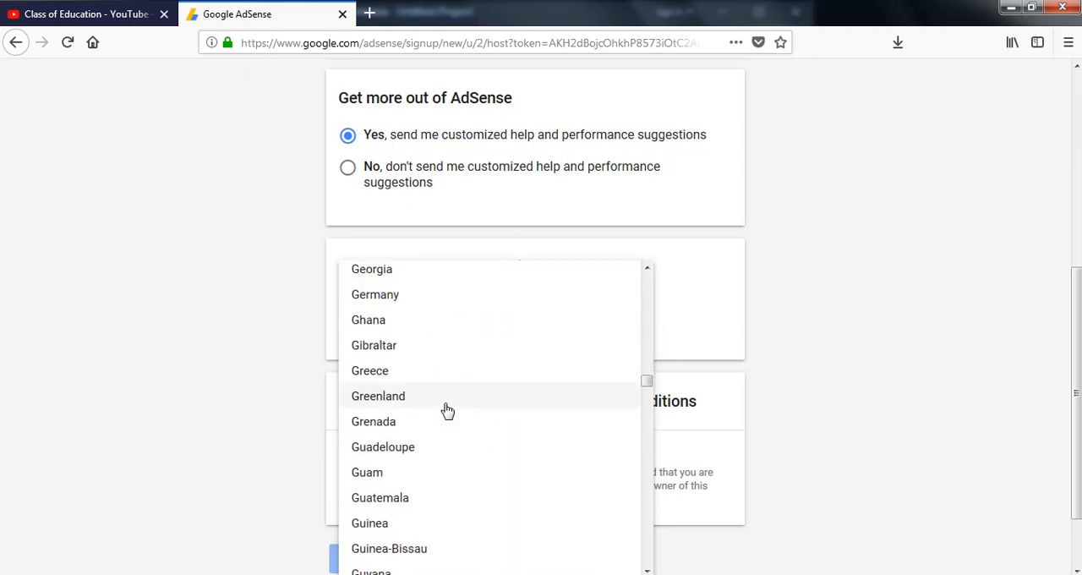
scroll(up, 3)
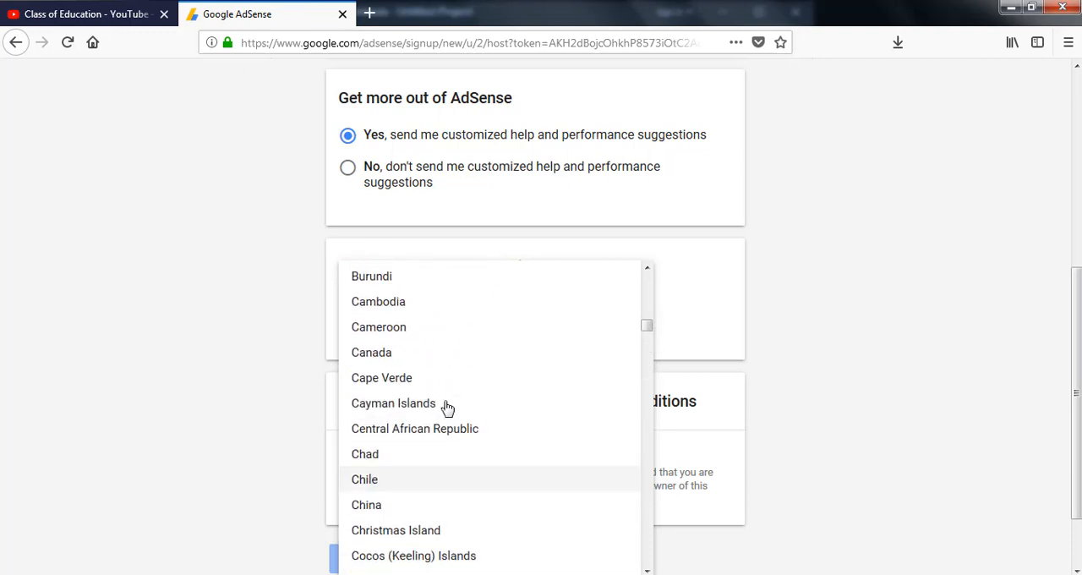
scroll(up, 3)
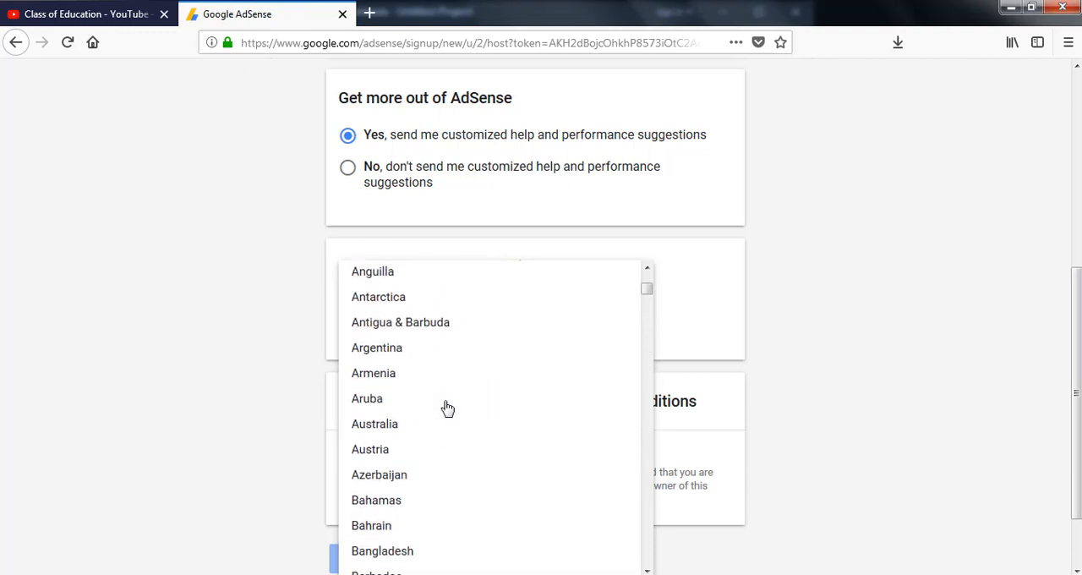
scroll(up, 3)
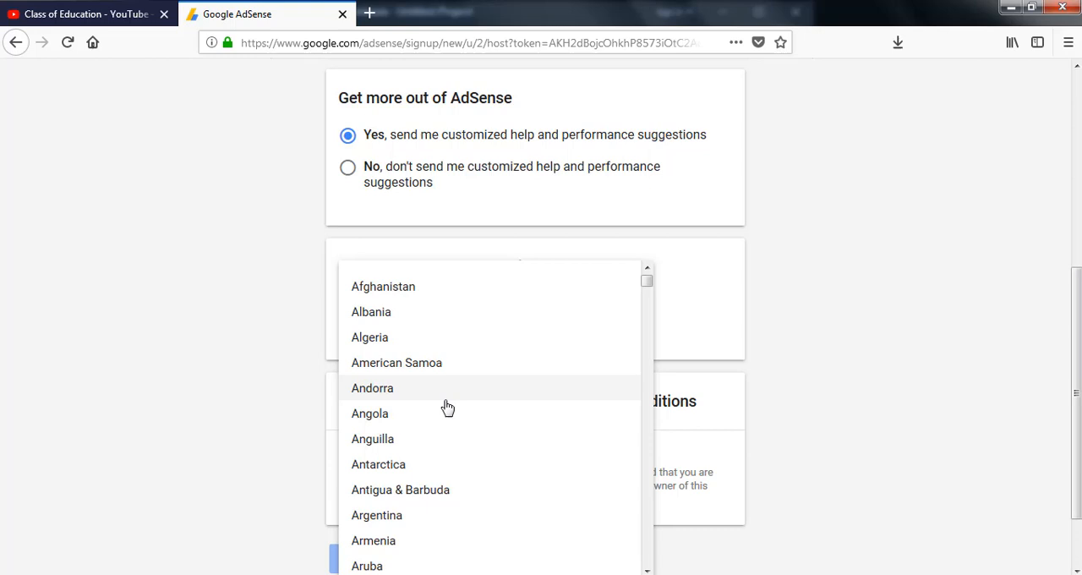
scroll(down, 3)
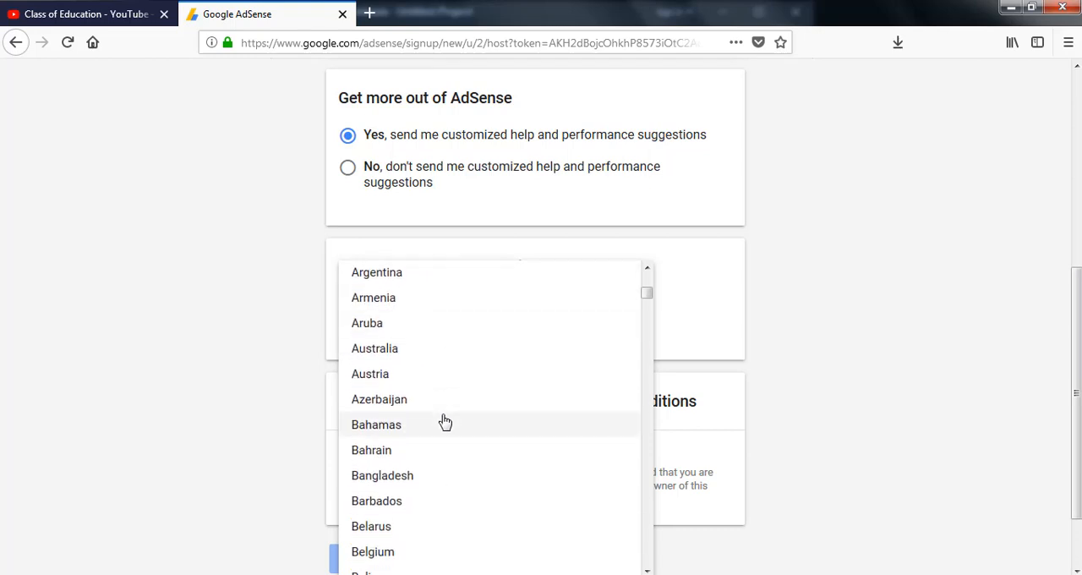
scroll(down, 3)
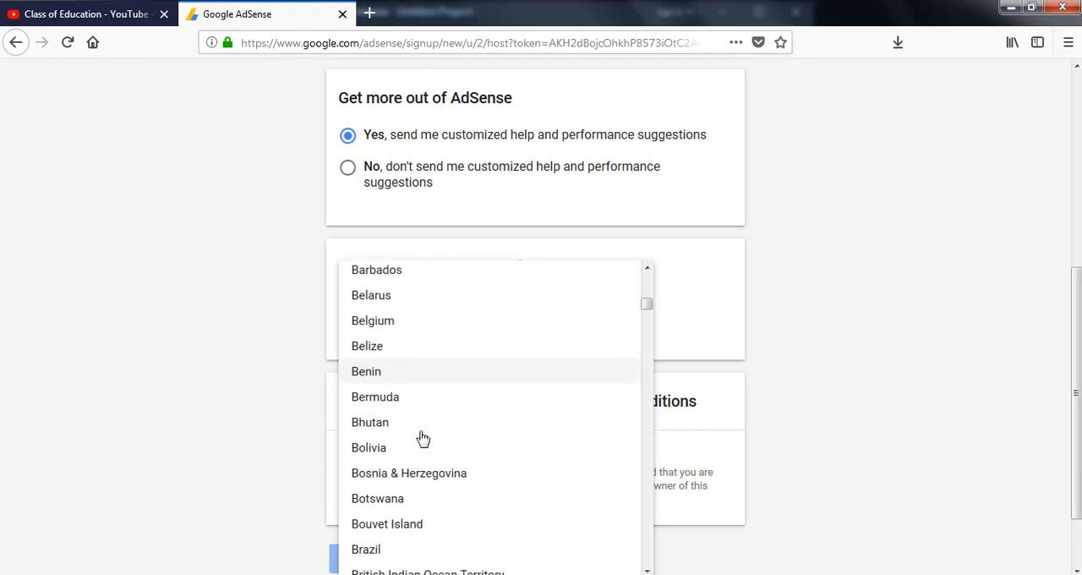
scroll(down, 3)
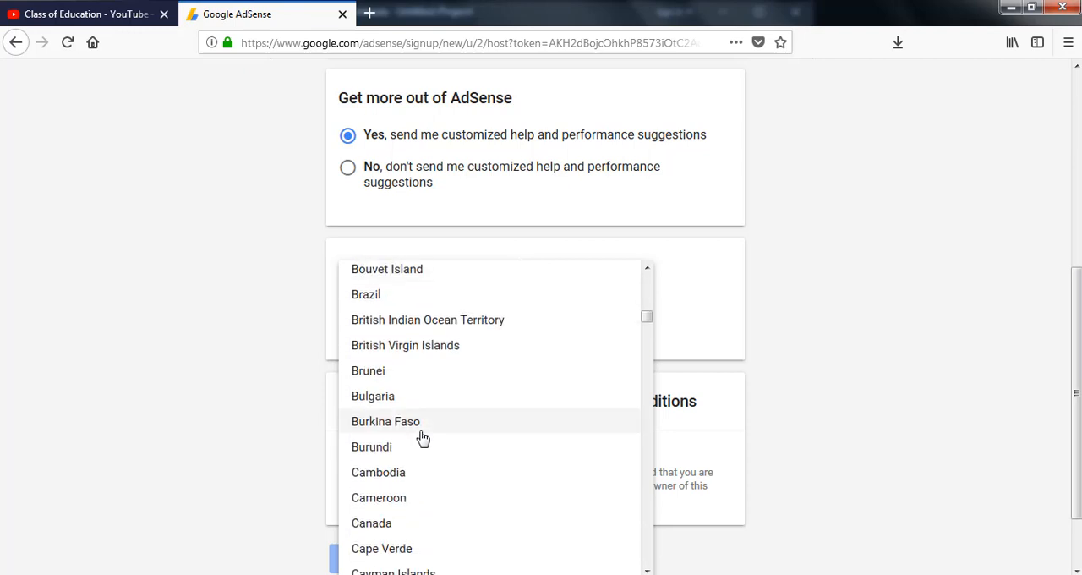
scroll(down, 3)
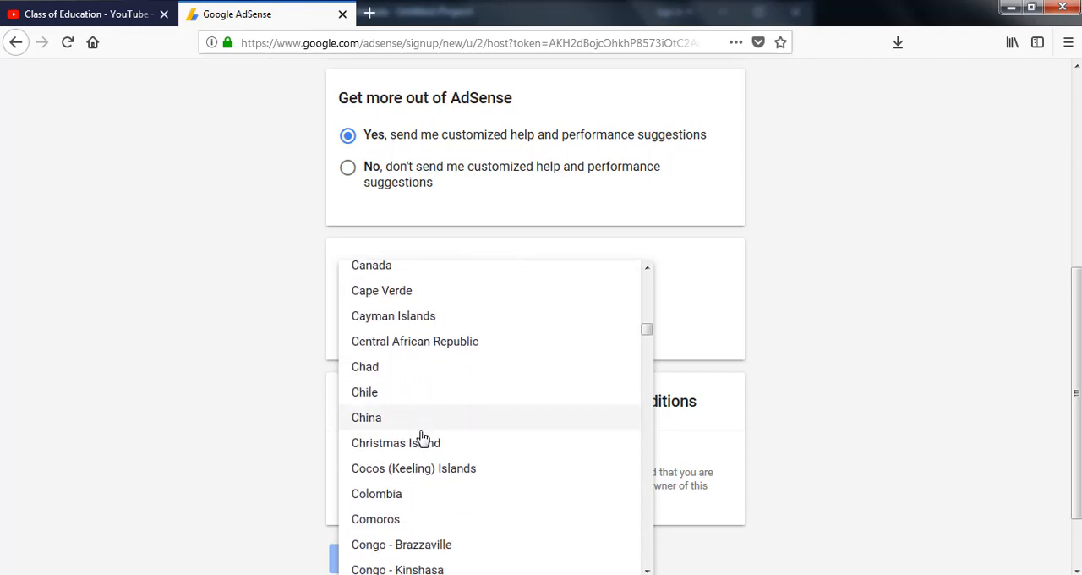
scroll(down, 3)
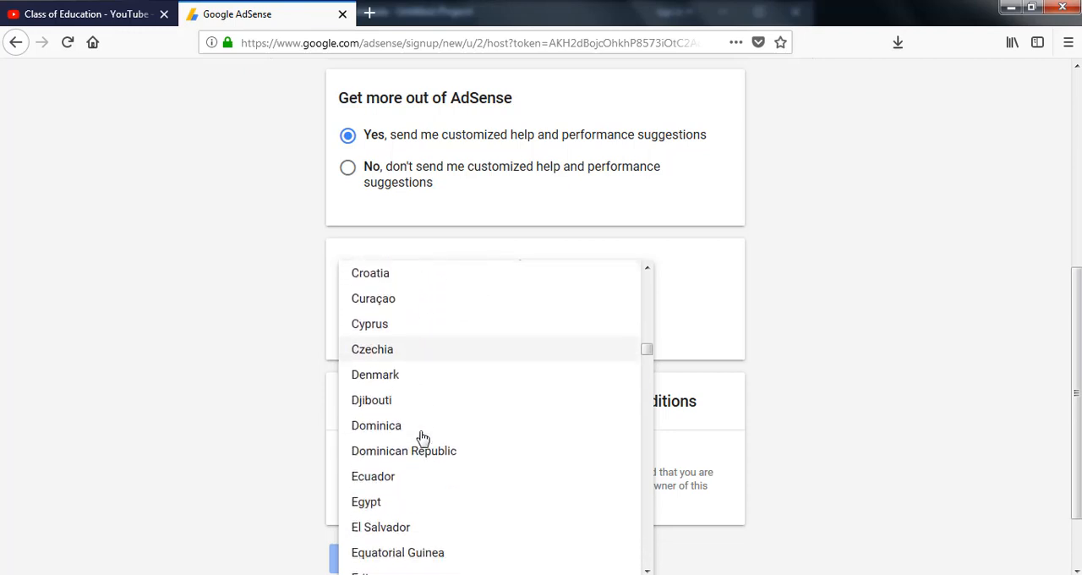
scroll(down, 3)
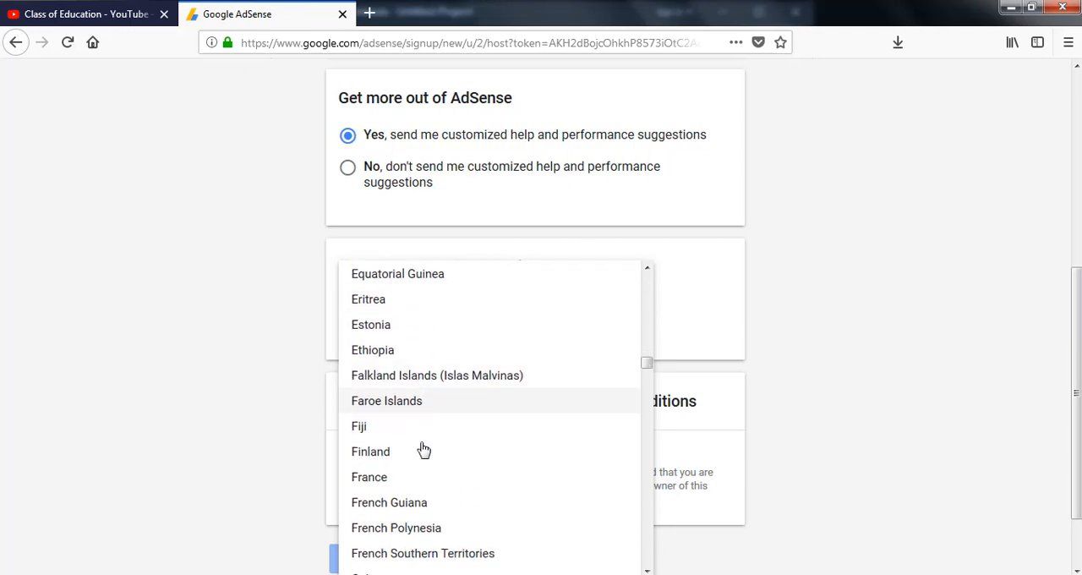
scroll(down, 3)
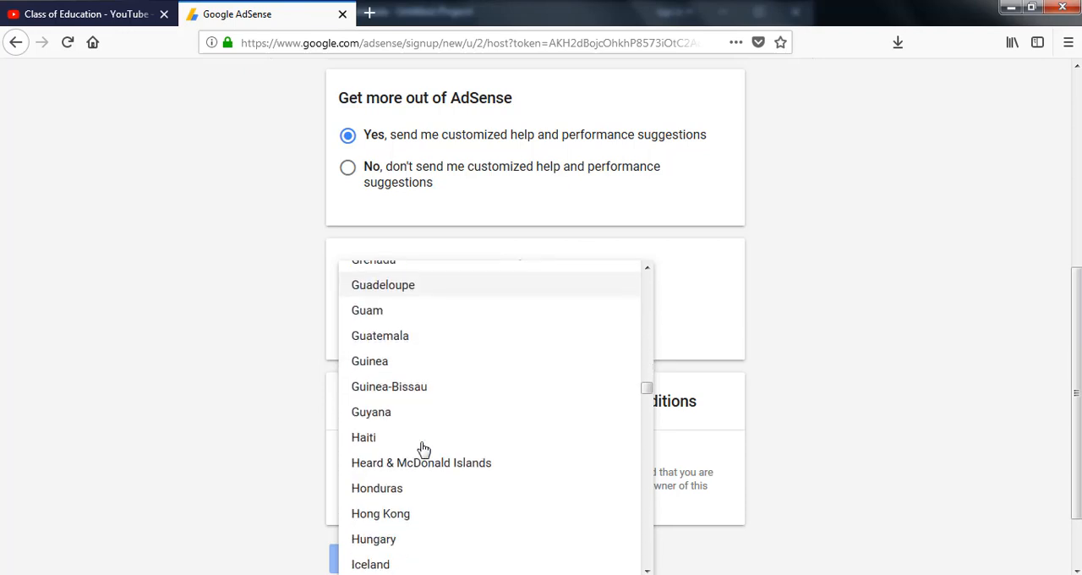
scroll(down, 3)
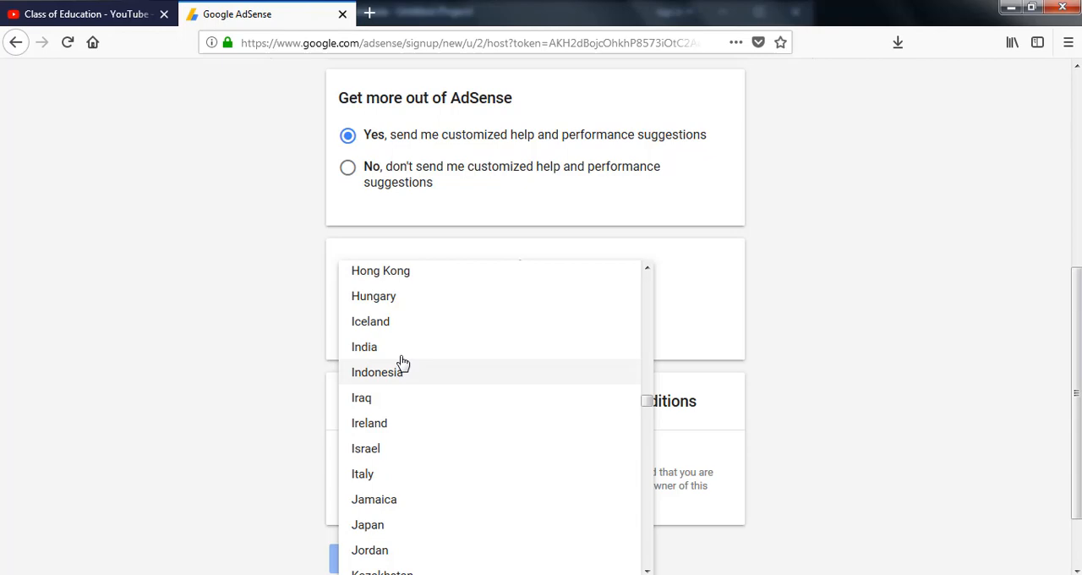
click(363, 346)
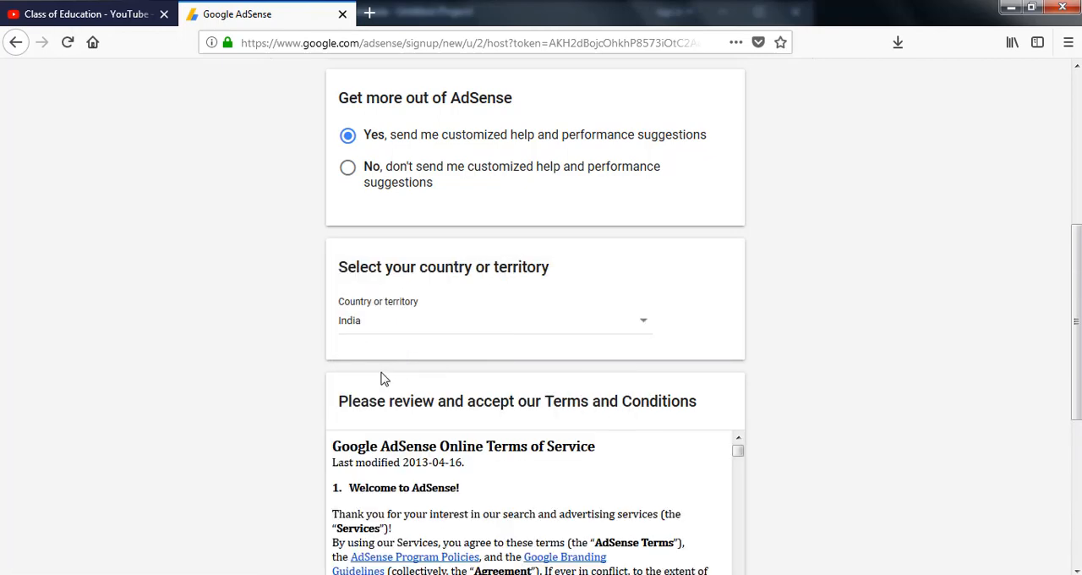
- Change the country or territory to Bangladesh instead
scroll(down, 3)
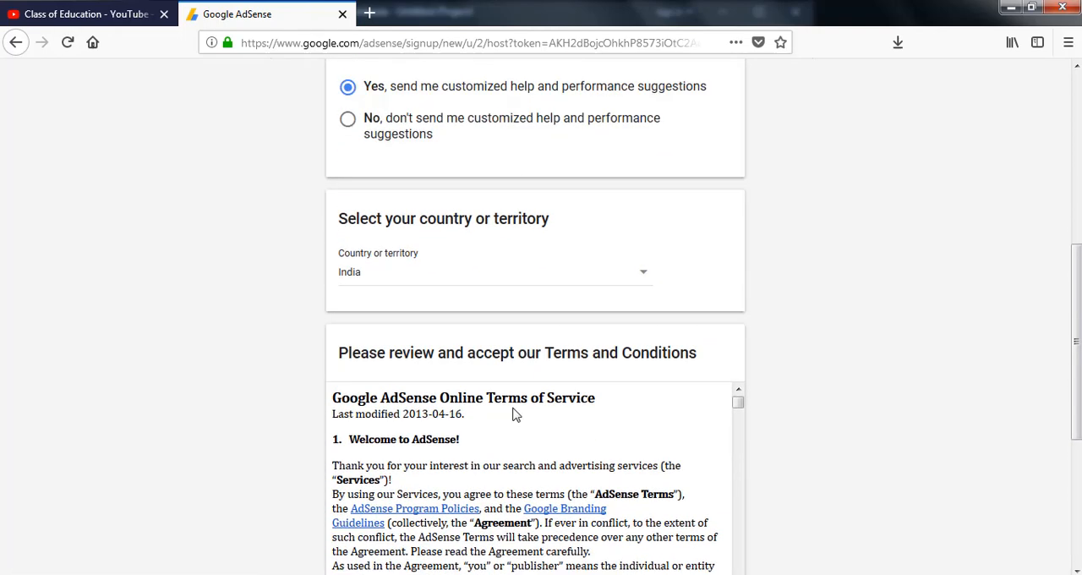
scroll(up, 3)
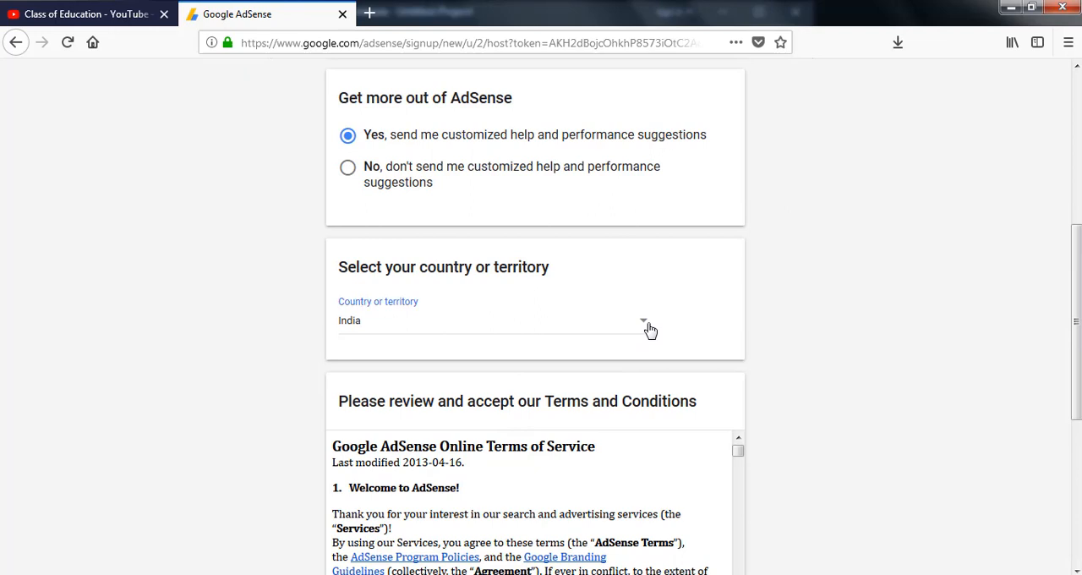
click(643, 325)
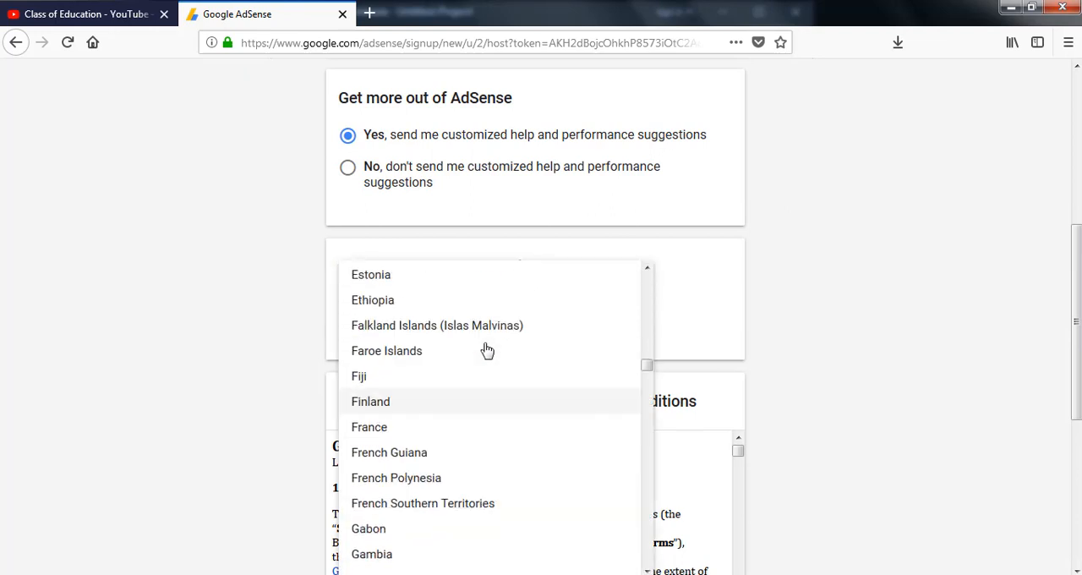
scroll(up, 3)
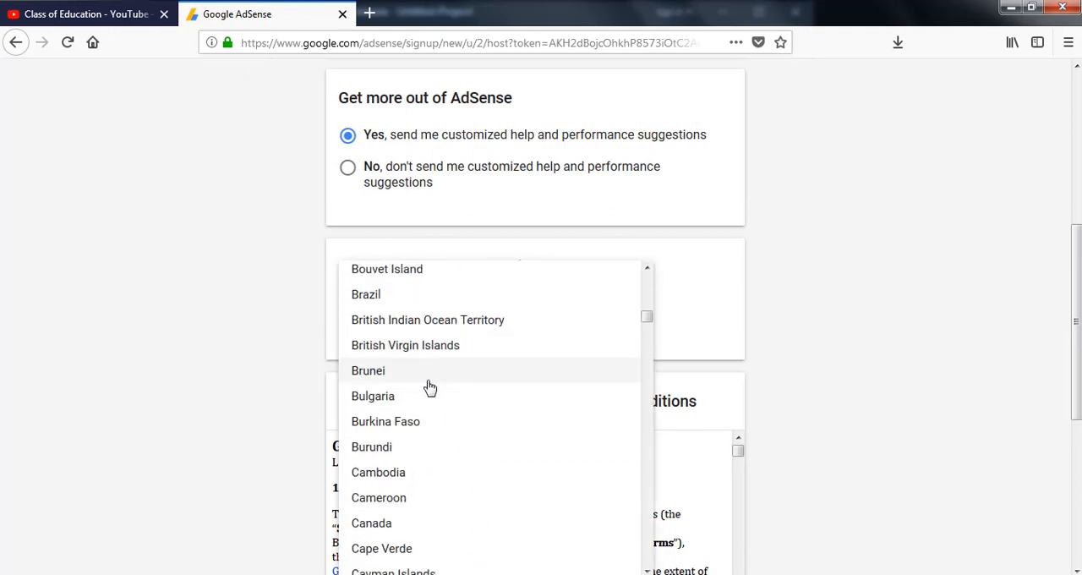
scroll(up, 3)
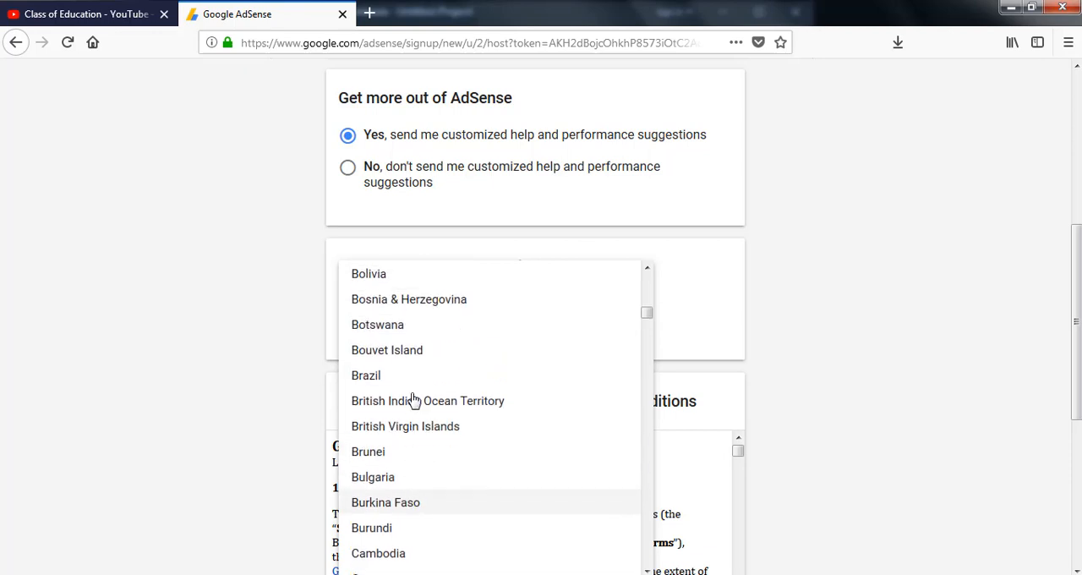
scroll(up, 3)
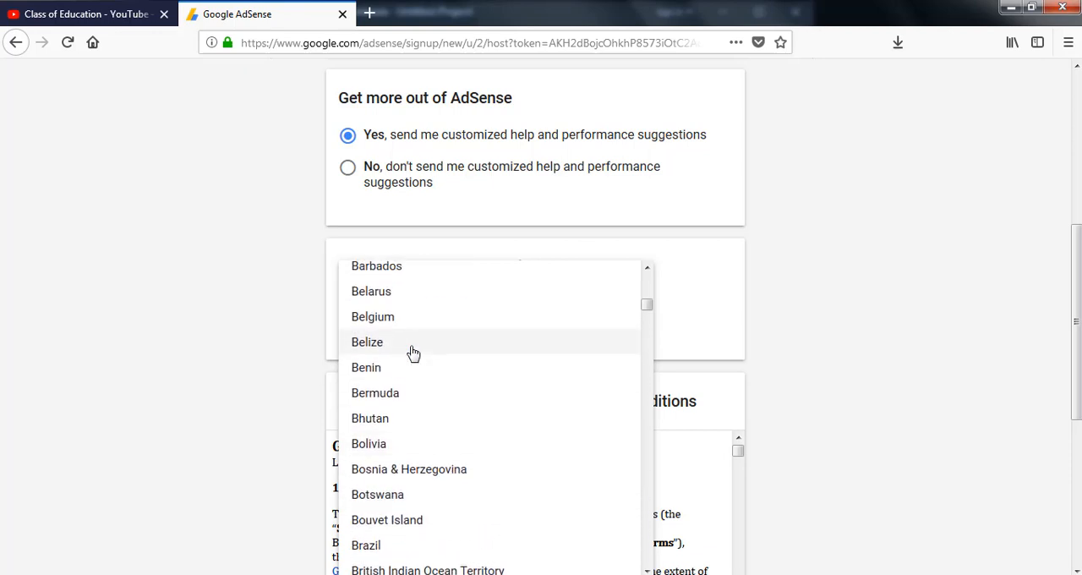
scroll(up, 3)
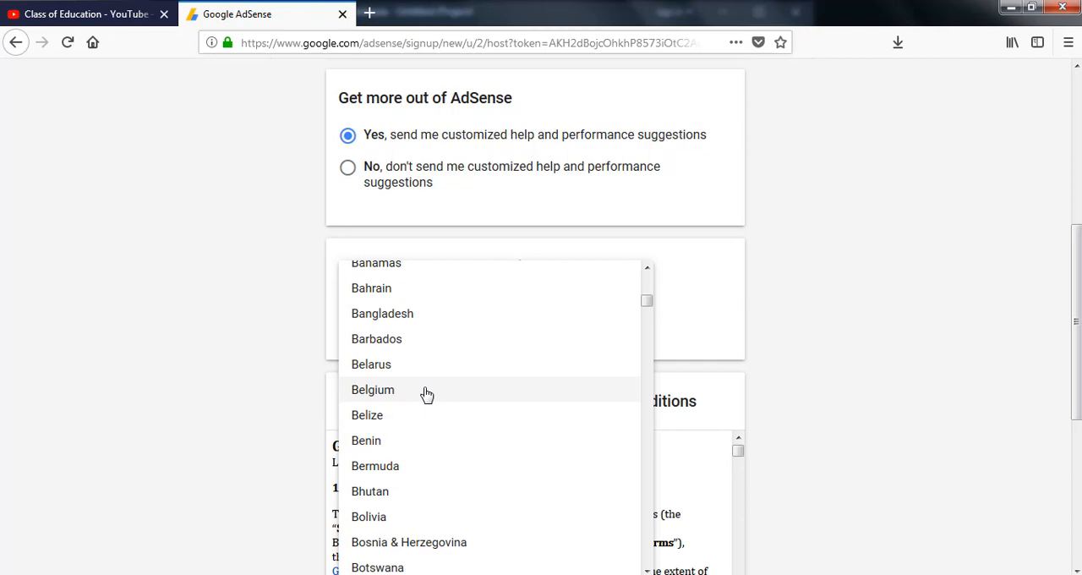
click(382, 313)
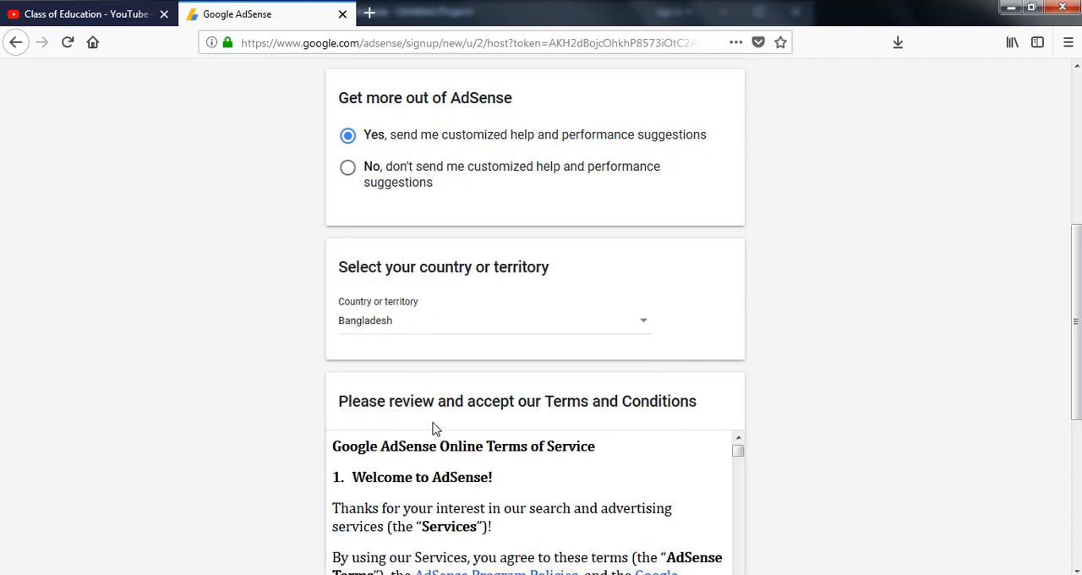
- Accept the AdSense terms agreement 'Yes, I have read and accept' and create the account
scroll(down, 3)
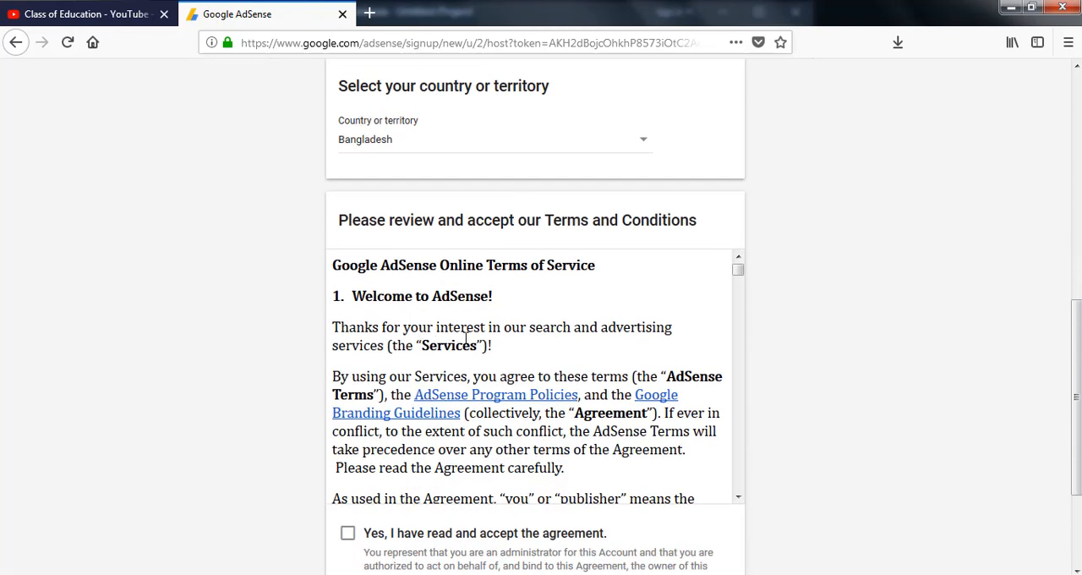
scroll(down, 3)
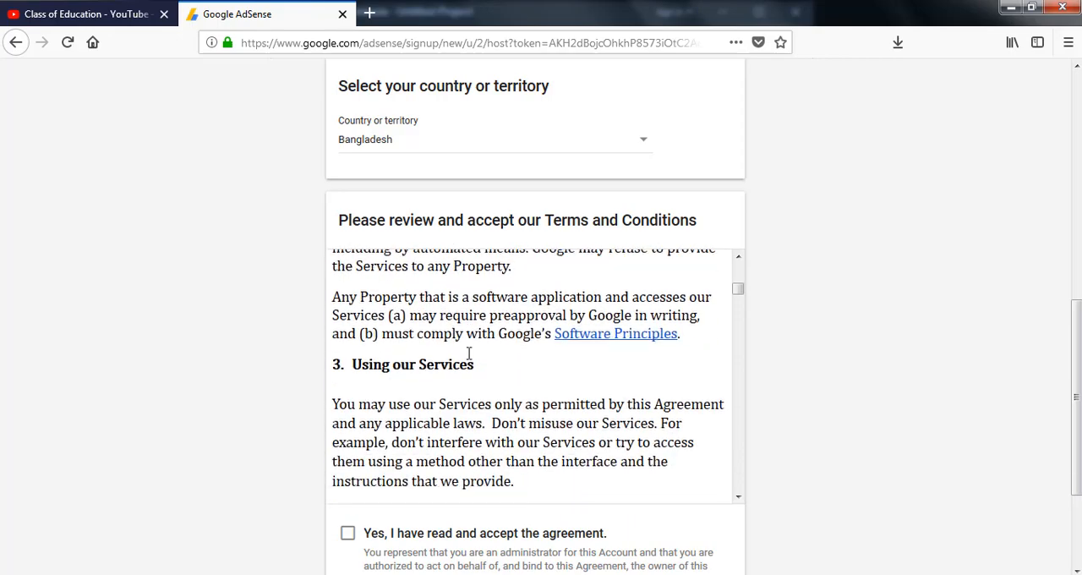
scroll(down, 3)
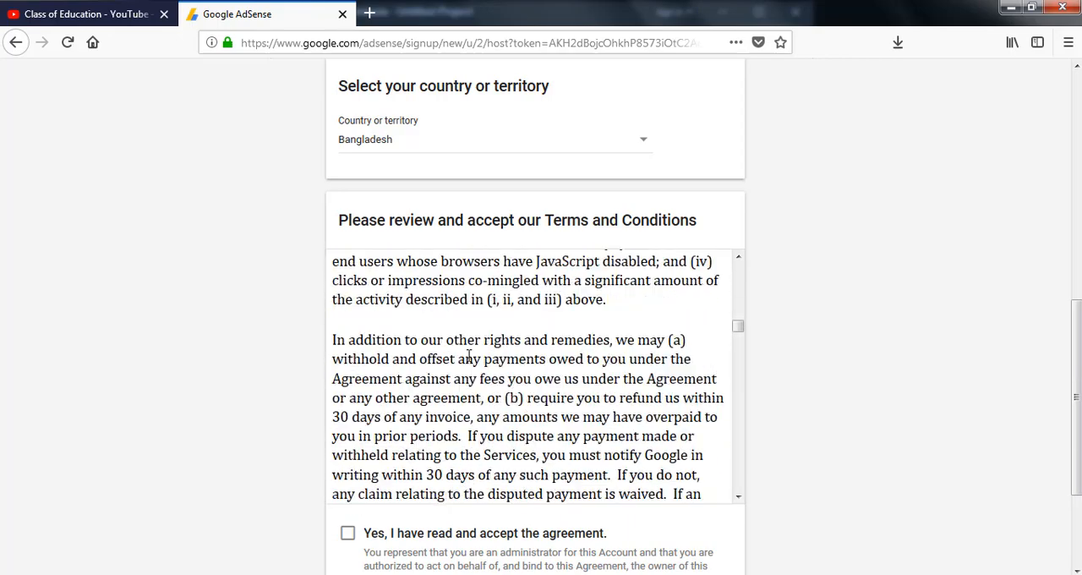
scroll(down, 3)
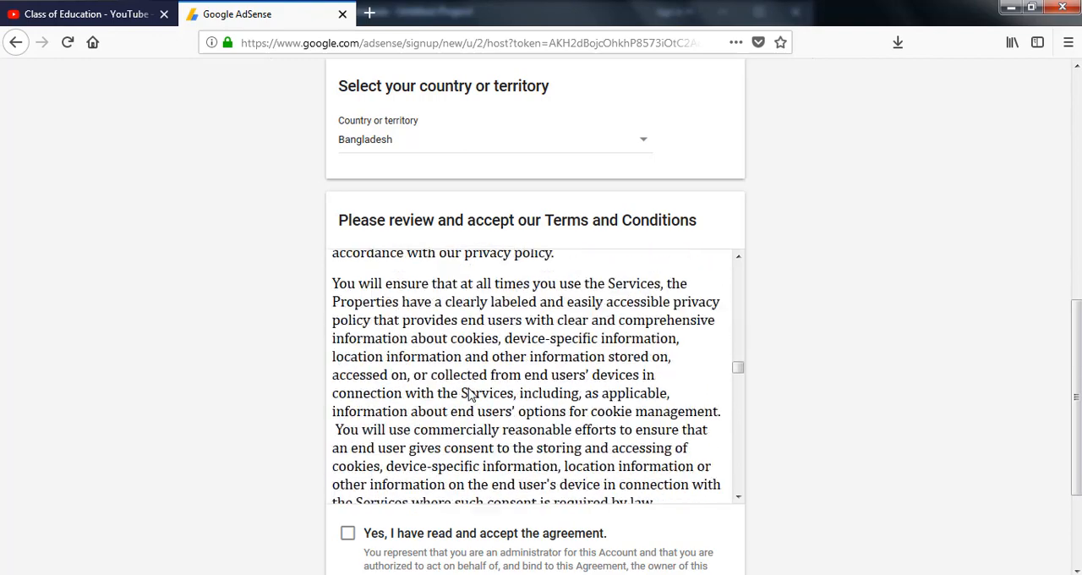
scroll(down, 3)
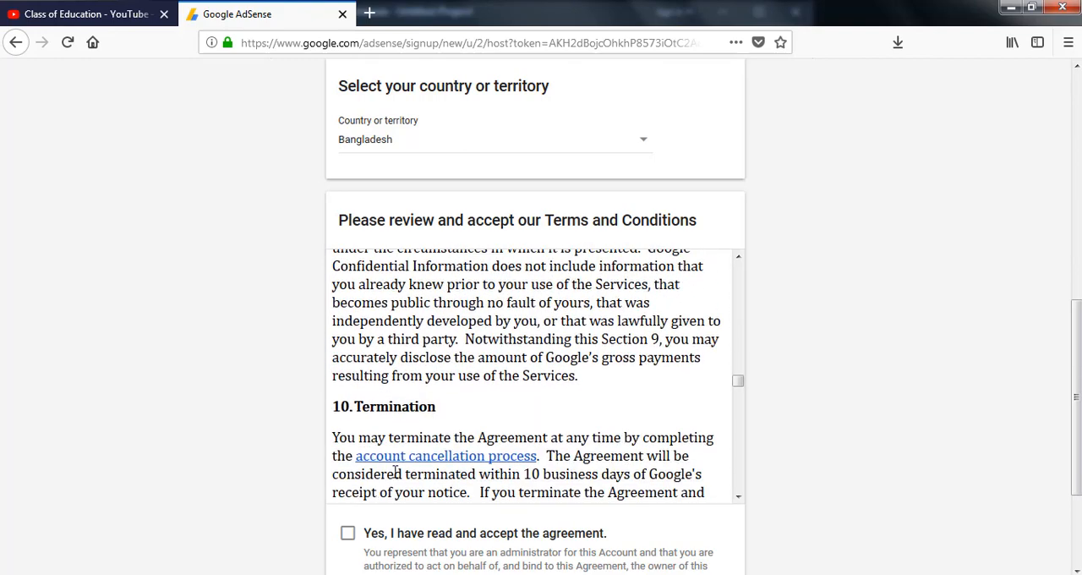
scroll(down, 3)
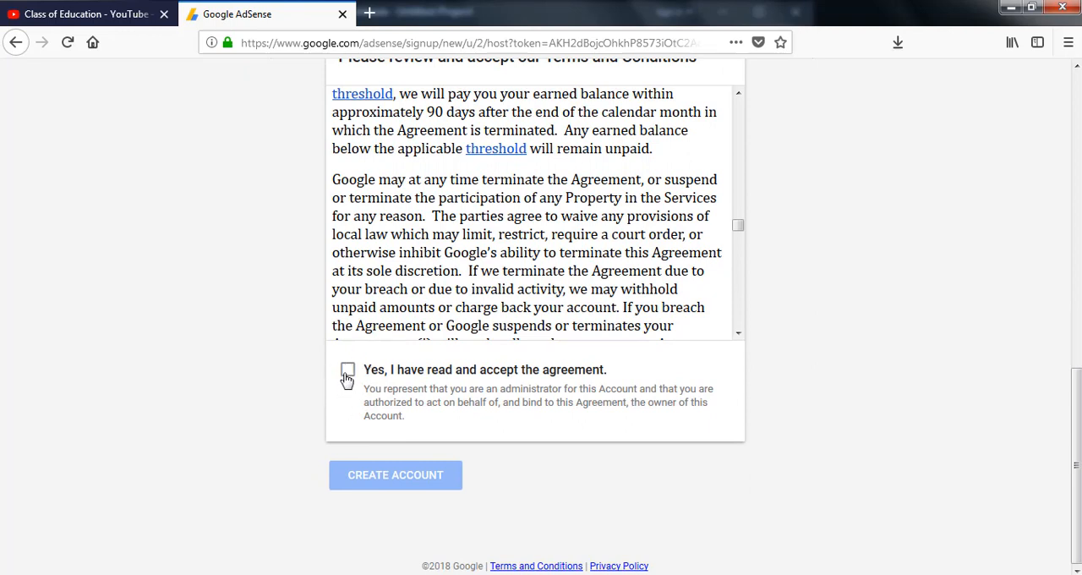
click(349, 370)
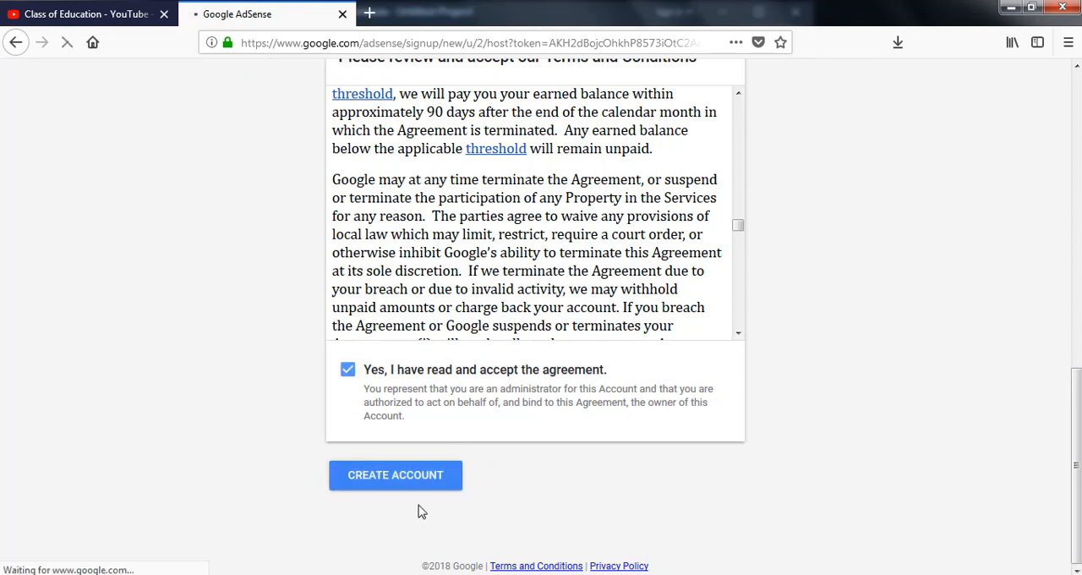
click(395, 474)
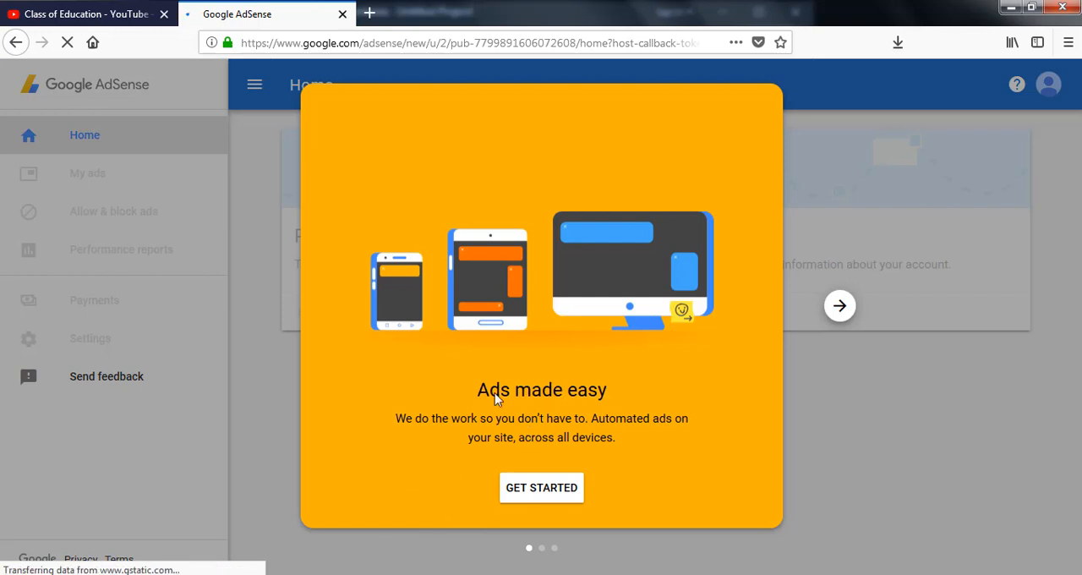
mouse_move(496, 401)
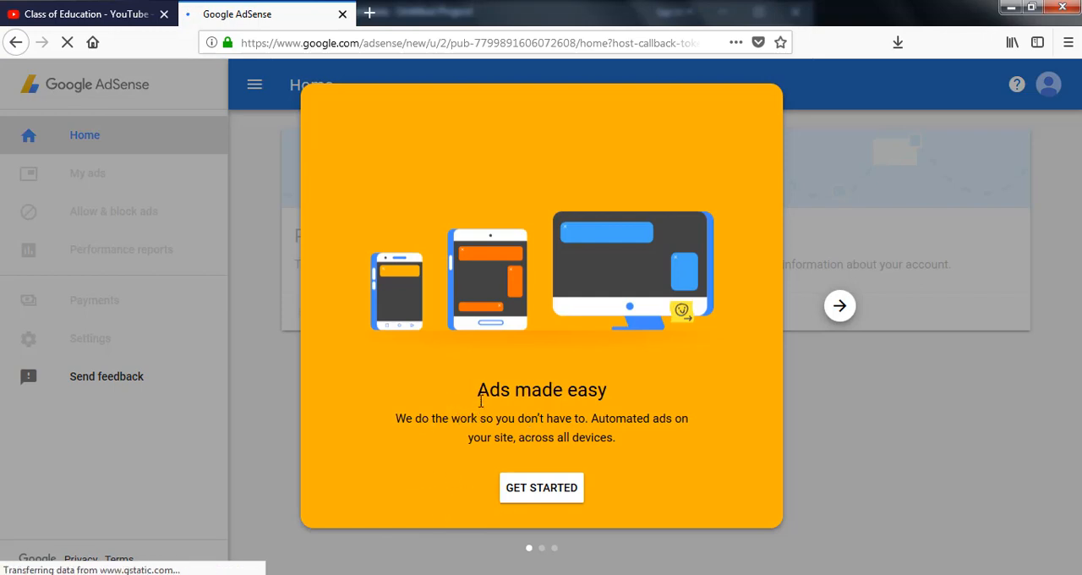
mouse_move(335, 436)
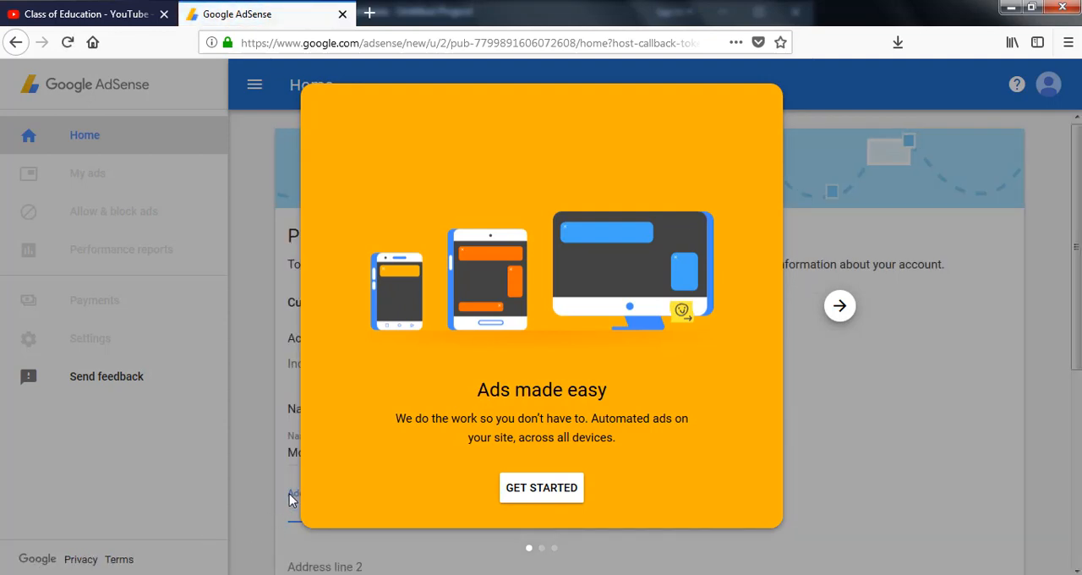
mouse_move(500, 497)
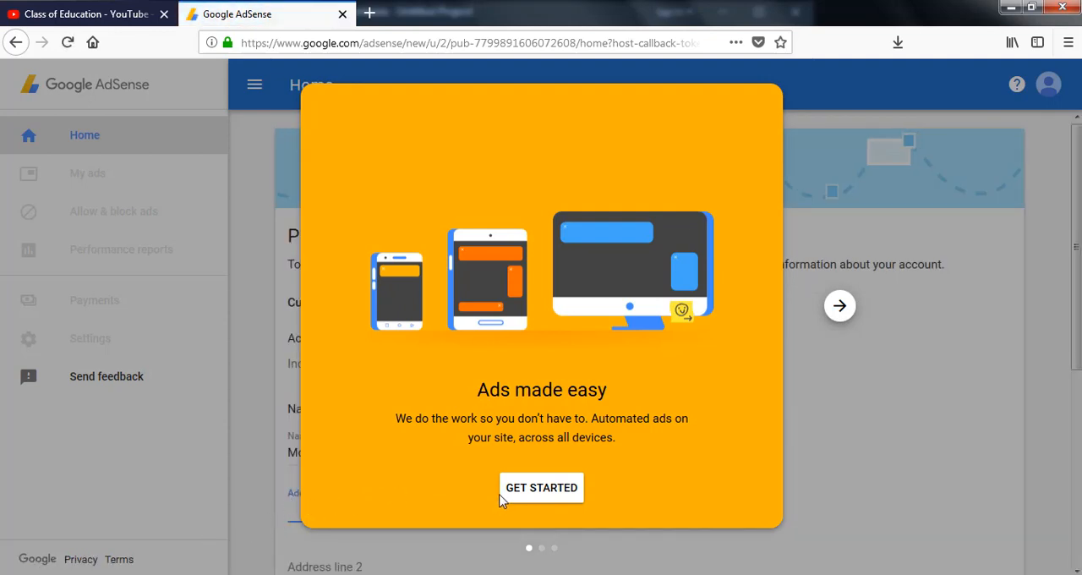
- Move past the 'Ads made easy' welcome card via Get Started
click(541, 487)
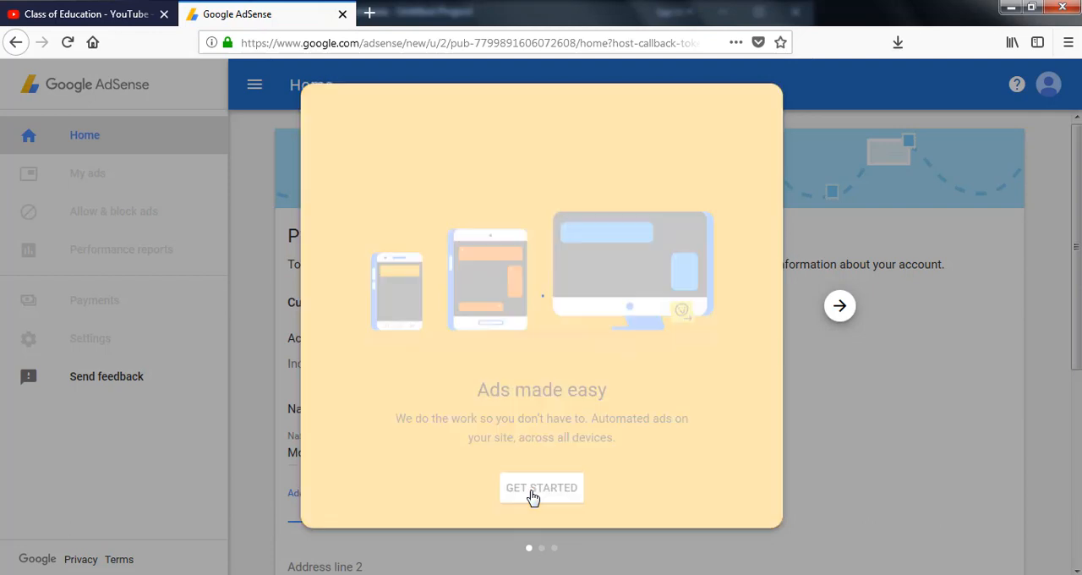
click(542, 488)
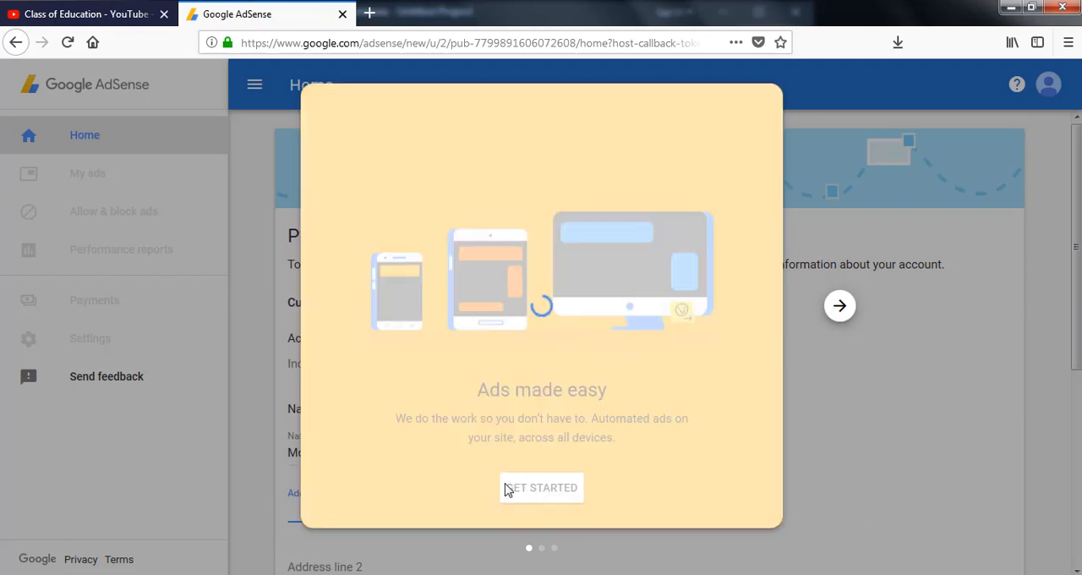
- Enter the address line 'charfassion, bhola.' in the payment address form
click(542, 487)
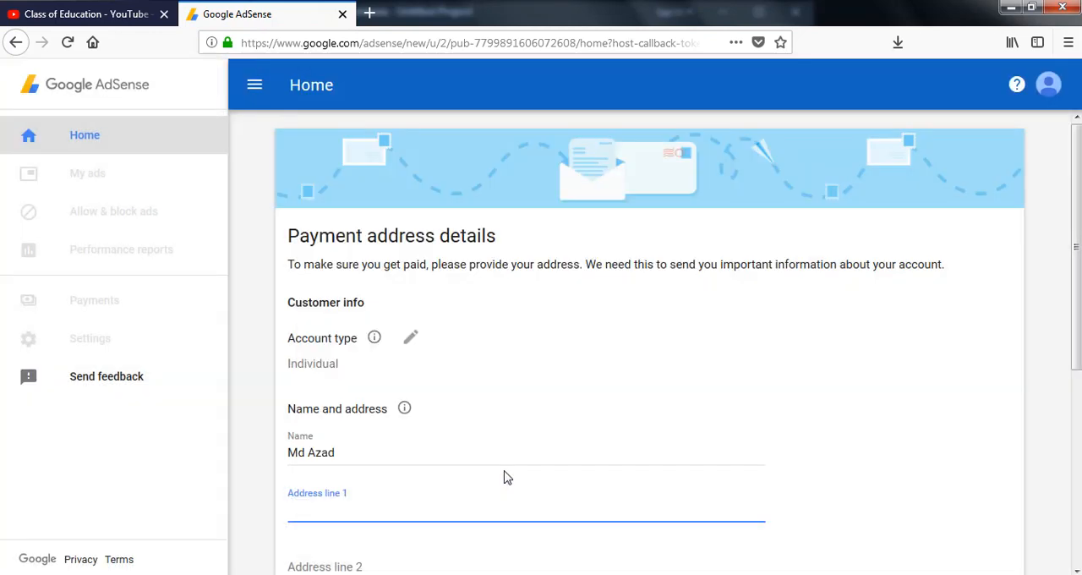
mouse_move(392, 302)
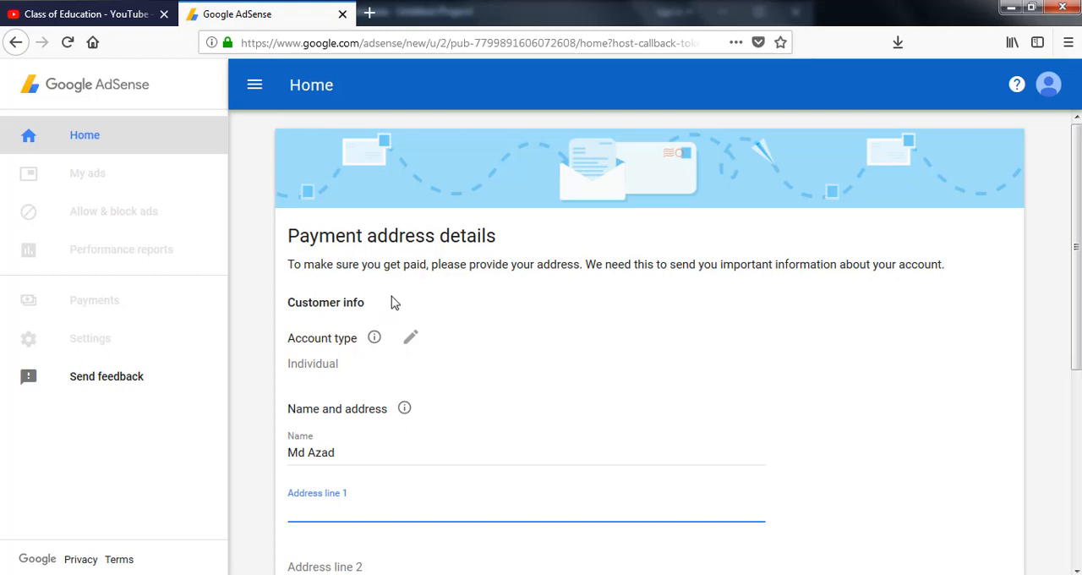
scroll(down, 3)
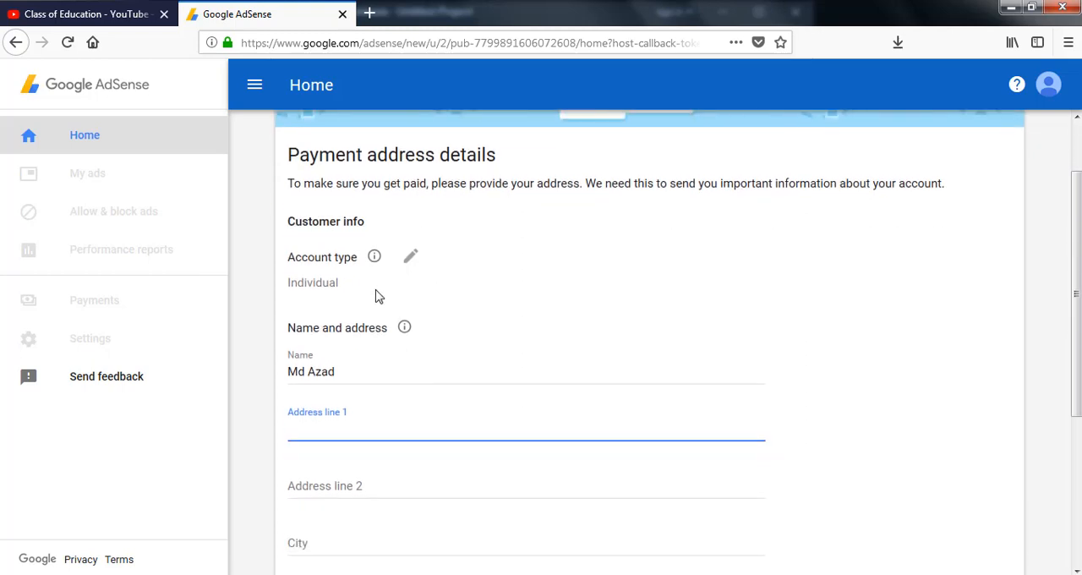
mouse_move(358, 270)
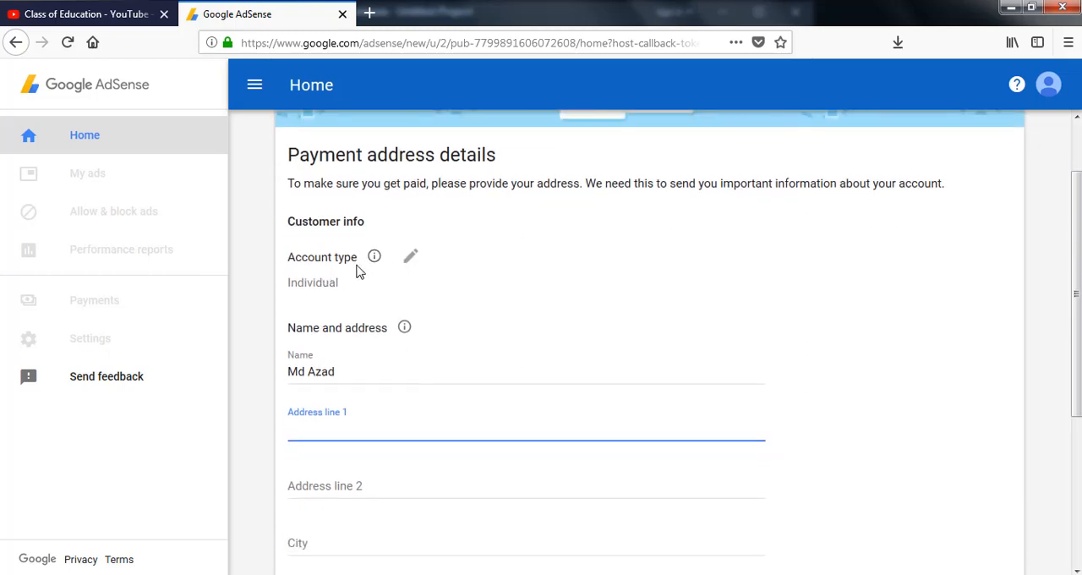
mouse_move(320, 300)
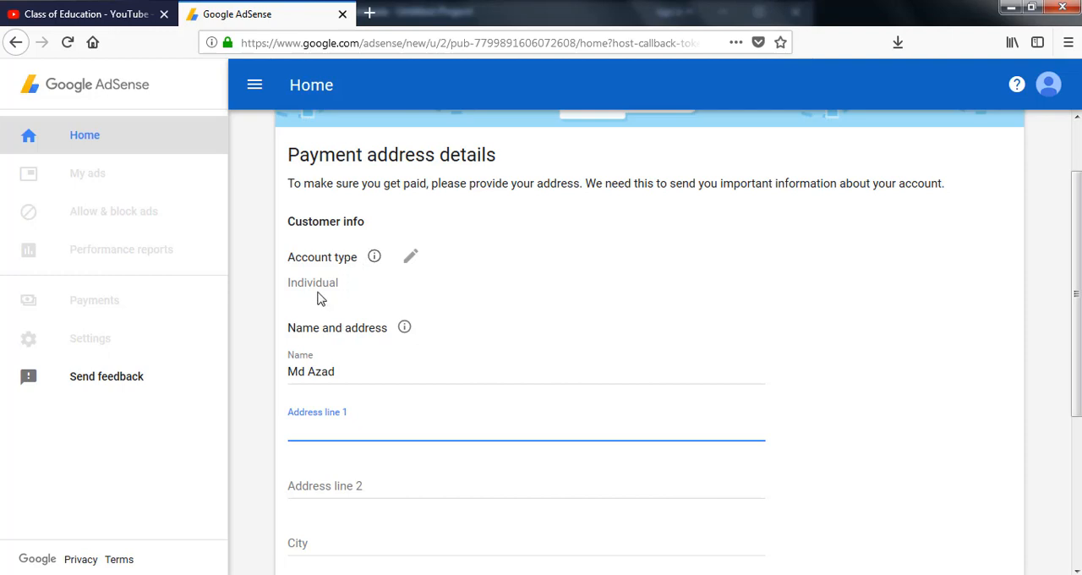
mouse_move(368, 291)
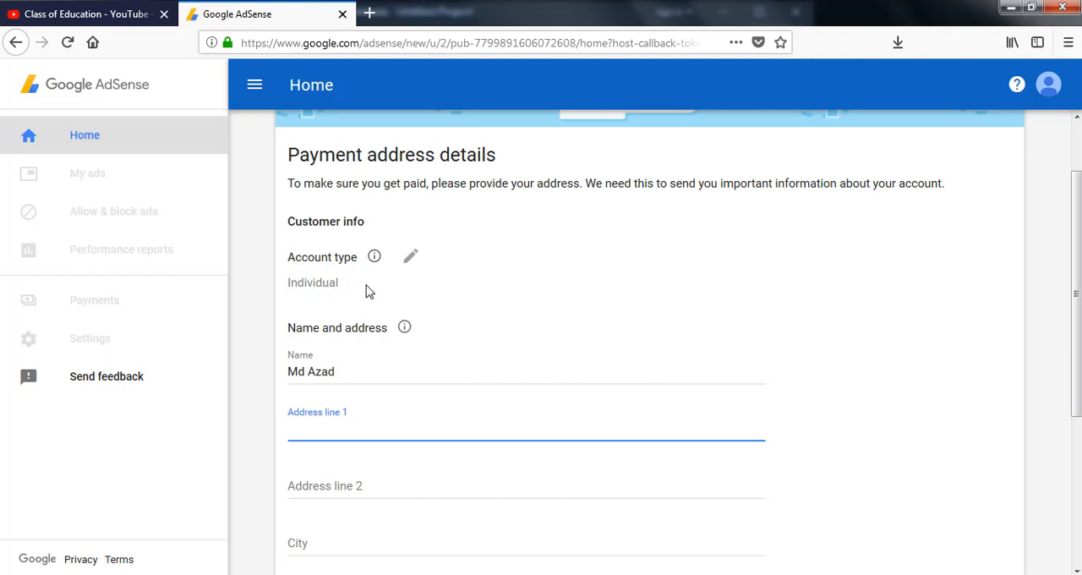
mouse_move(375, 316)
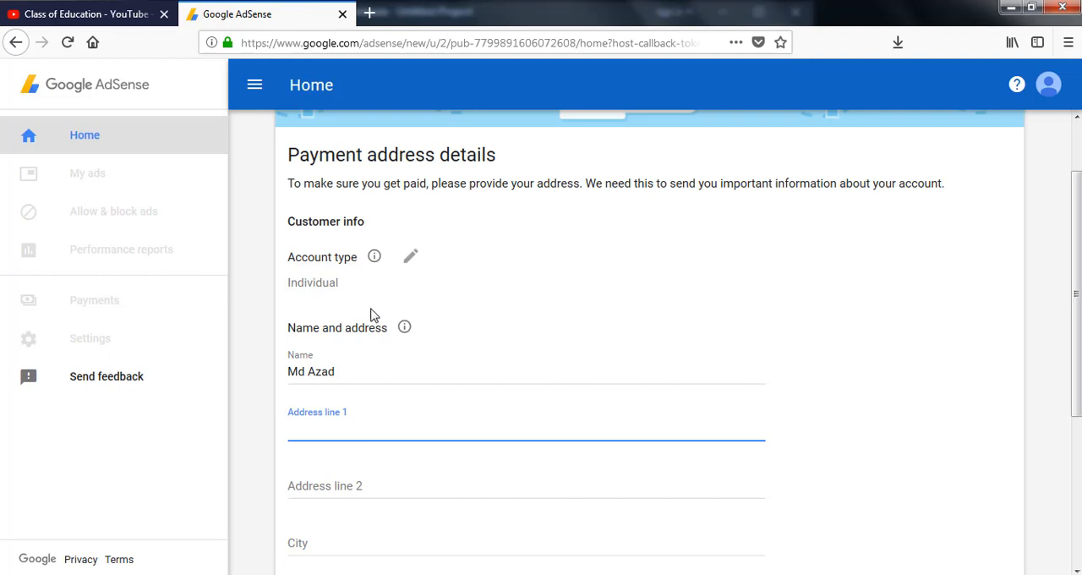
scroll(down, 3)
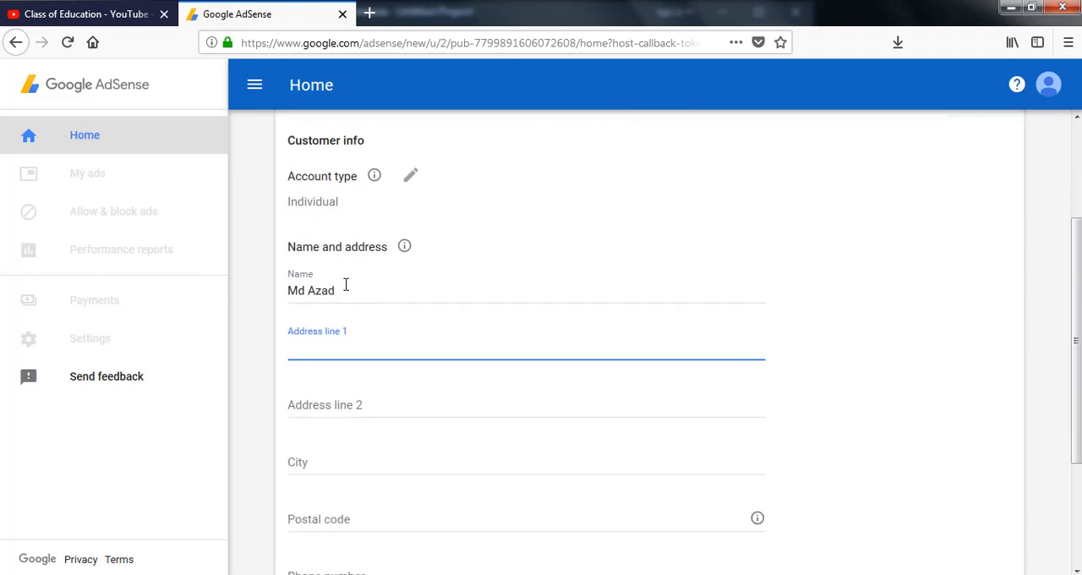
click(352, 290)
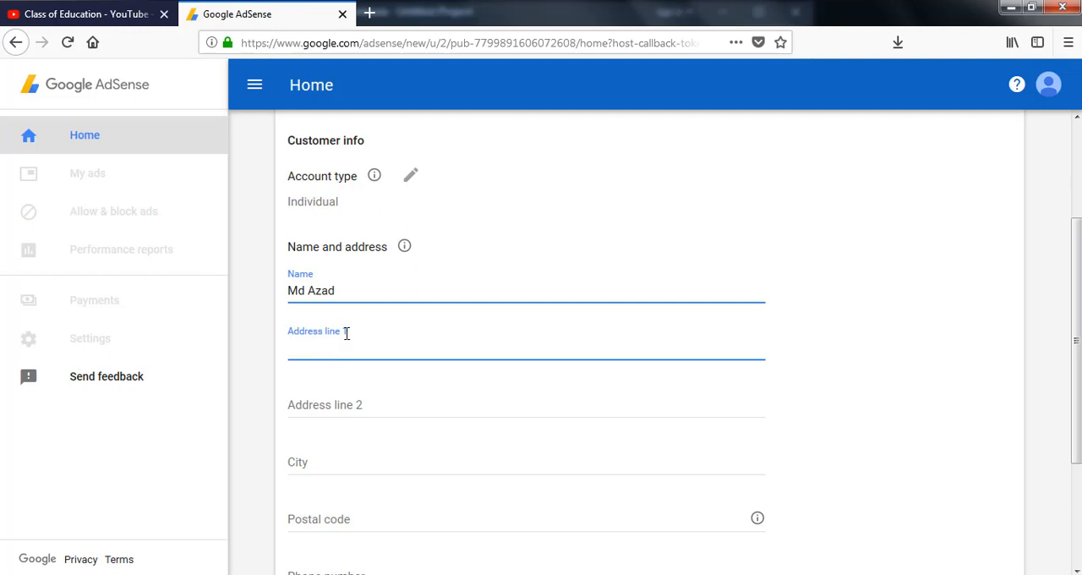
text(,)
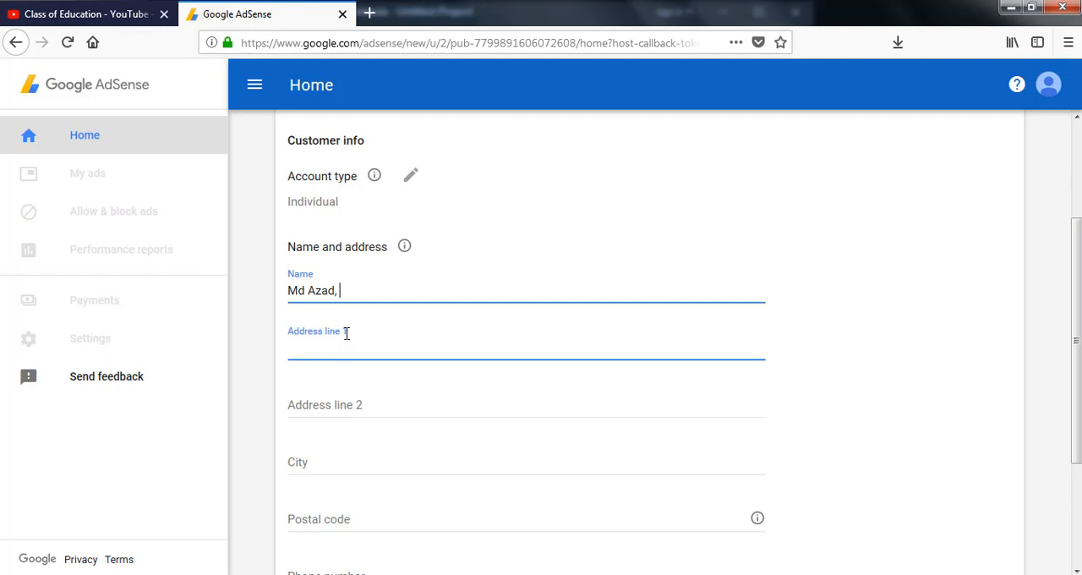
text(c)
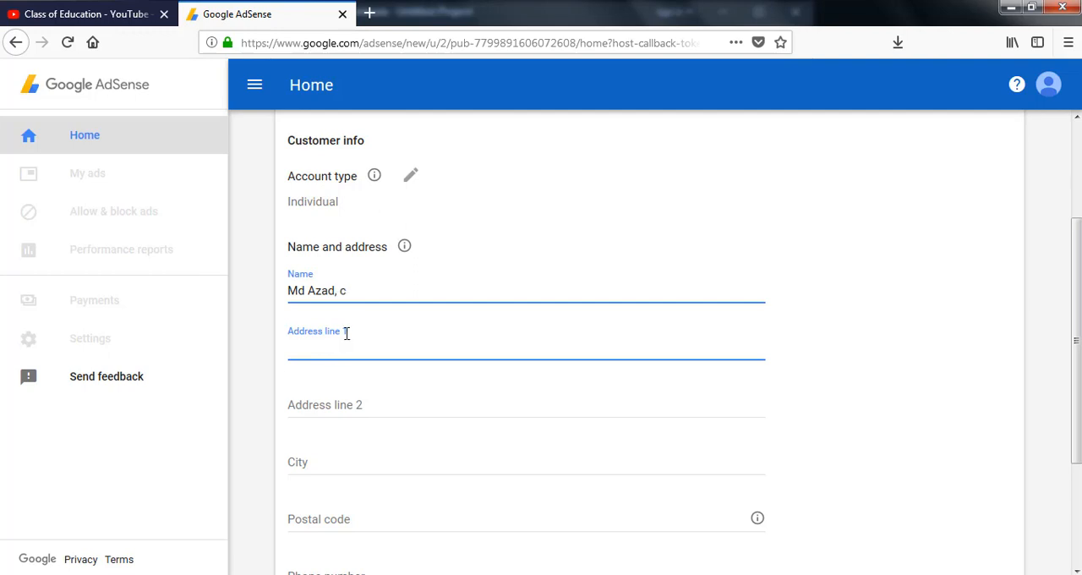
text(ha)
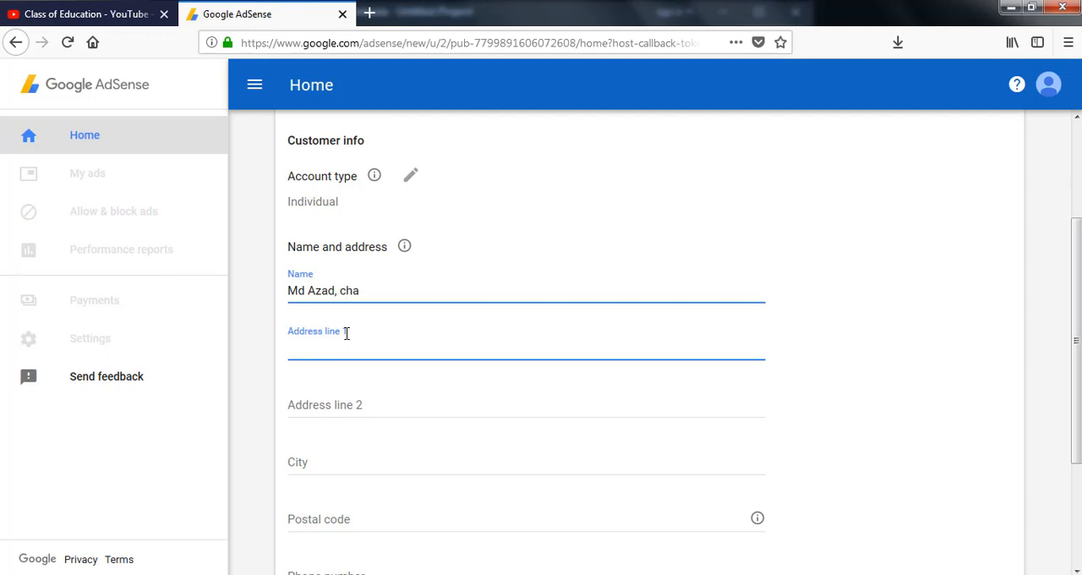
text(rfass)
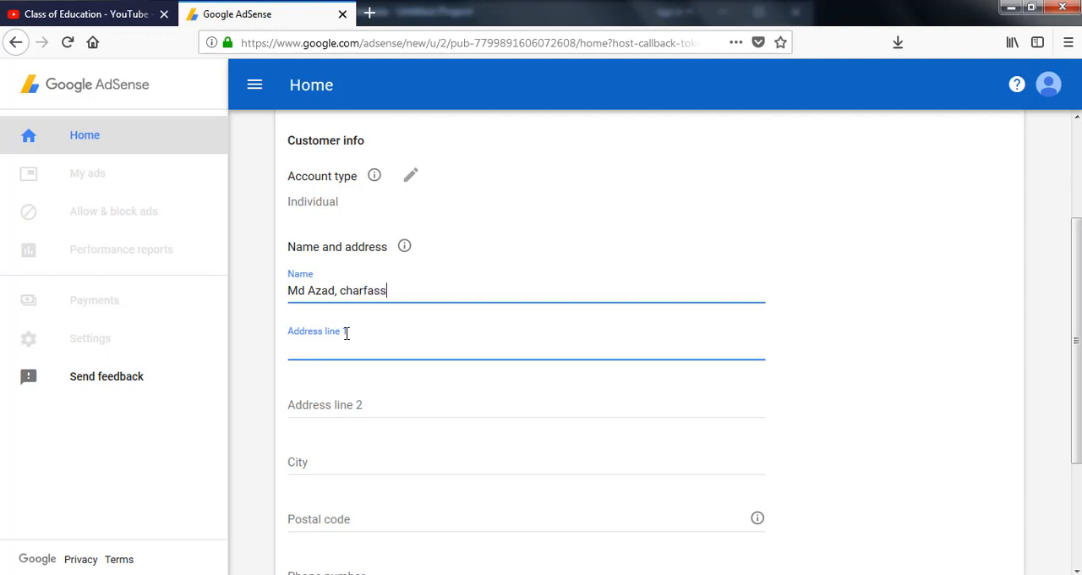
text(ion,)
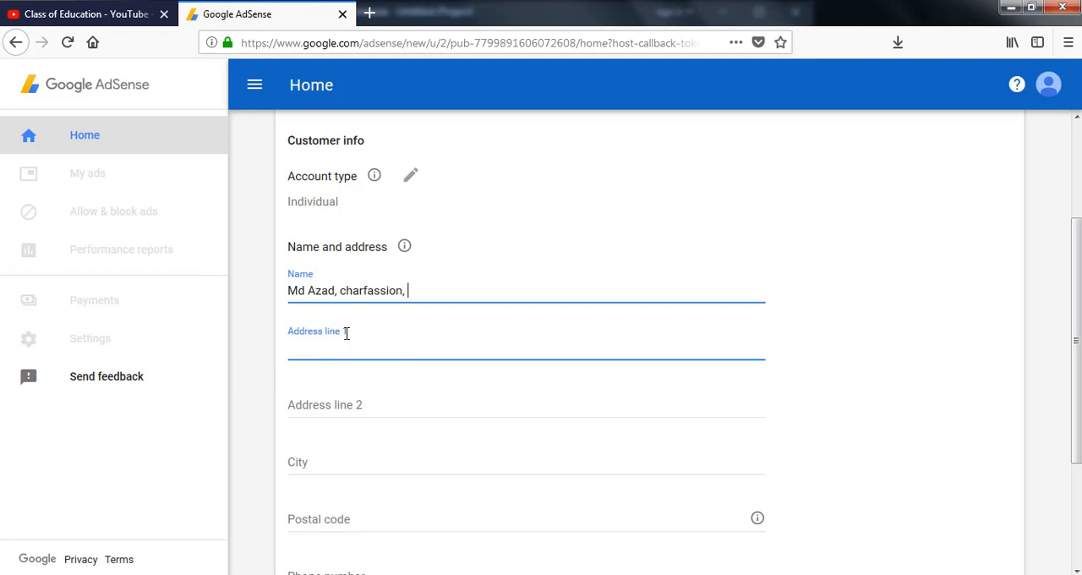
text(bhola)
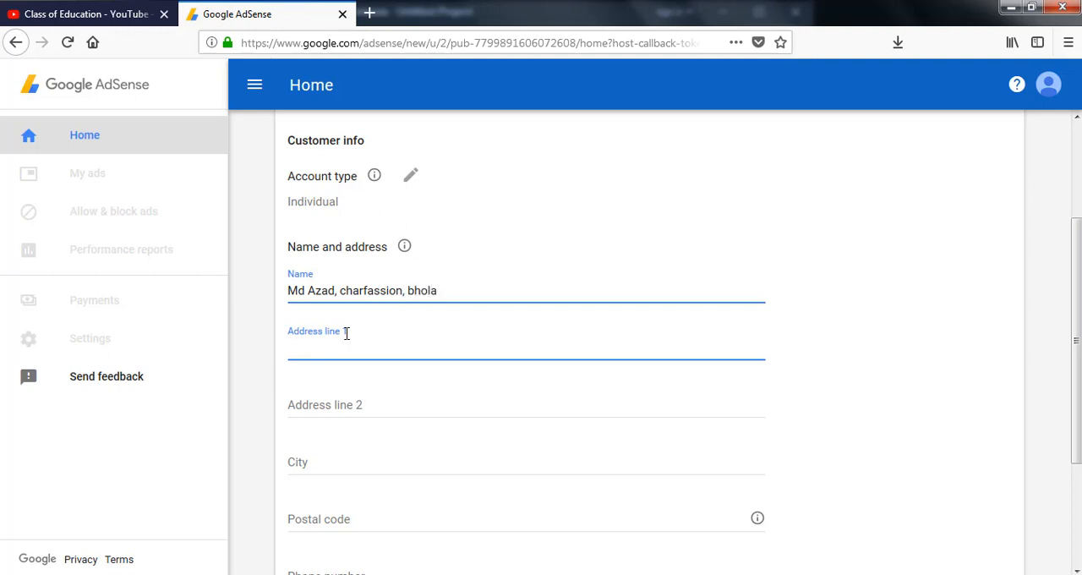
text(.)
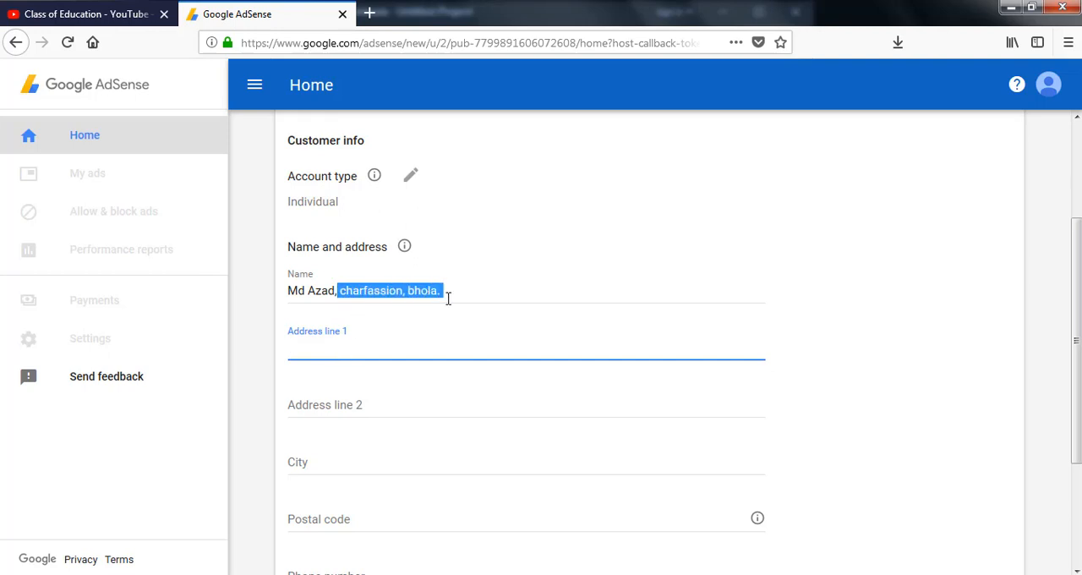
right_click(389, 291)
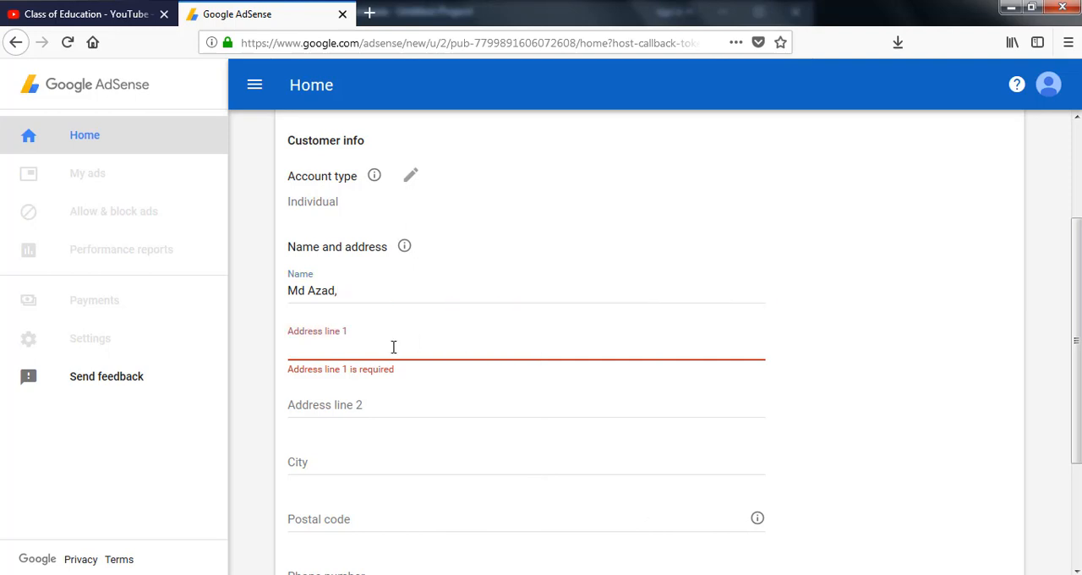
text(charfassion, bhola.)
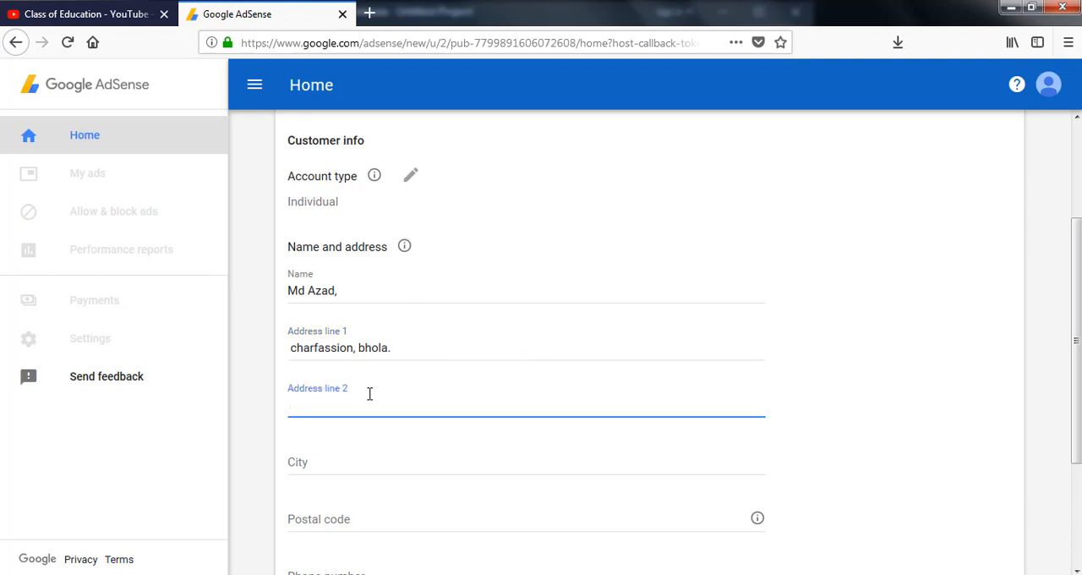
- Add 'barisal, bangladesh' and reuse 'barisal' as the city
text(ba)
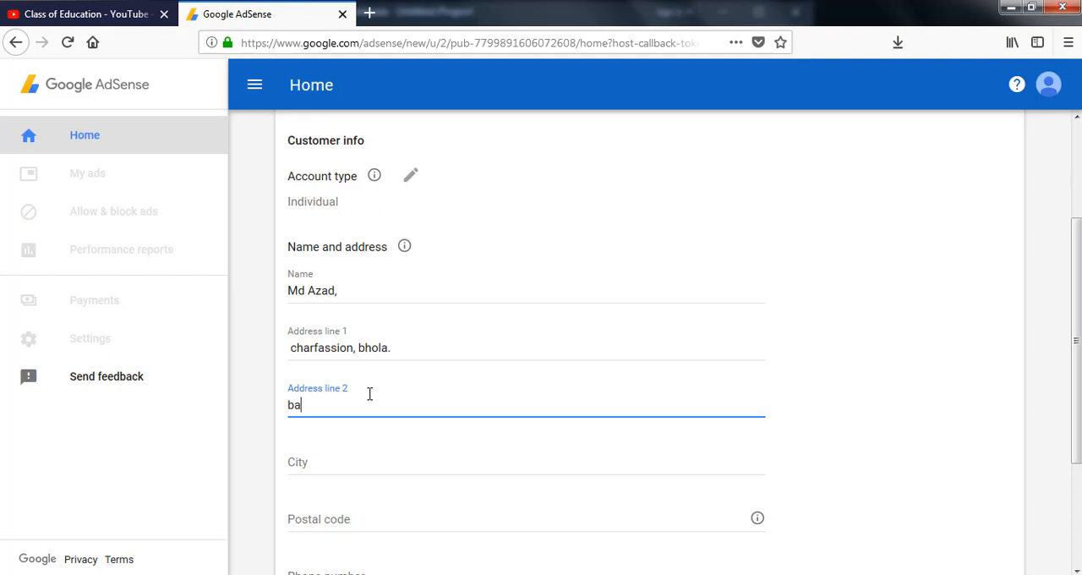
text(risal)
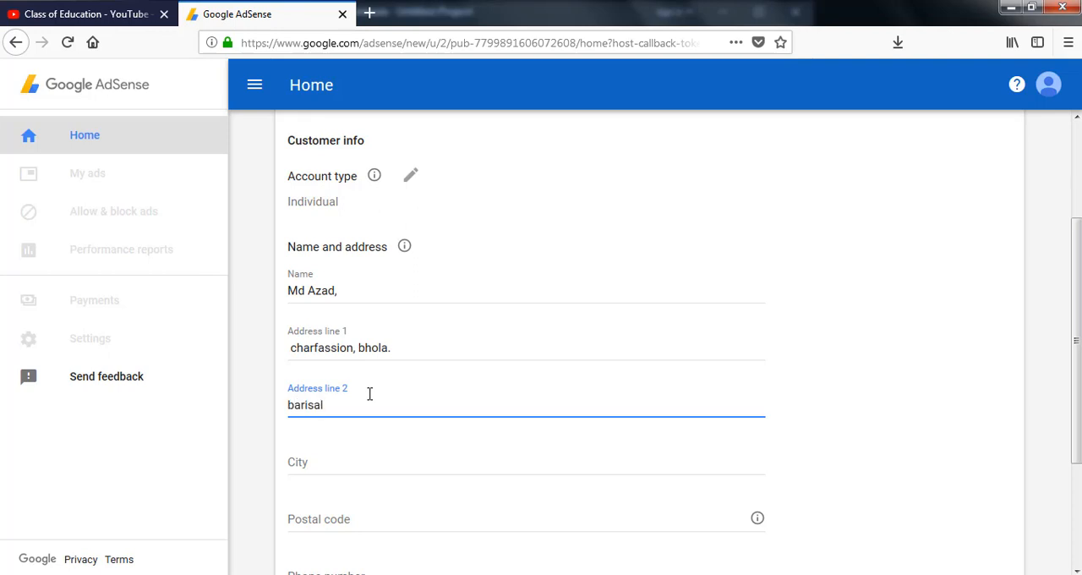
text(, ba)
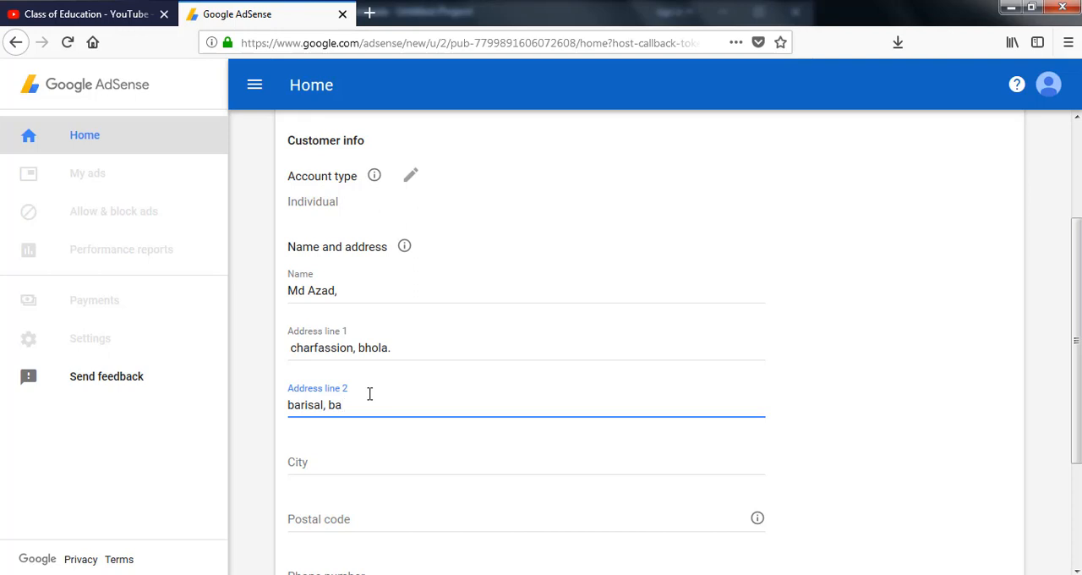
text(nglad)
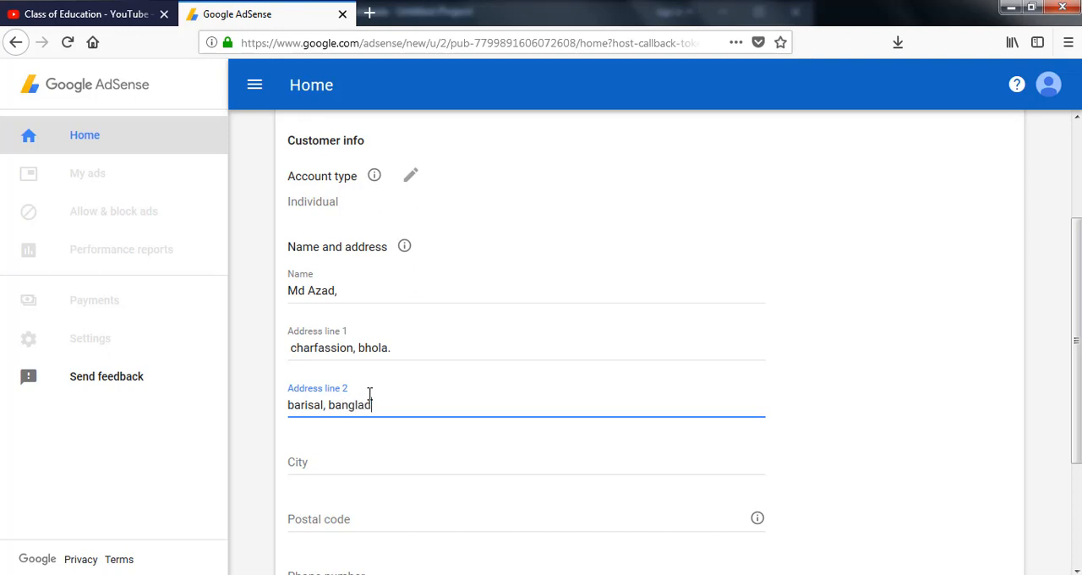
text(esh)
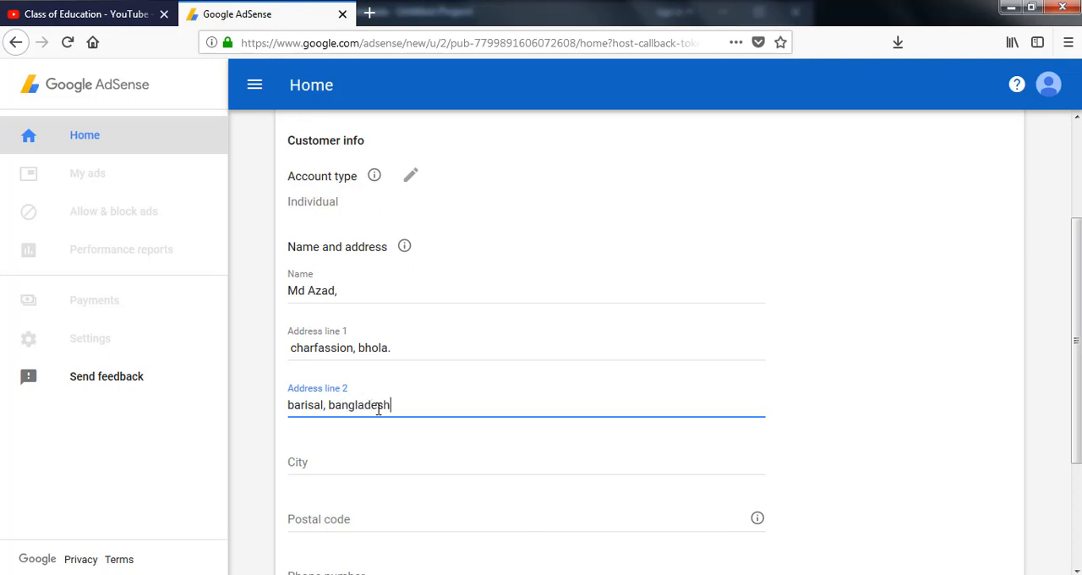
scroll(down, 3)
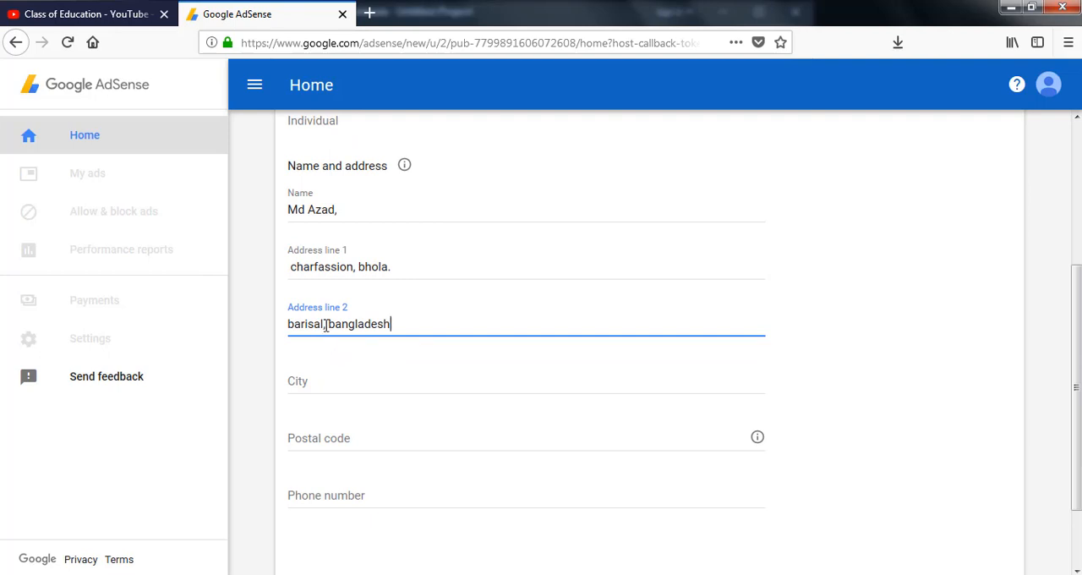
double_click(306, 324)
text(barisal,)
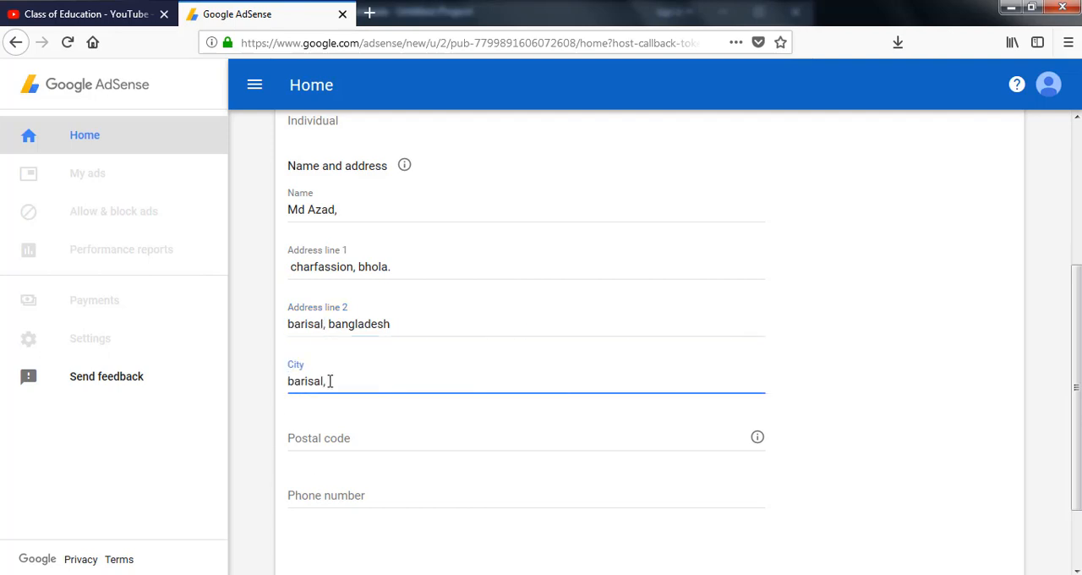
click(524, 438)
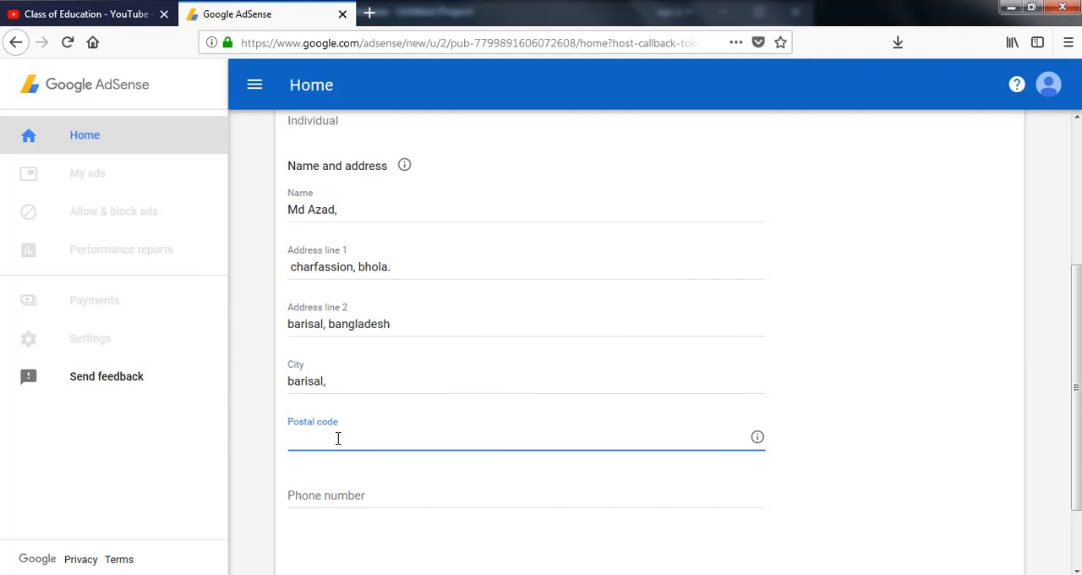
text(83)
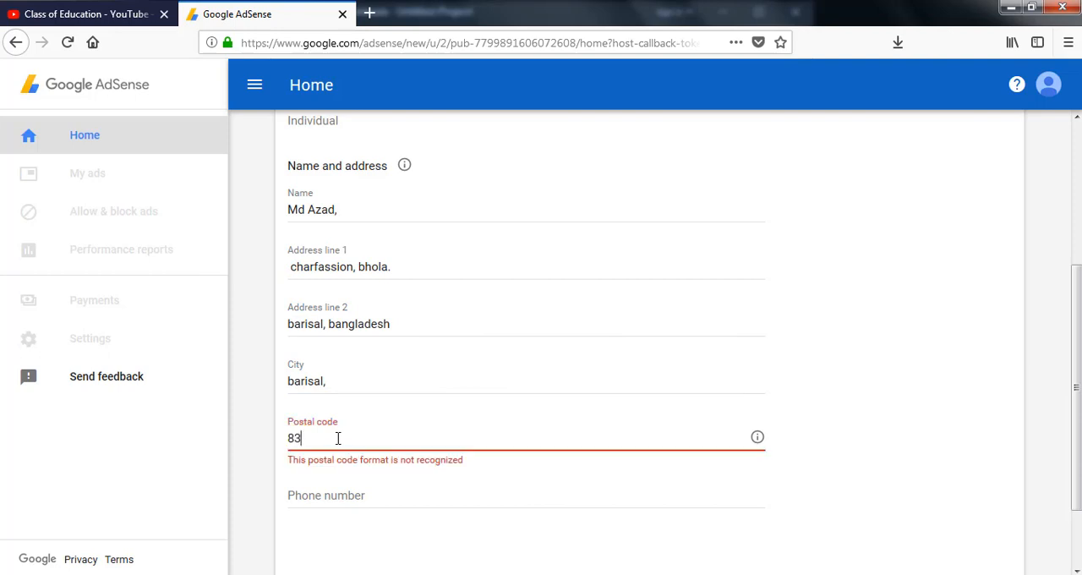
text(32)
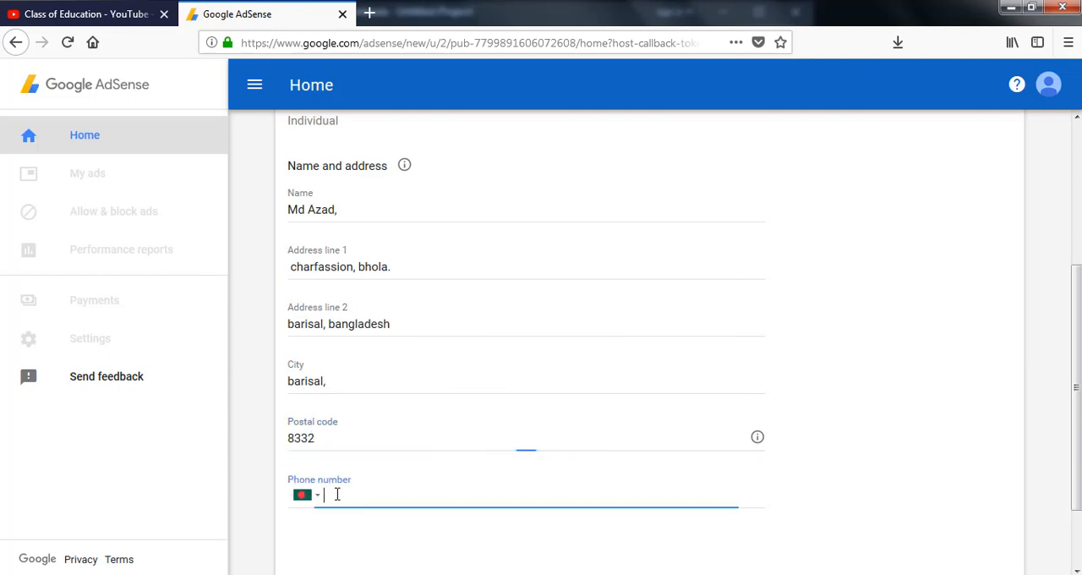
scroll(down, 3)
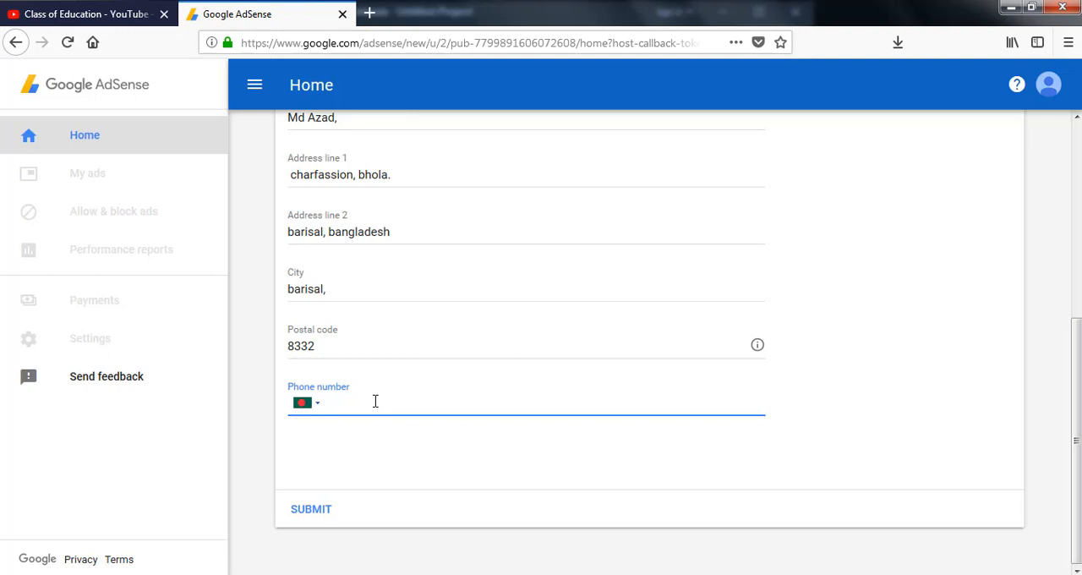
text(01)
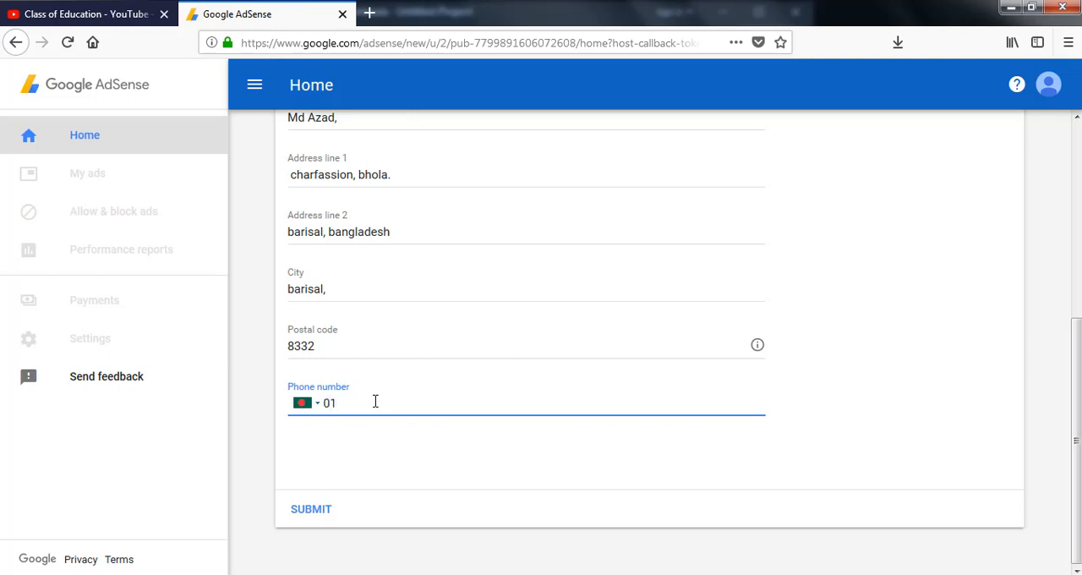
text(611)
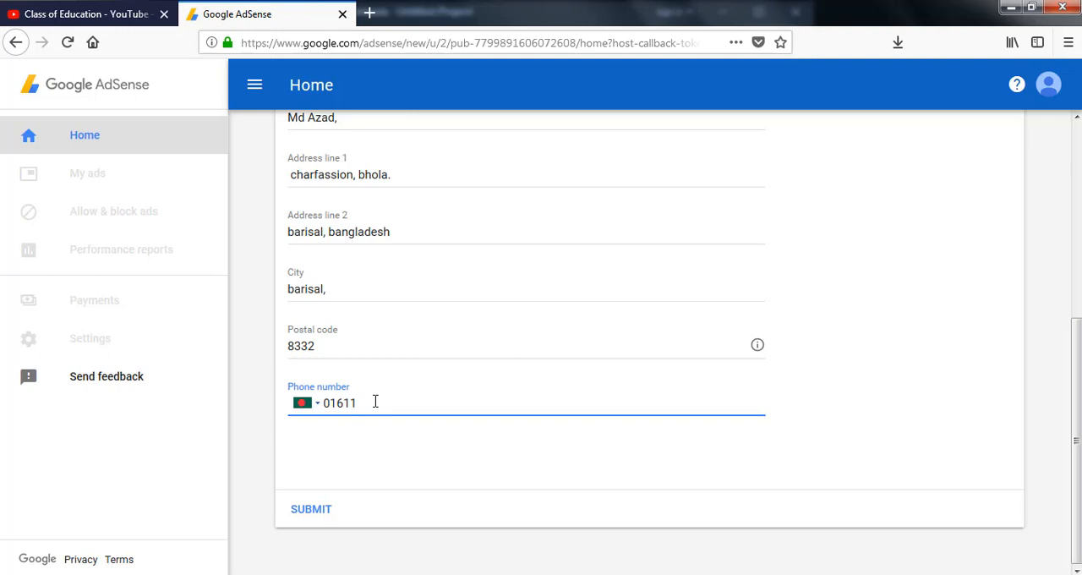
text(10)
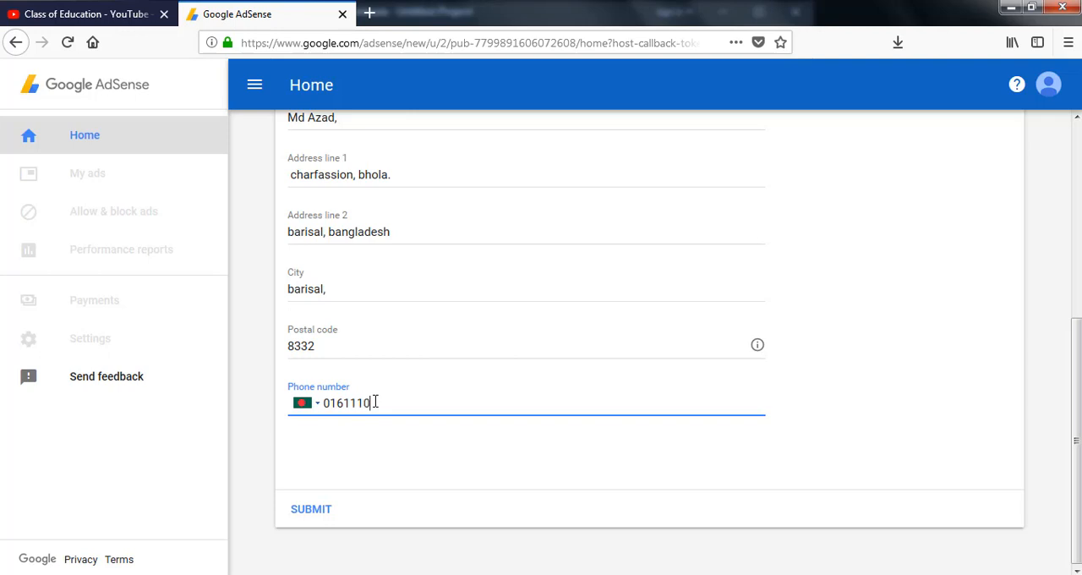
text(6057)
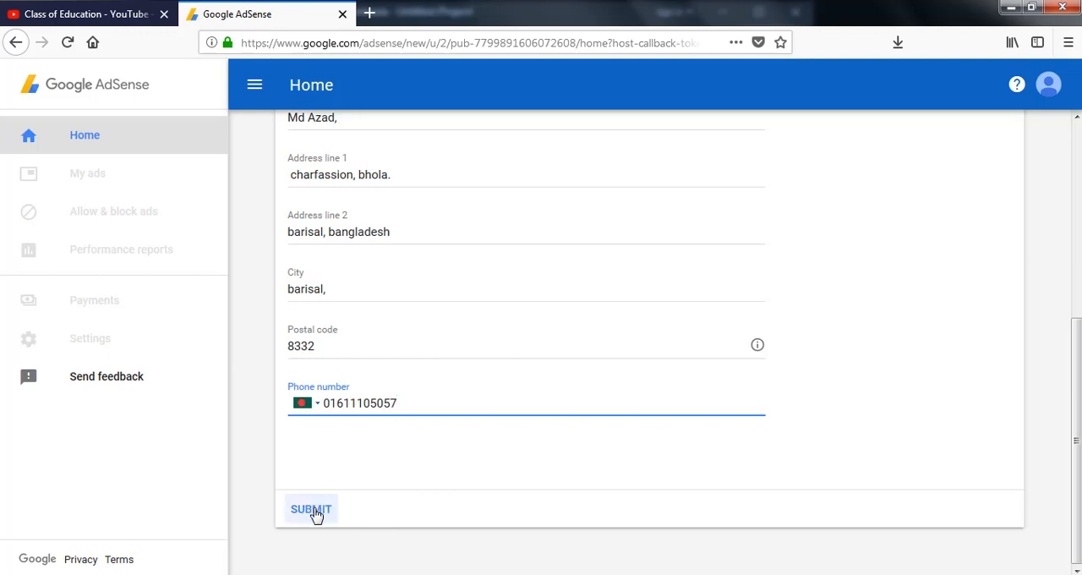
- Submit the payment address and redirect back to the YouTube host
click(311, 507)
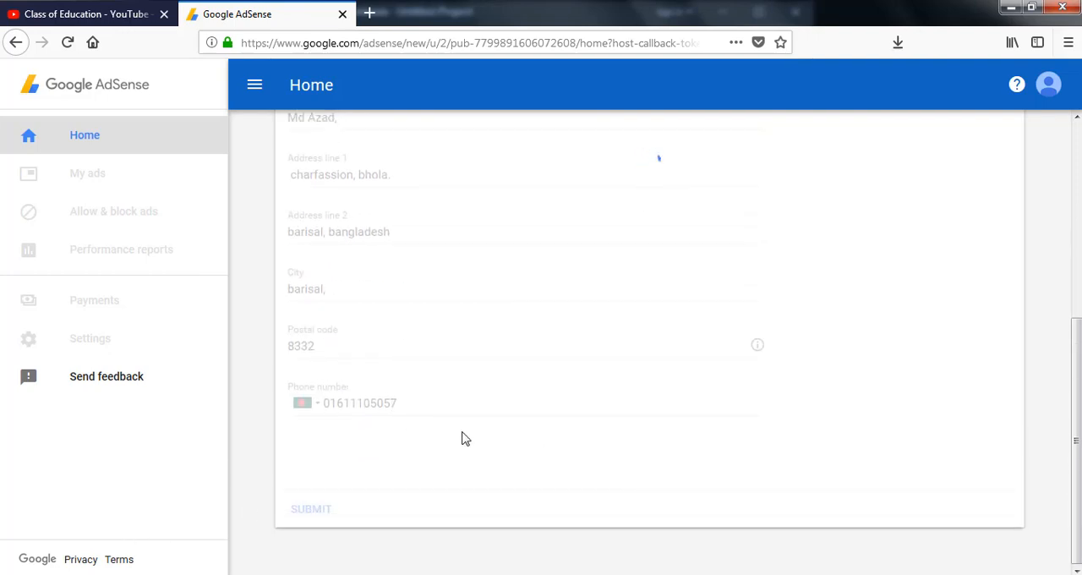
click(311, 507)
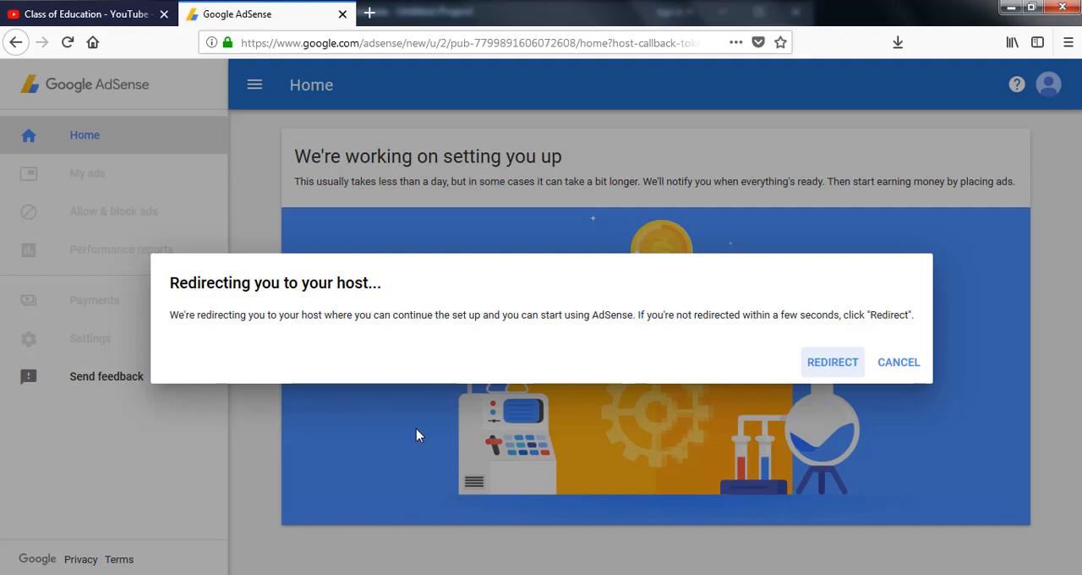
mouse_move(832, 362)
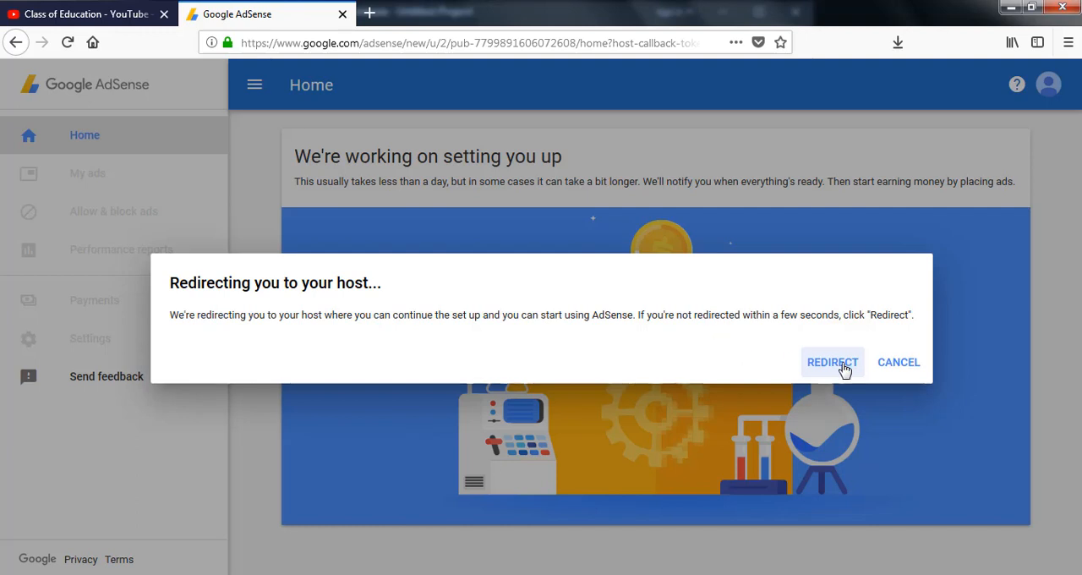
click(832, 362)
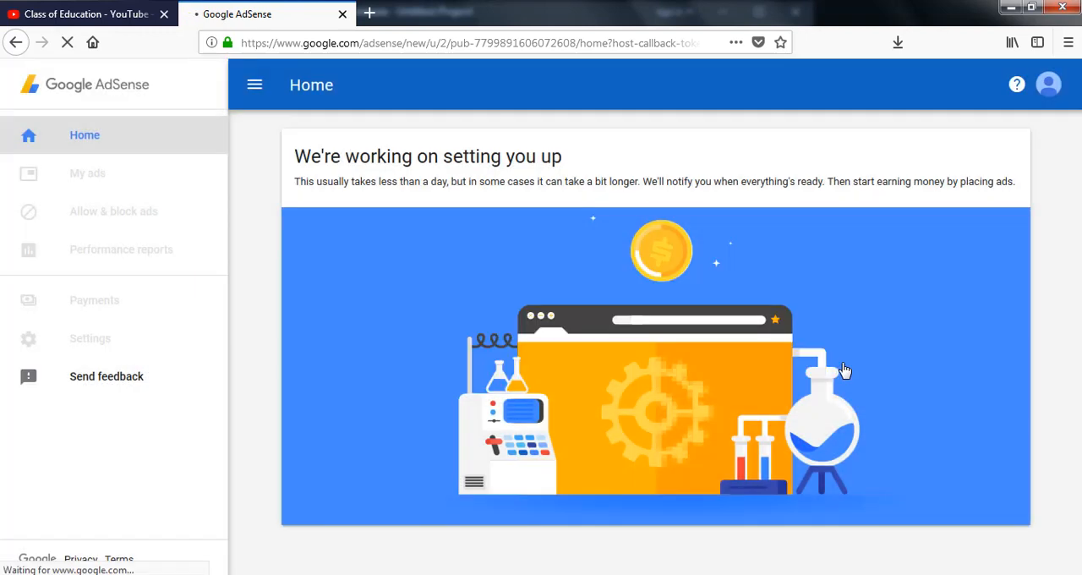
mouse_move(264, 487)
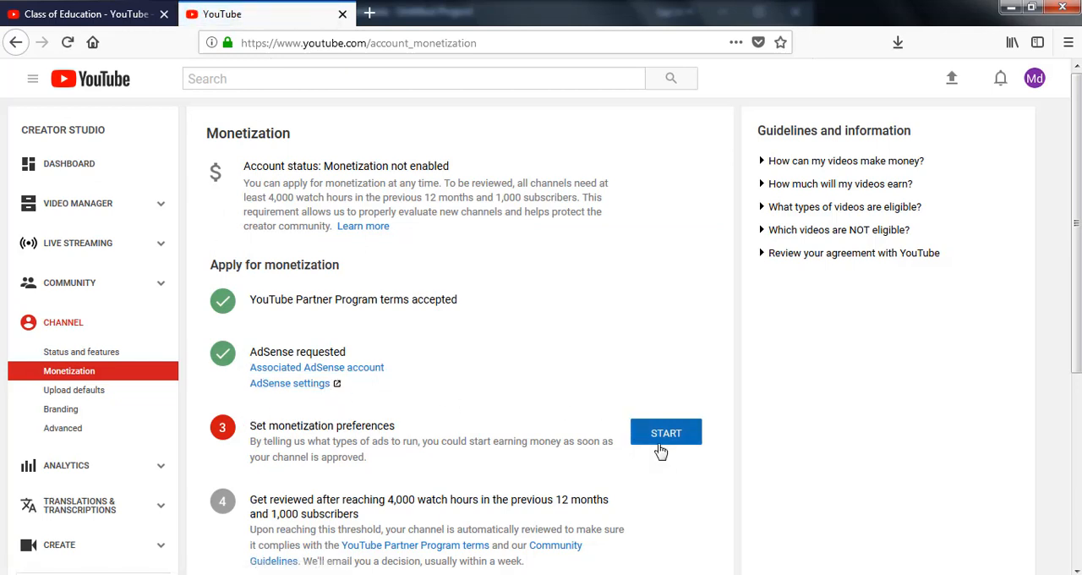
mouse_move(666, 436)
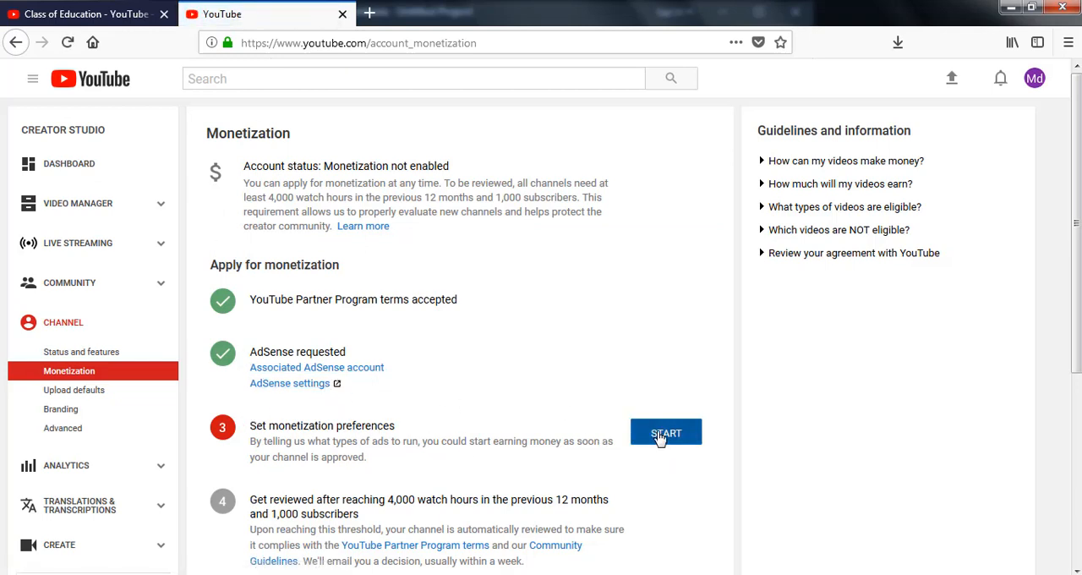
- Save monetization preferences with all ad formats kept for existing and future videos
click(666, 433)
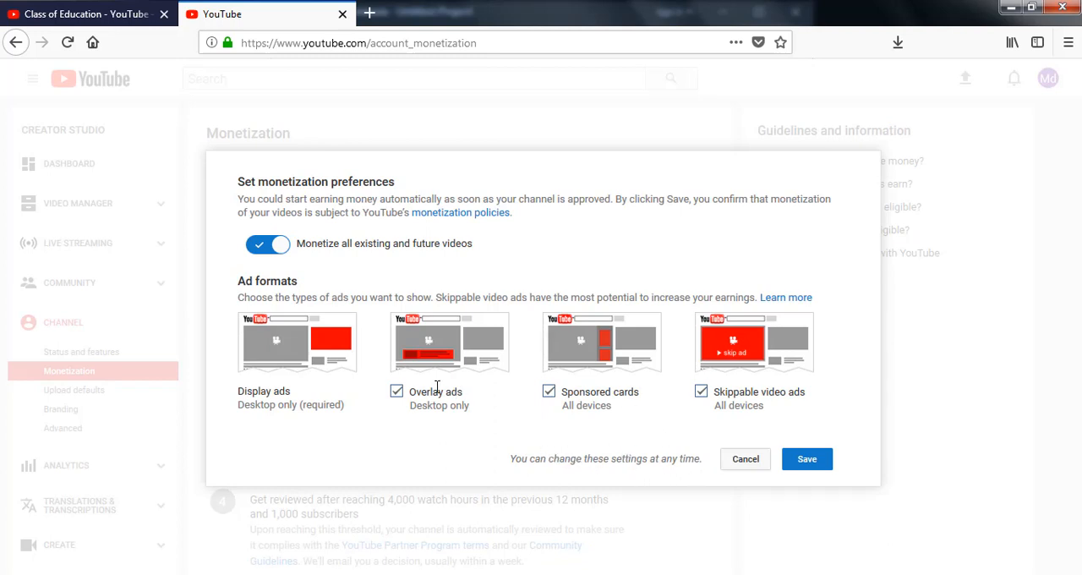
mouse_move(502, 406)
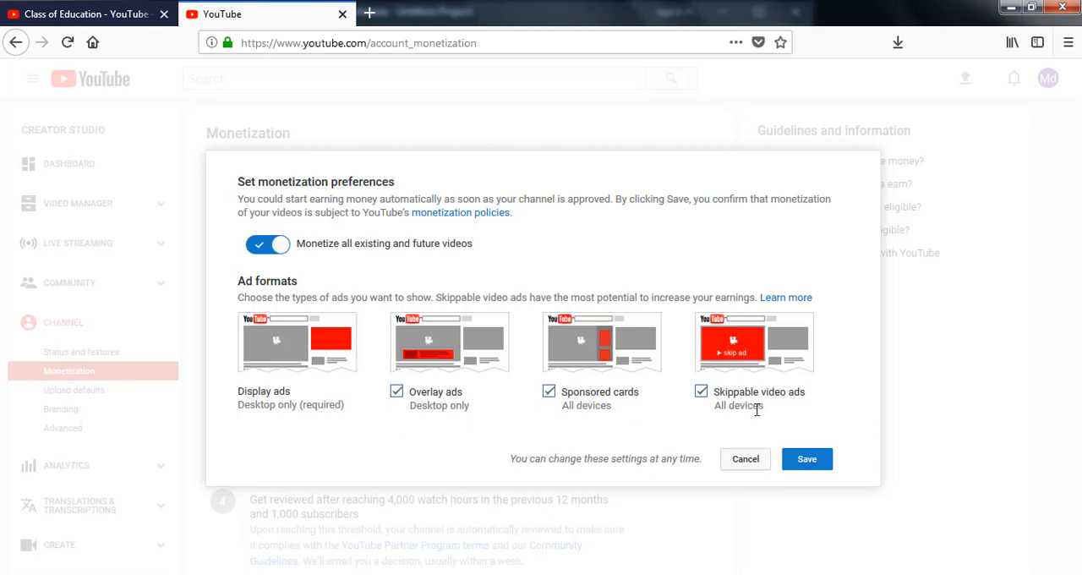
mouse_move(806, 459)
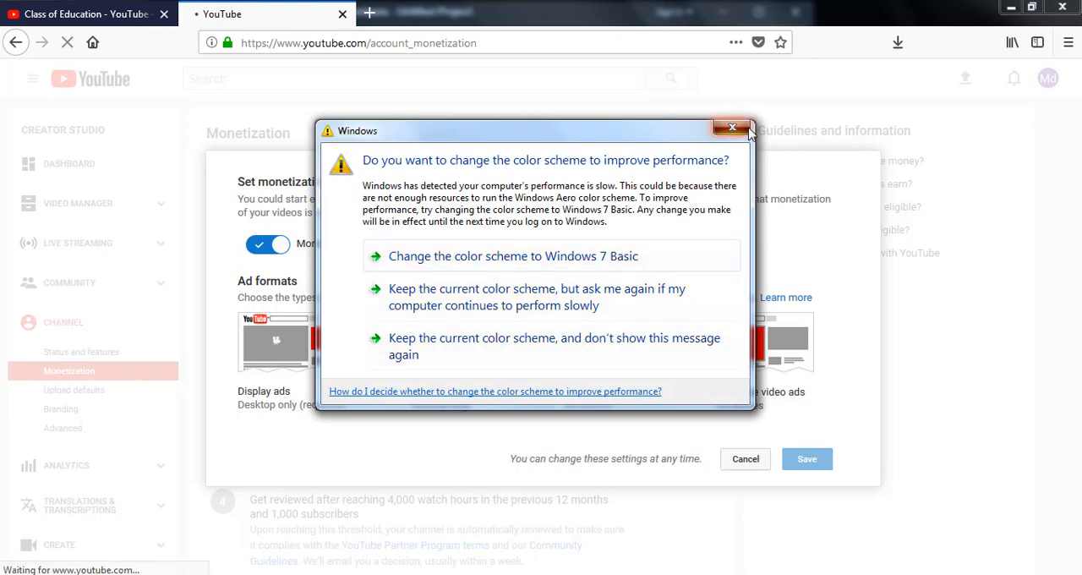
click(732, 127)
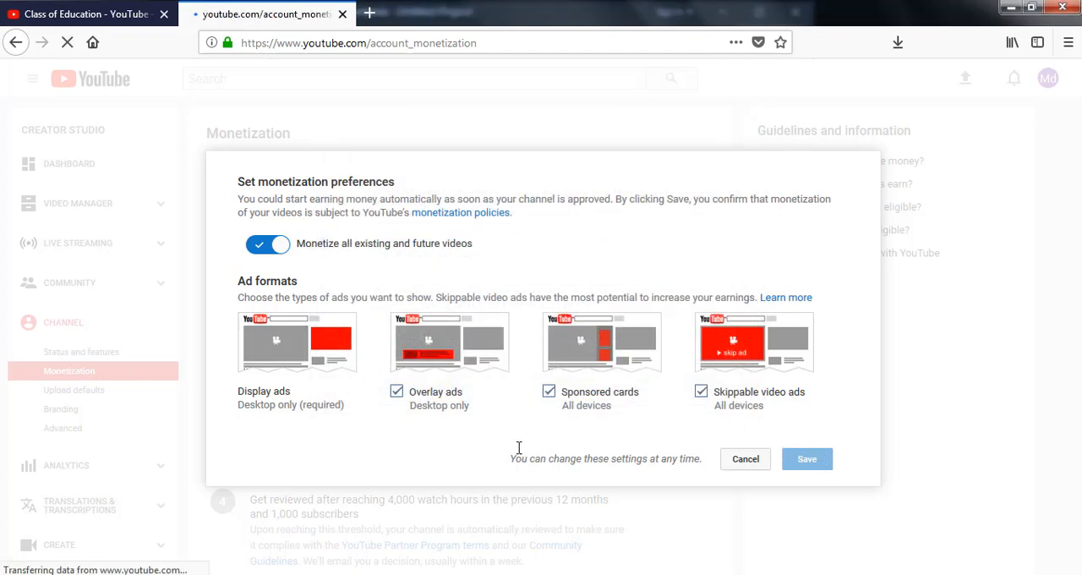
click(805, 459)
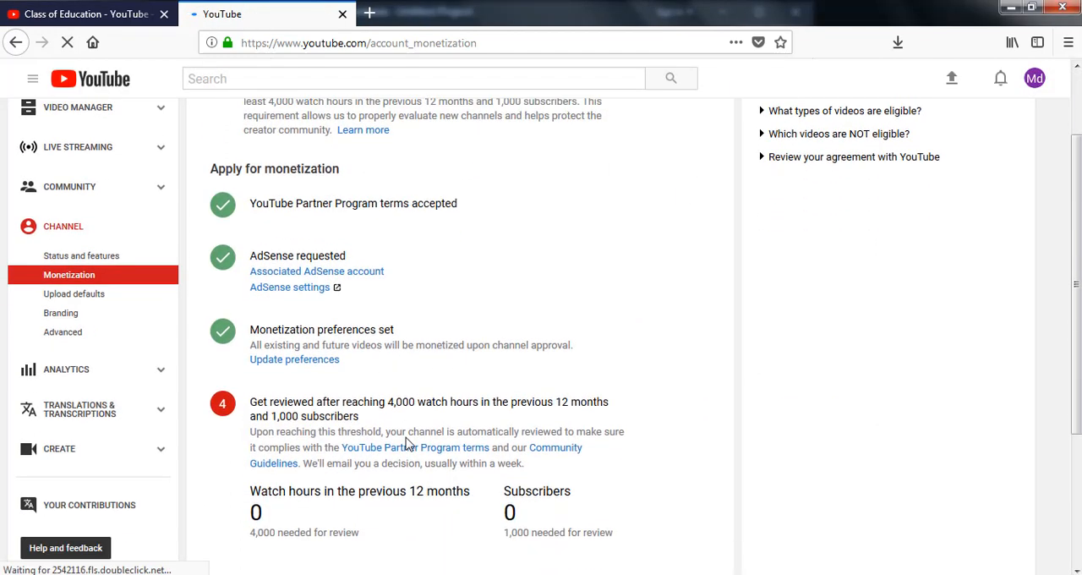
- Scroll through the monetization page reviewing the three completed application steps
scroll(down, 3)
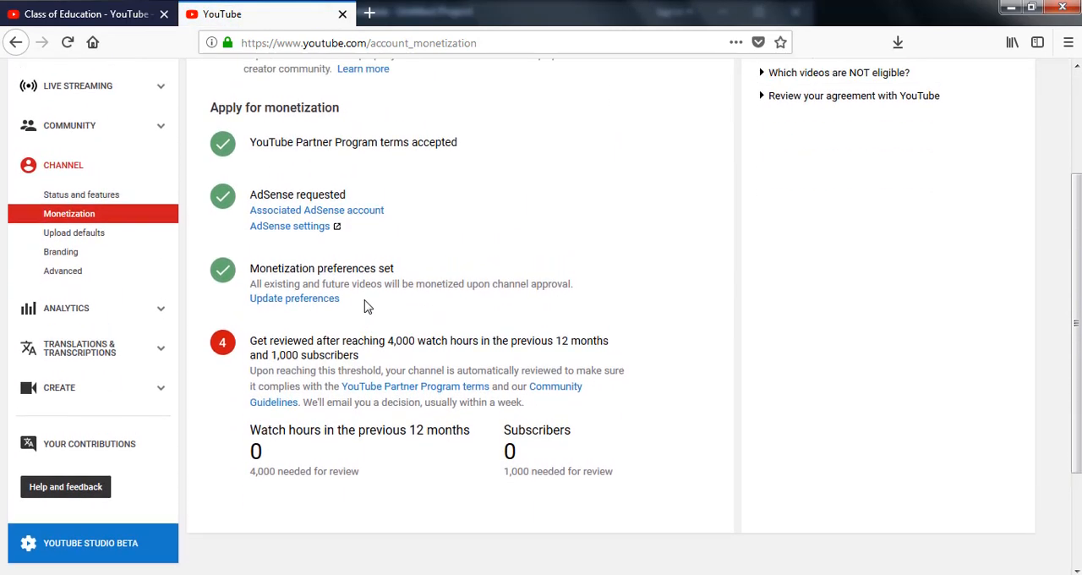
scroll(up, 3)
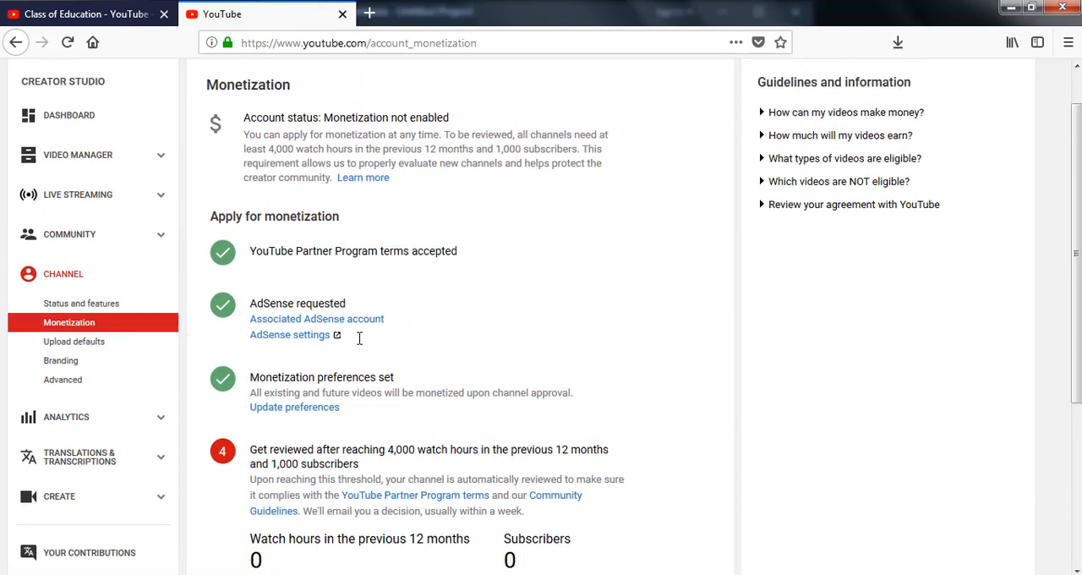
scroll(down, 3)
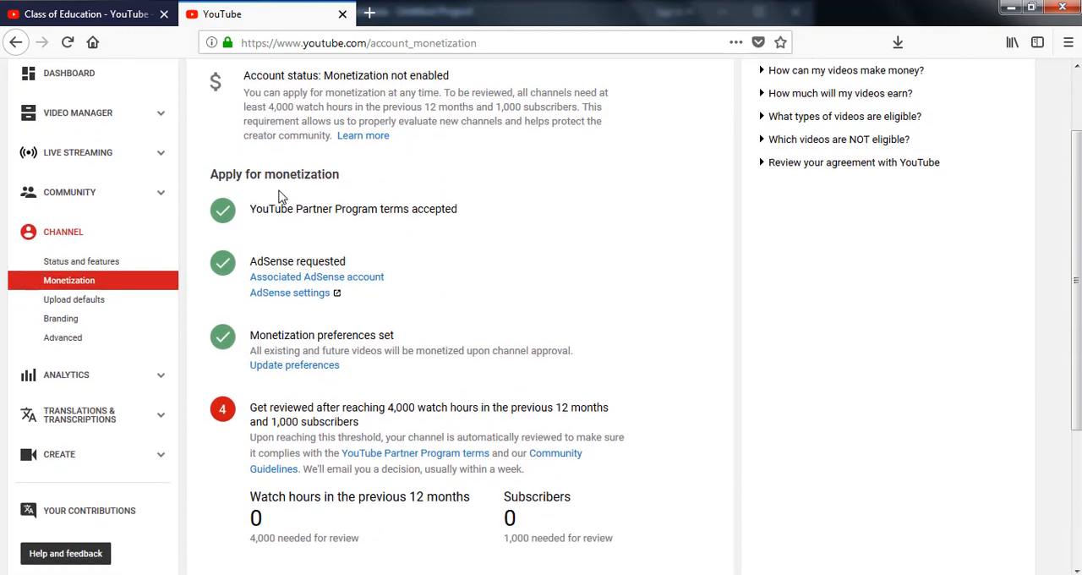
mouse_move(317, 278)
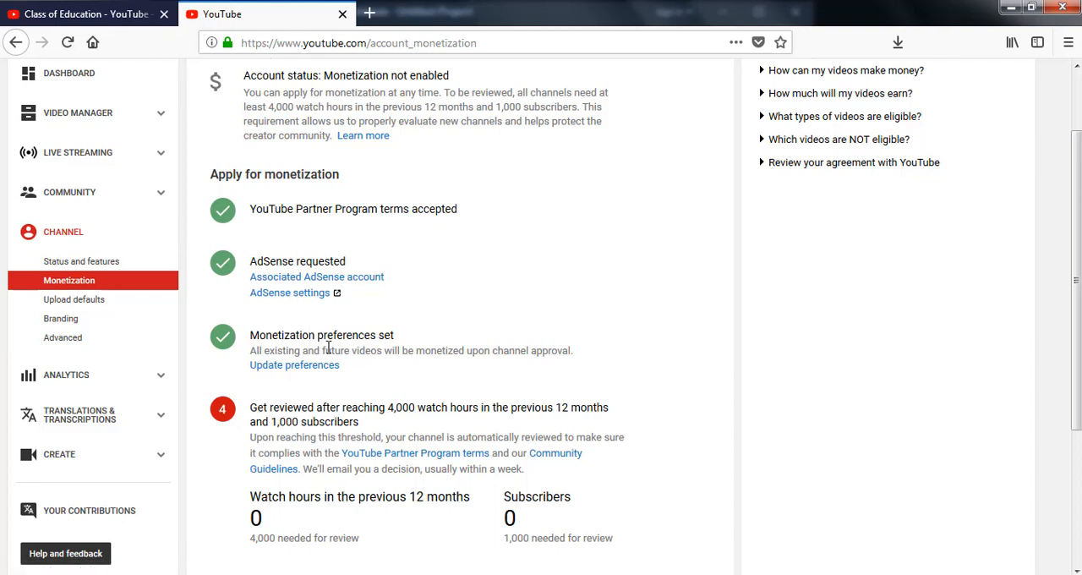
mouse_move(295, 365)
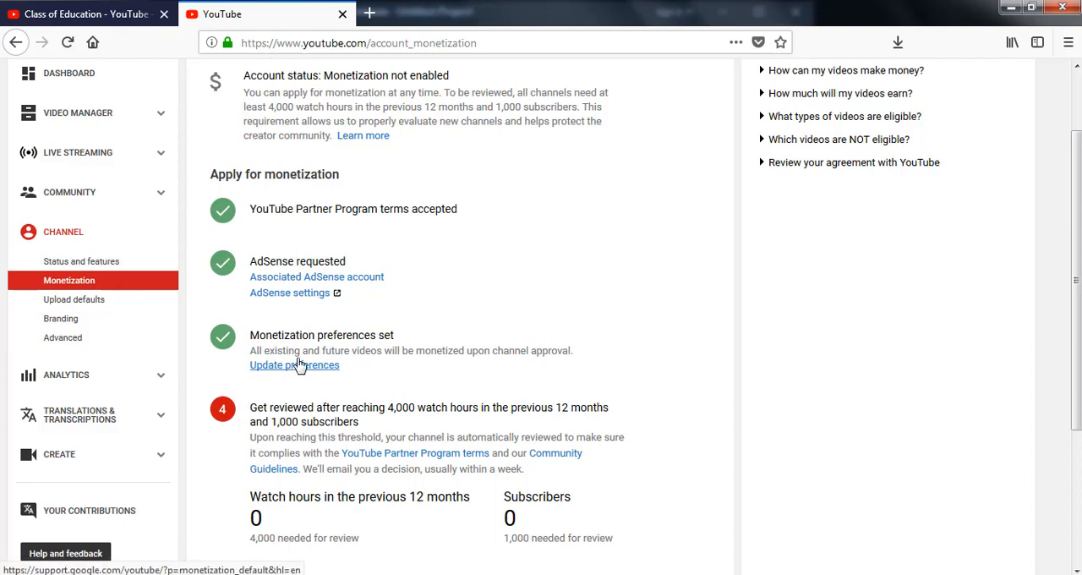
scroll(down, 3)
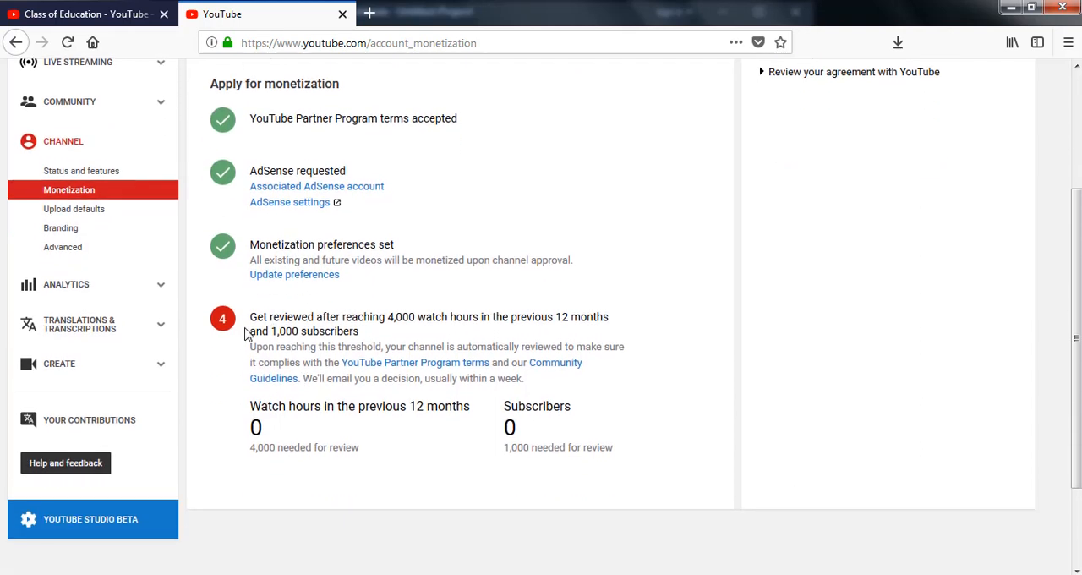
scroll(up, 3)
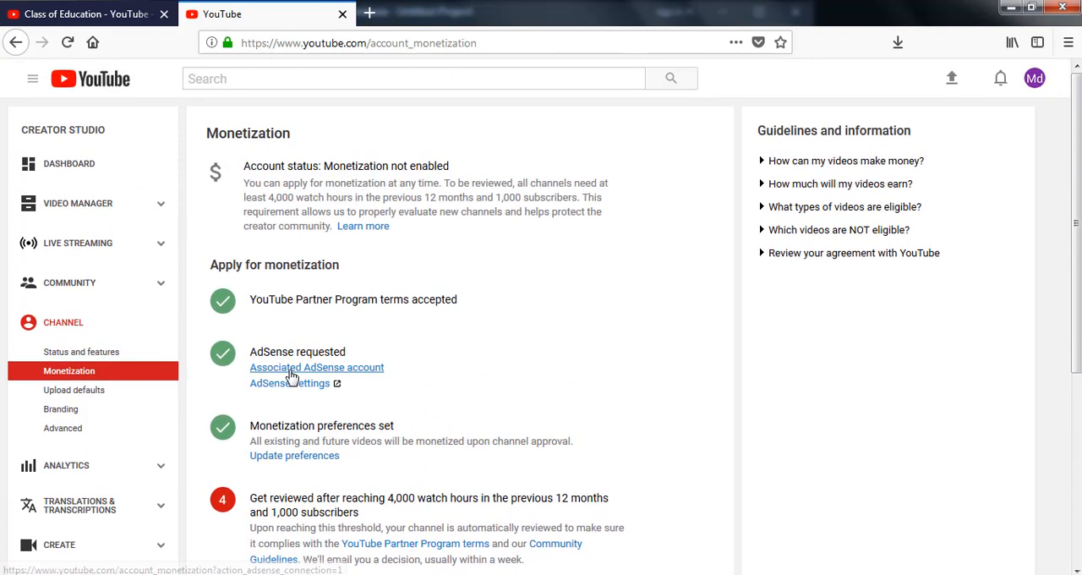
scroll(down, 3)
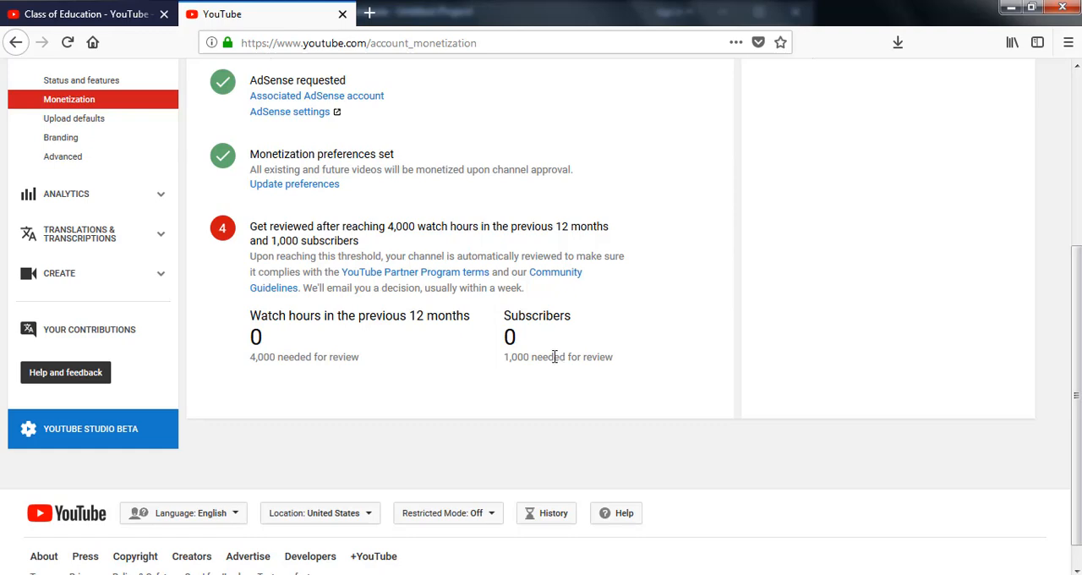
scroll(up, 3)
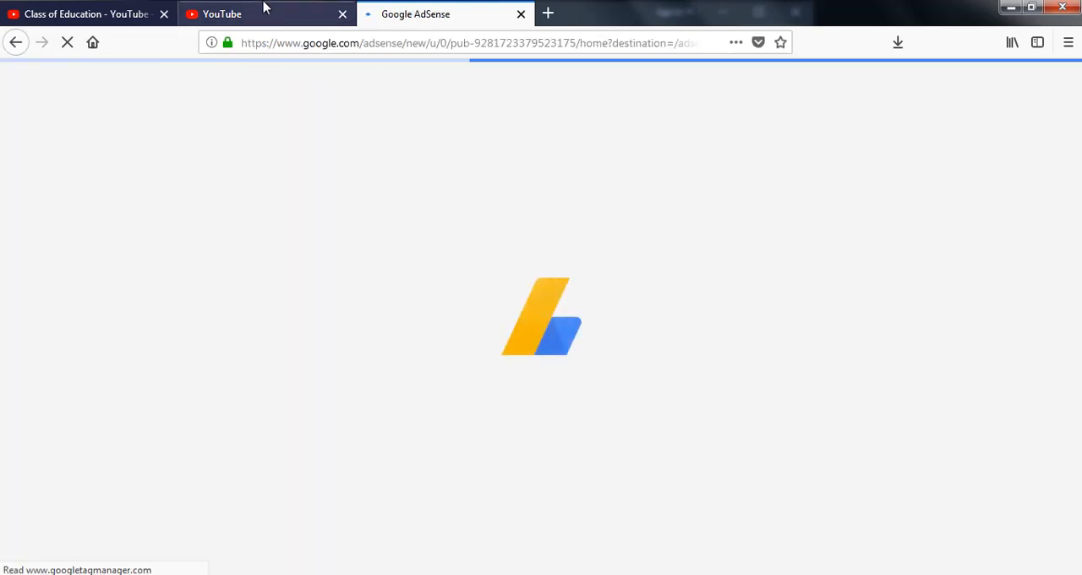
- Switch to the AdSense tab showing 'We're working on setting you up' and view the account switcher
click(224, 14)
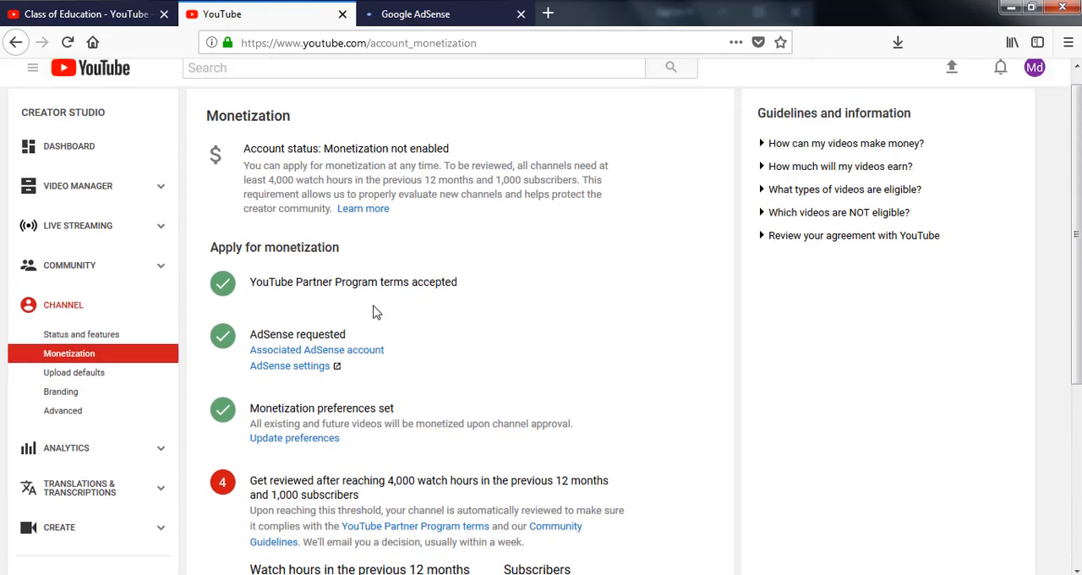
click(416, 13)
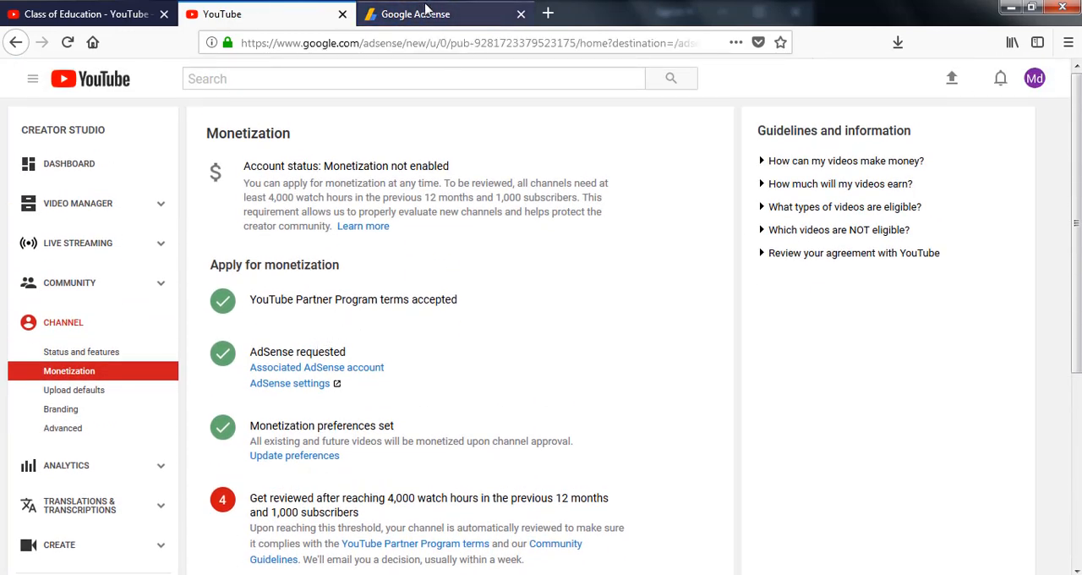
click(415, 13)
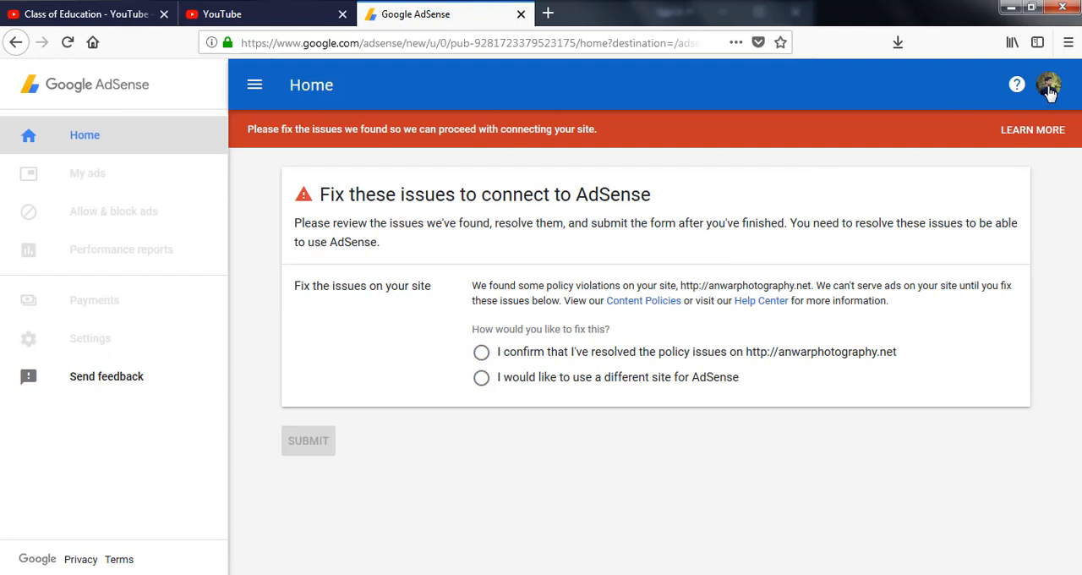
click(1048, 85)
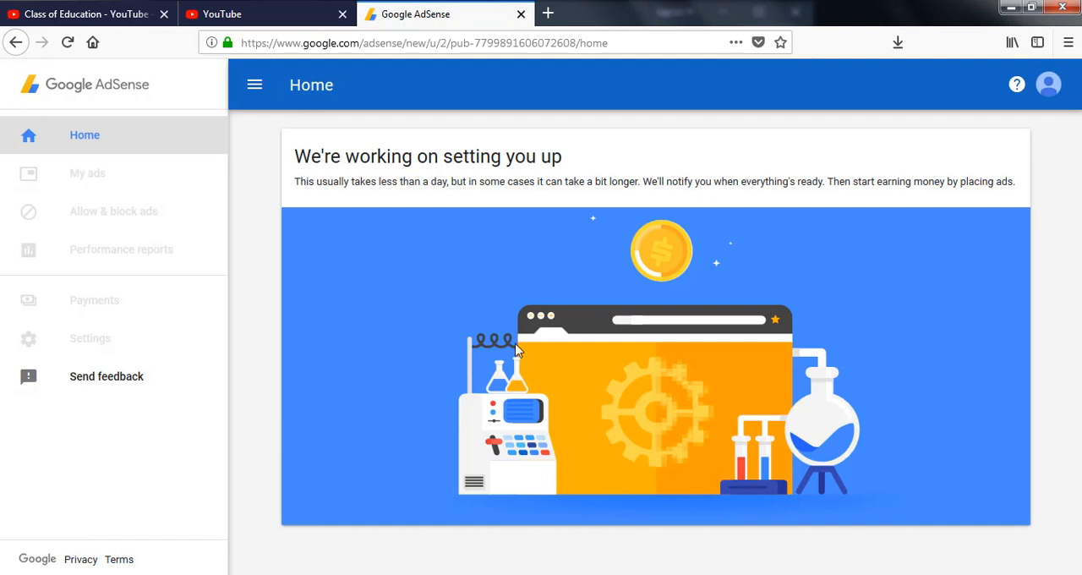
mouse_move(527, 266)
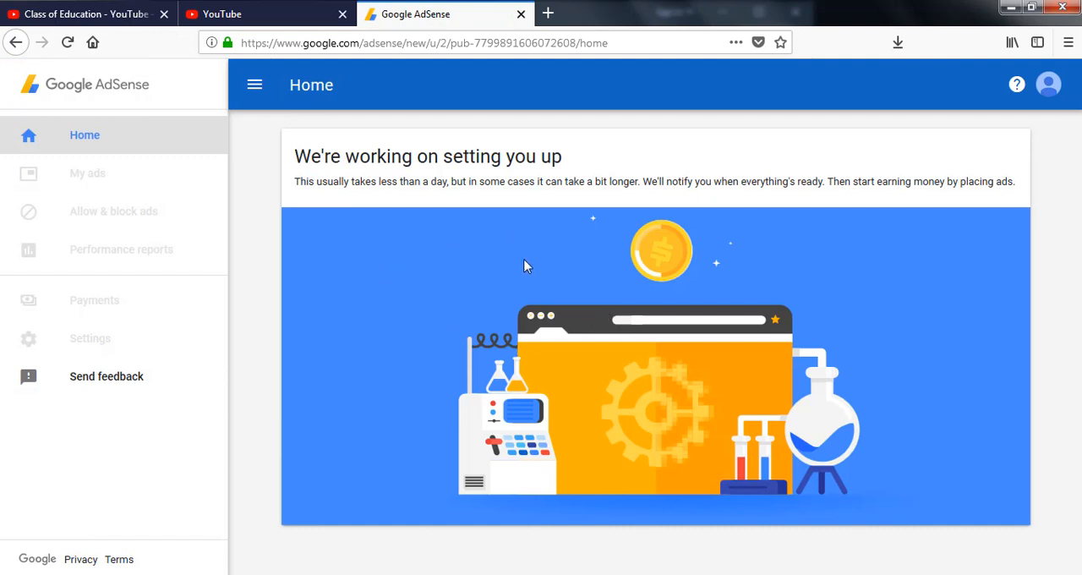
mouse_move(355, 402)
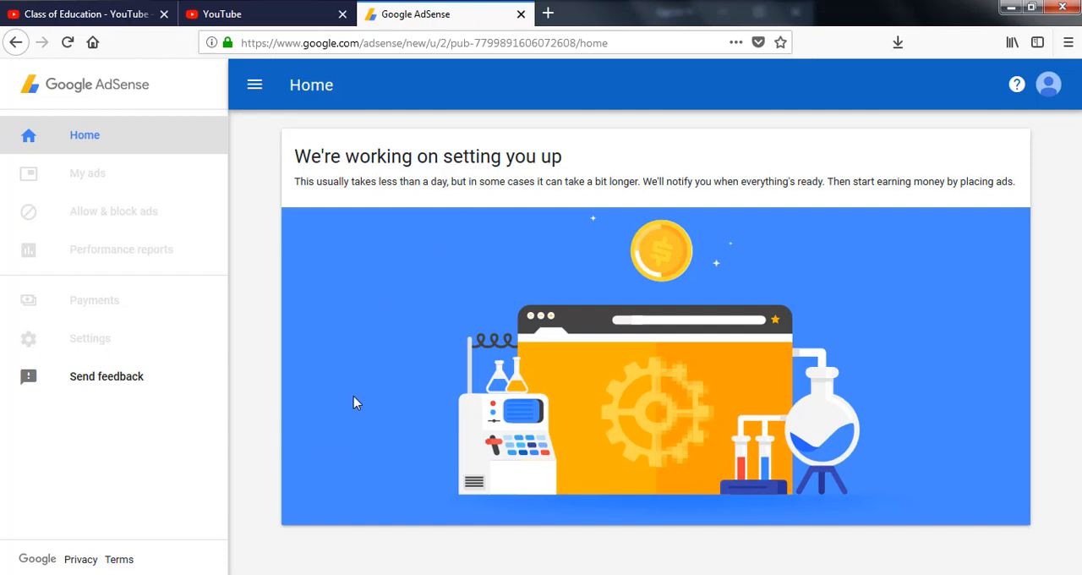
mouse_move(397, 301)
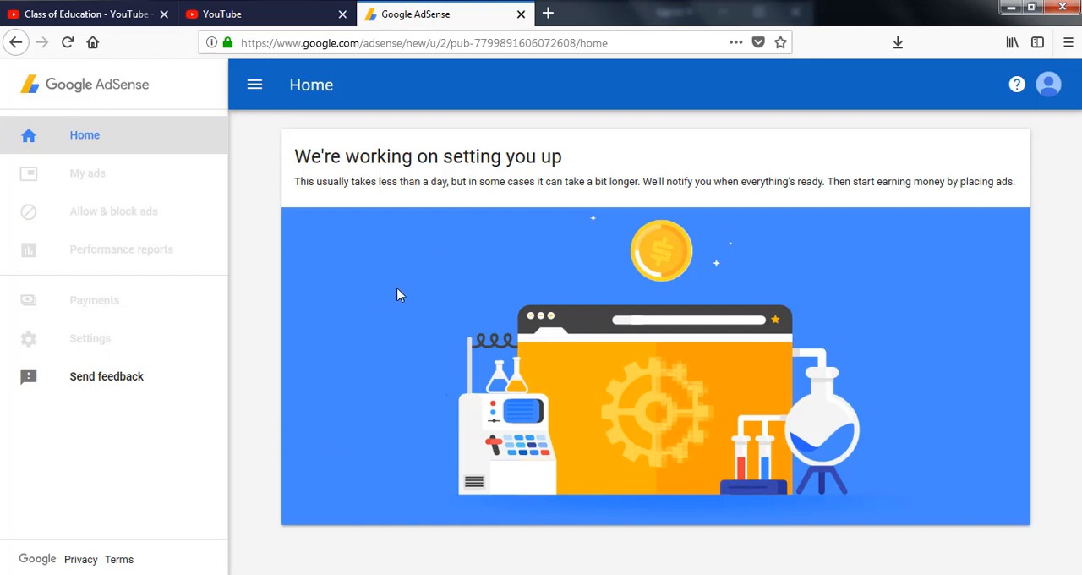
mouse_move(440, 378)
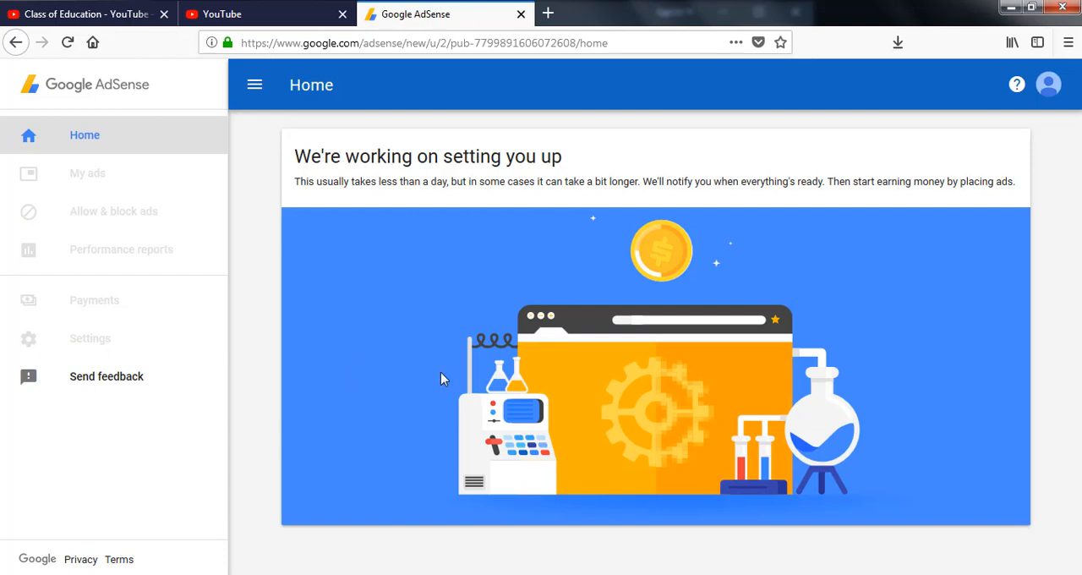
mouse_move(298, 331)
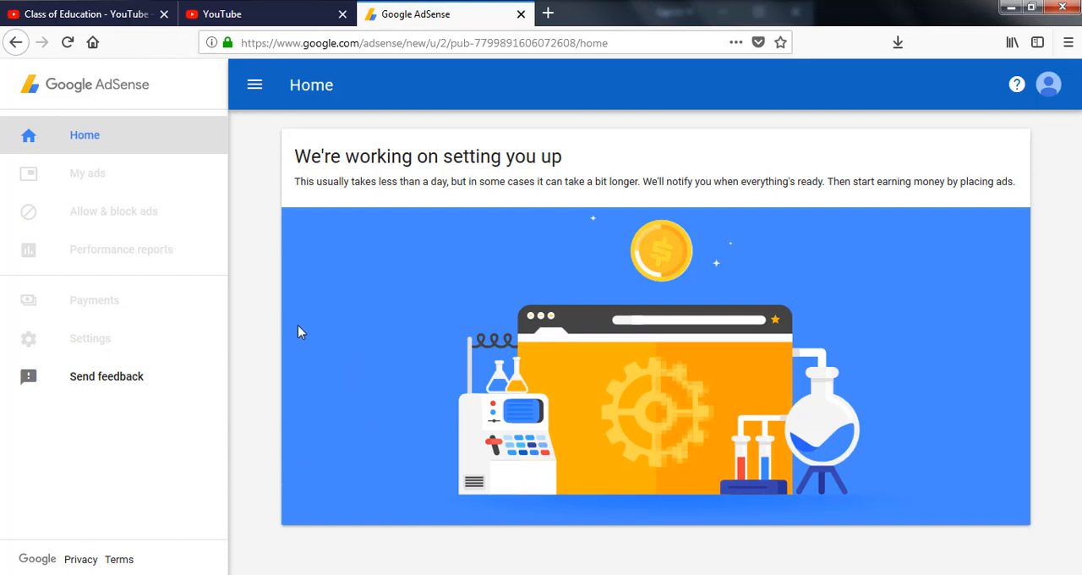
mouse_move(381, 227)
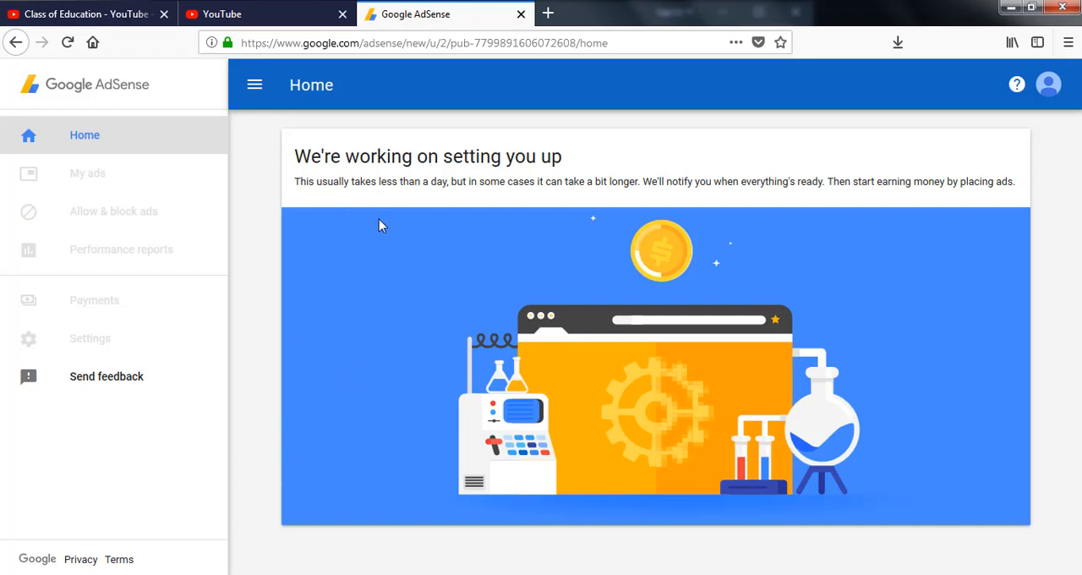
mouse_move(363, 247)
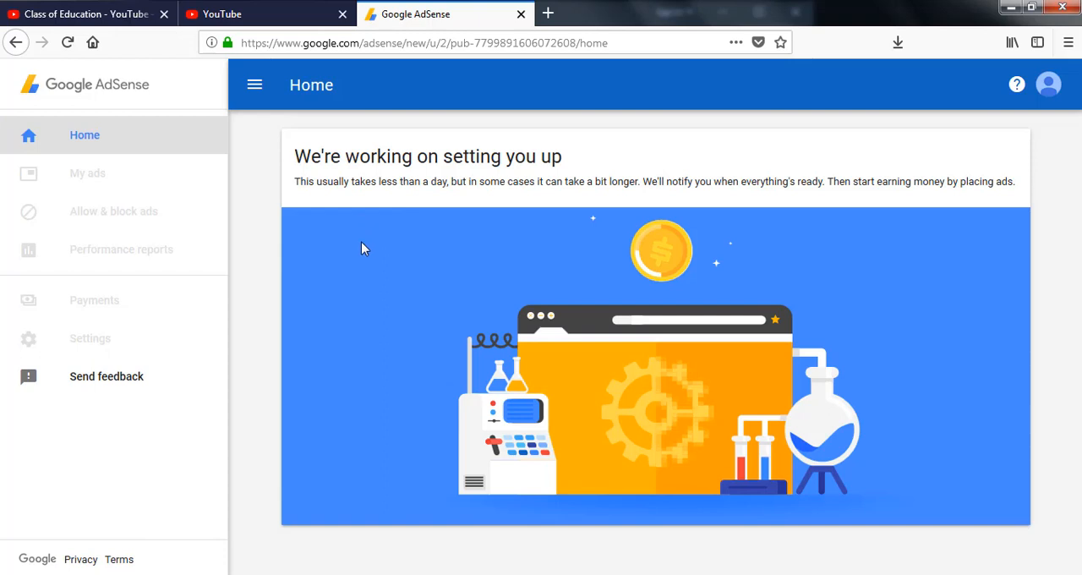
mouse_move(282, 132)
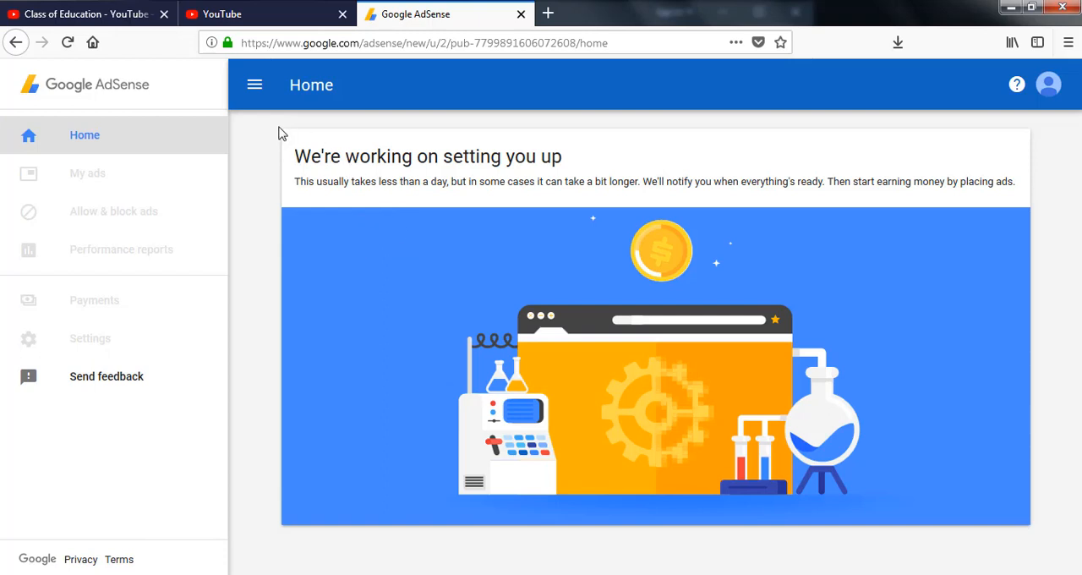
mouse_move(254, 85)
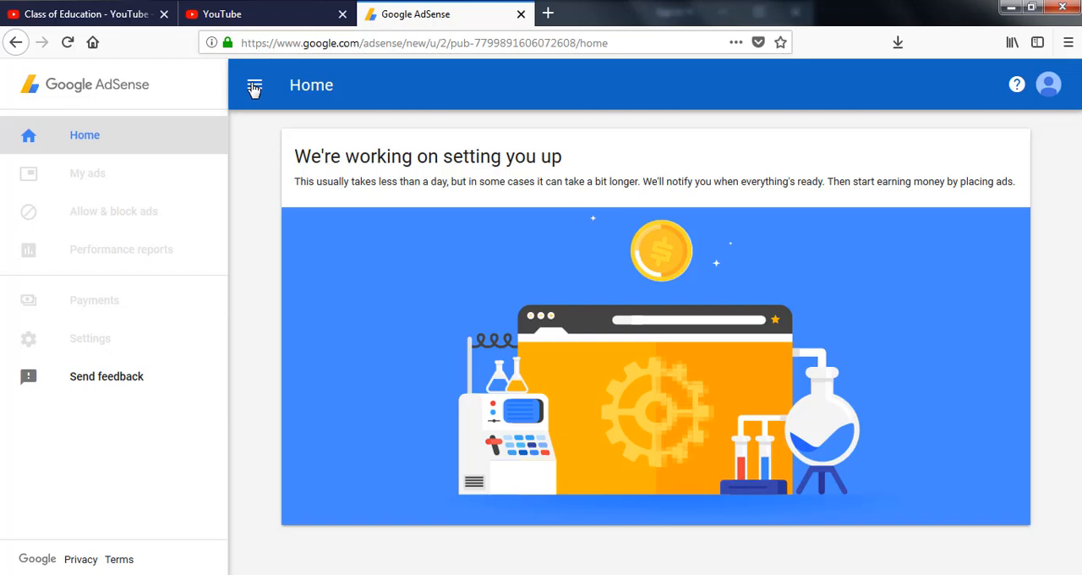
mouse_move(245, 159)
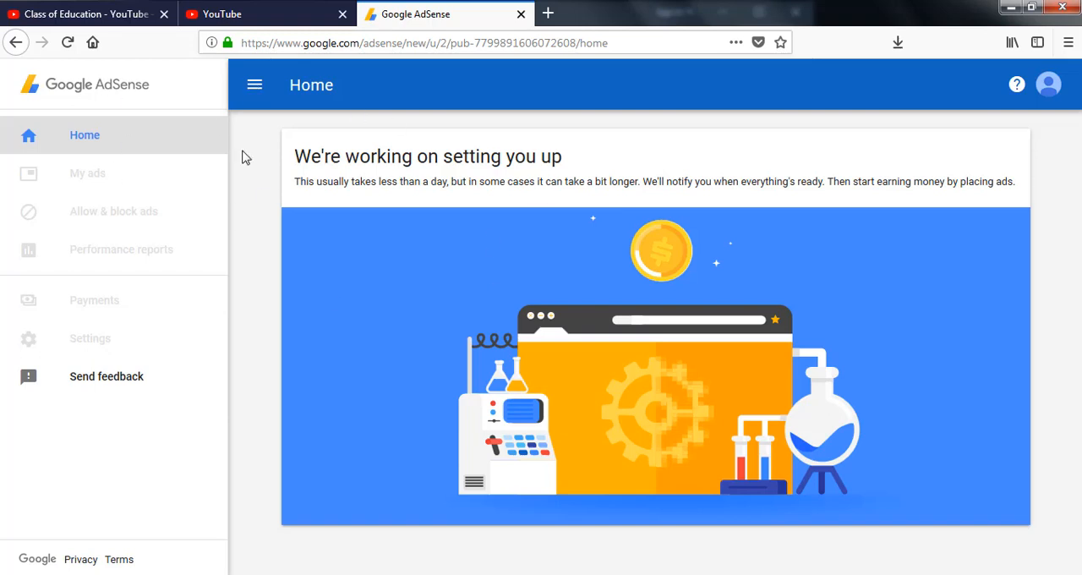
mouse_move(803, 264)
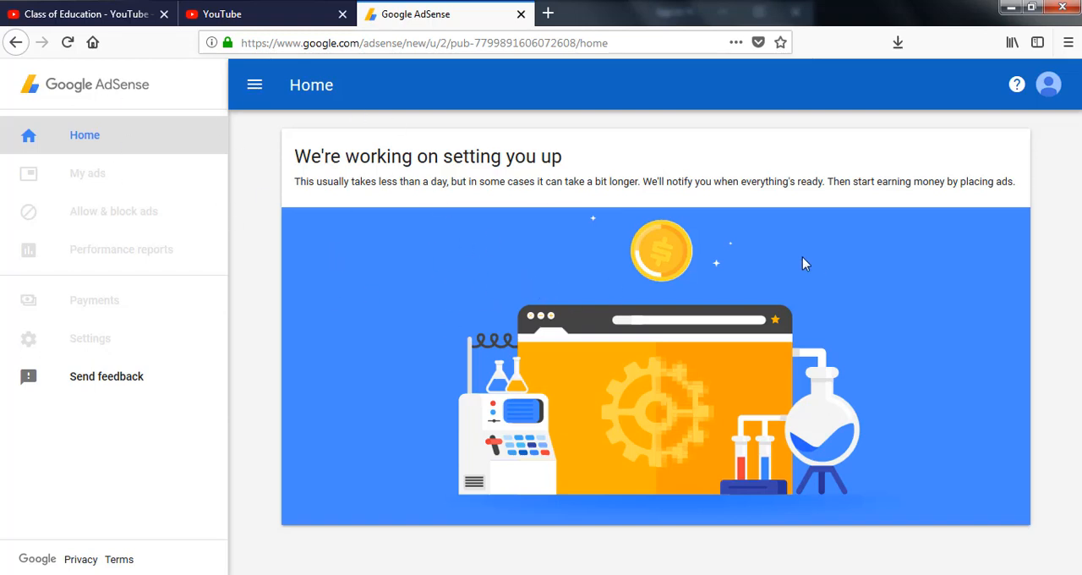
mouse_move(110, 173)
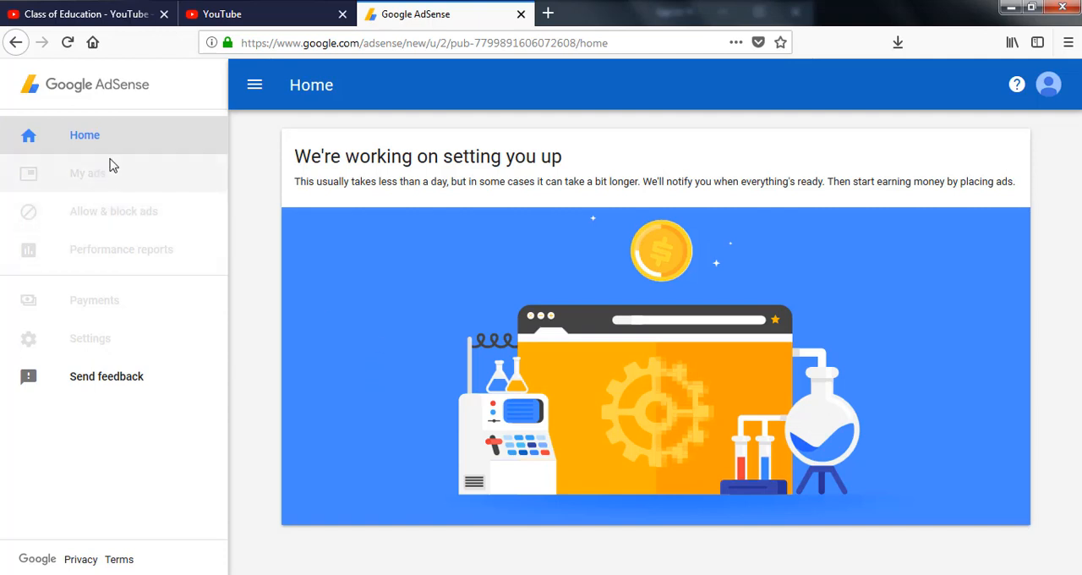
mouse_move(98, 190)
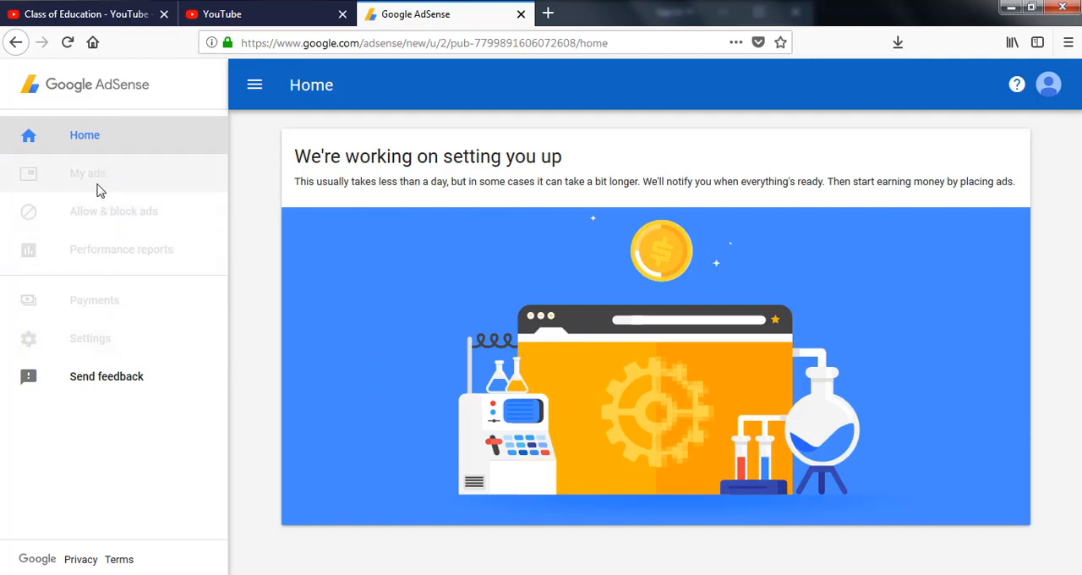
mouse_move(122, 308)
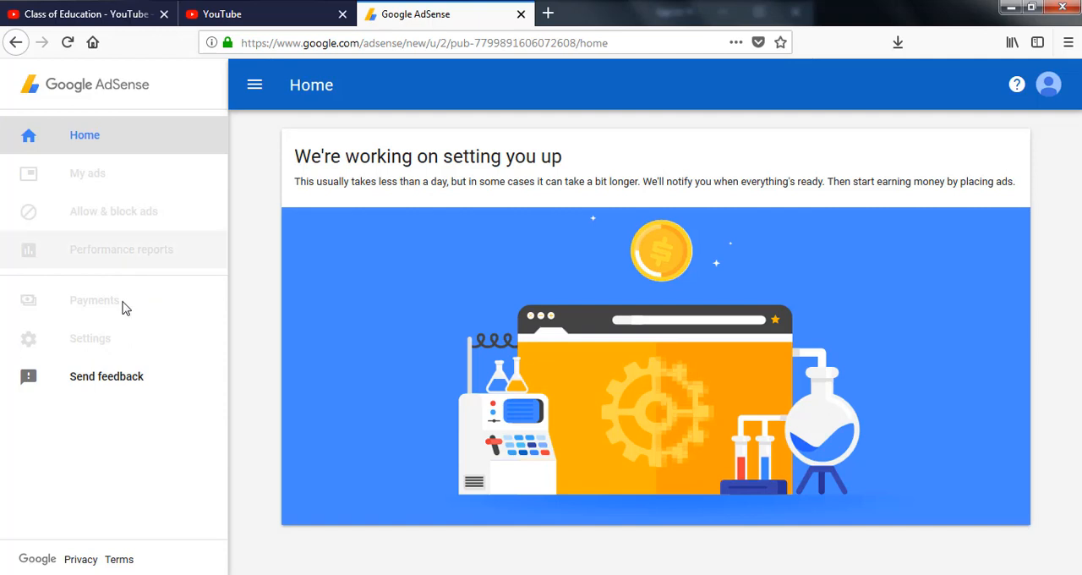
mouse_move(230, 497)
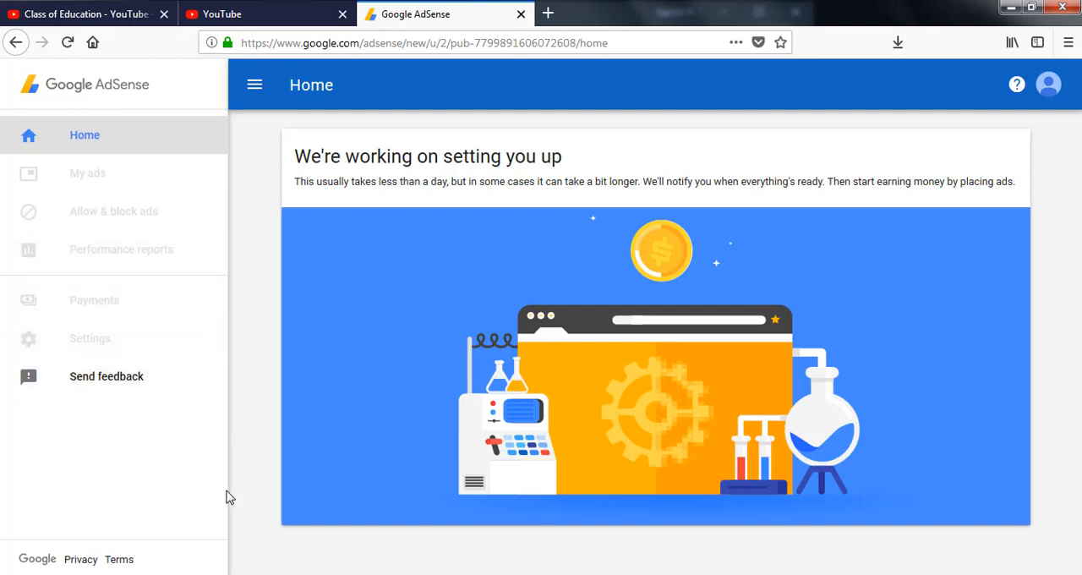
mouse_move(274, 451)
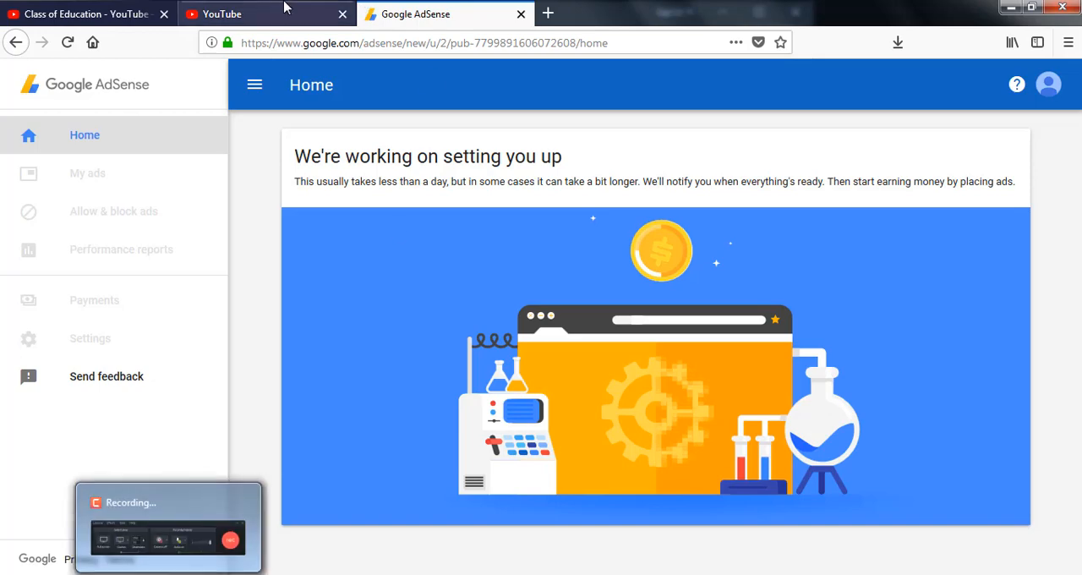
- Check the YouTube monetization page top, glance at AdSense home, and return to YouTube
click(222, 14)
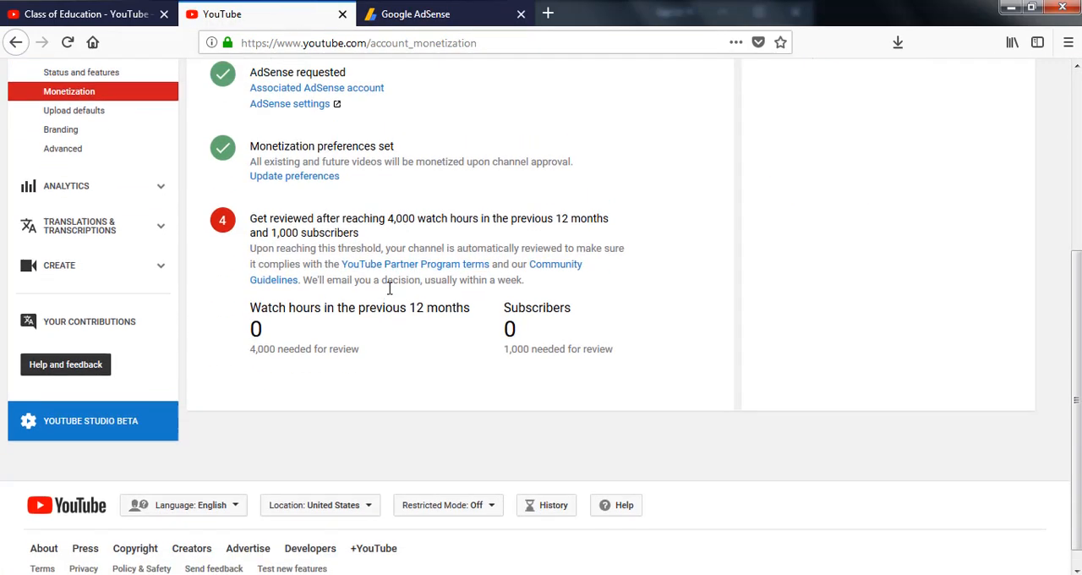
scroll(up, 3)
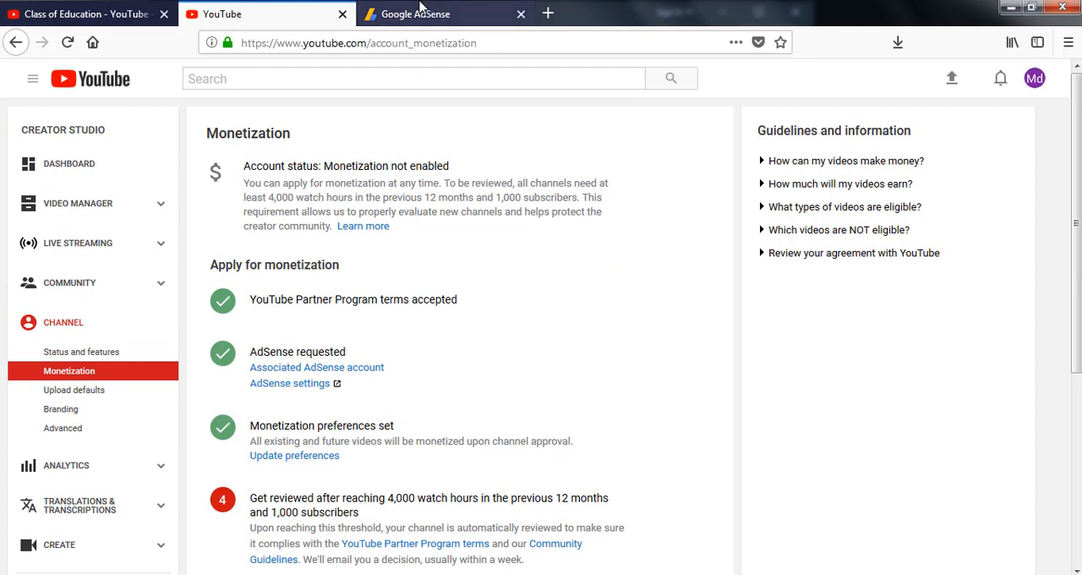
mouse_move(433, 17)
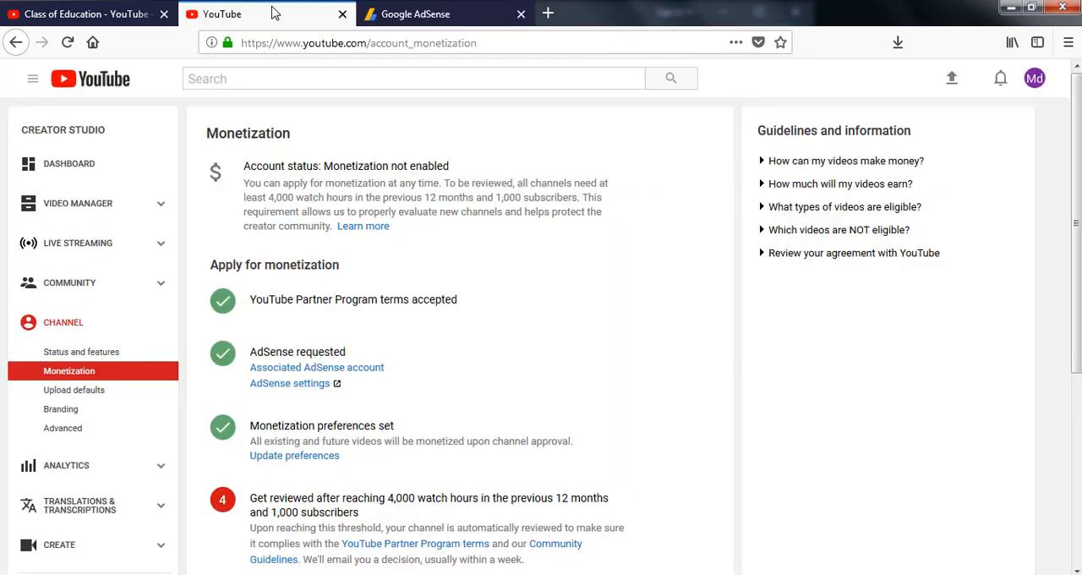
mouse_move(420, 54)
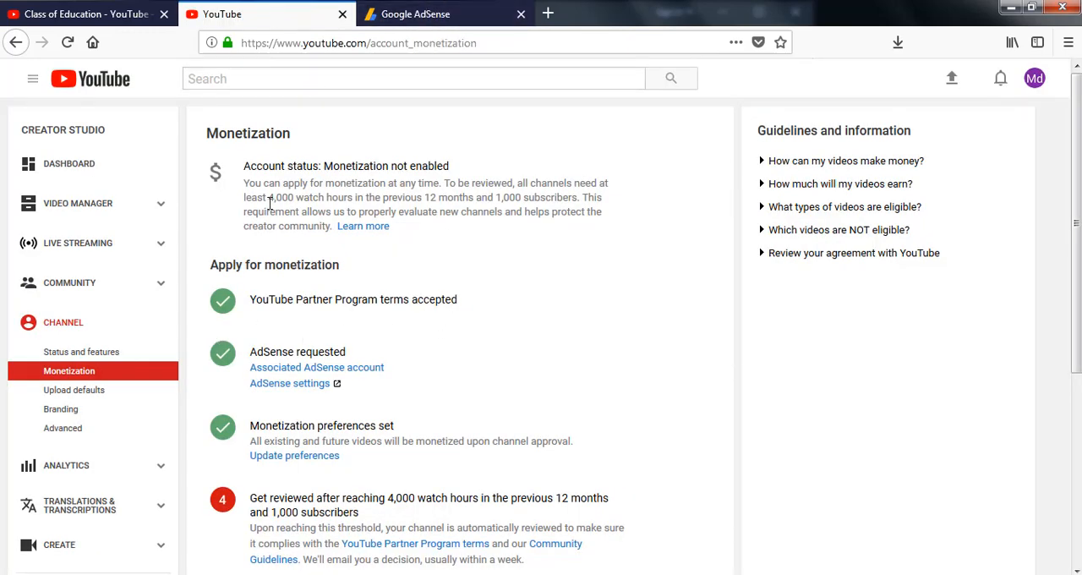
click(415, 14)
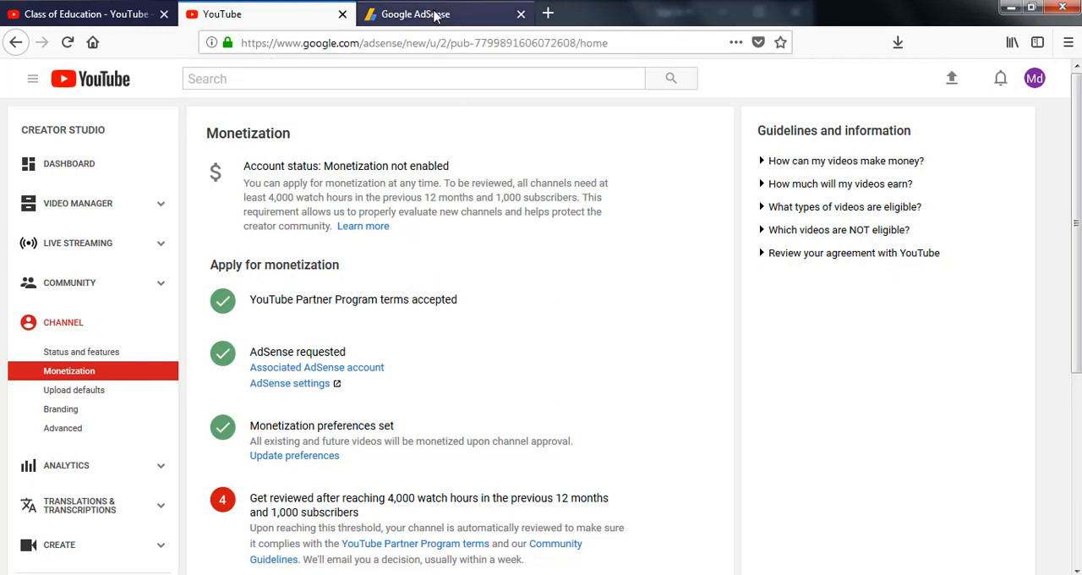
click(426, 14)
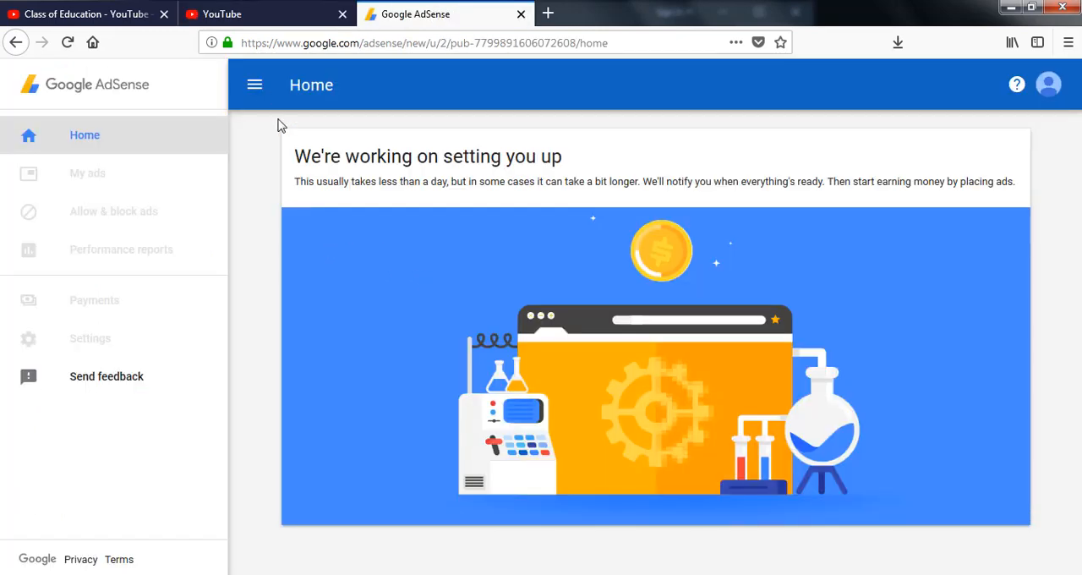
click(253, 85)
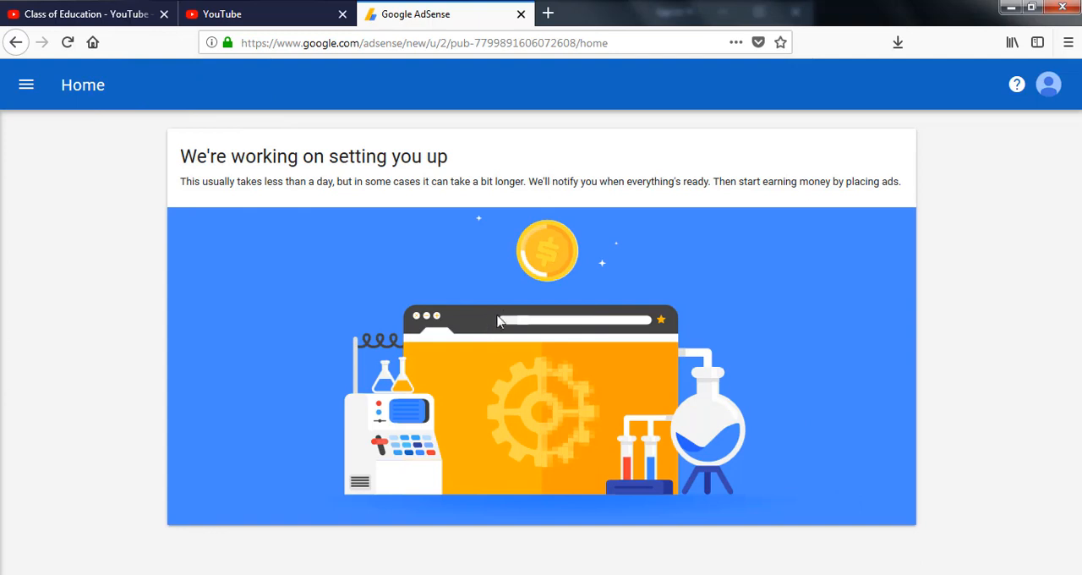
mouse_move(356, 250)
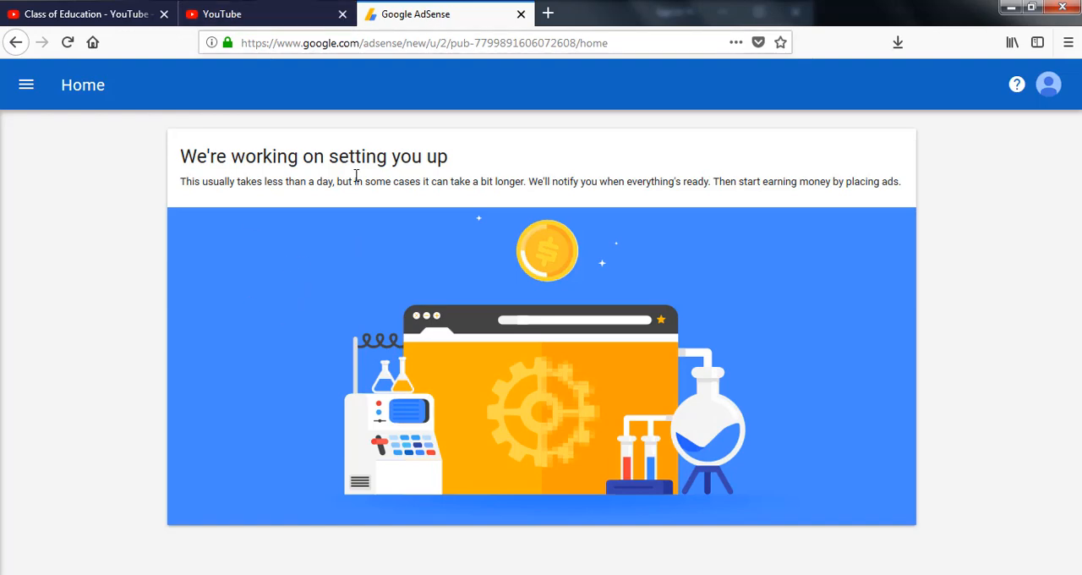
click(223, 13)
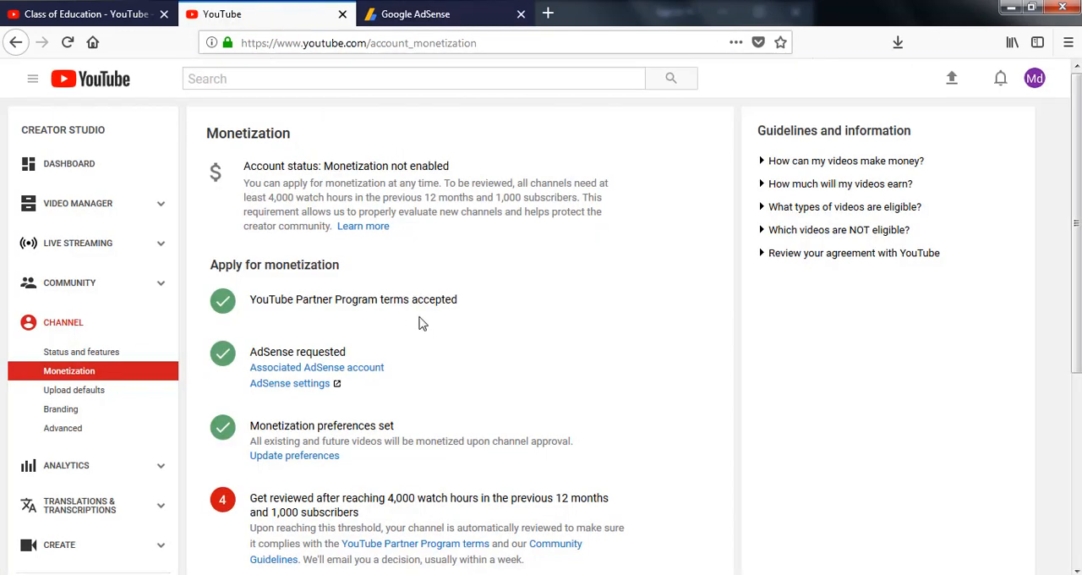
mouse_move(524, 419)
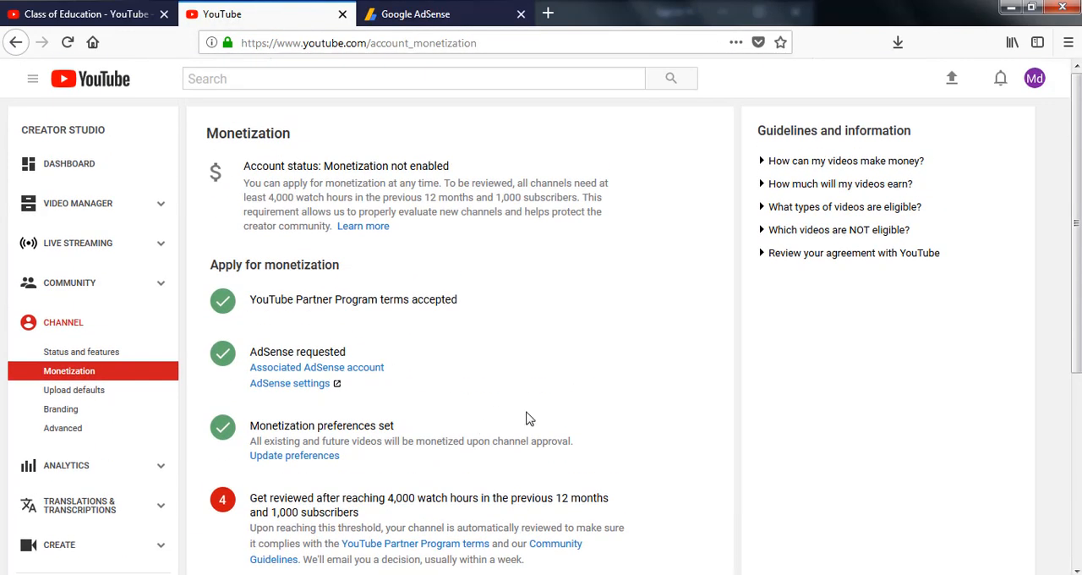